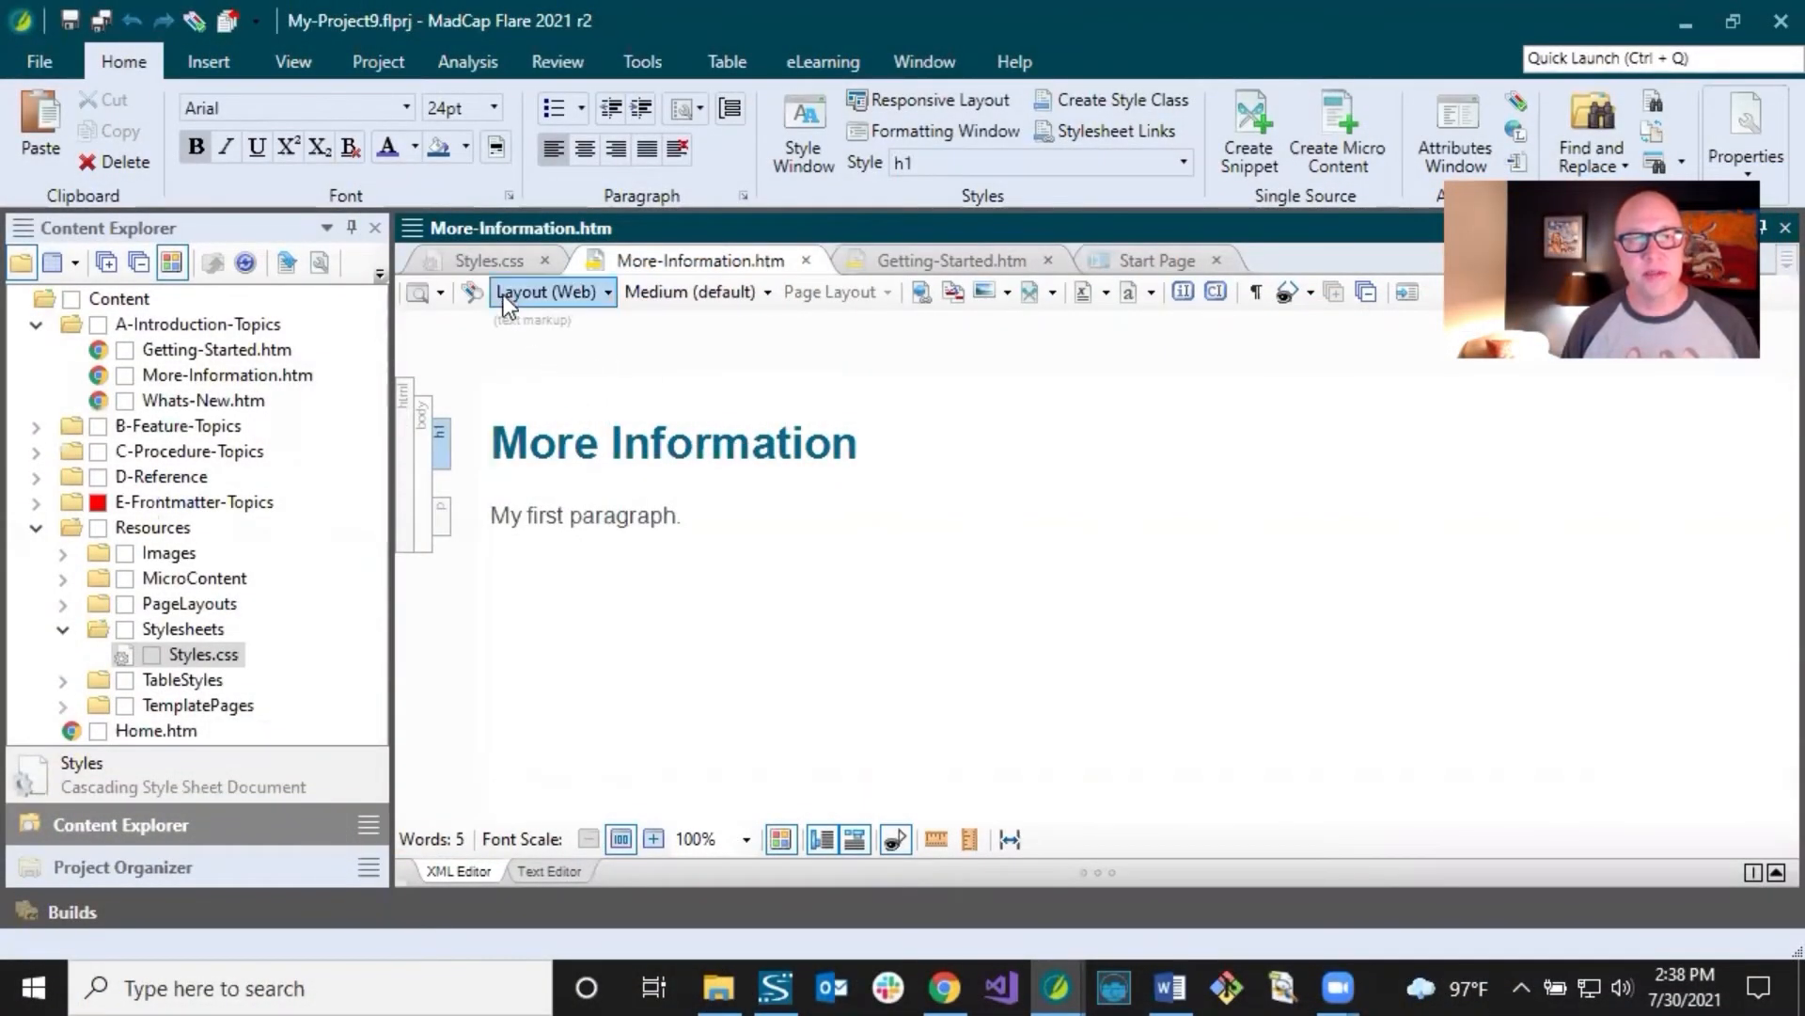
Step: Switch to Styles.css, collapse Complex Selectors, and scroll down to the MadCap | styles
left_click(488, 259)
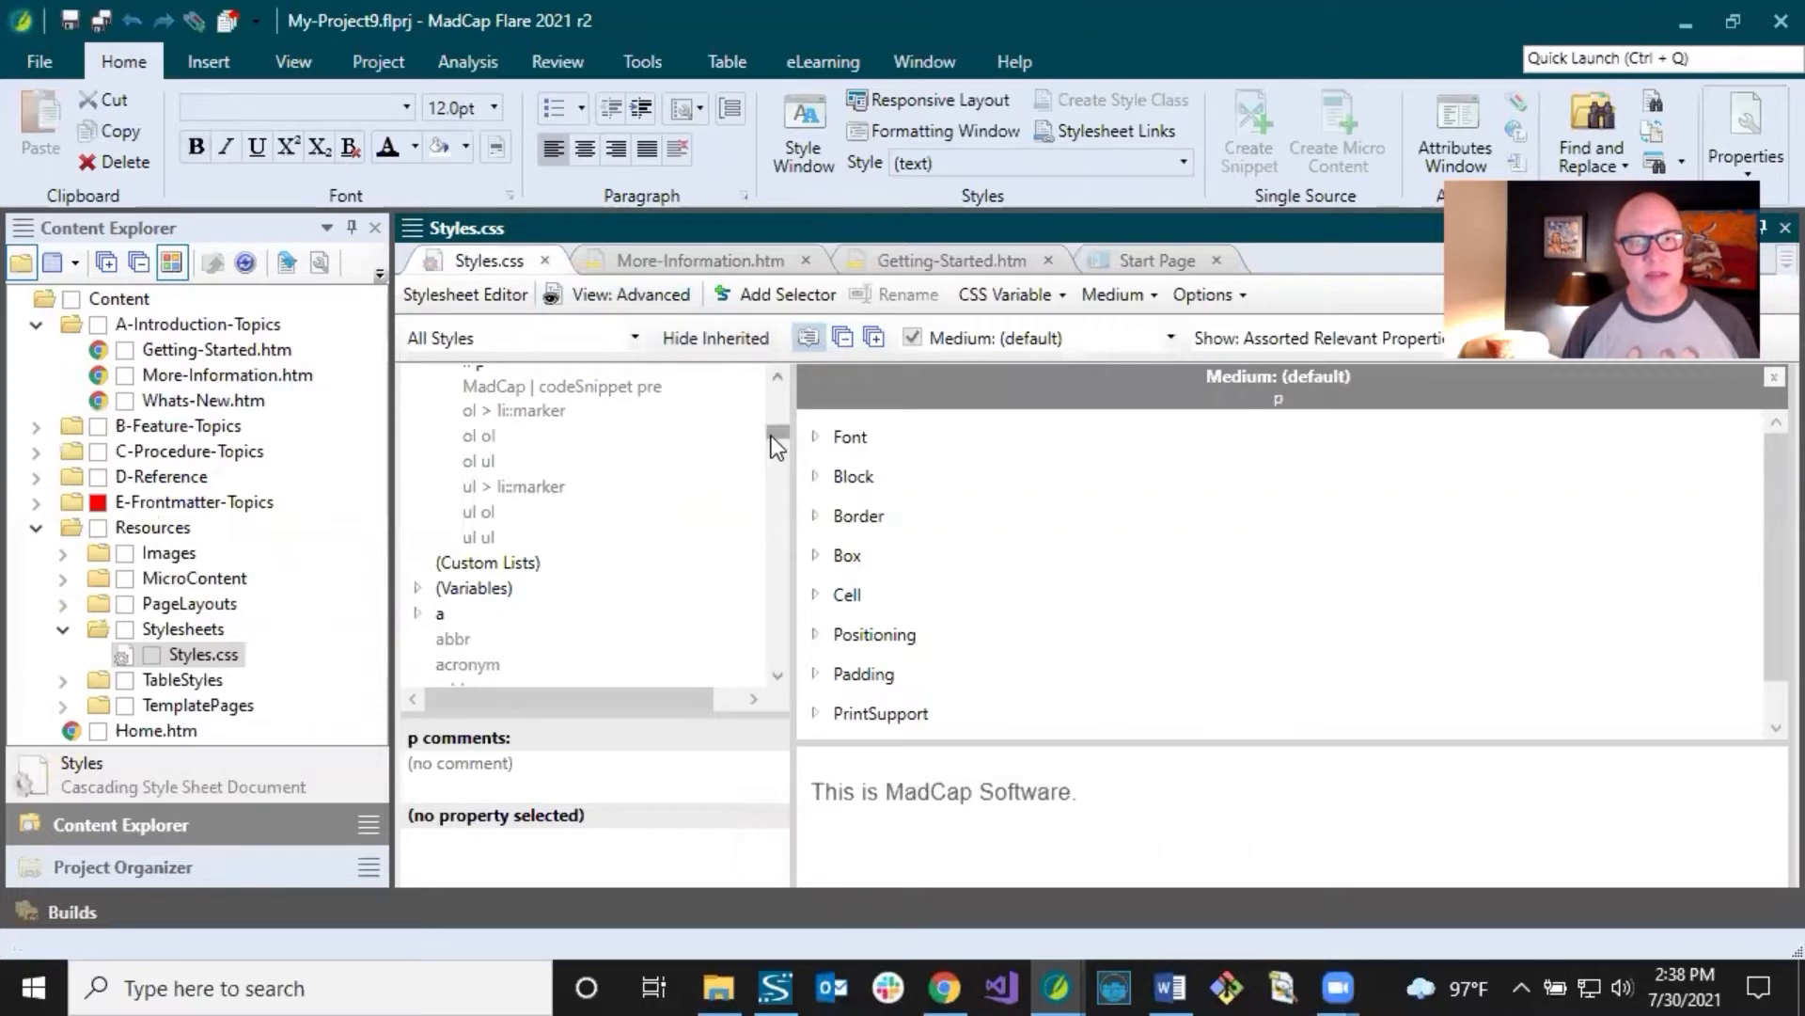
left_click(776, 380)
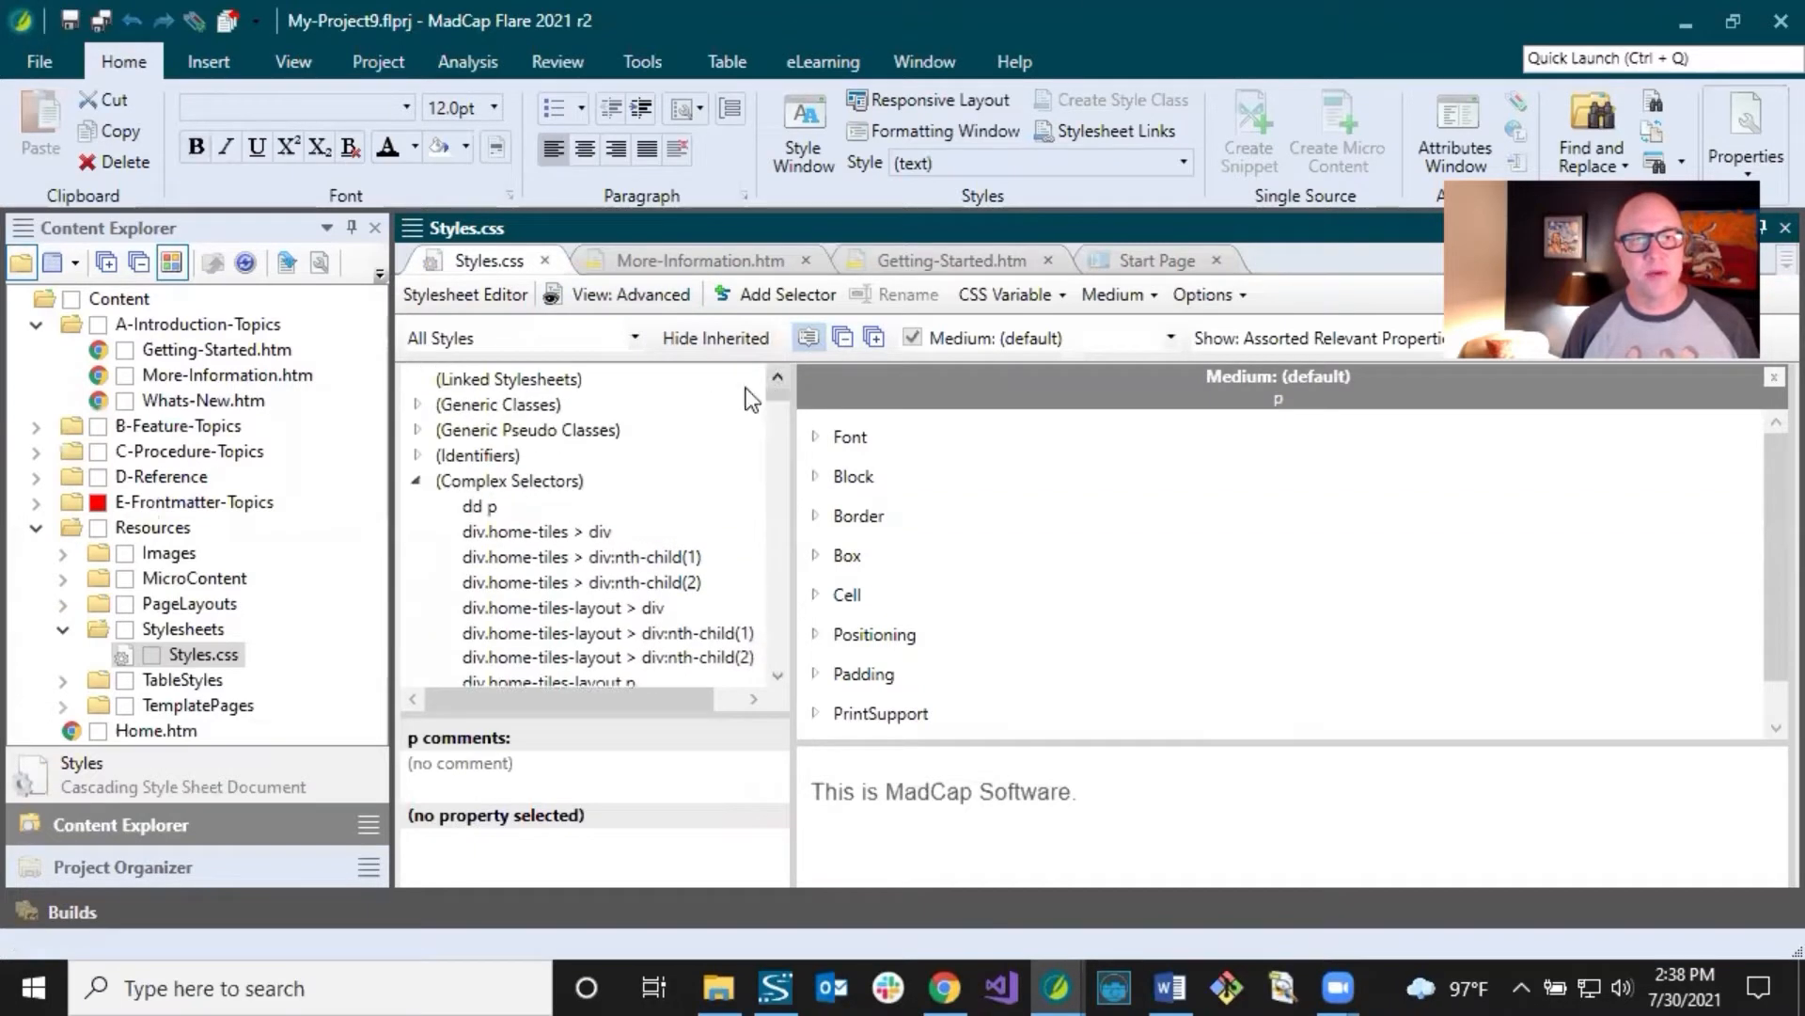
left_click(419, 481)
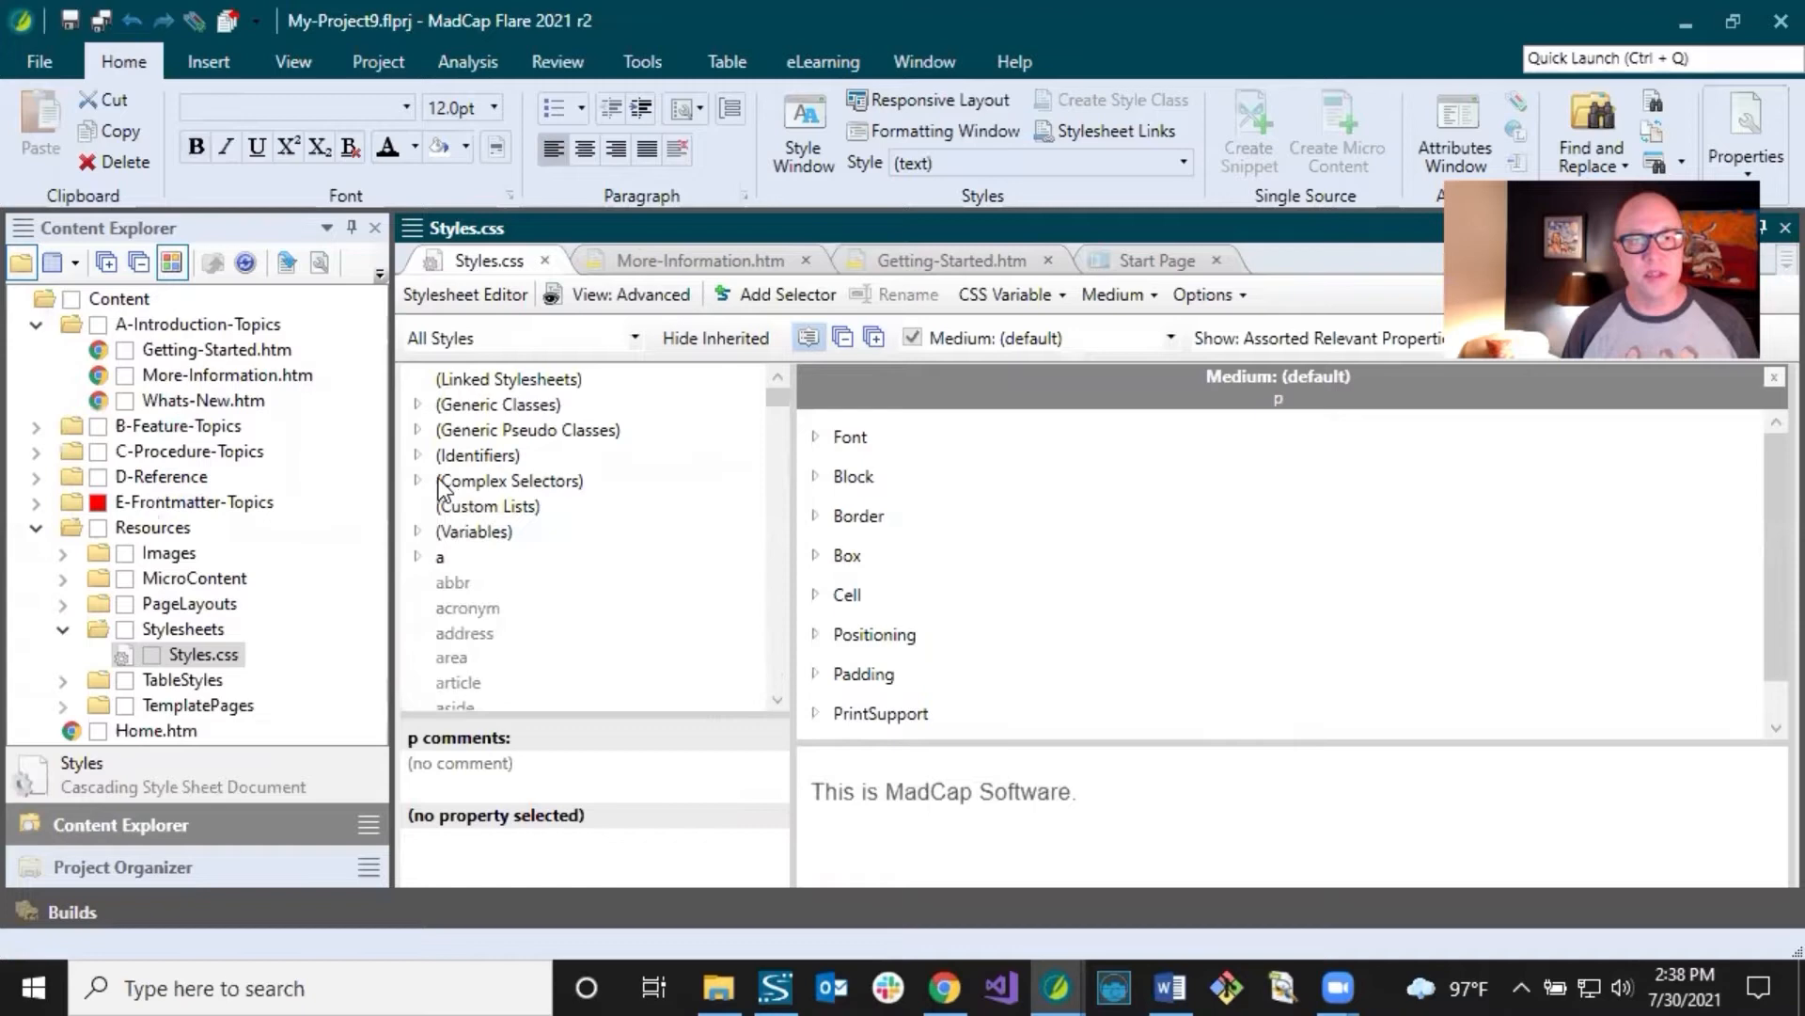
mouse_move(558, 389)
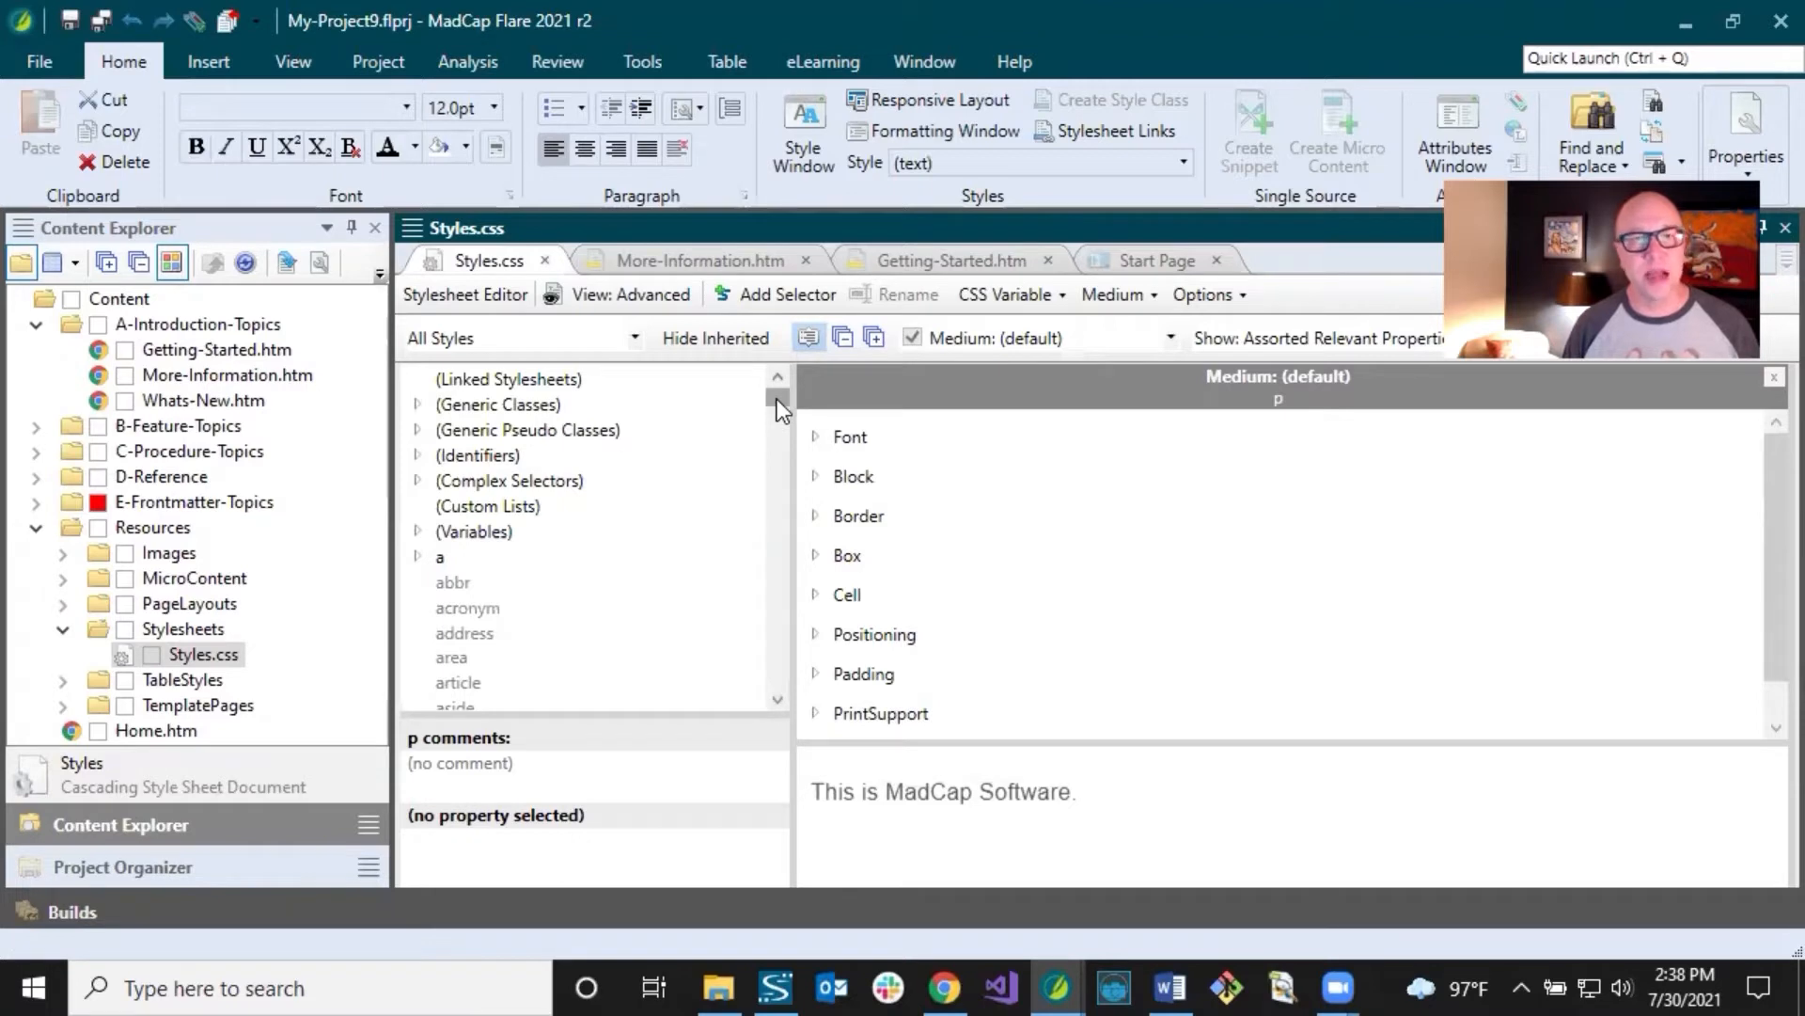
scroll("down", 3)
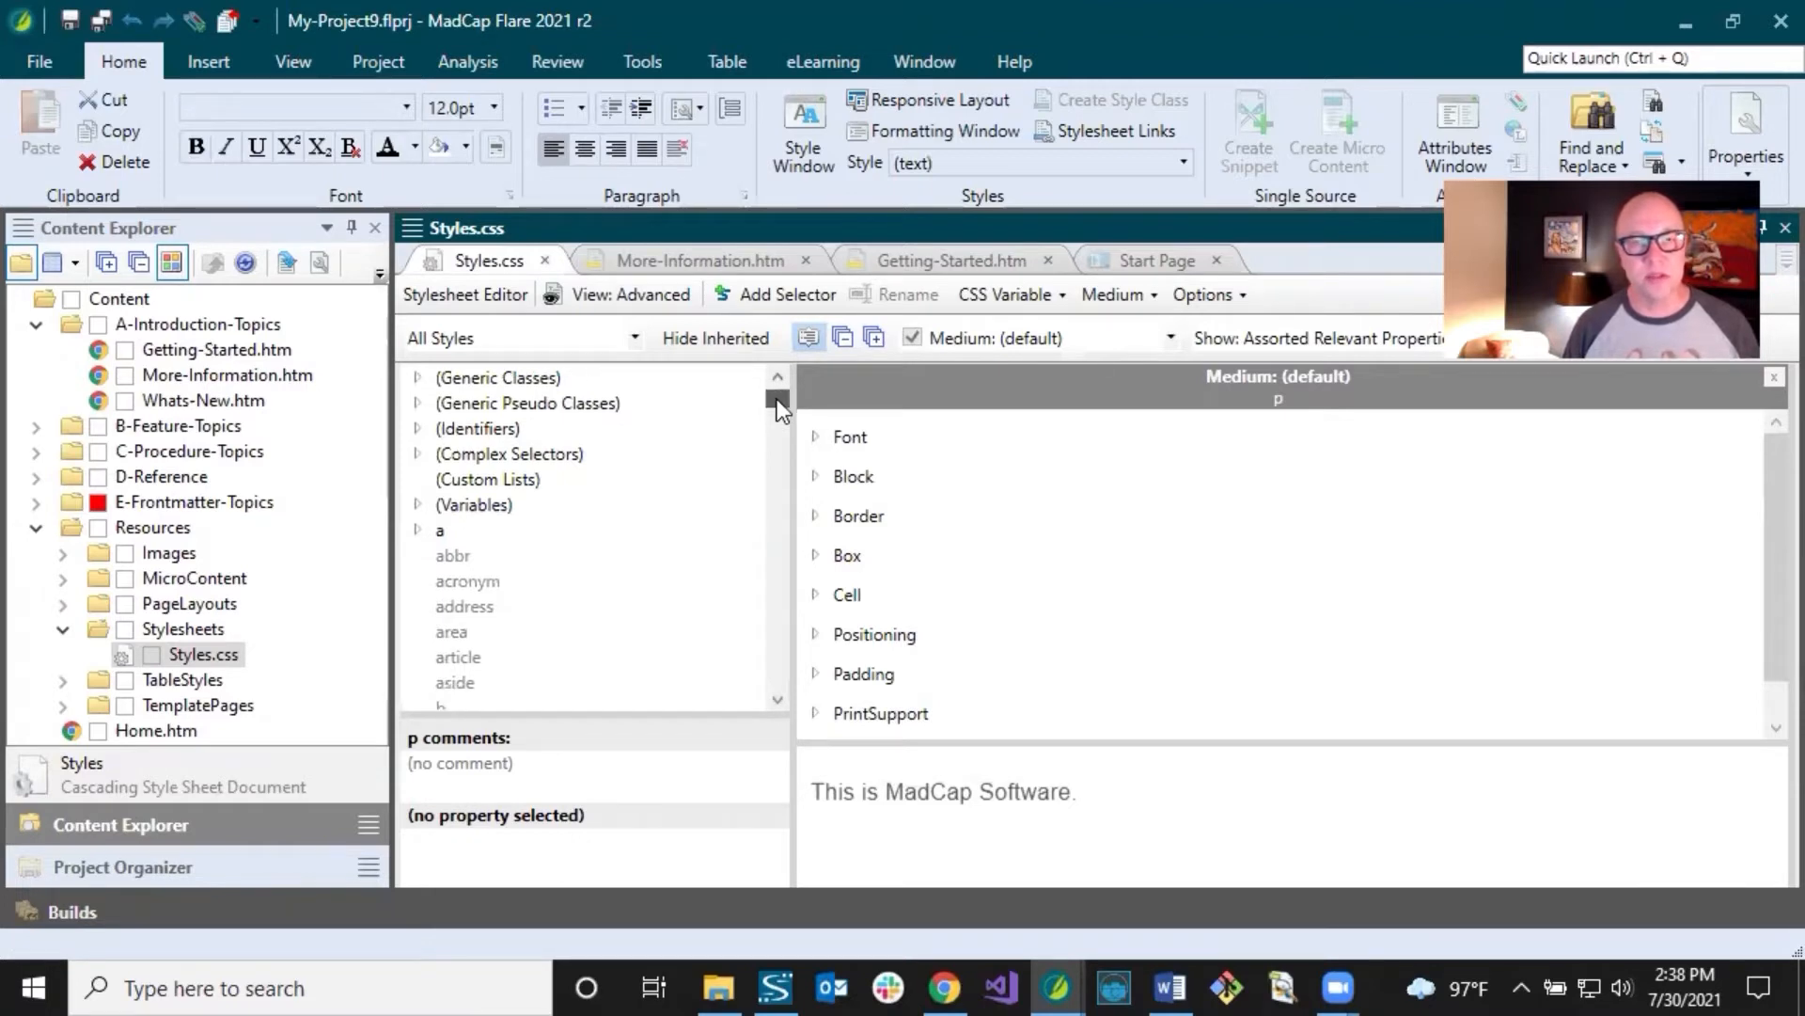
scroll("down", 3)
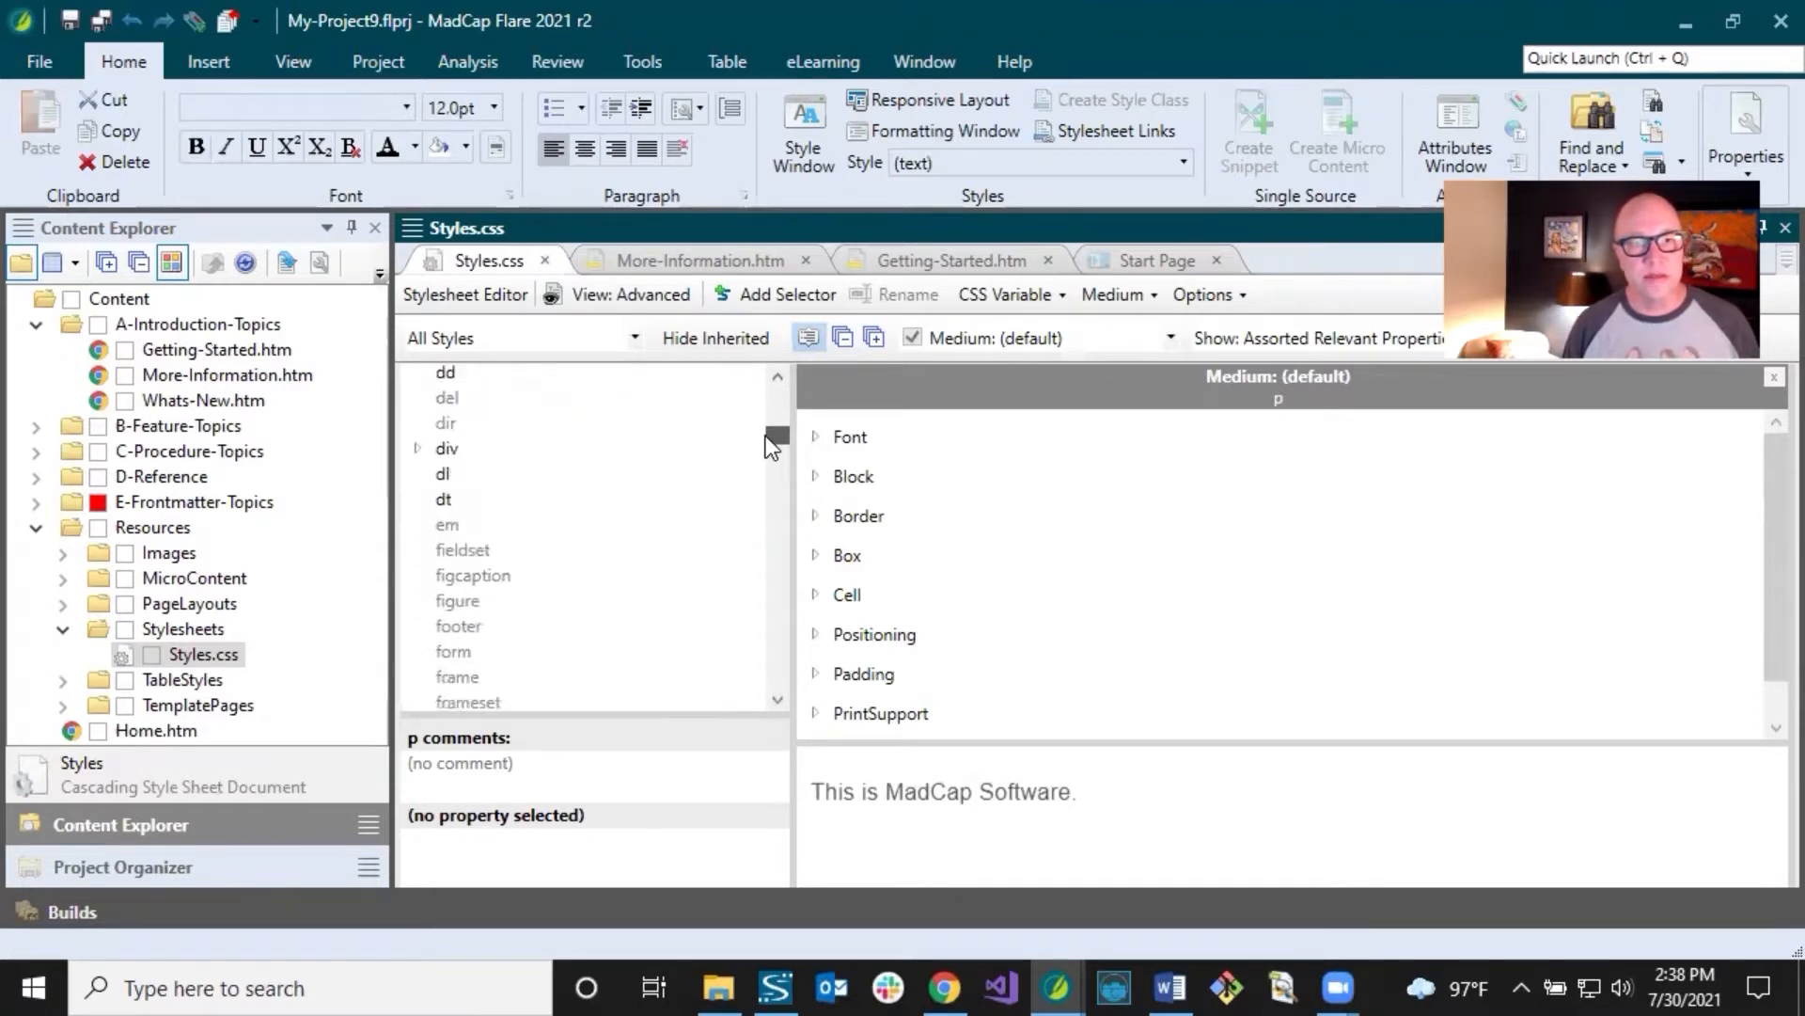
scroll("down", 3)
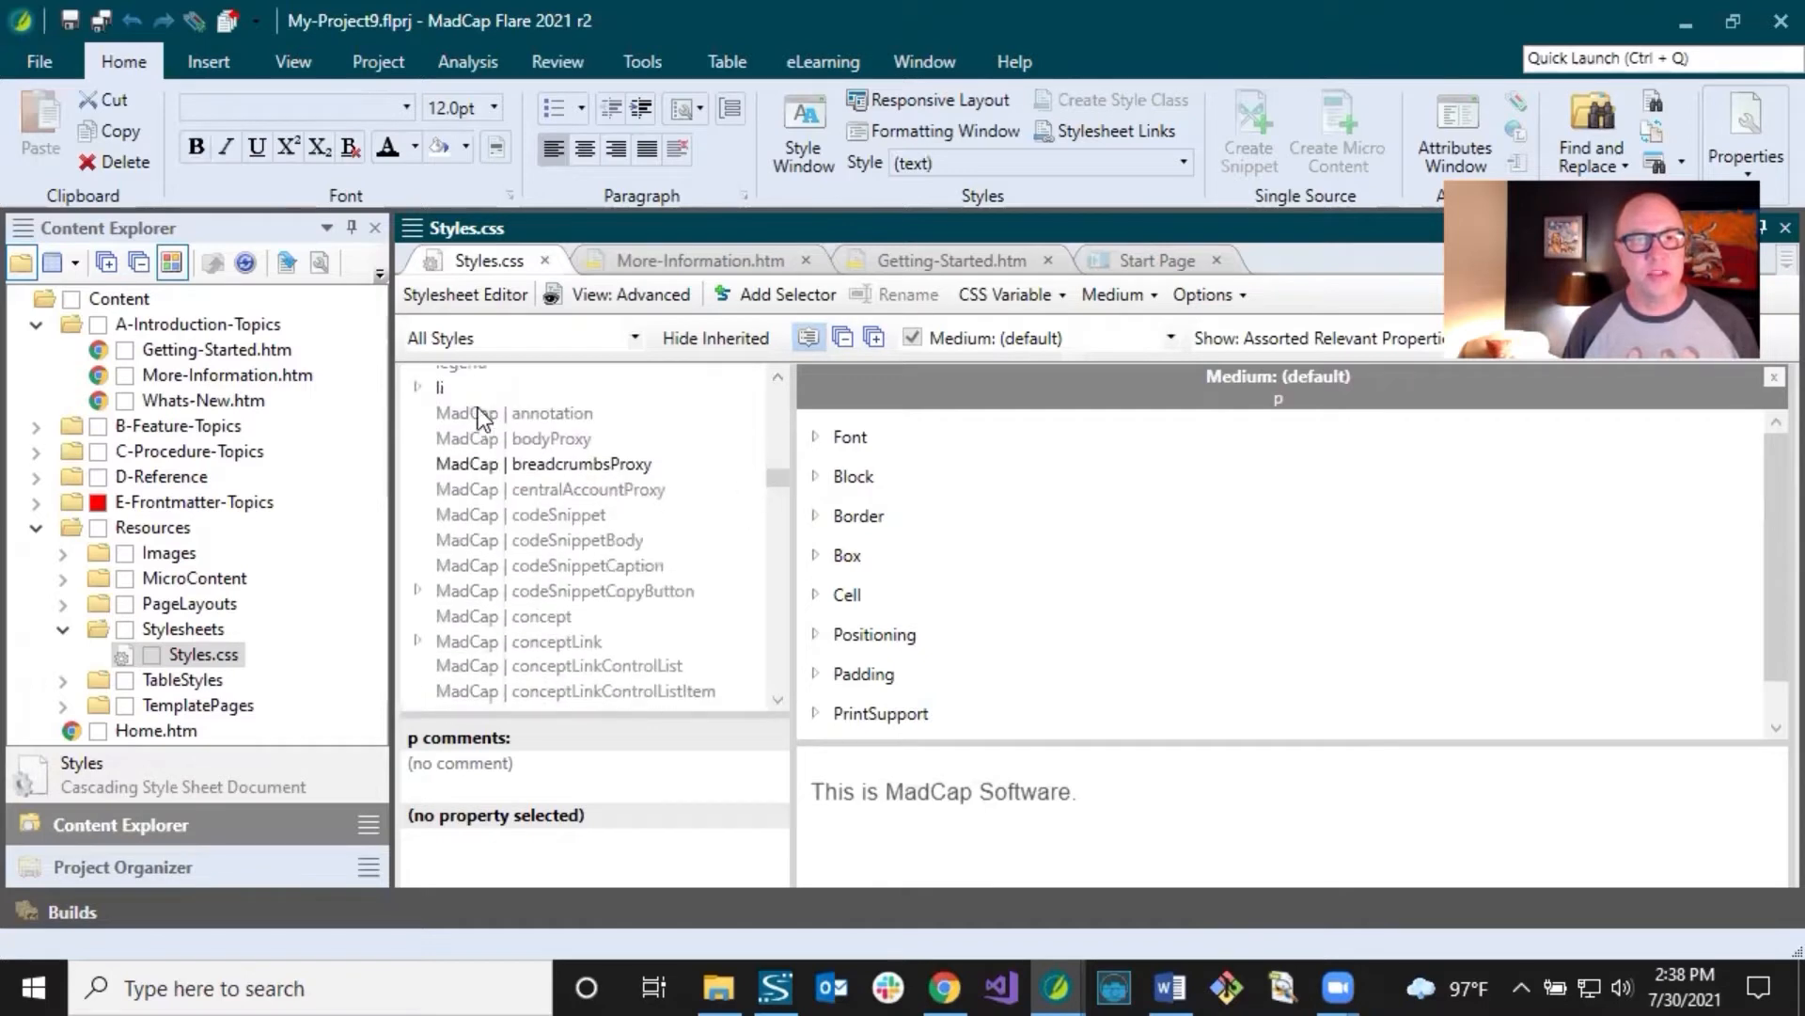
Step: Select the MadCap | annotation style, then scroll through the remaining MadCap styles
left_click(514, 412)
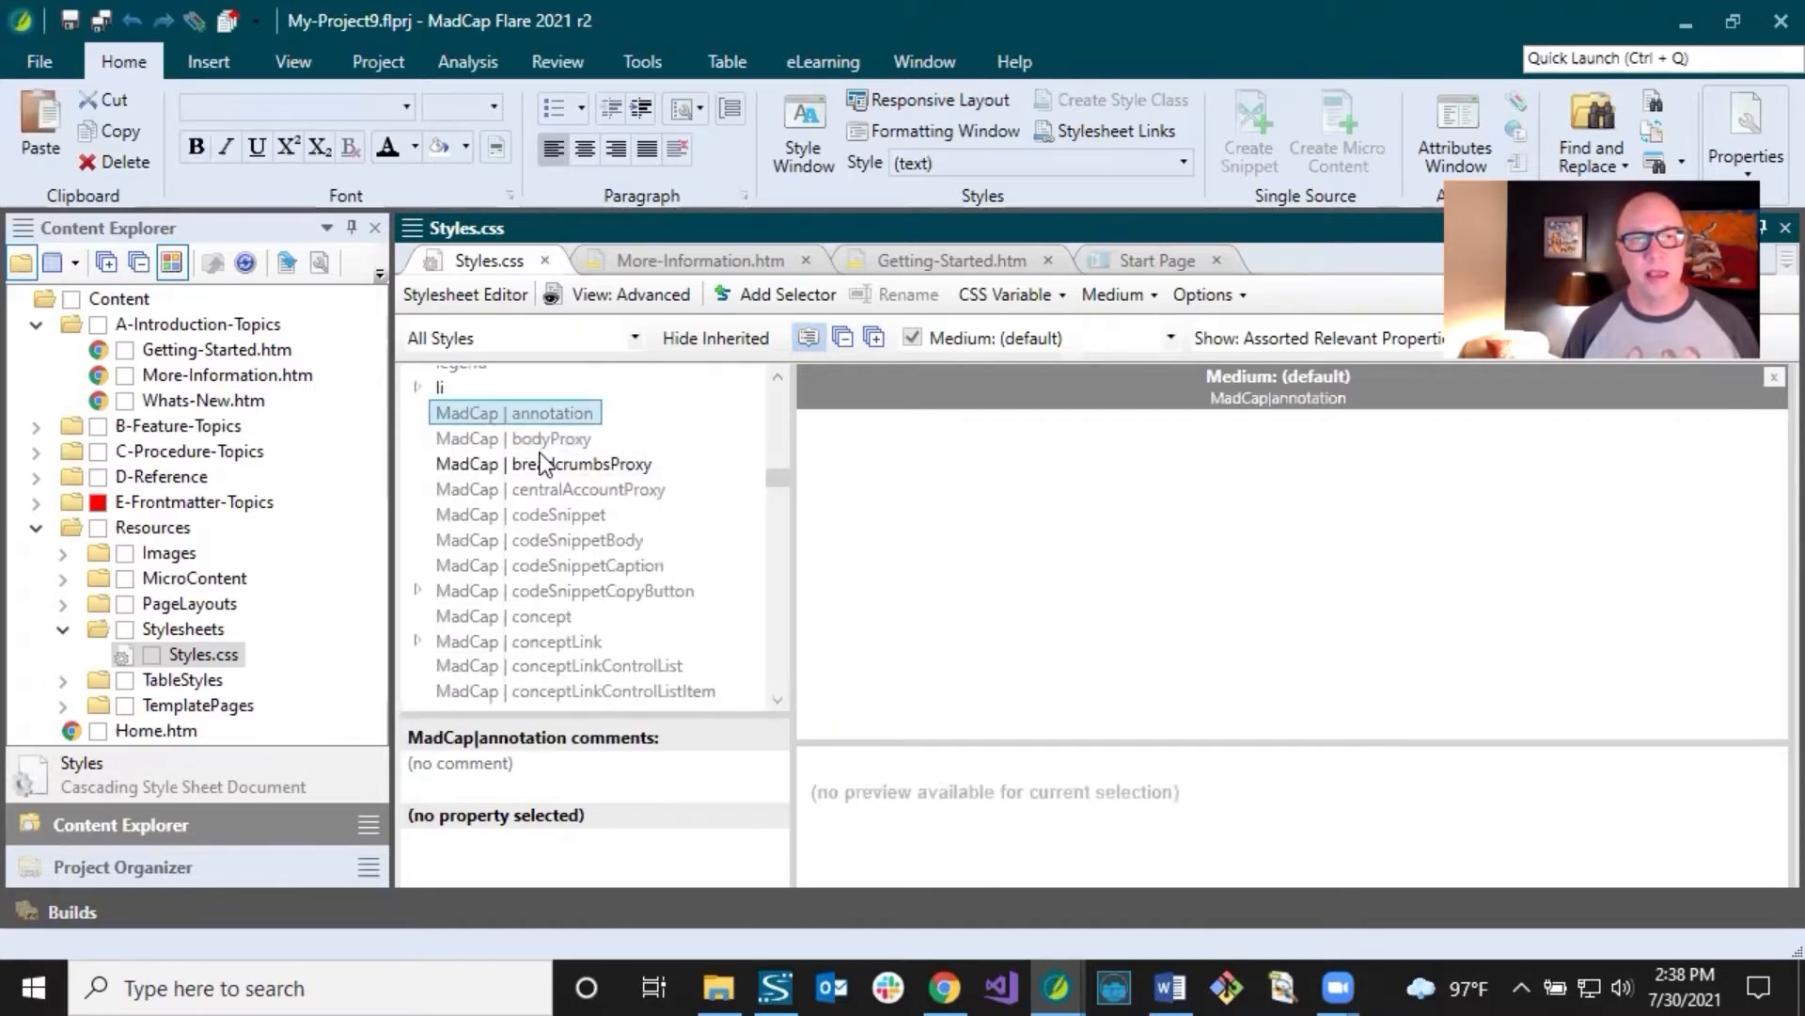
mouse_move(502, 447)
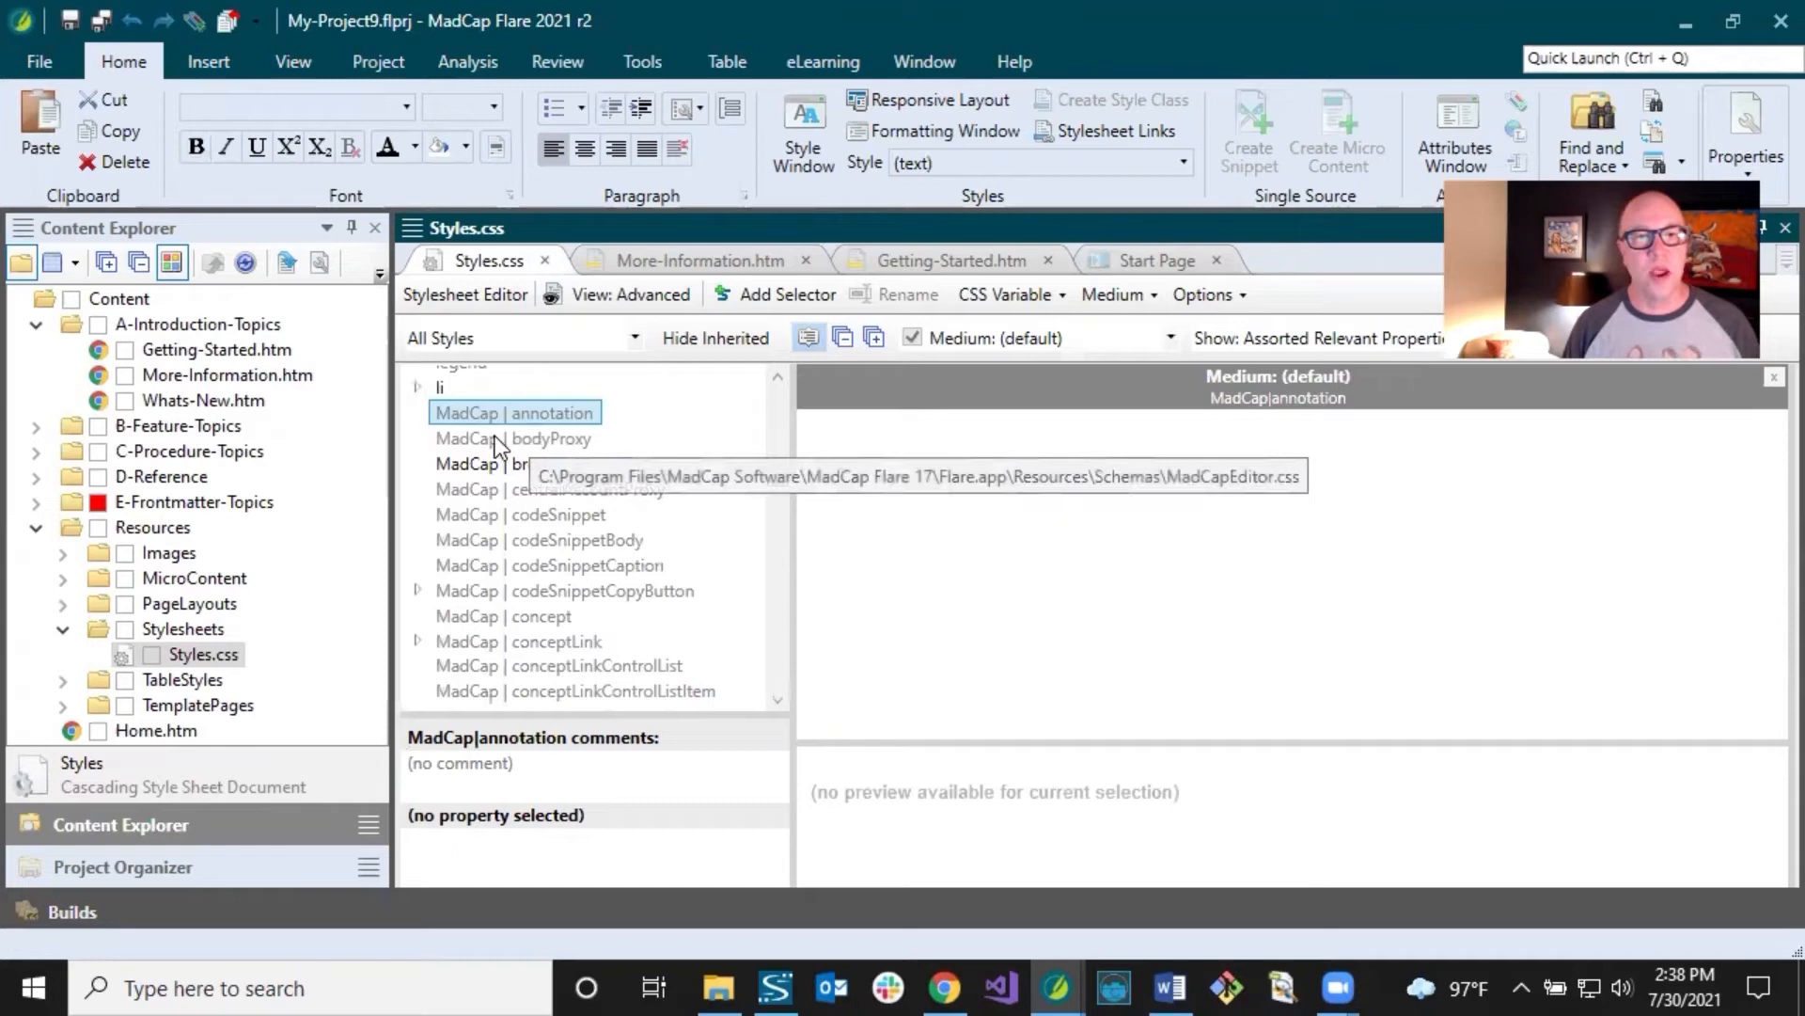
mouse_move(482, 436)
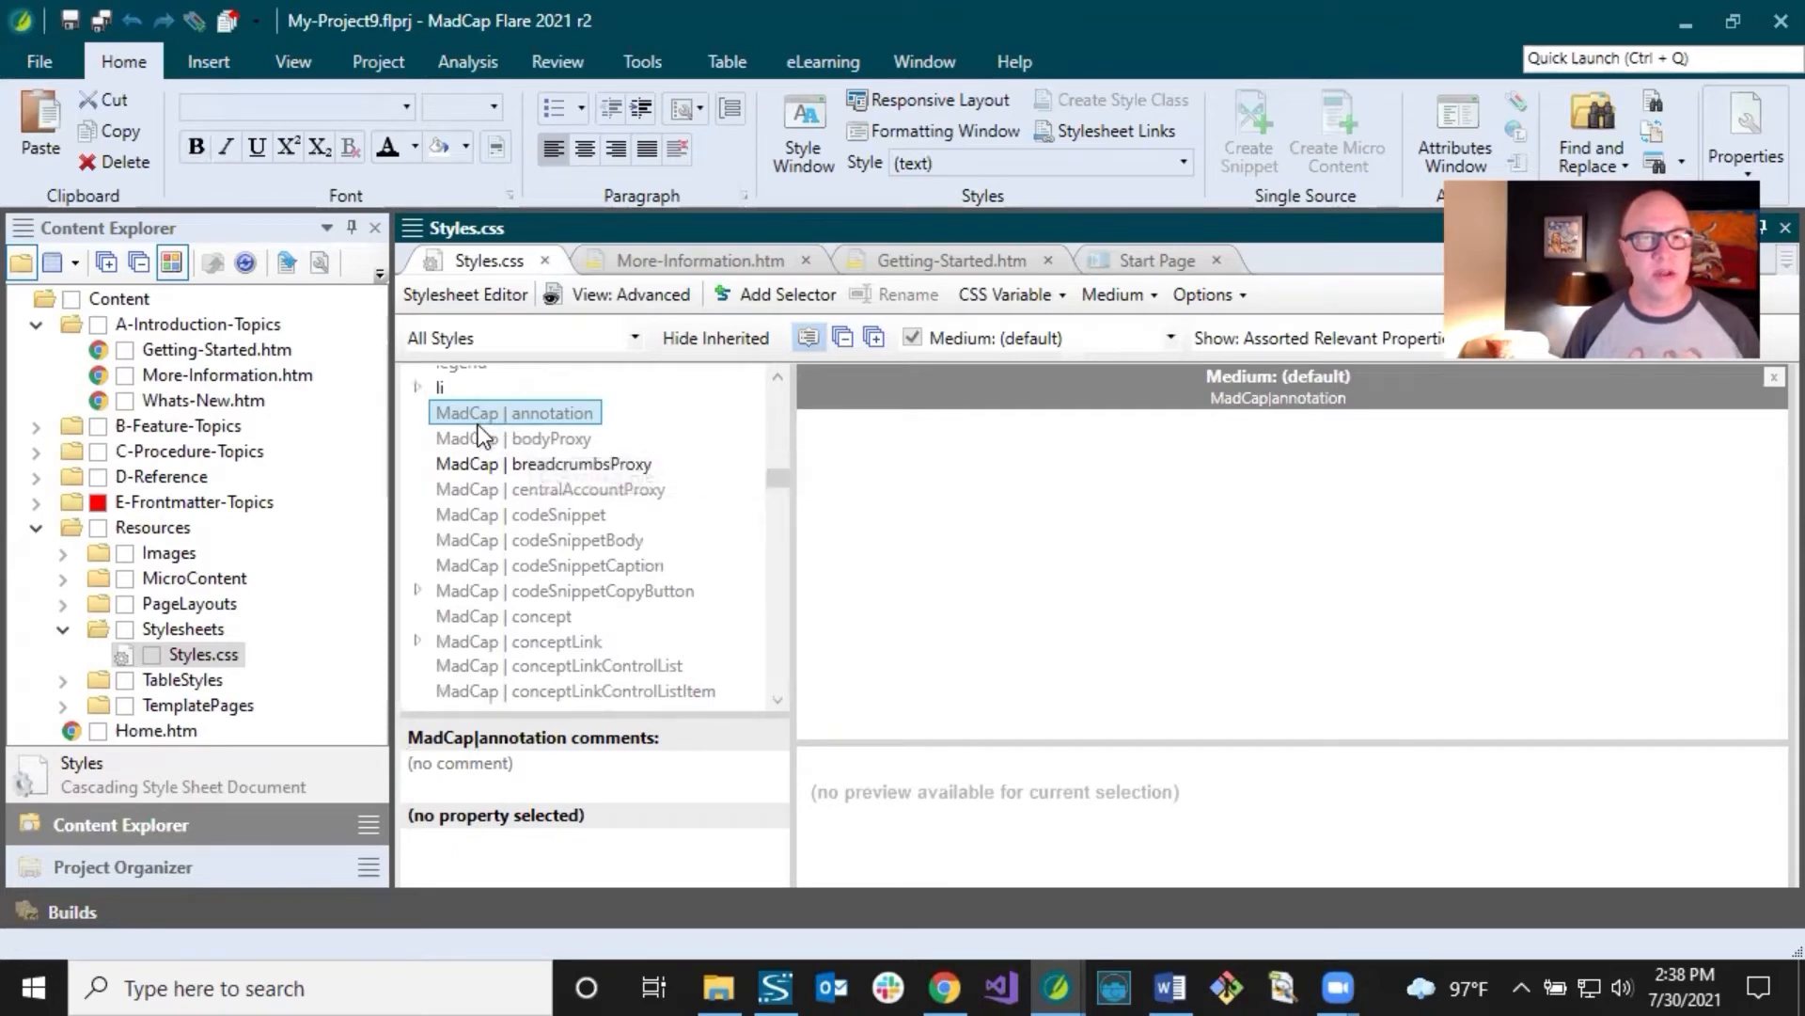
mouse_move(562, 438)
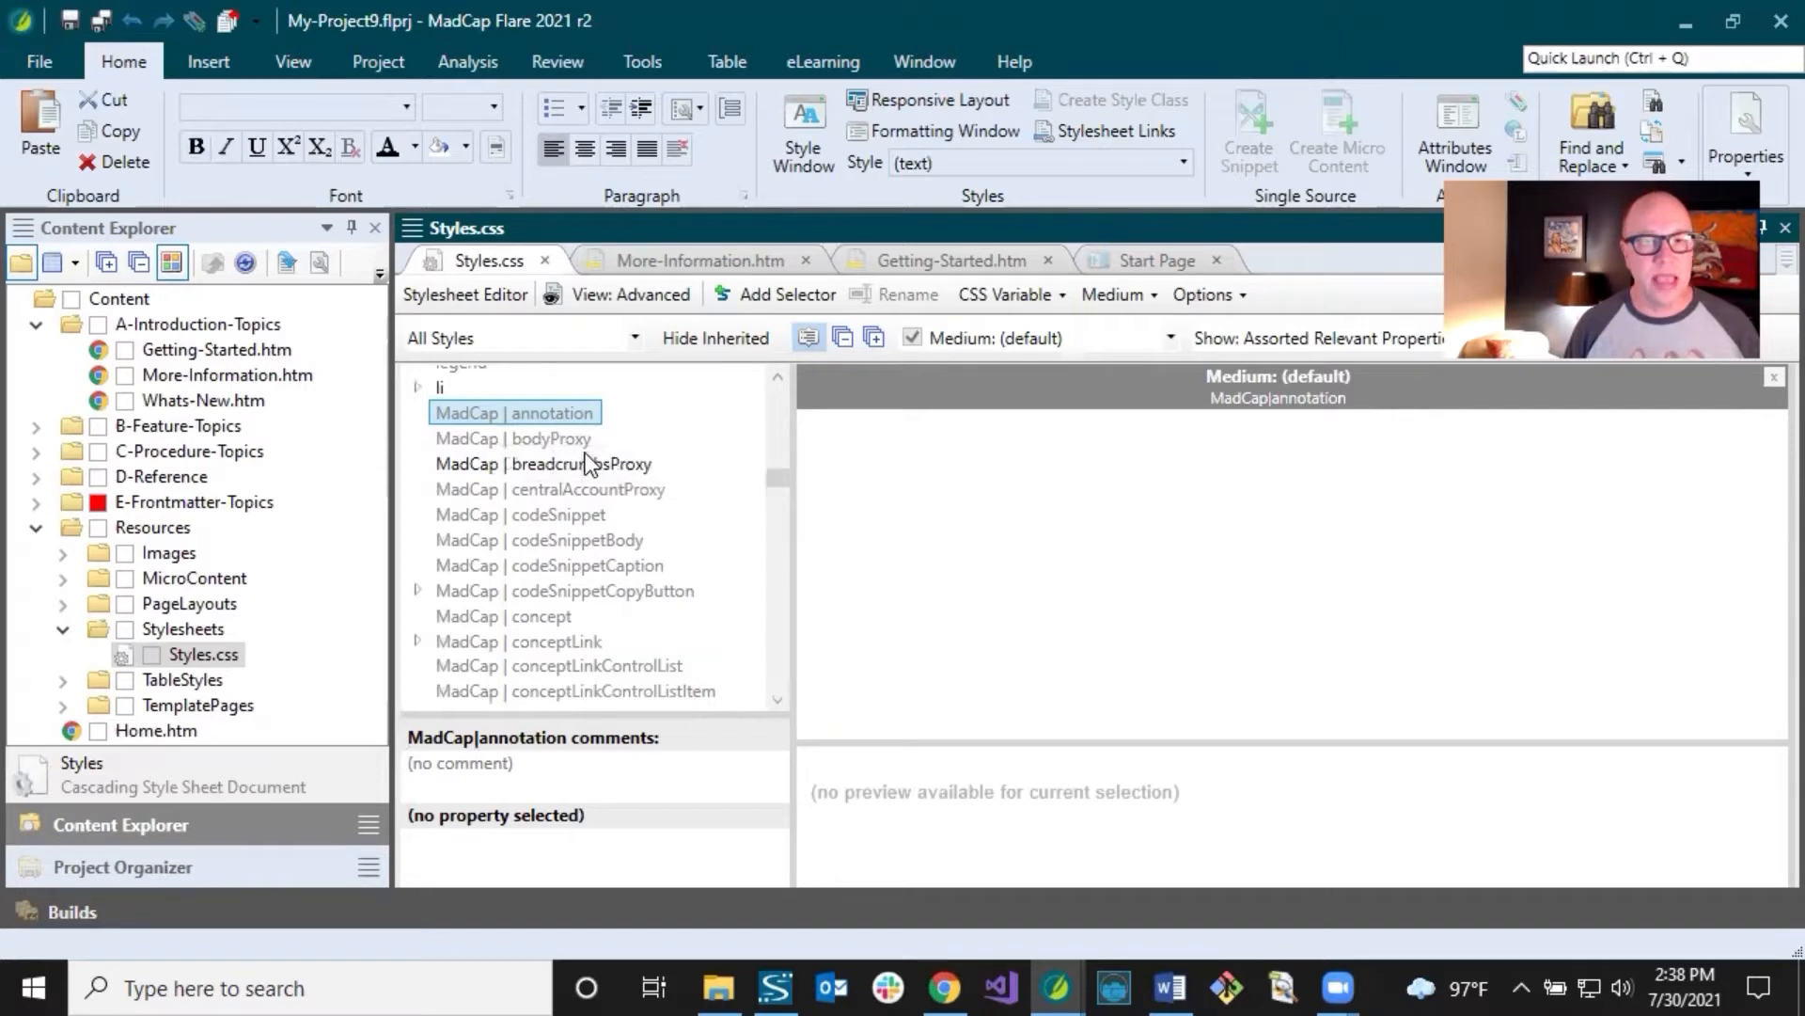
mouse_move(605, 541)
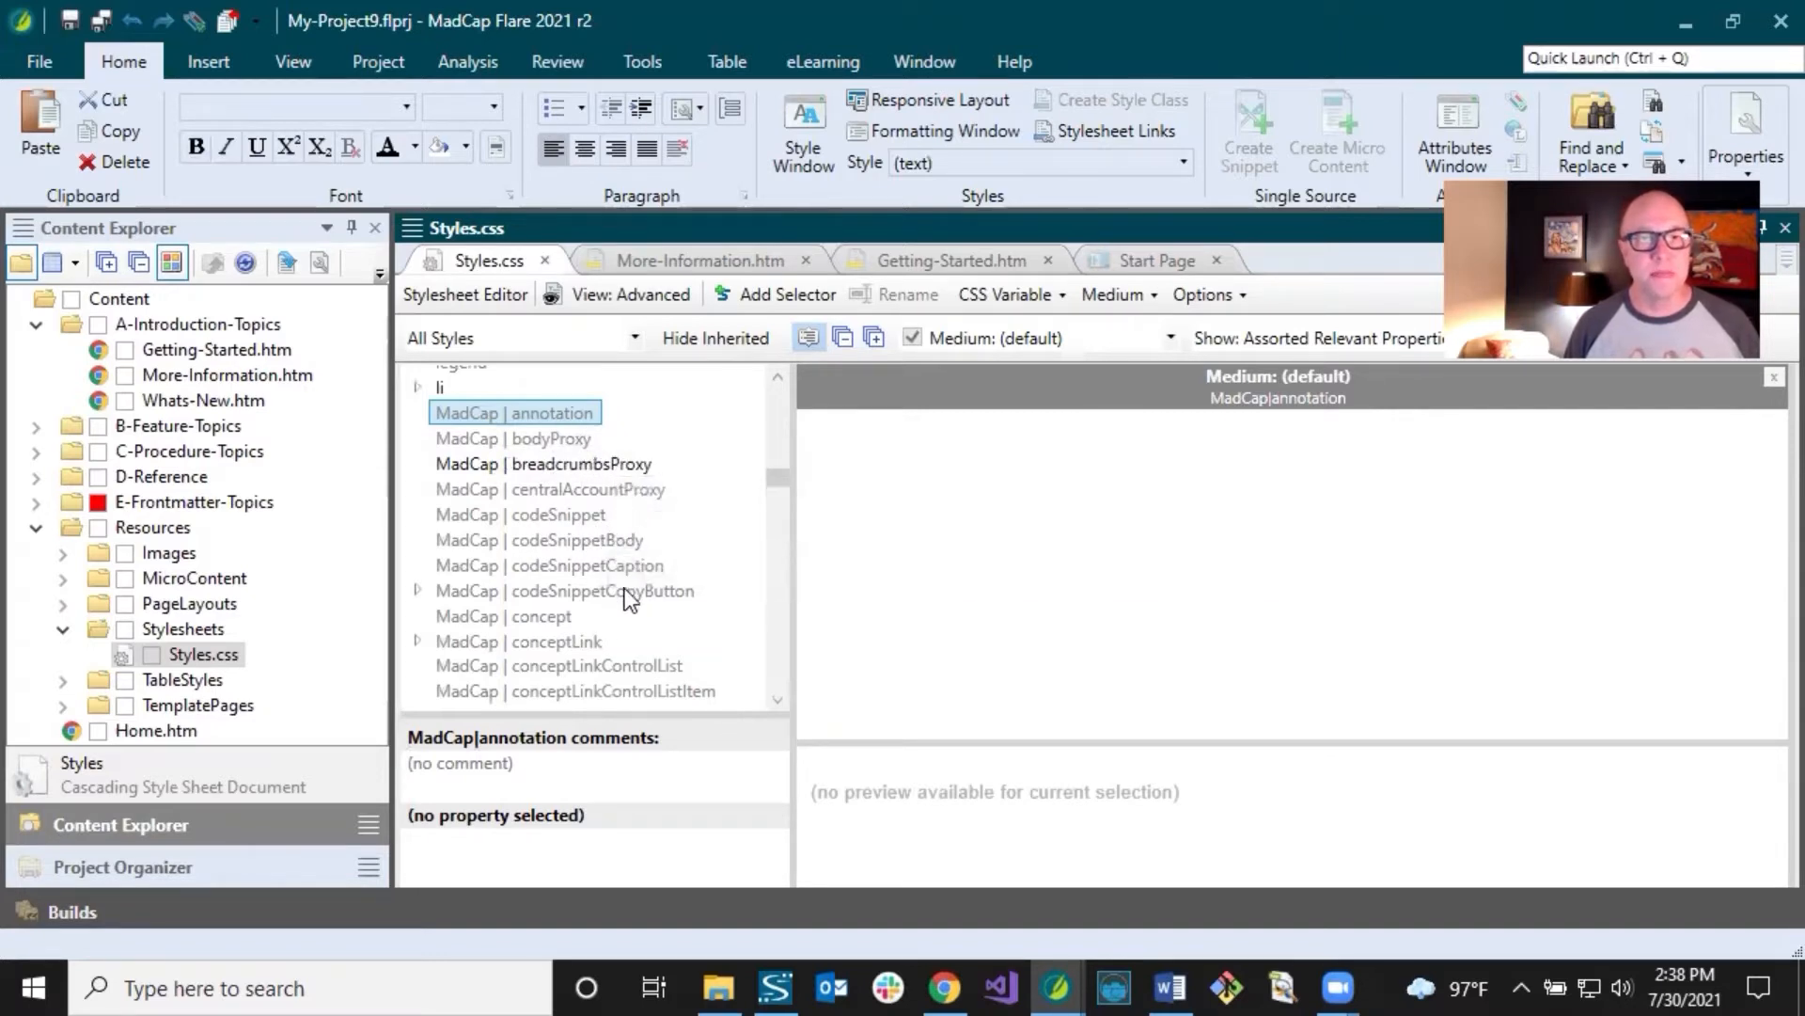
scroll("down", 3)
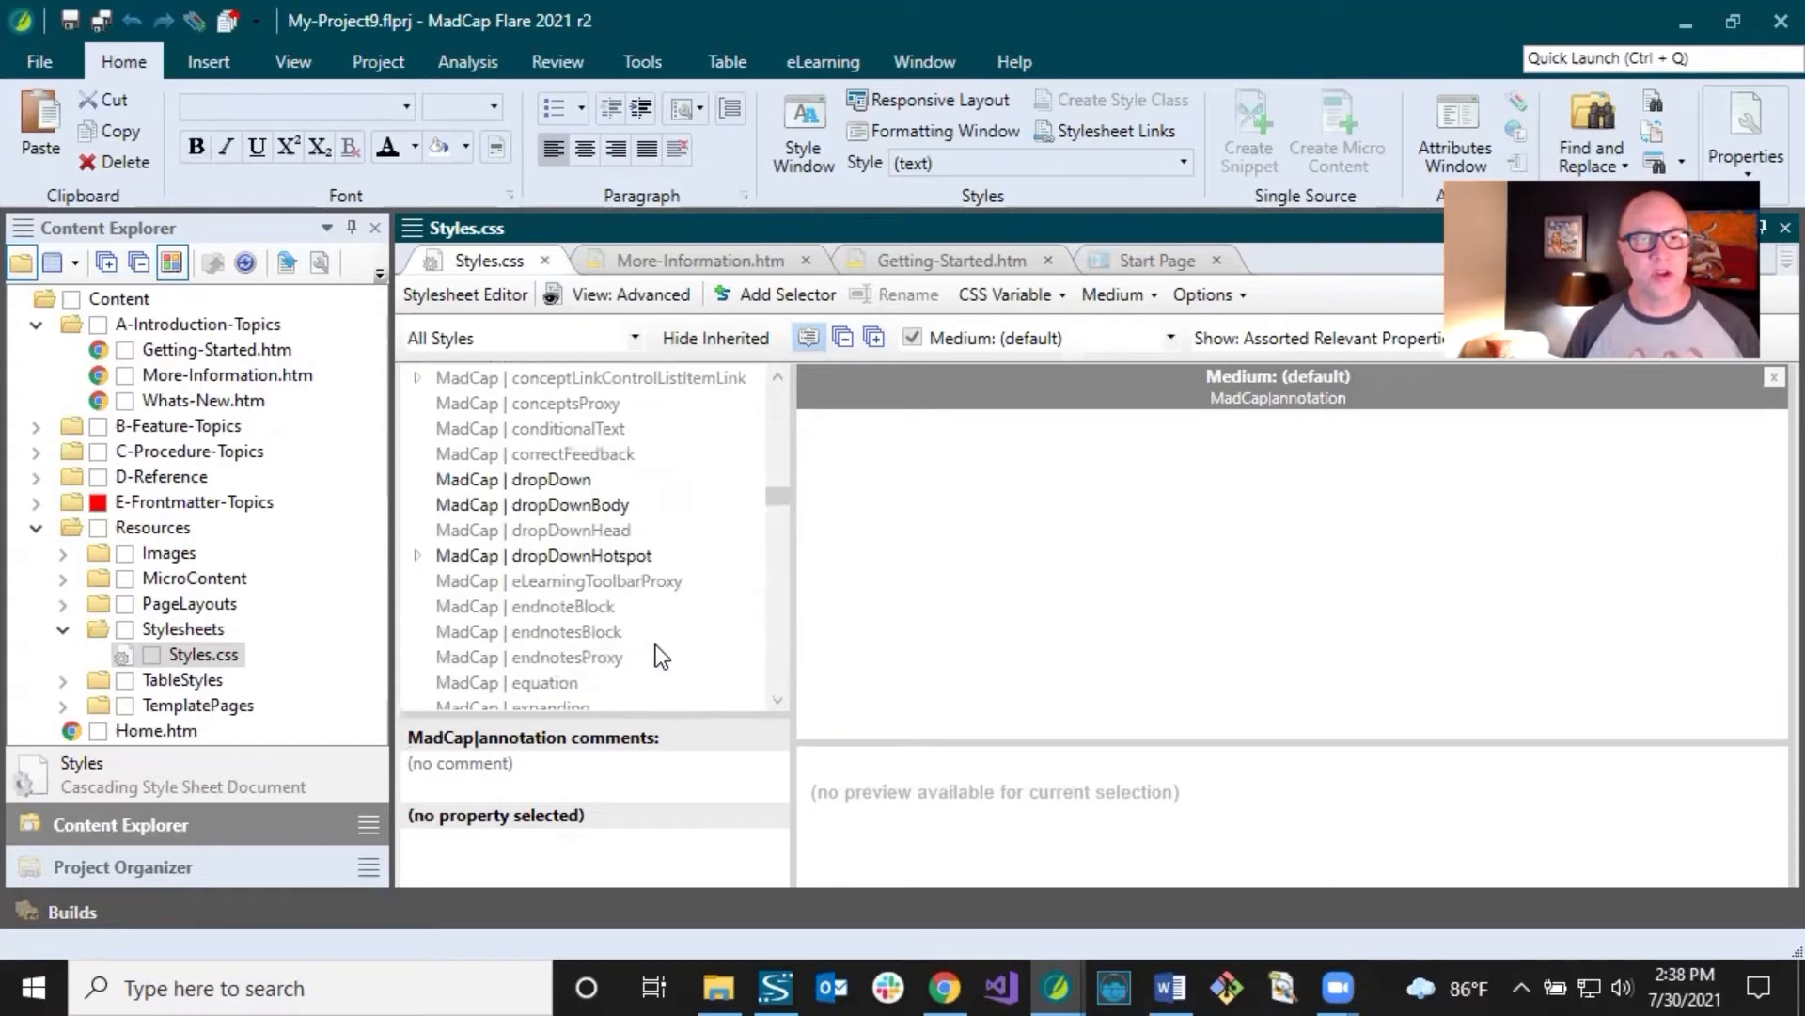
scroll("down", 3)
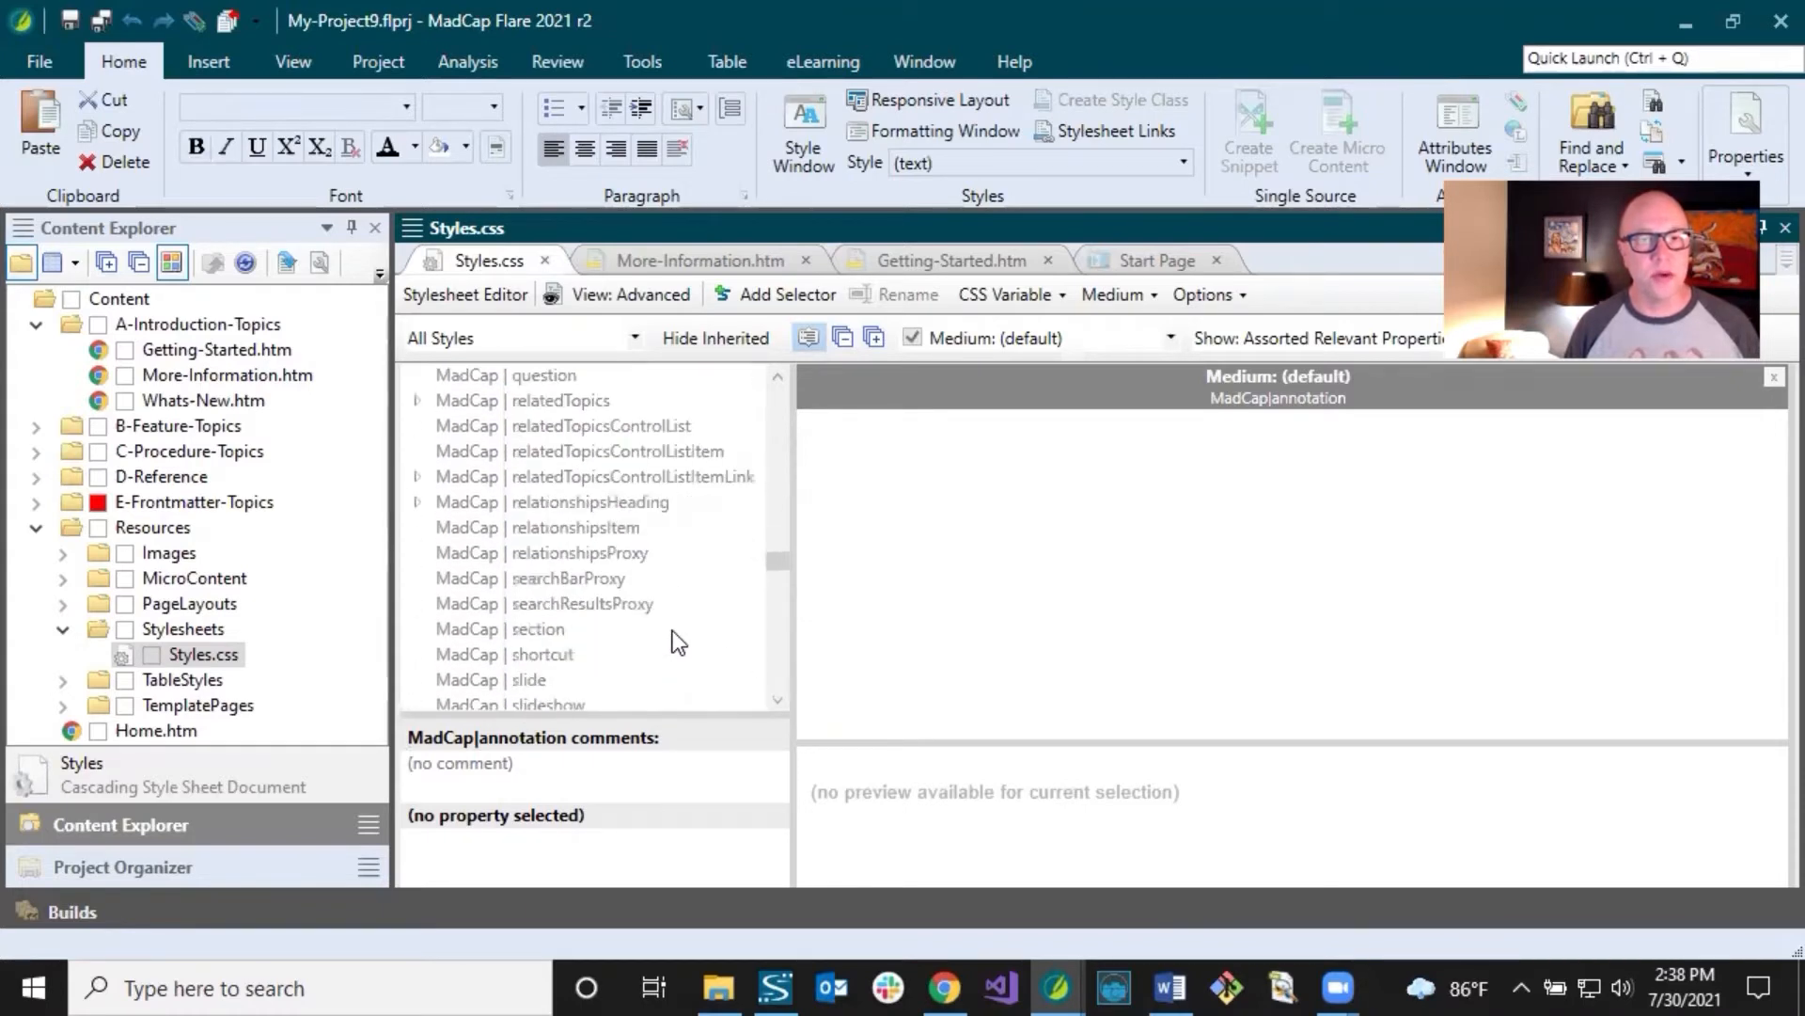
scroll("down", 3)
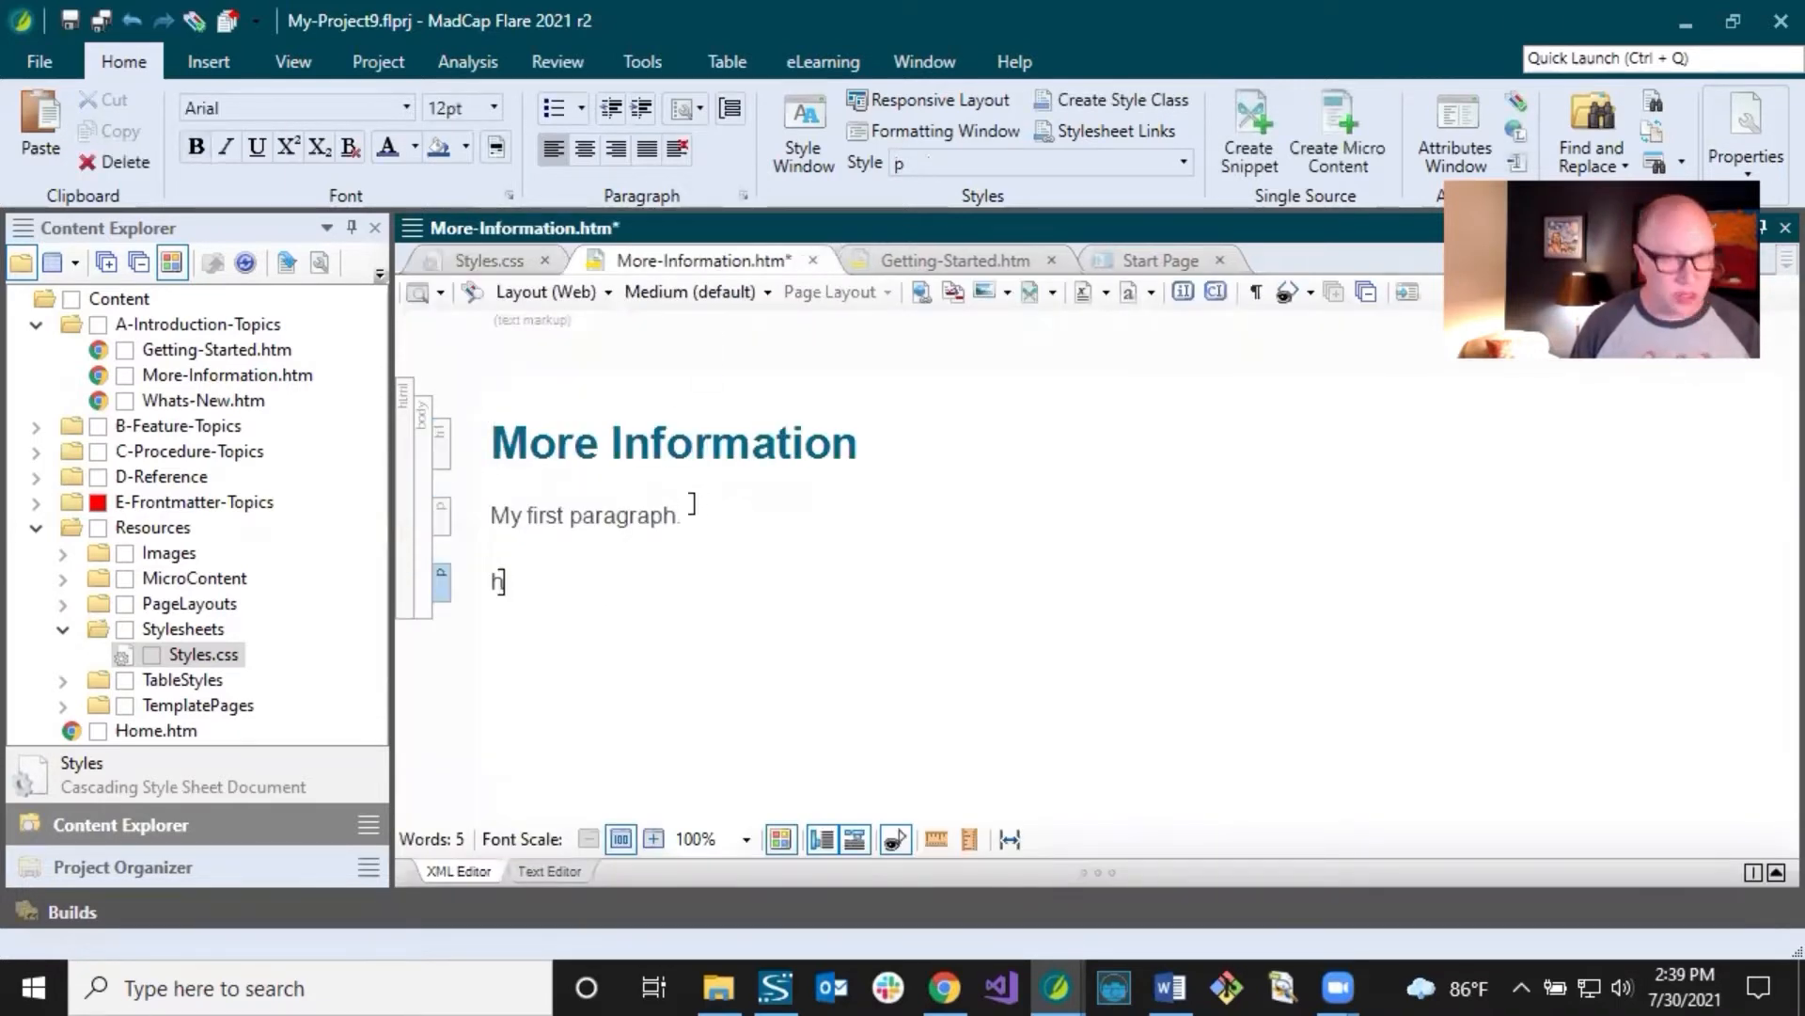
Step: Type placeholder text 'hjkjkhjk' as new paragraphs below My first paragraph
type("hjkjkhjk")
type("hjlhjkl")
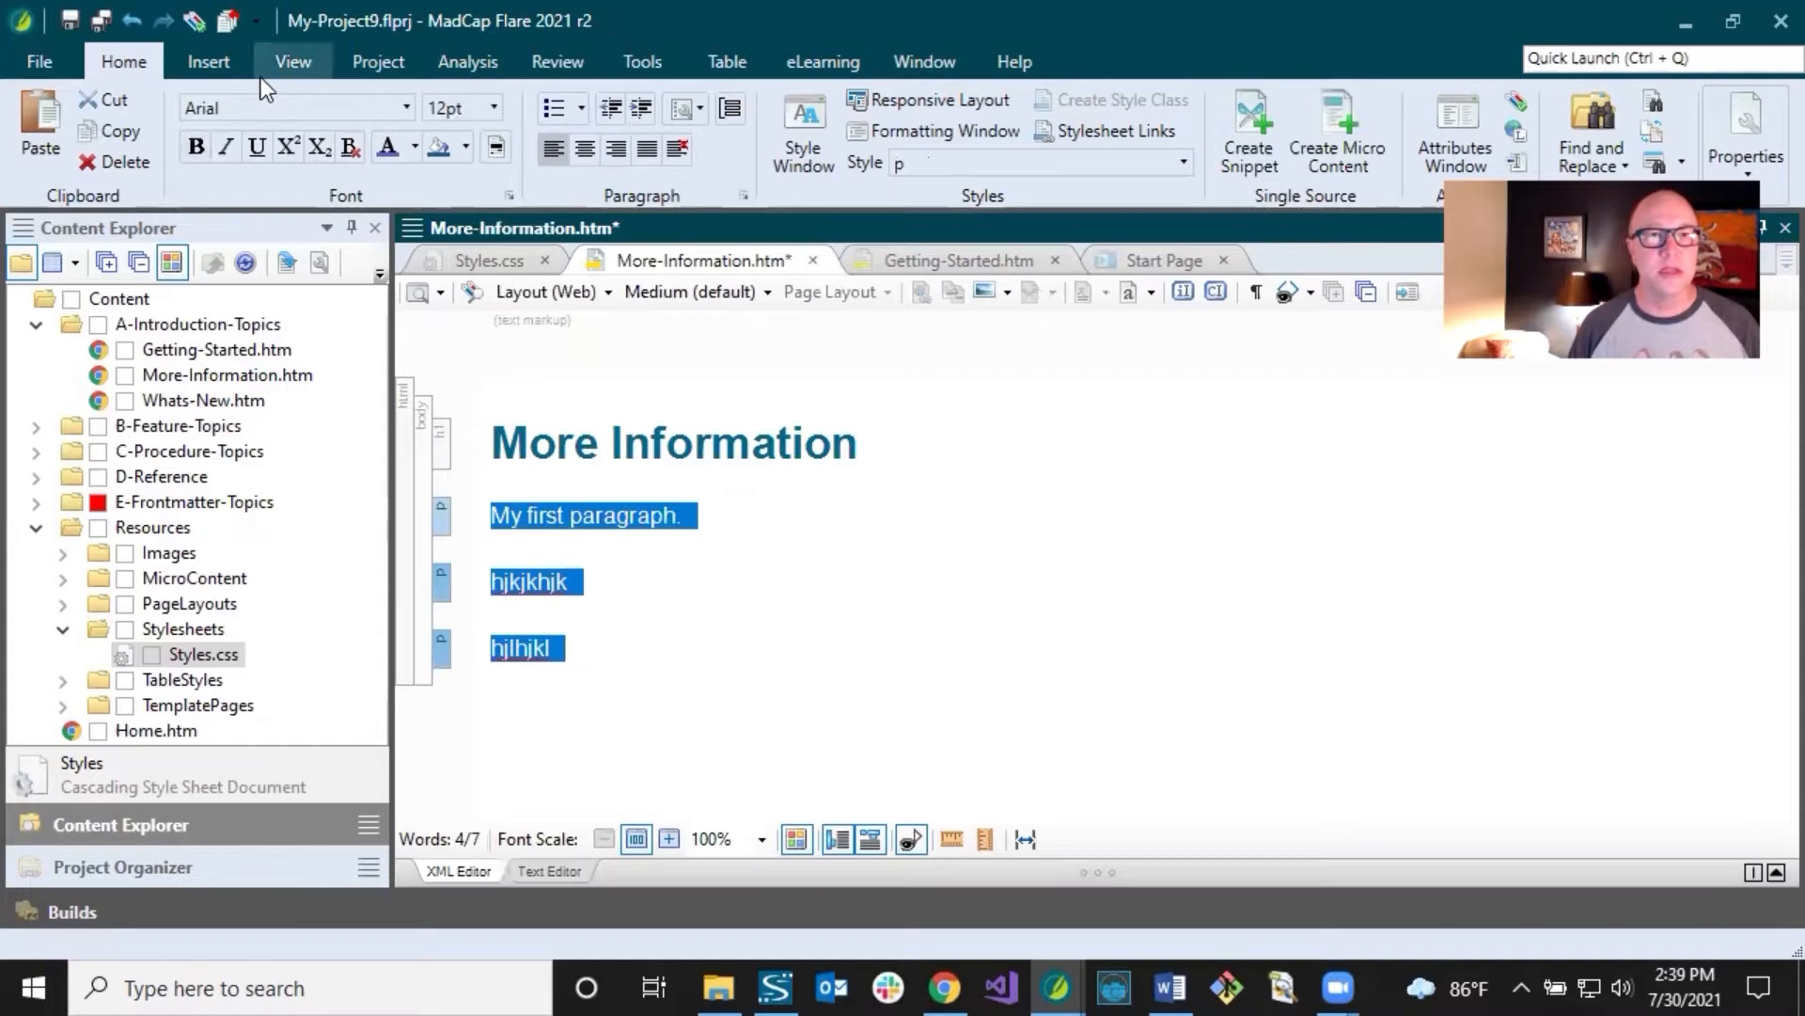
left_click(207, 62)
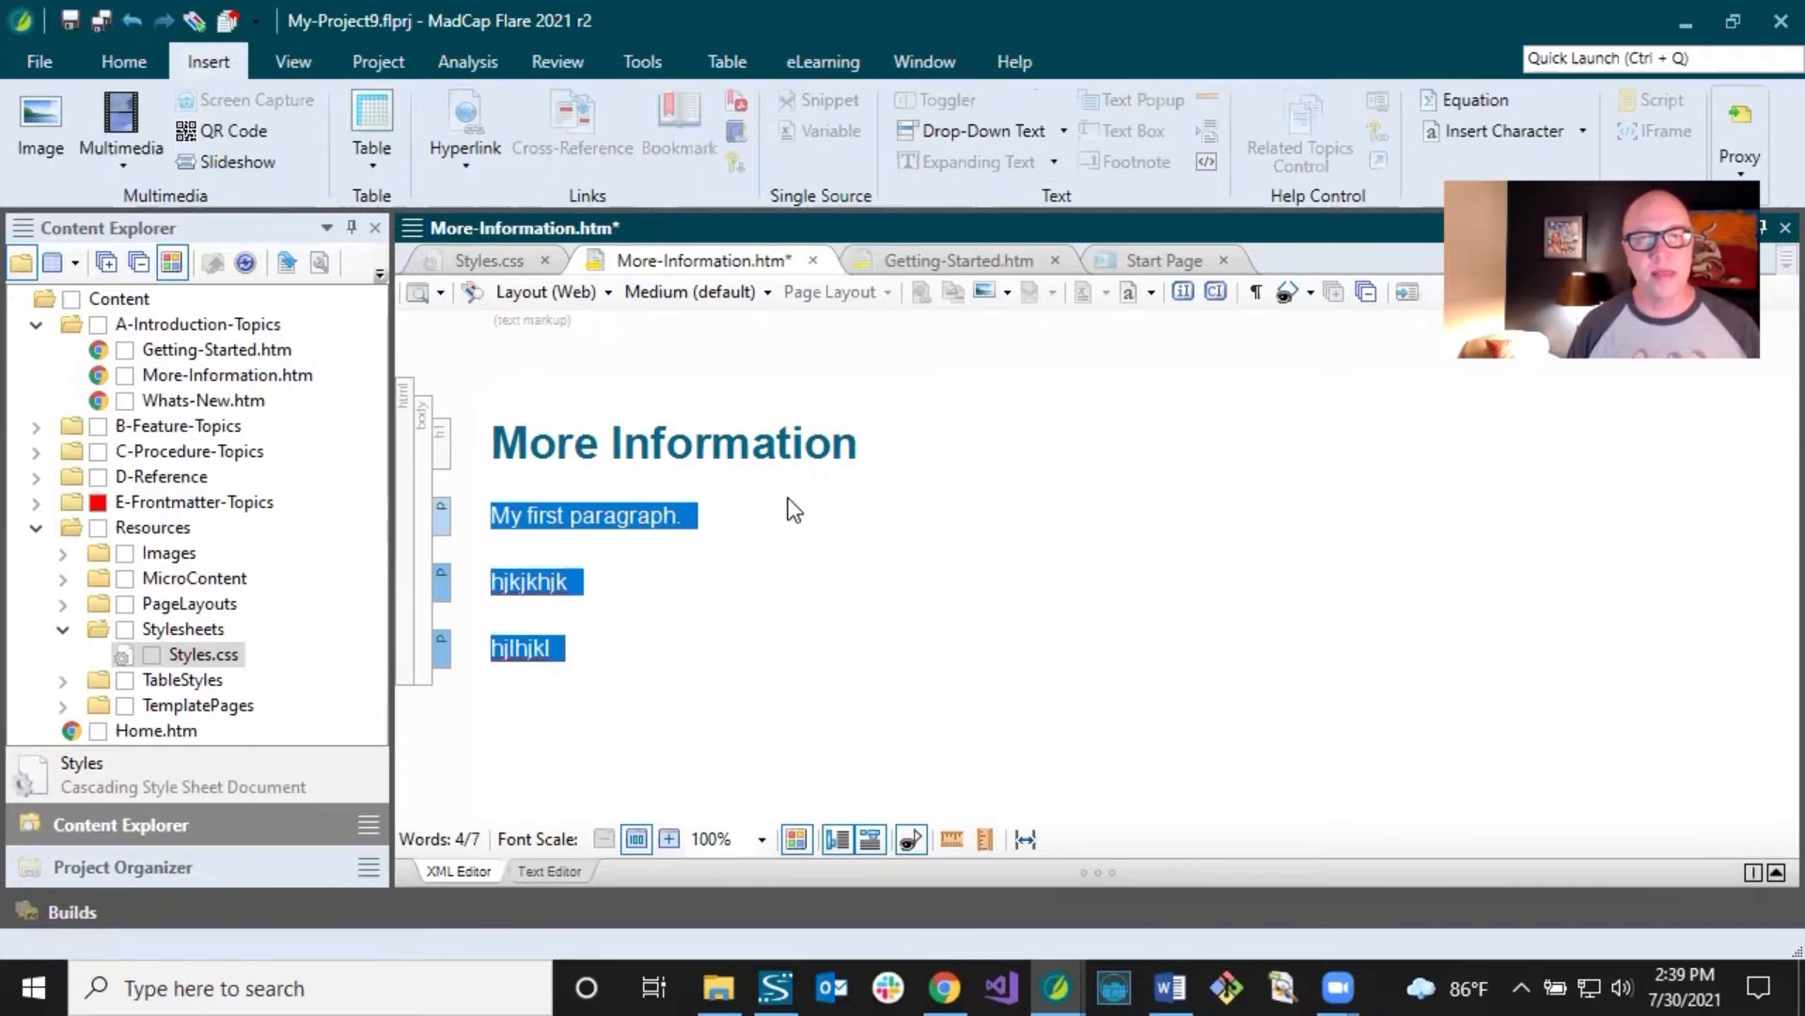
mouse_move(524, 525)
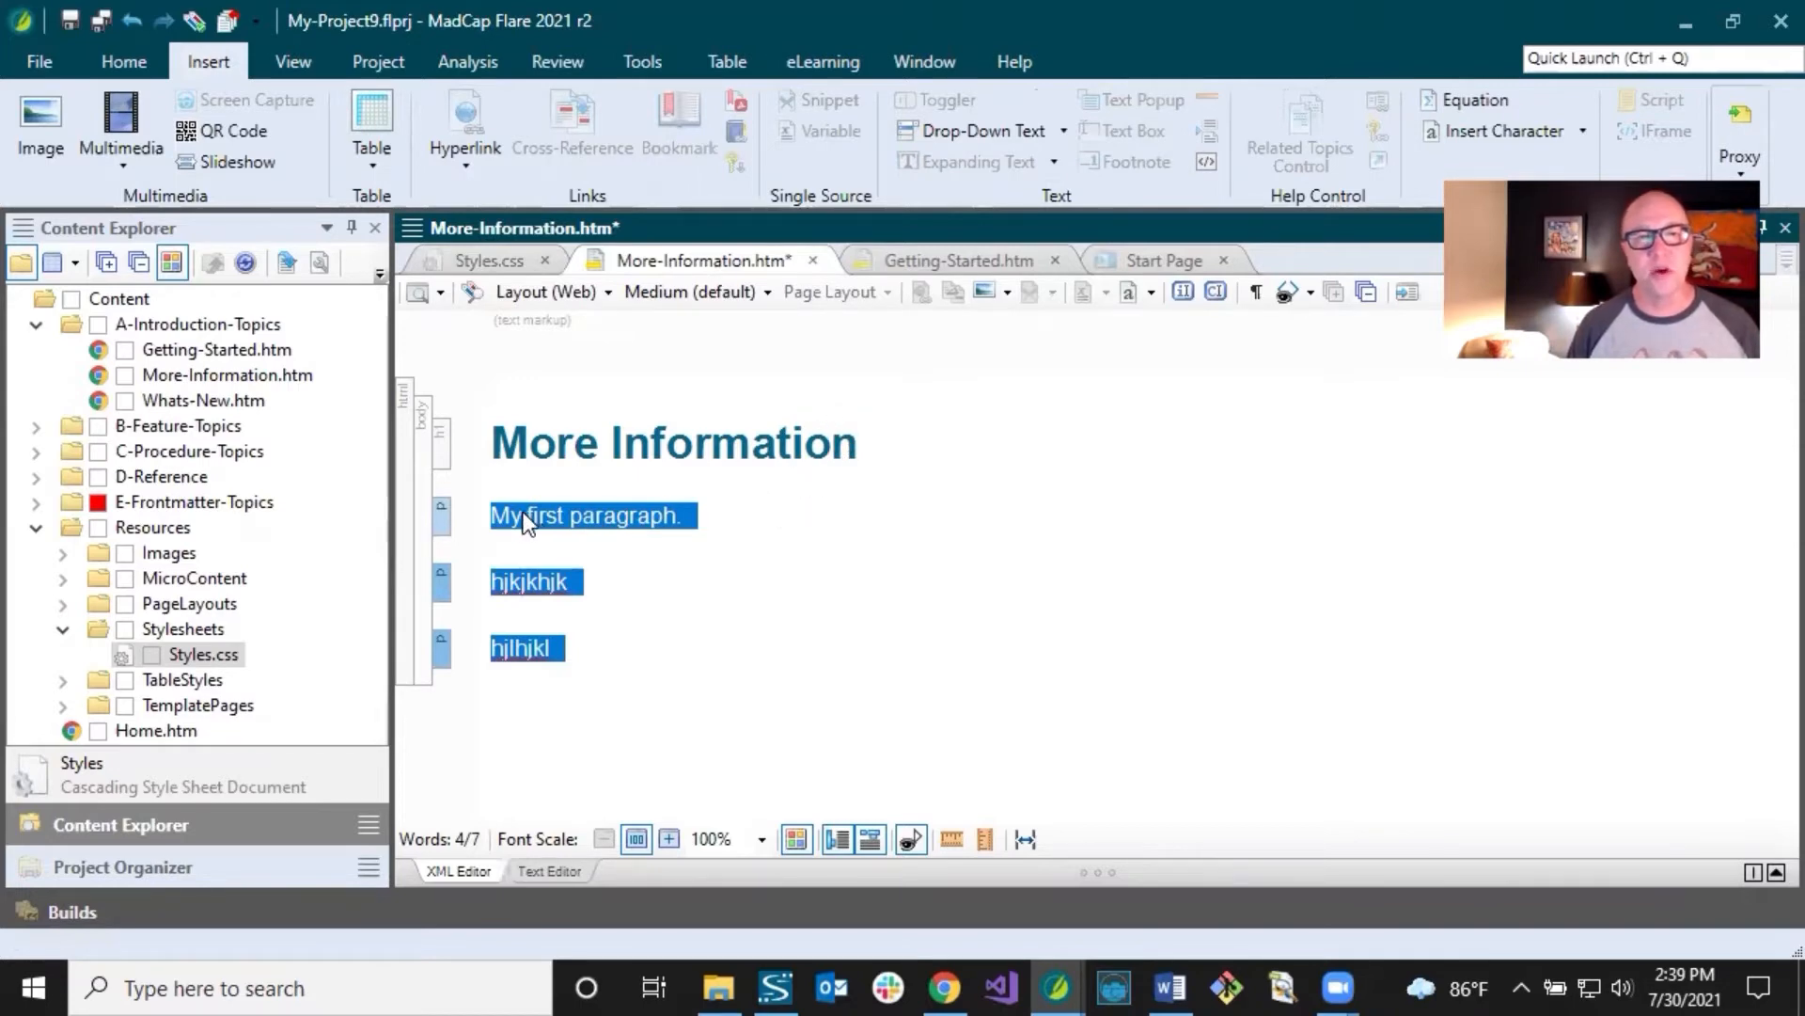
mouse_move(921, 317)
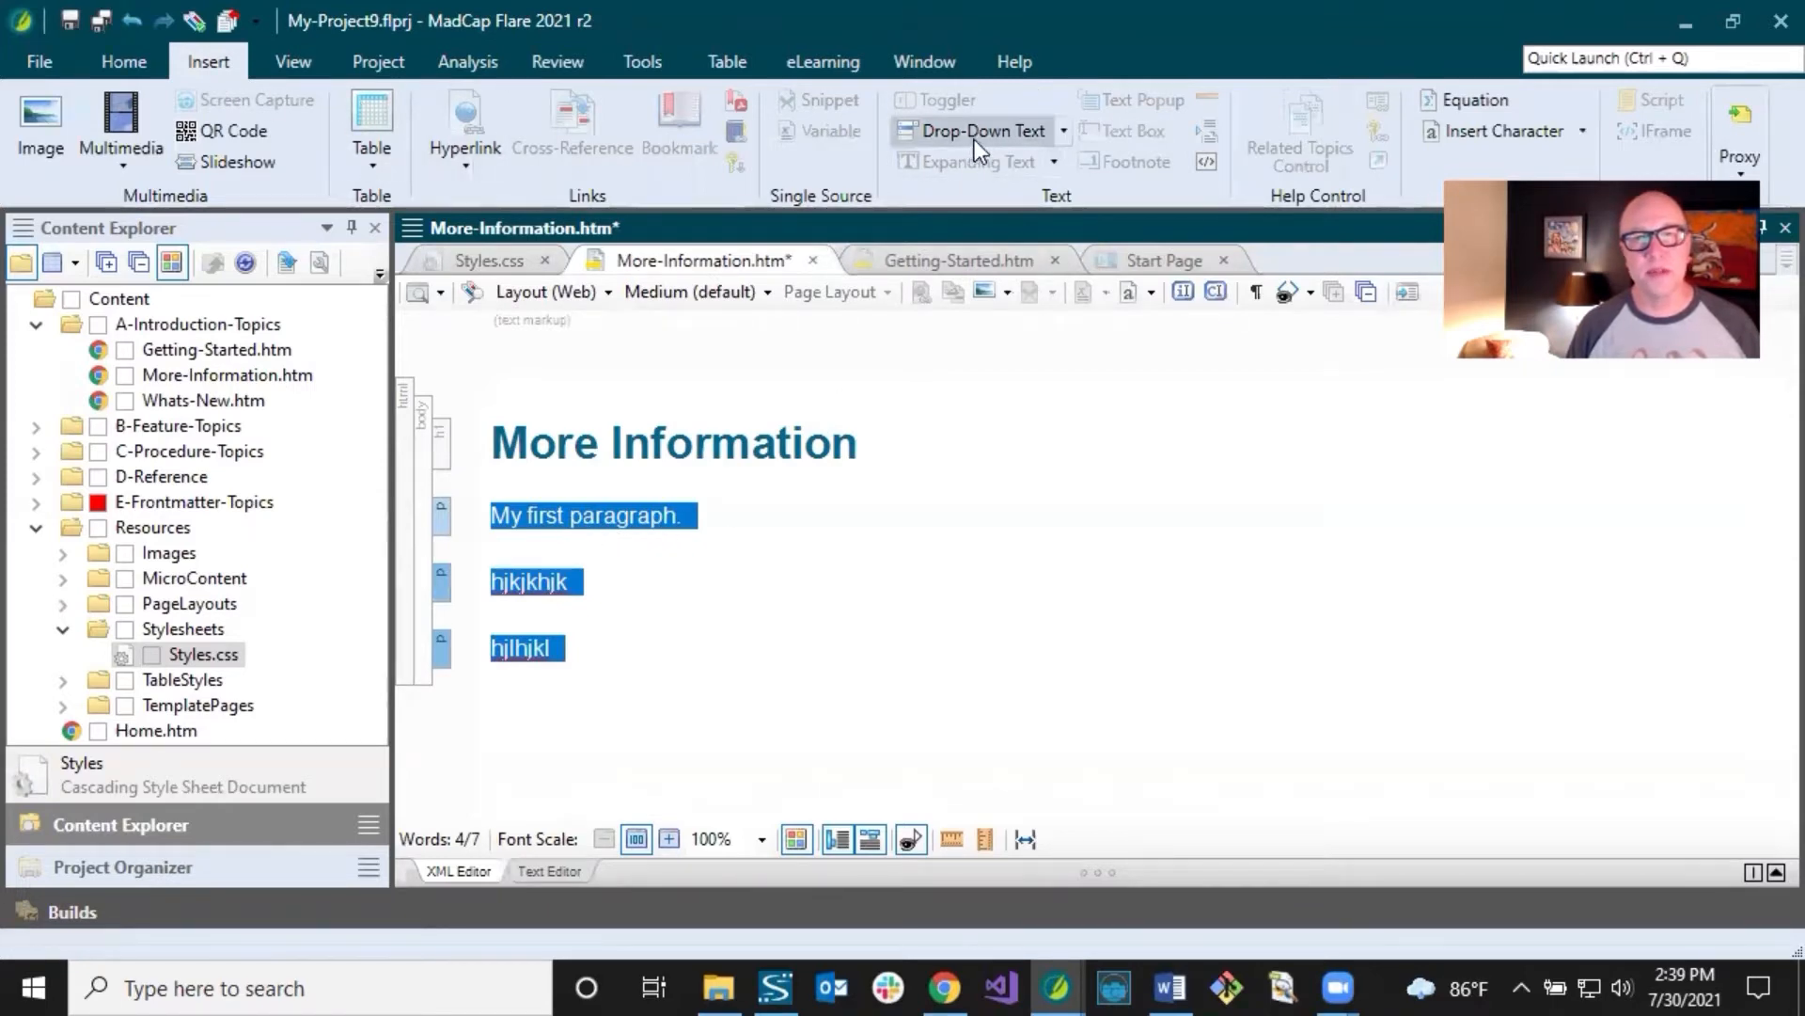
Step: Convert the selected paragraphs to drop-down text, save, and select the dropDownHead element
left_click(983, 129)
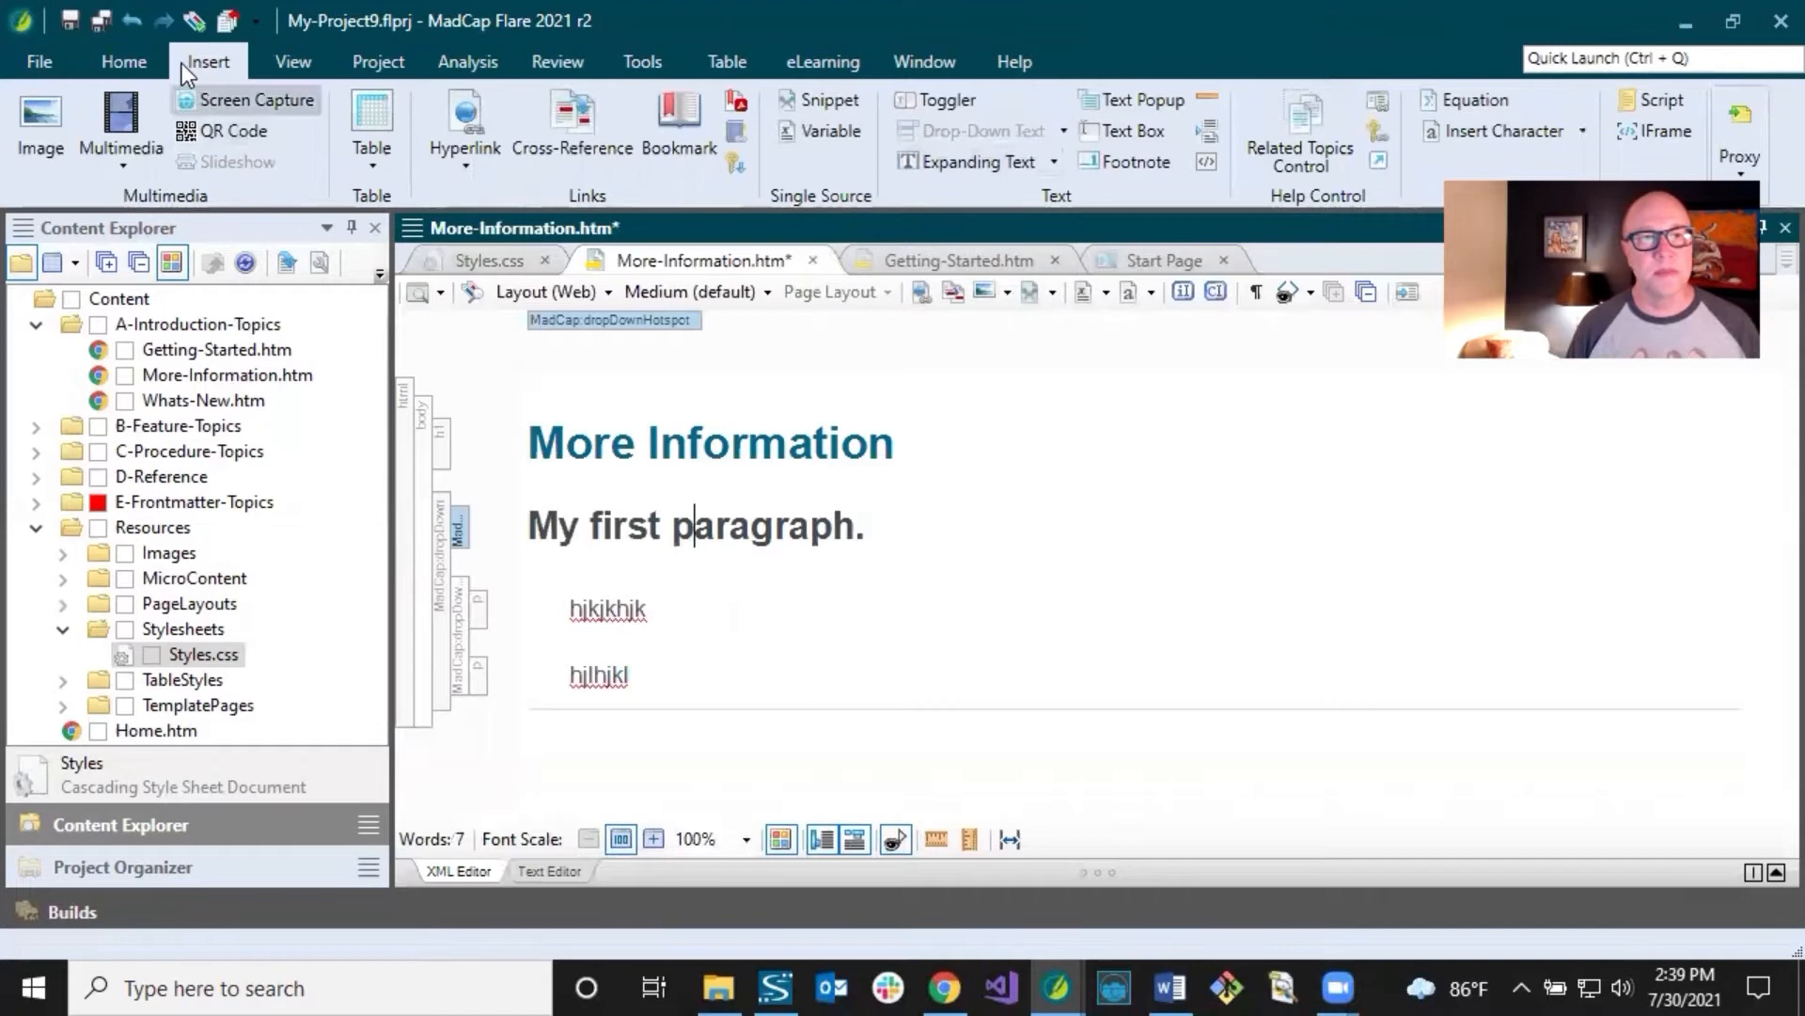
key("ctrl+s")
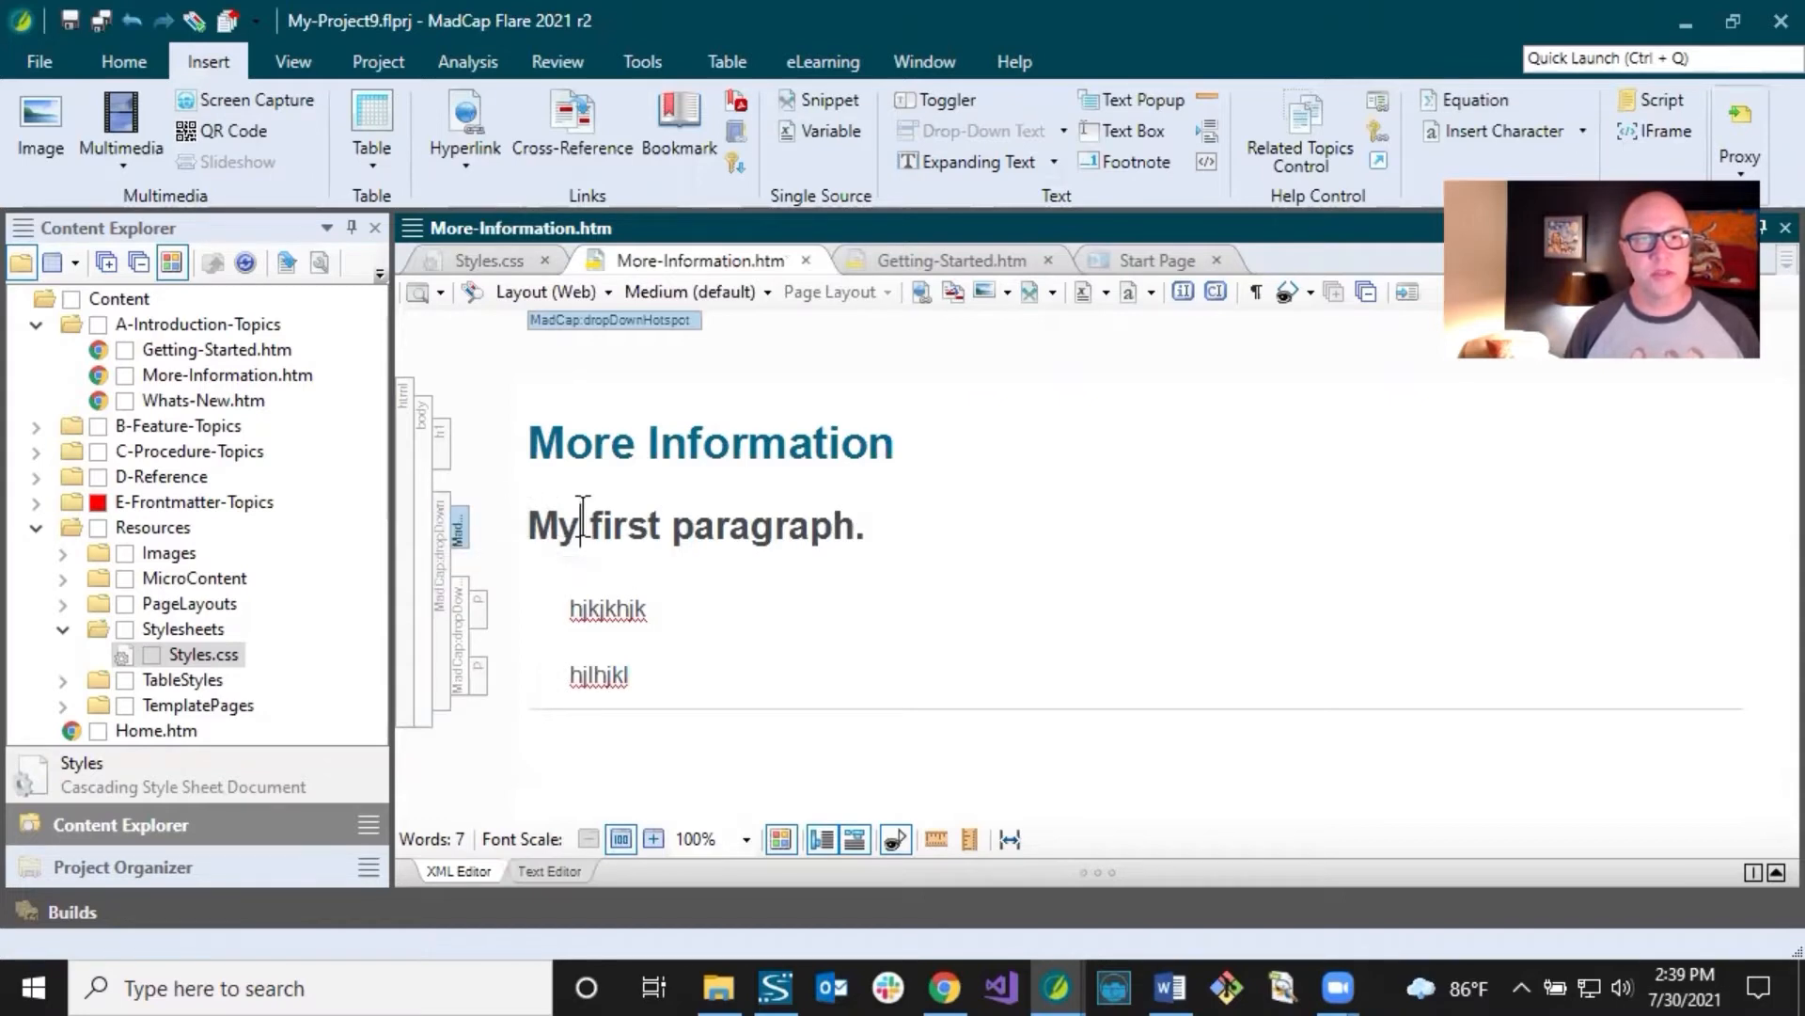
mouse_move(437, 536)
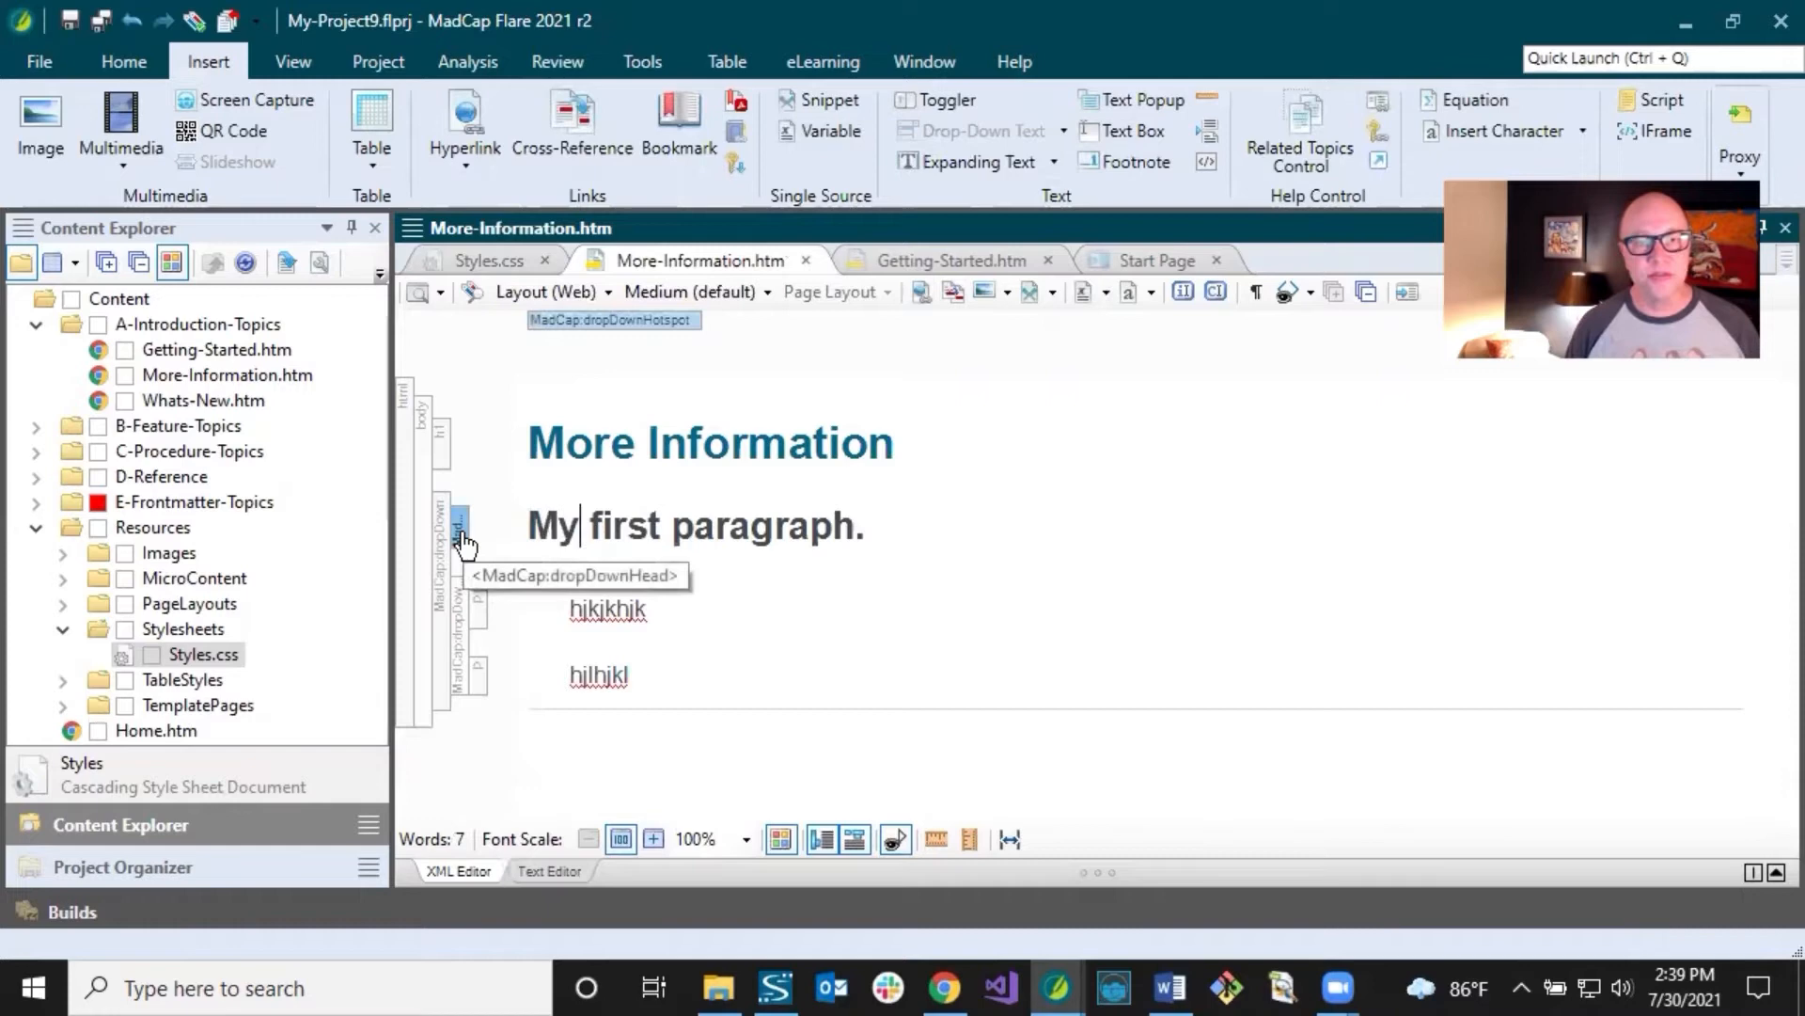
left_click(609, 524)
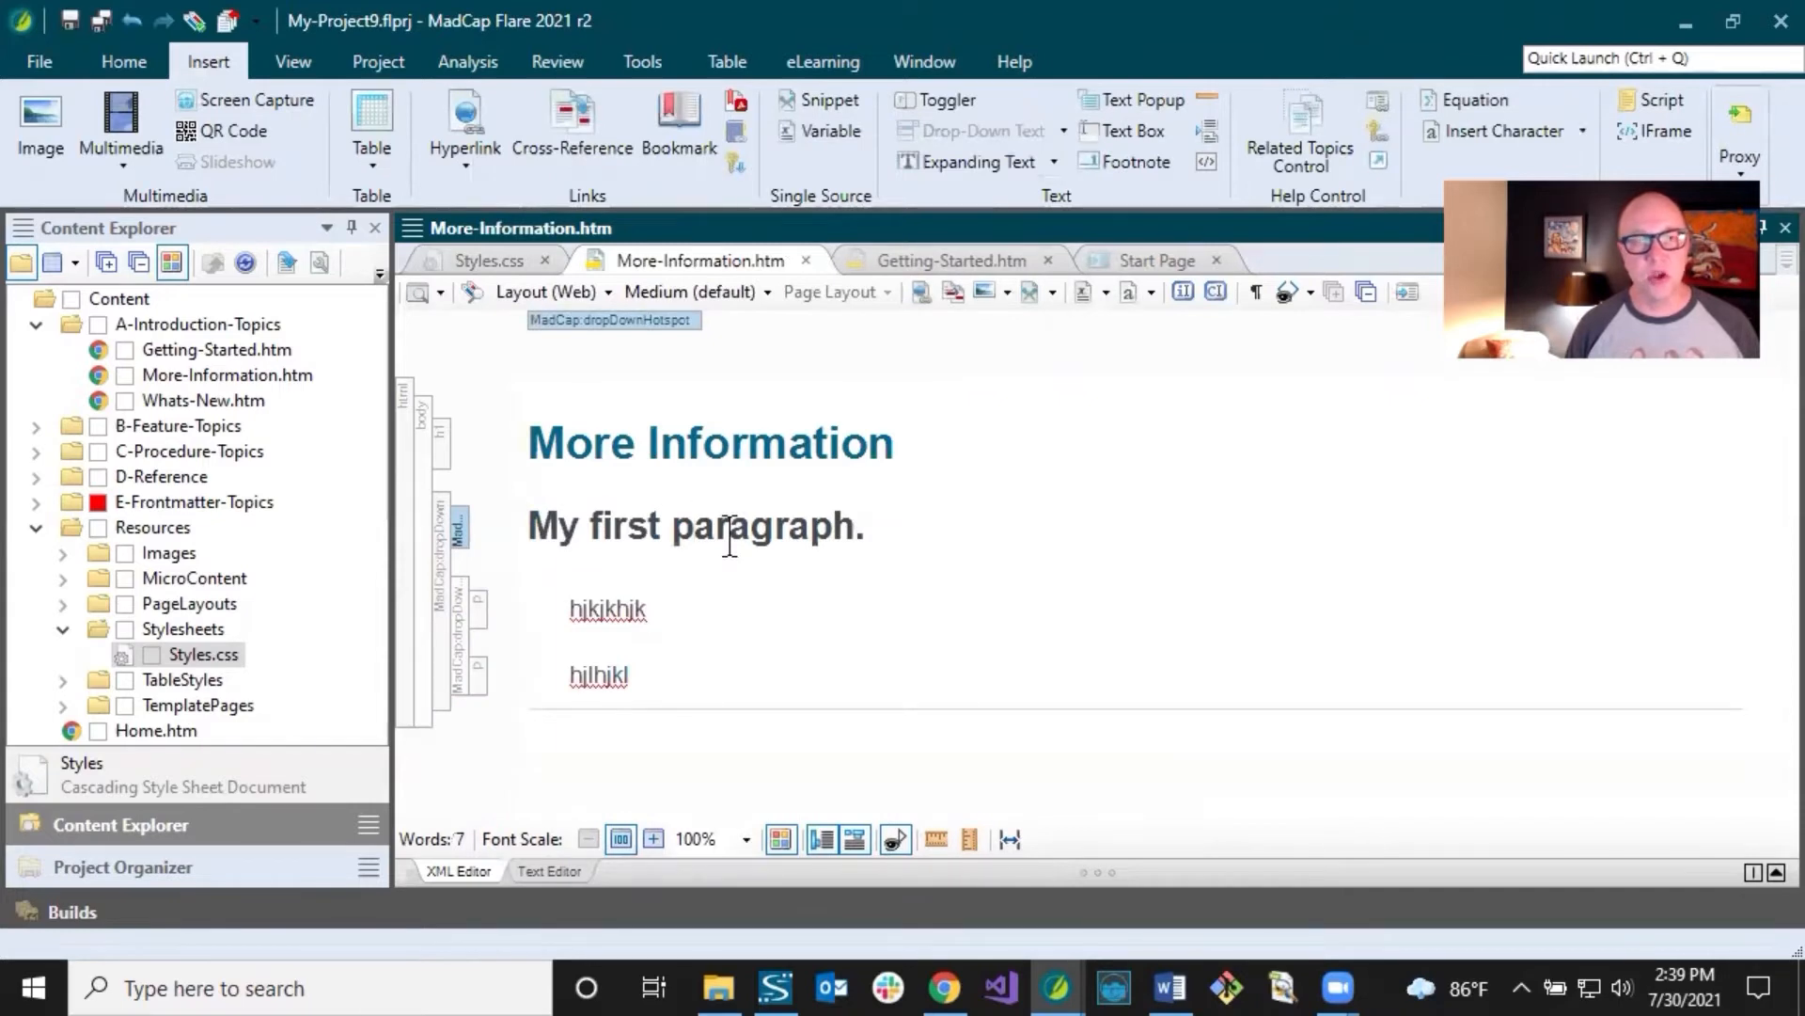
mouse_move(478, 260)
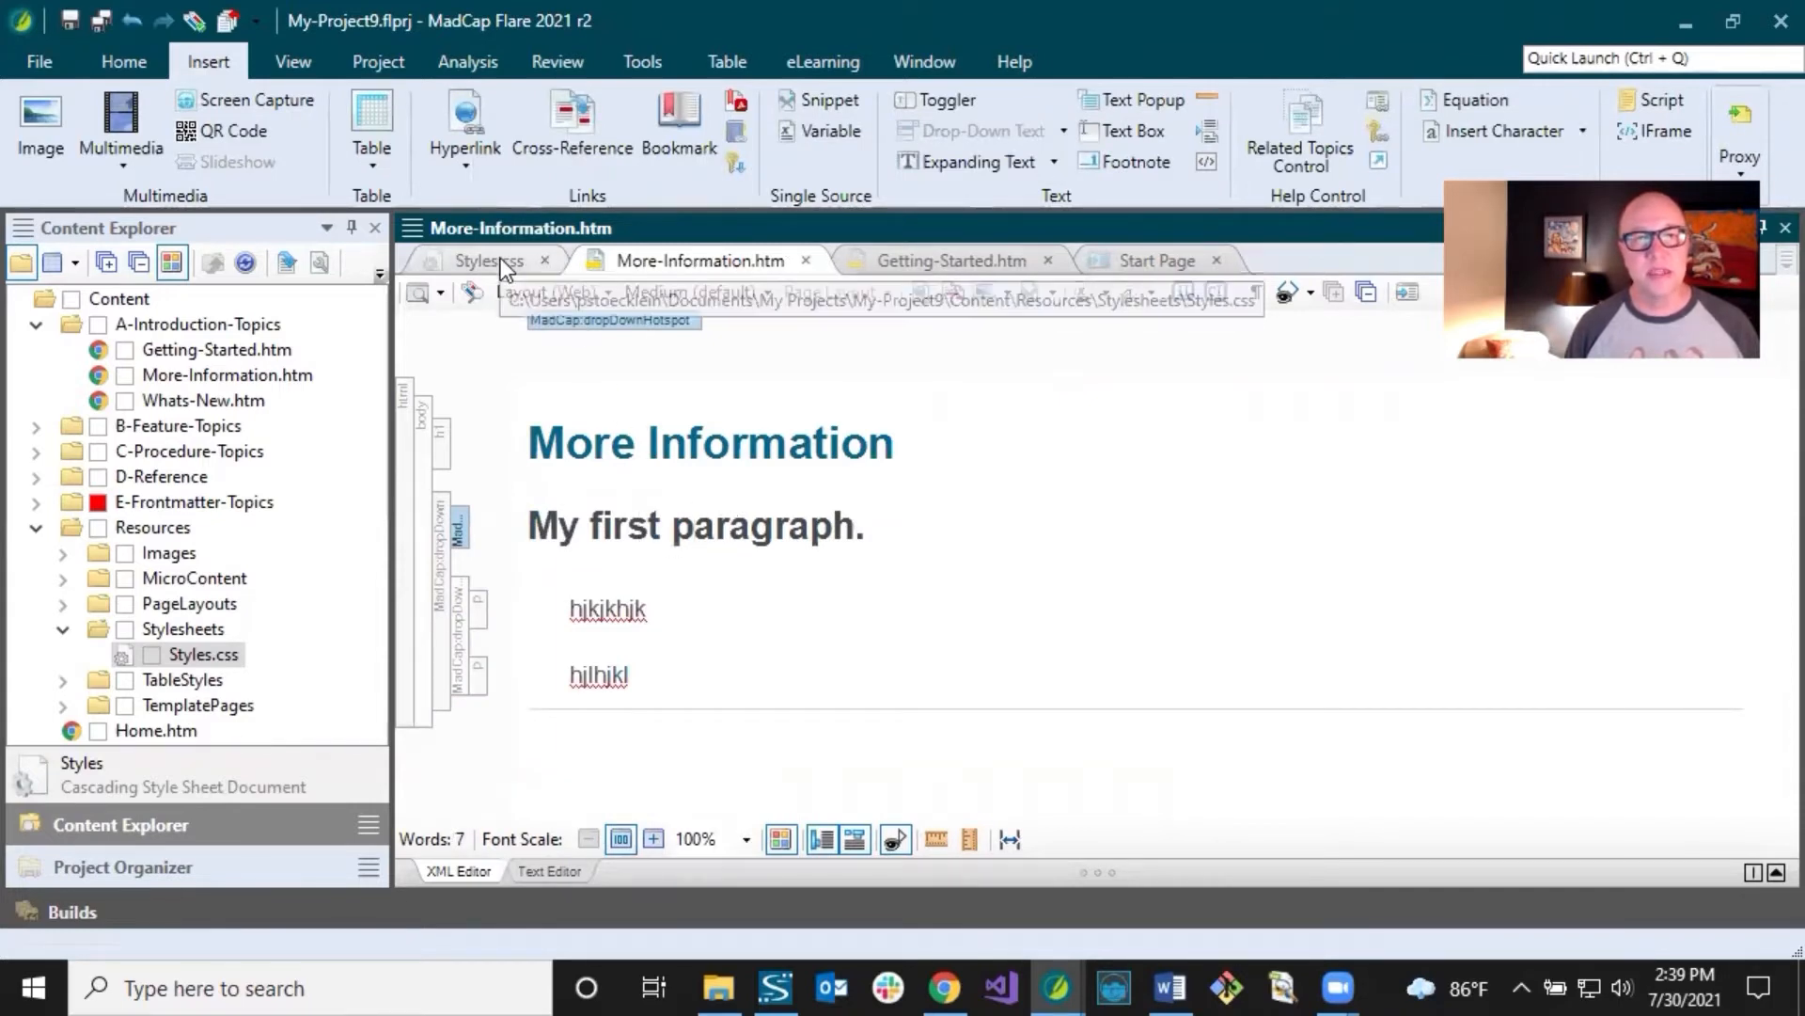
Step: Inspect MadCap dropDown, dropDownHead and dropDownHotspot styles, showing dropDownHotspot's pseudo classes
left_click(477, 261)
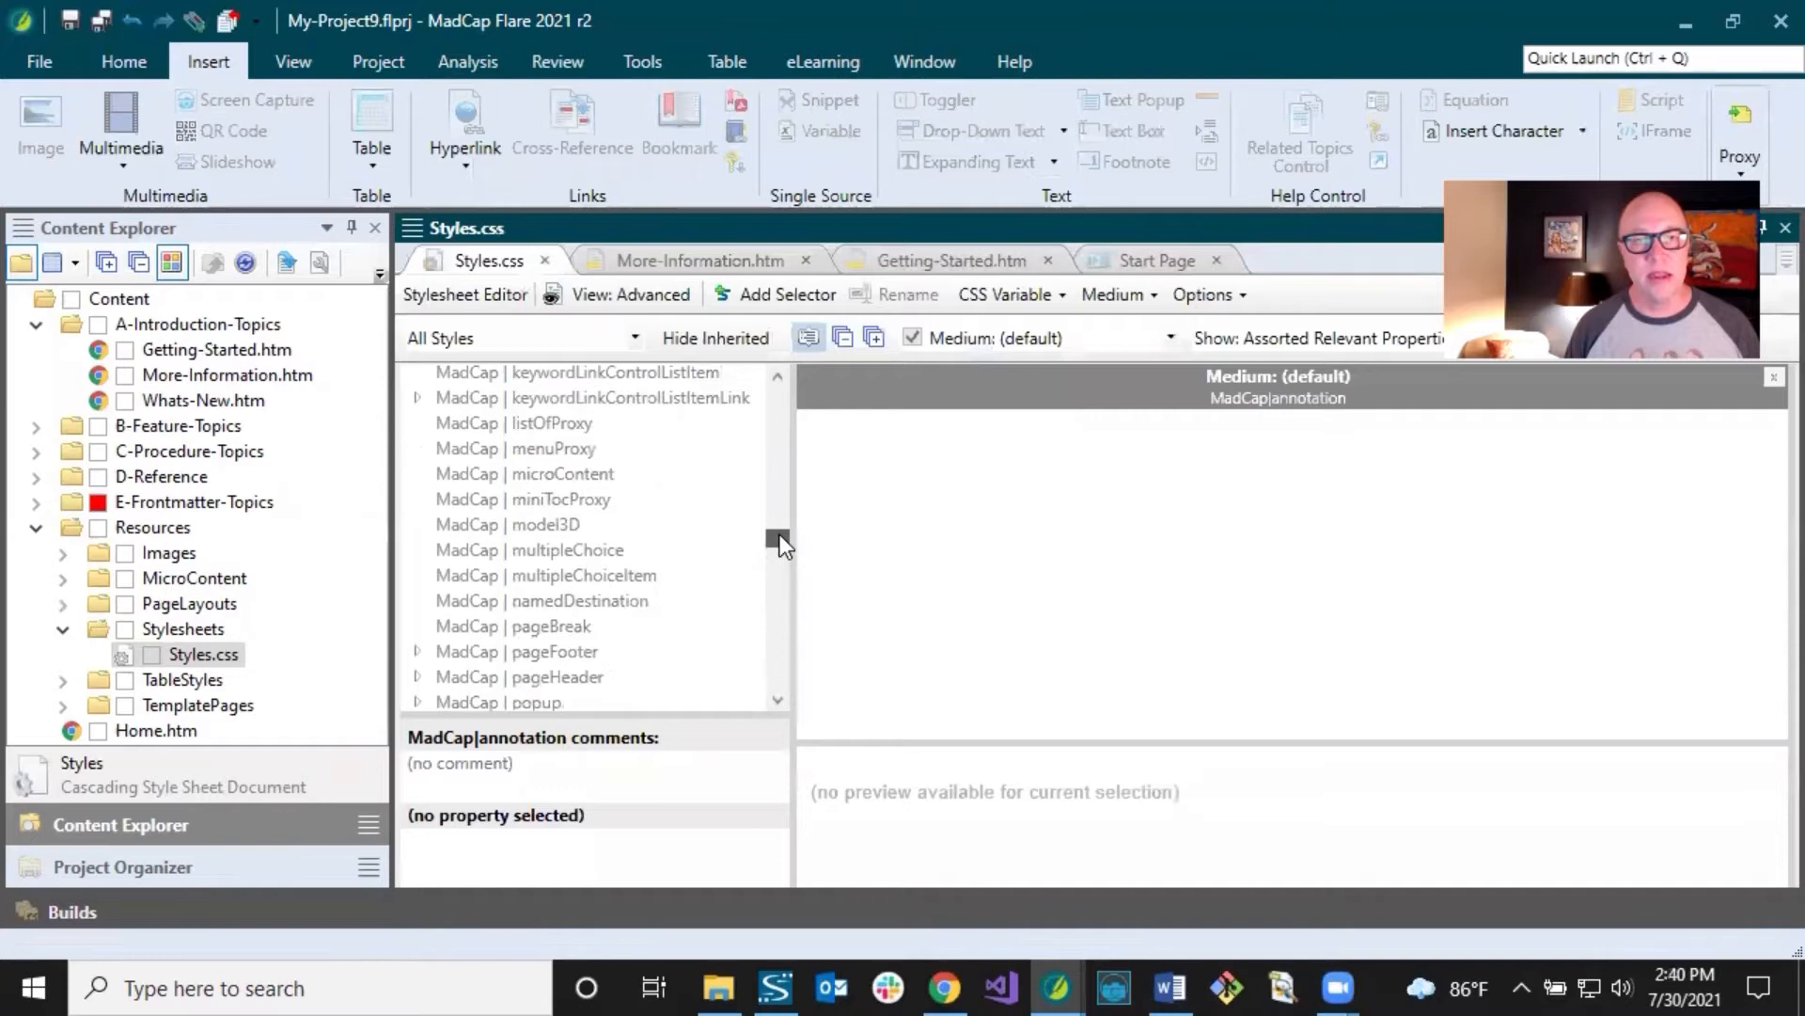
scroll("down", 3)
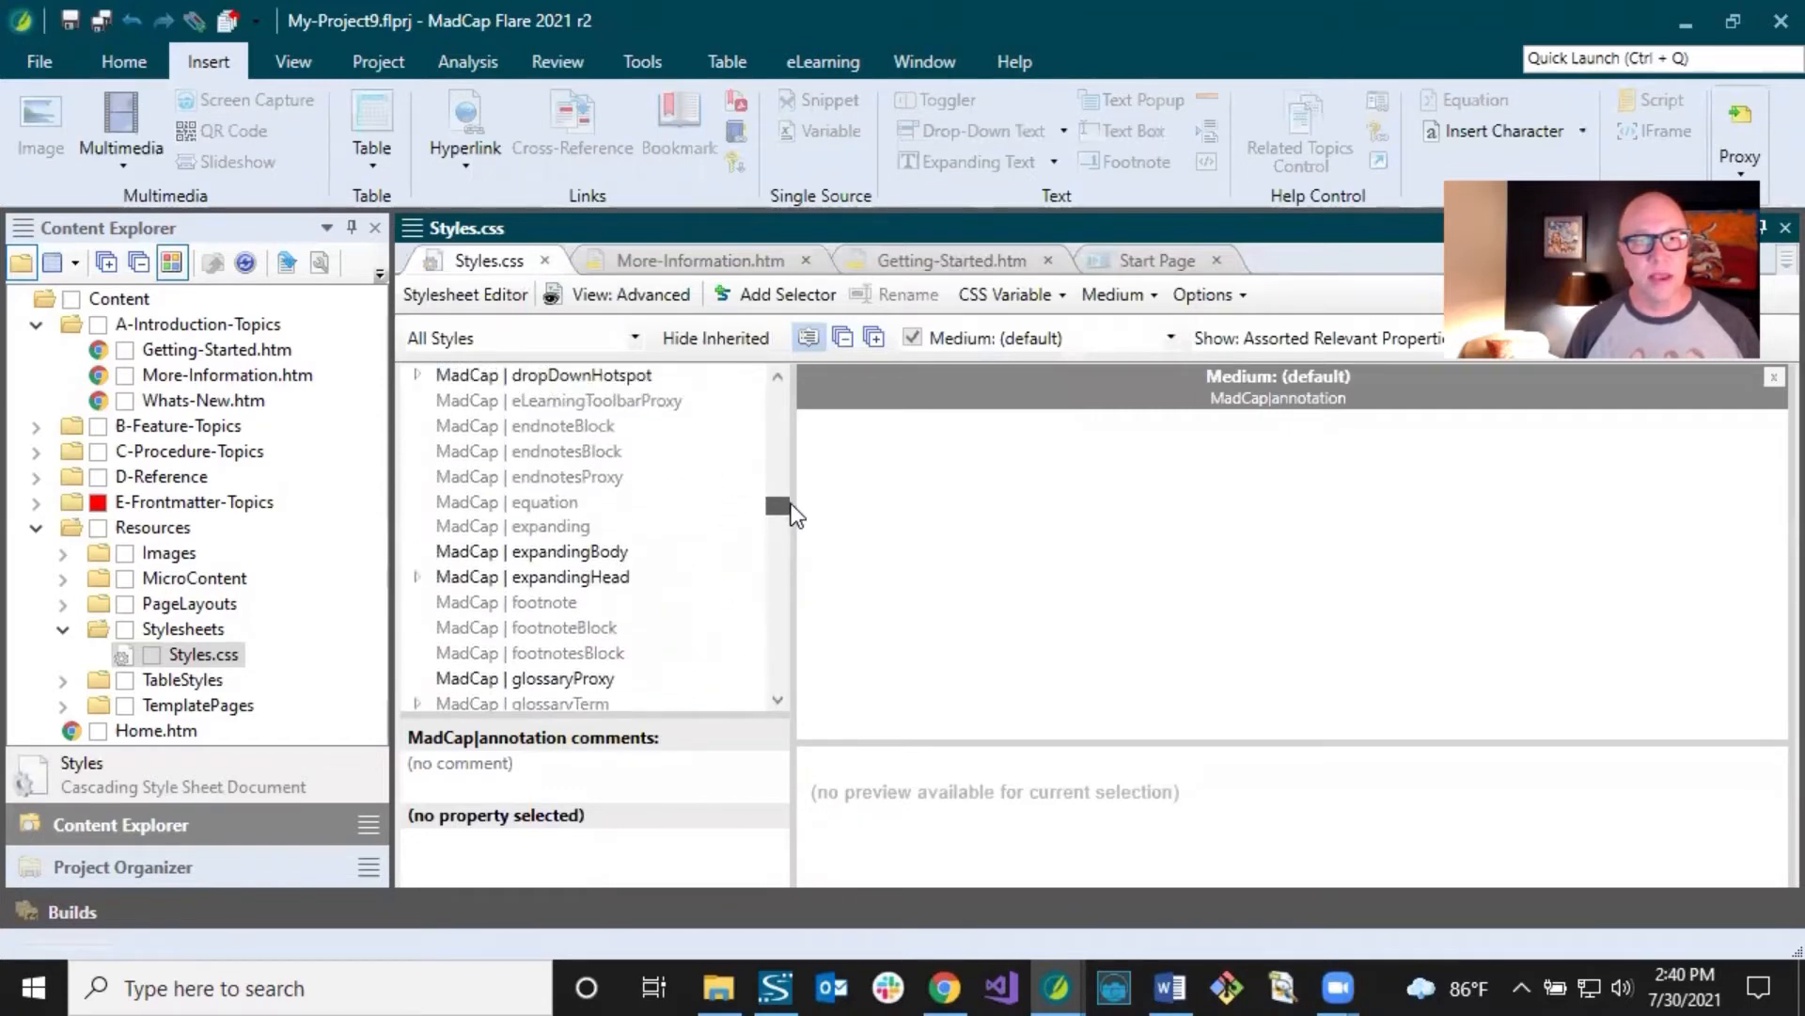
left_click(514, 457)
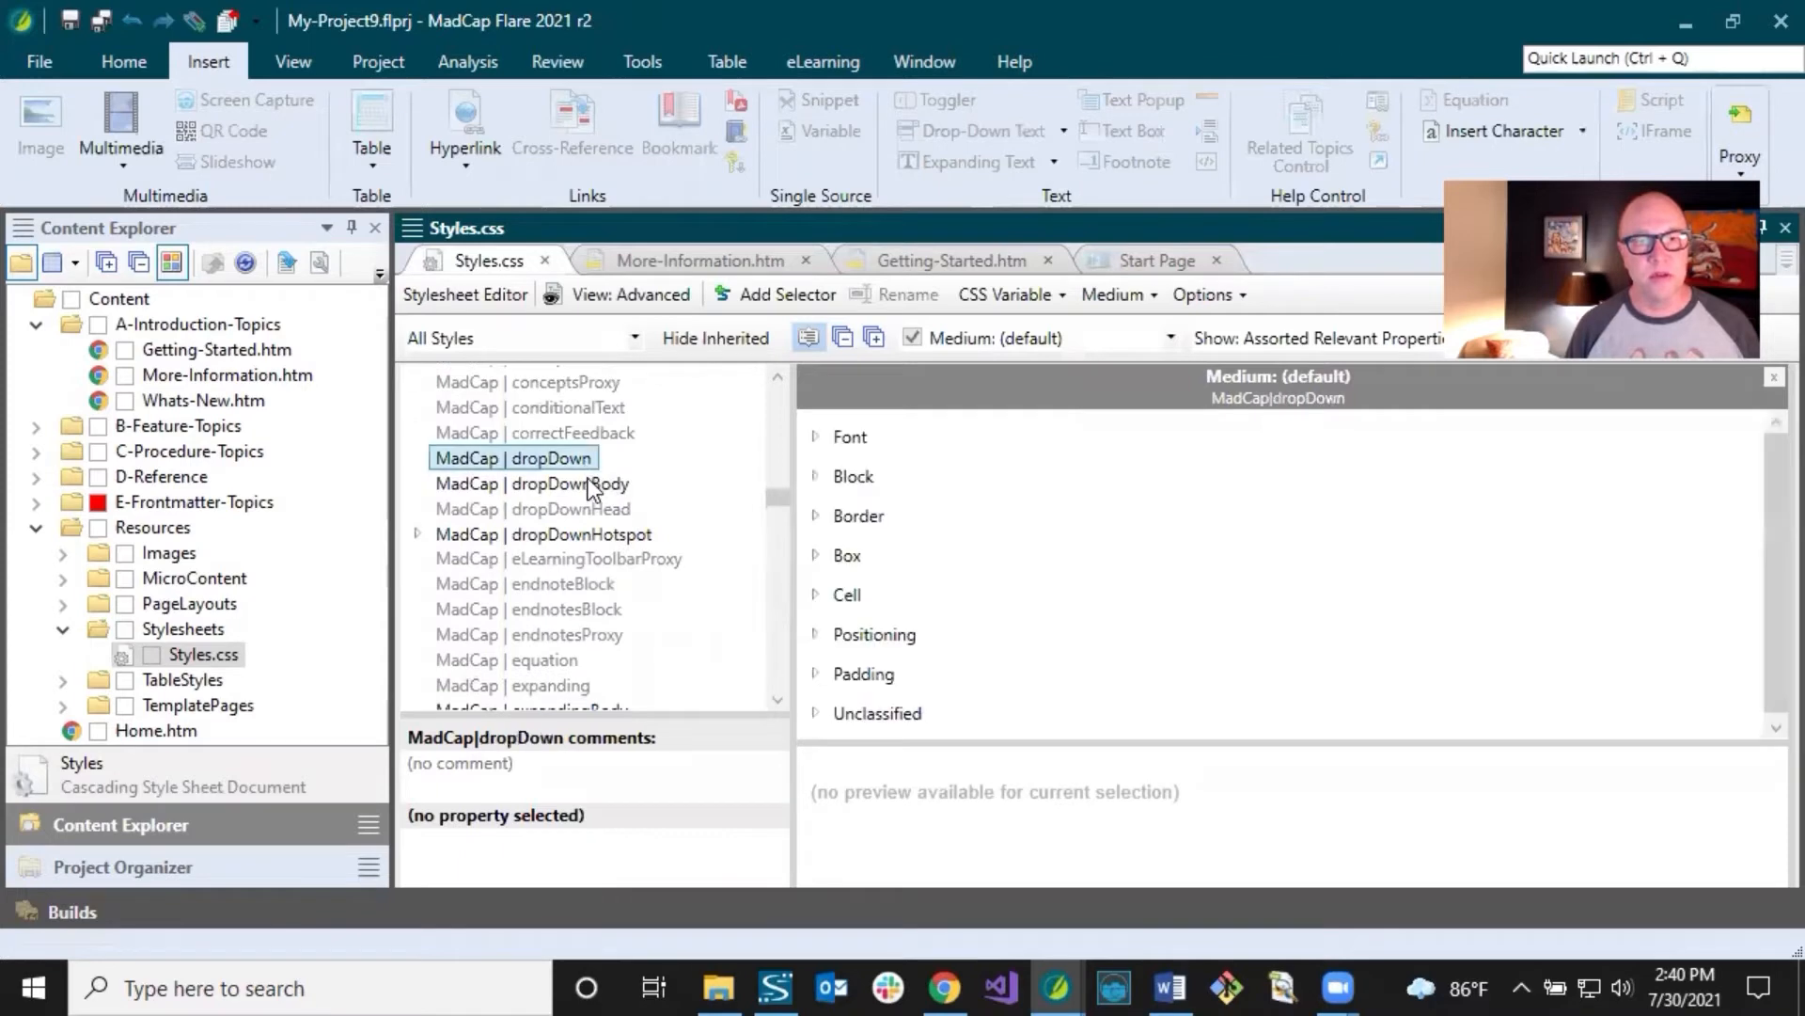
left_click(532, 508)
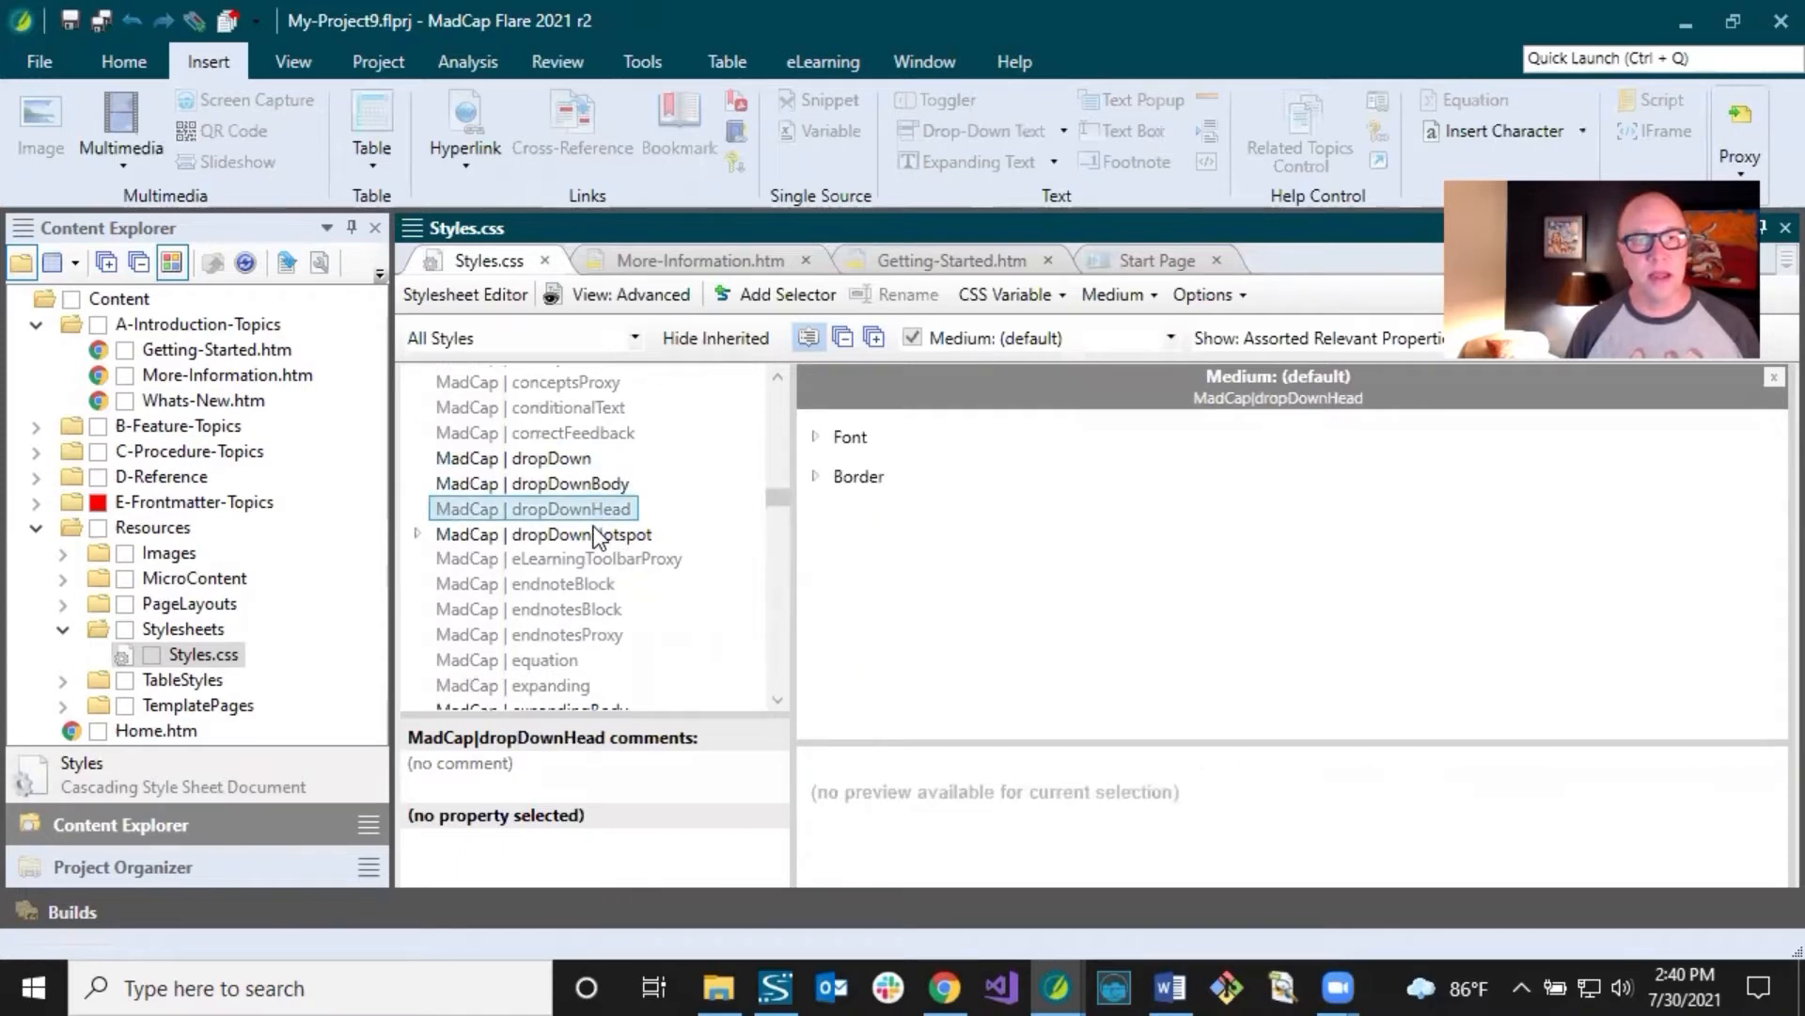
left_click(544, 533)
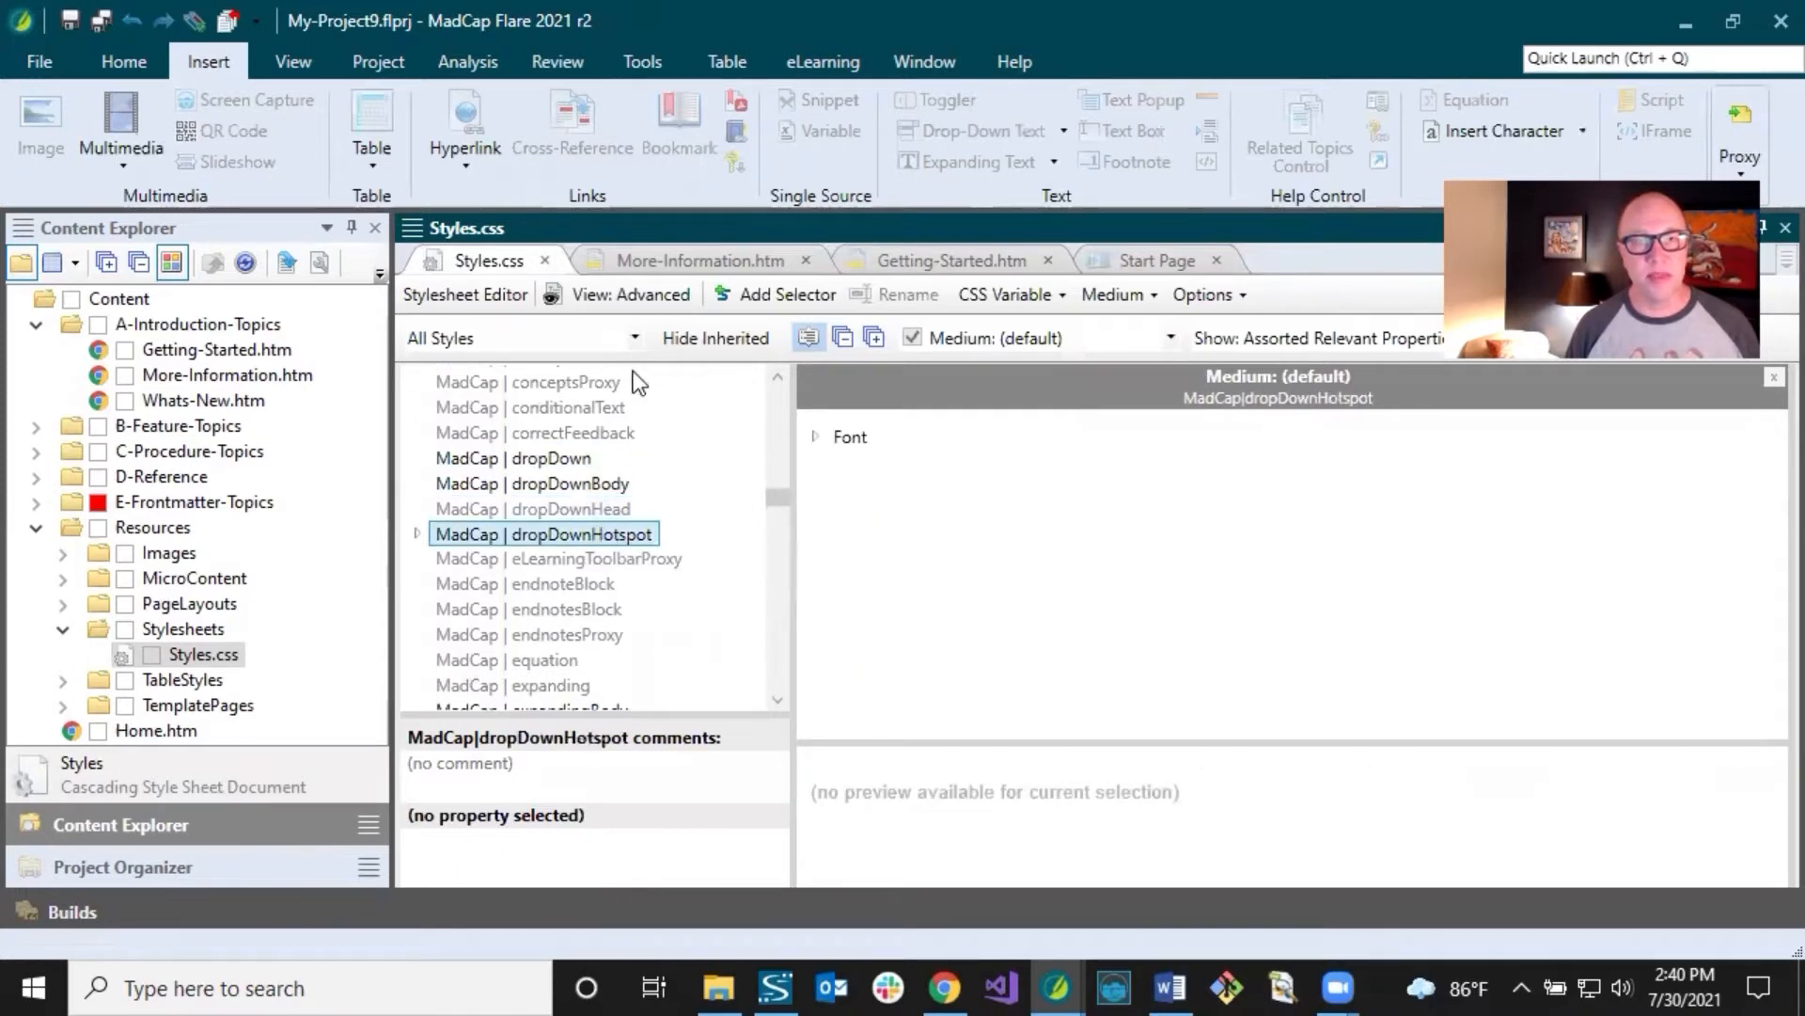
left_click(698, 259)
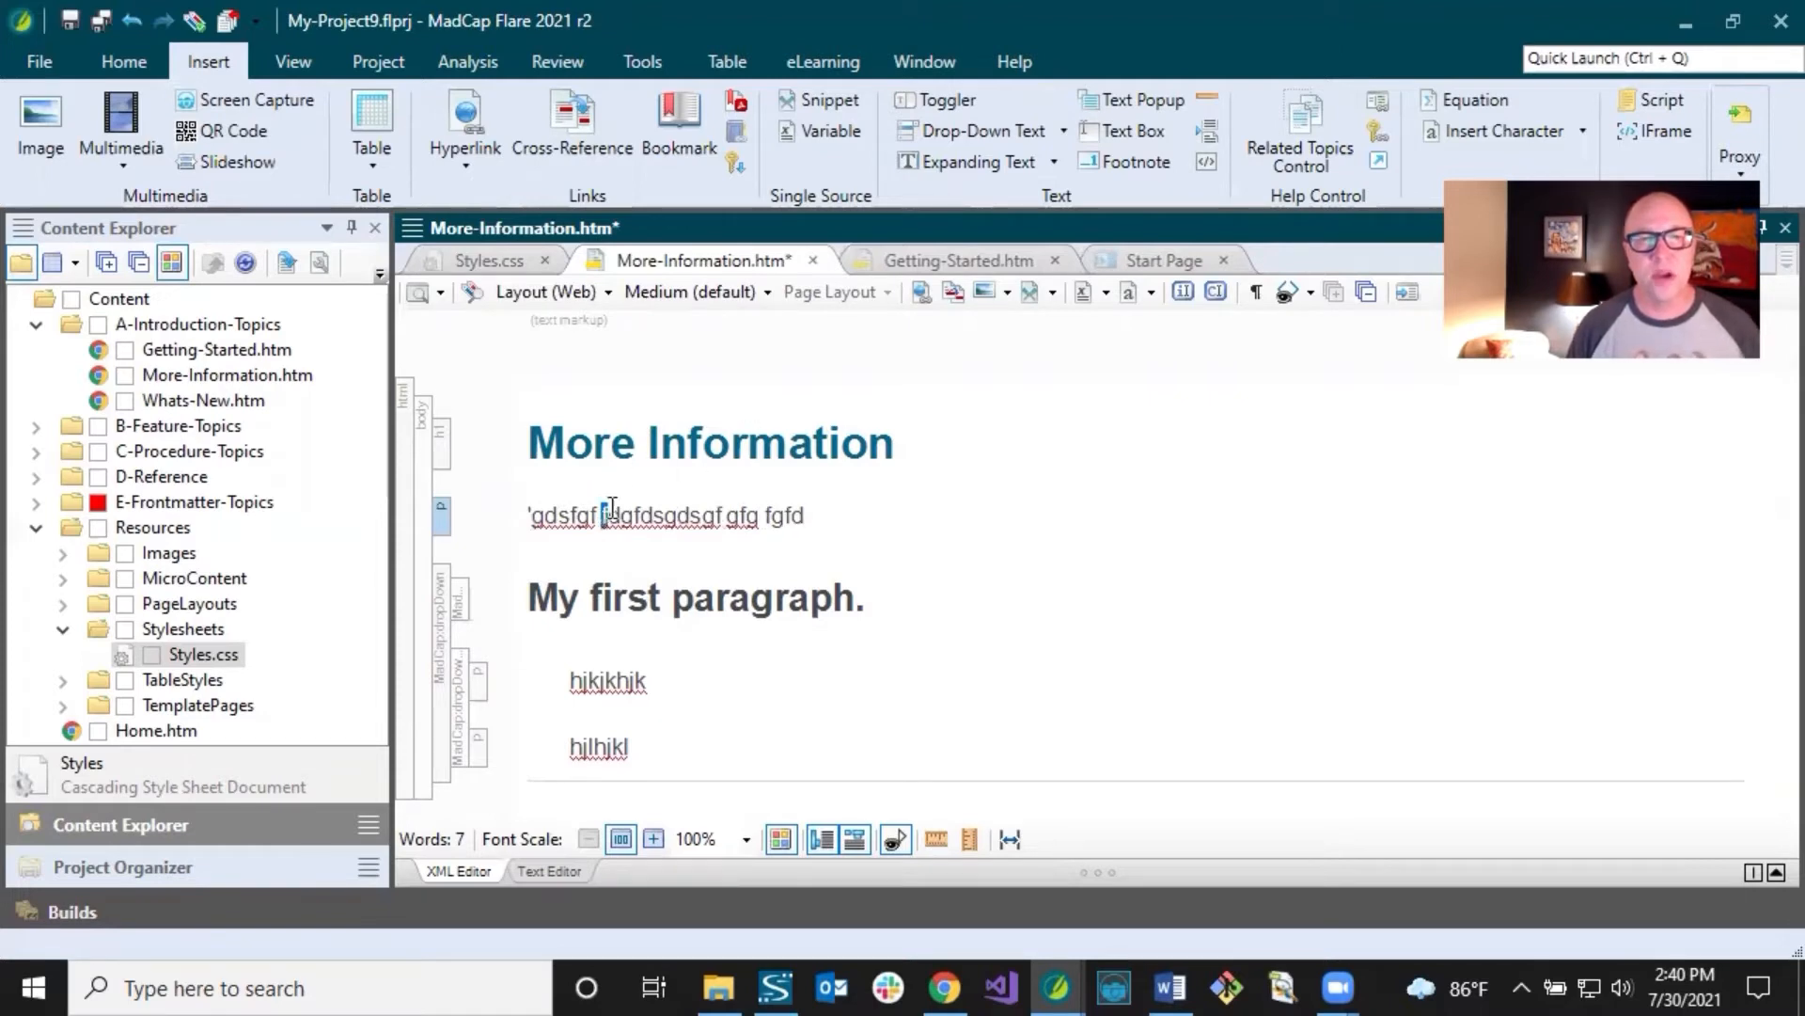
Step: Replace the second placeholder word with 'click here'
double_click(663, 515)
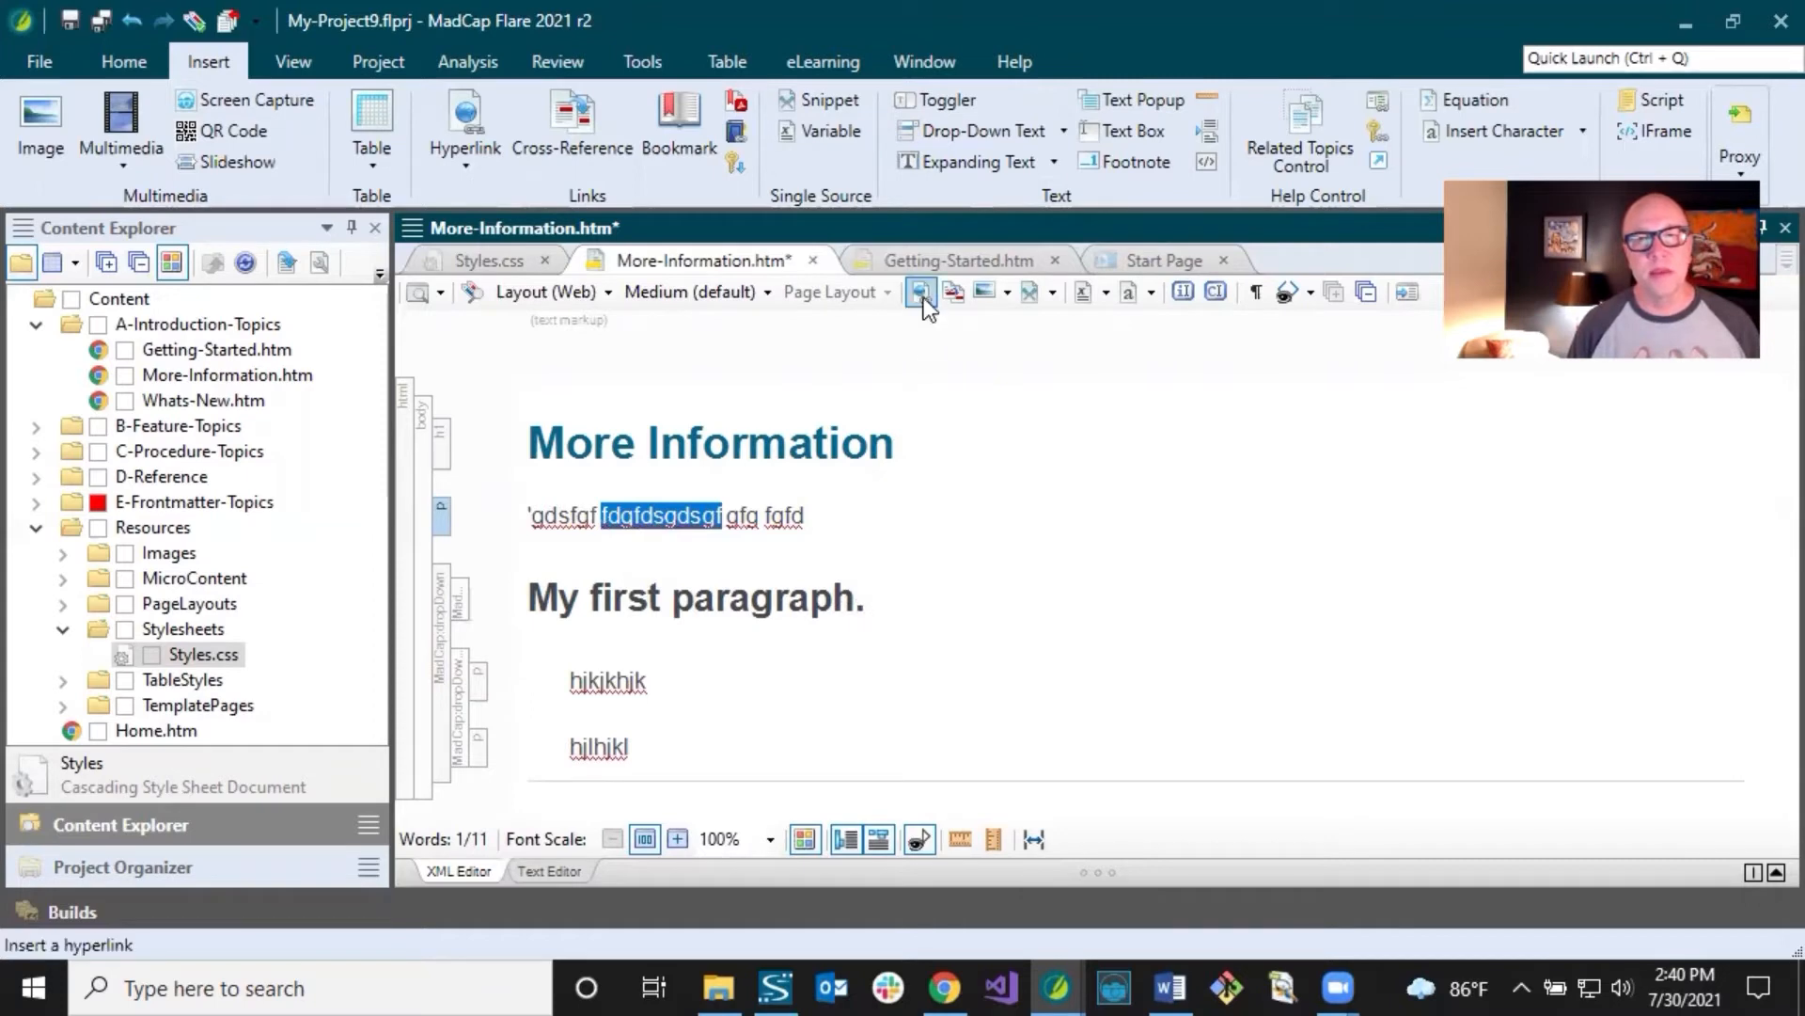
mouse_move(922, 291)
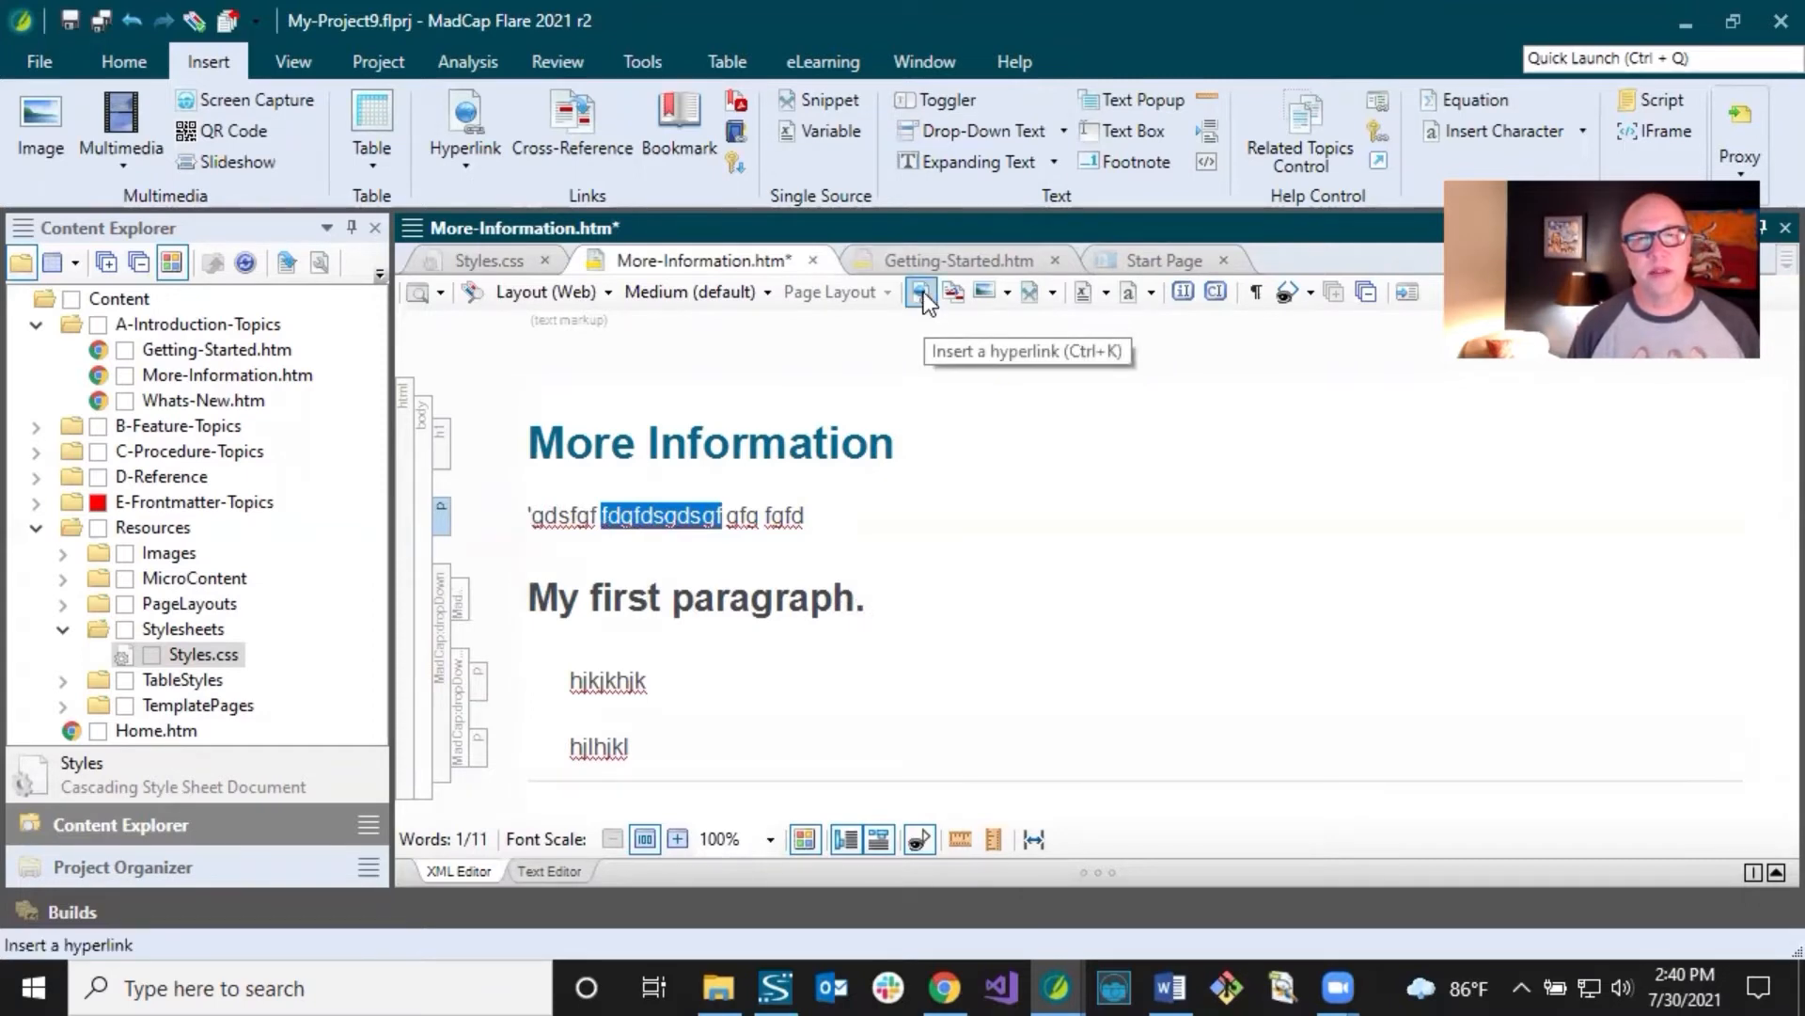
mouse_move(954, 292)
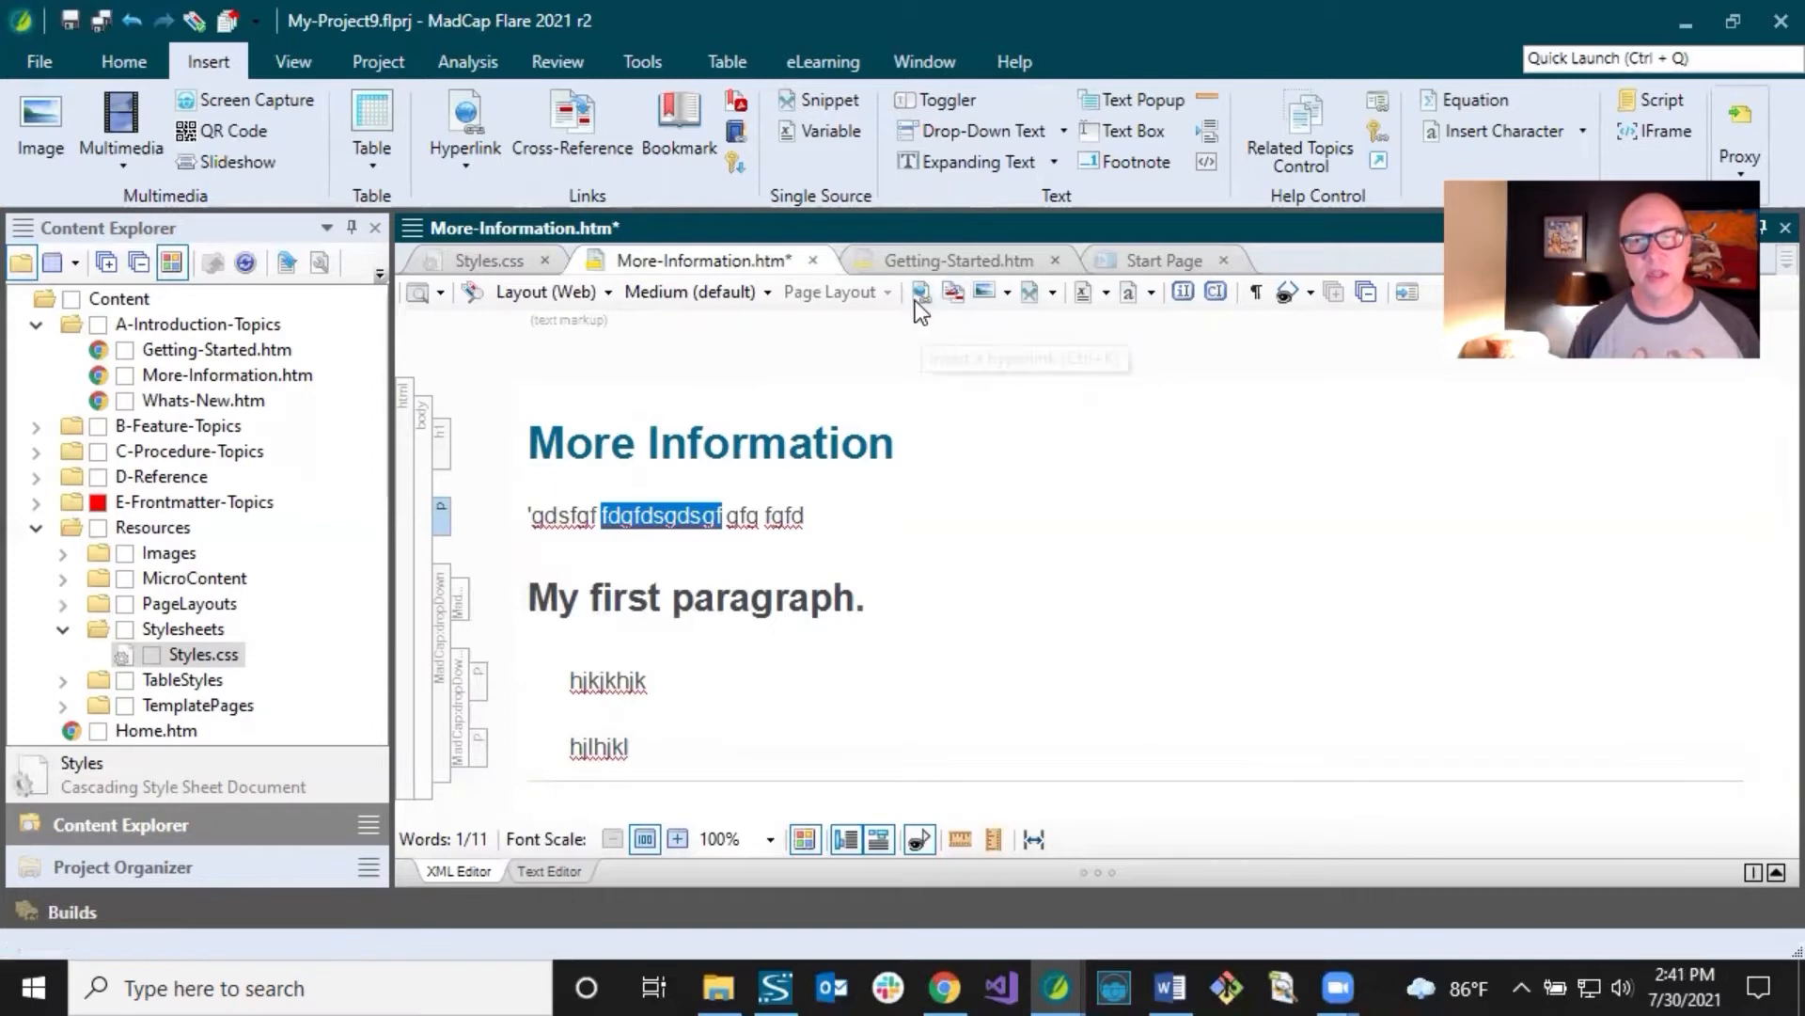
mouse_move(955, 293)
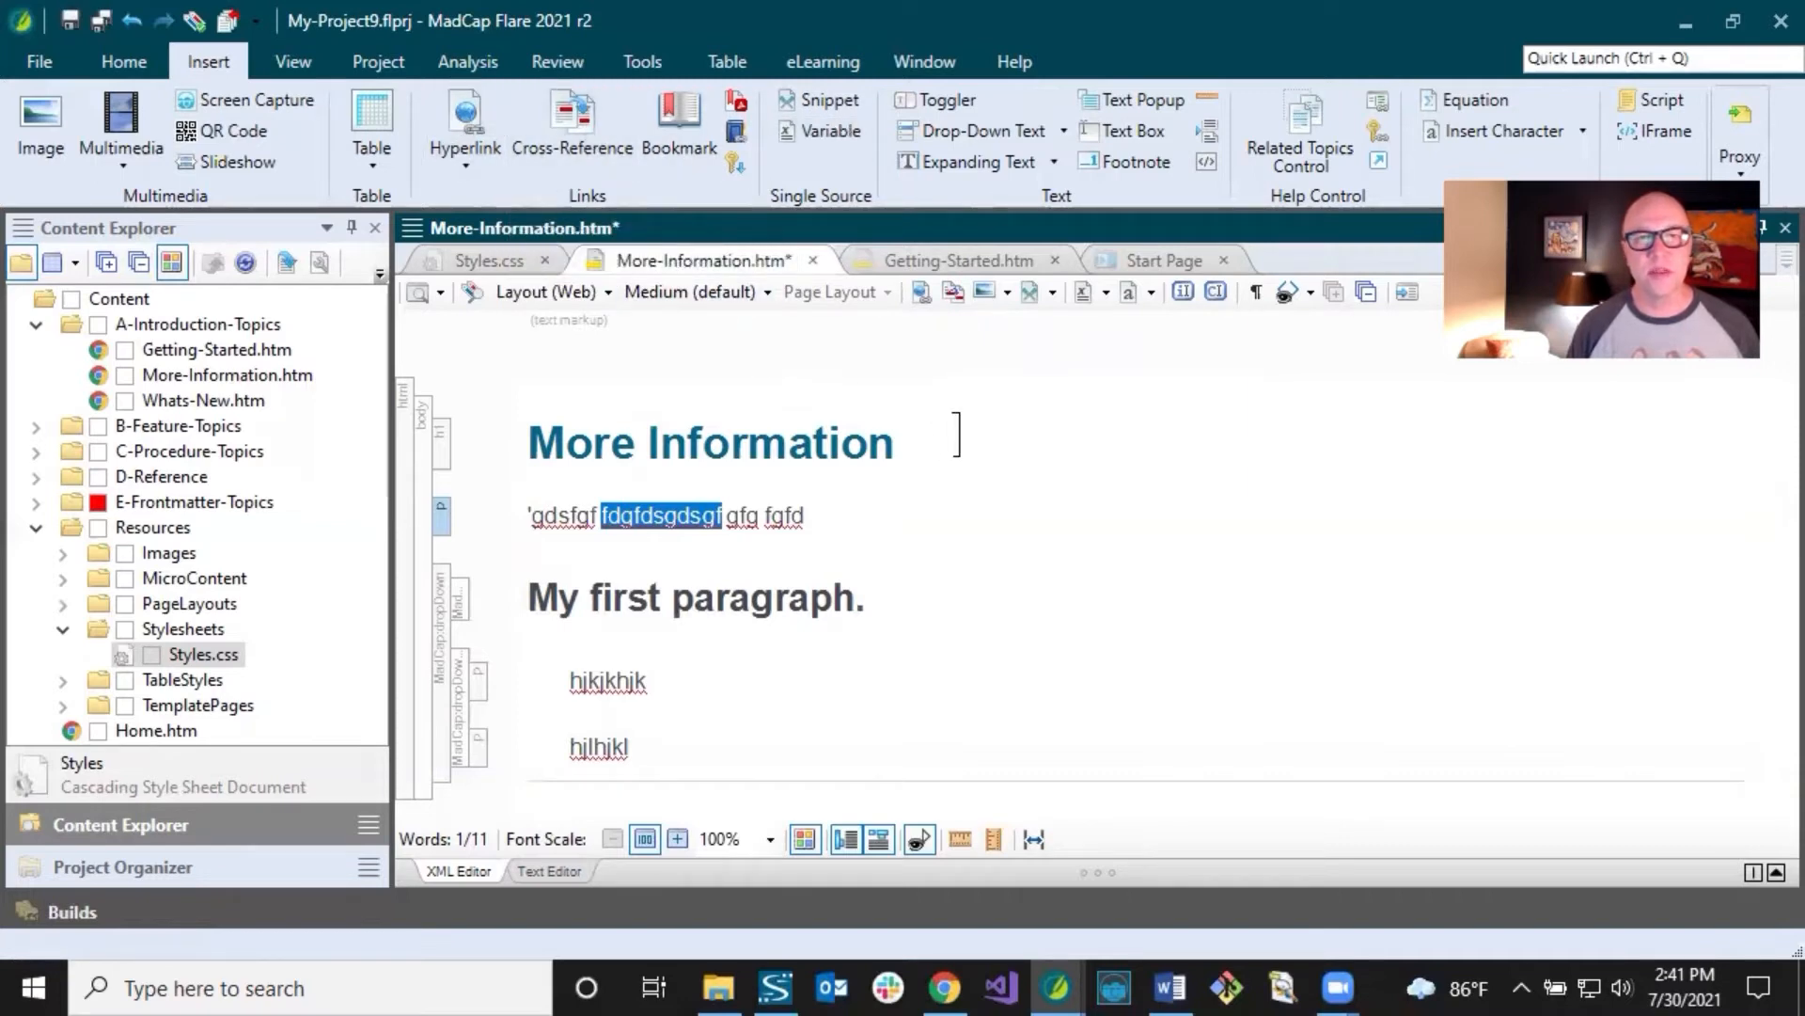
mouse_move(922, 291)
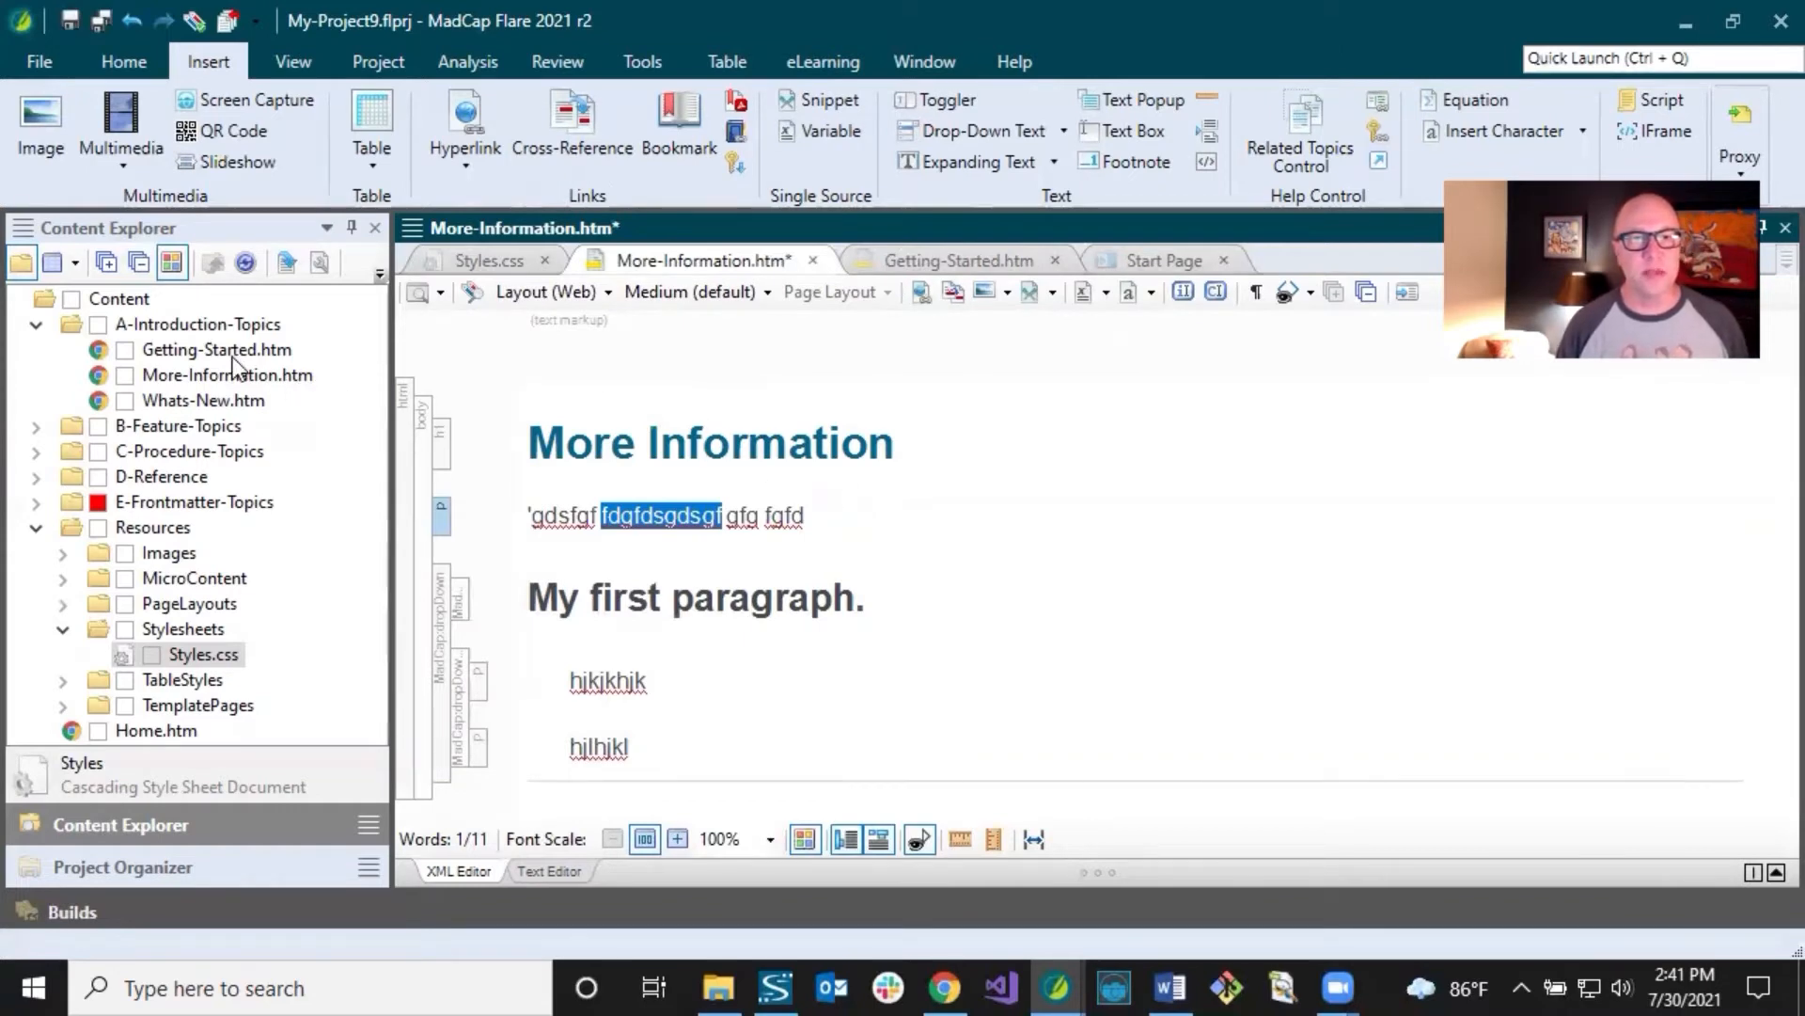
left_click(215, 349)
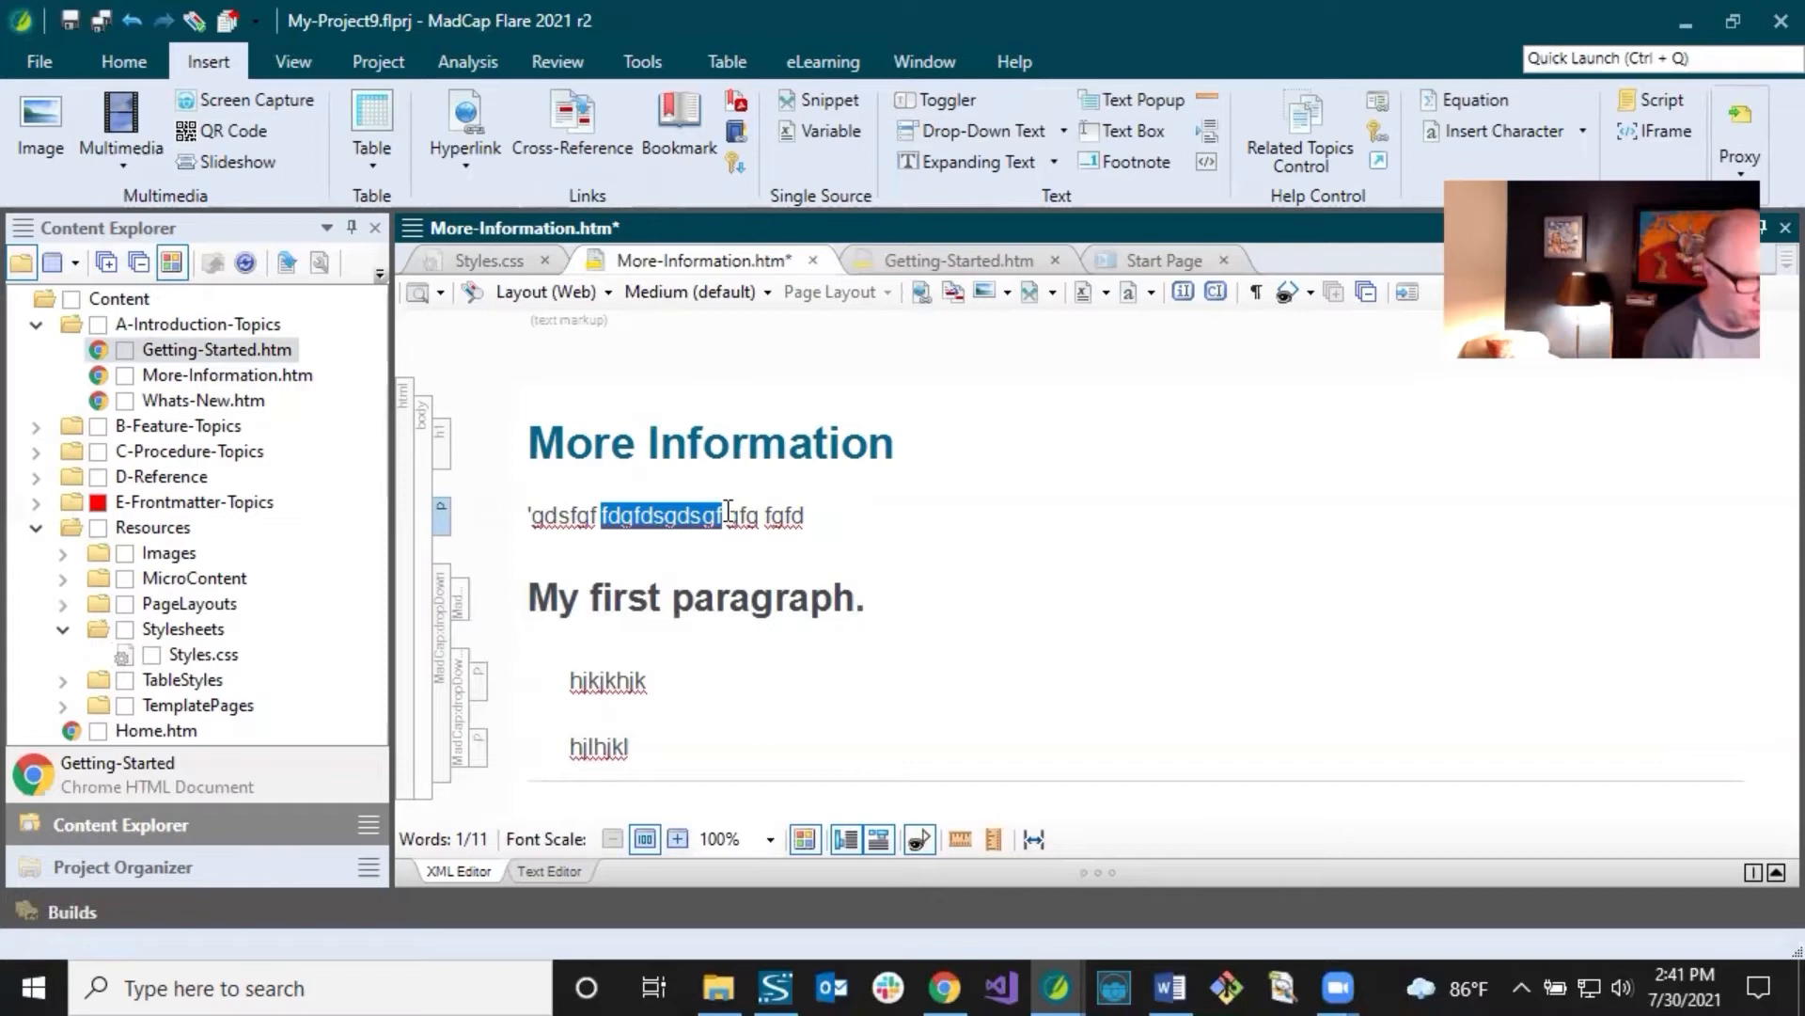
type("clilck here")
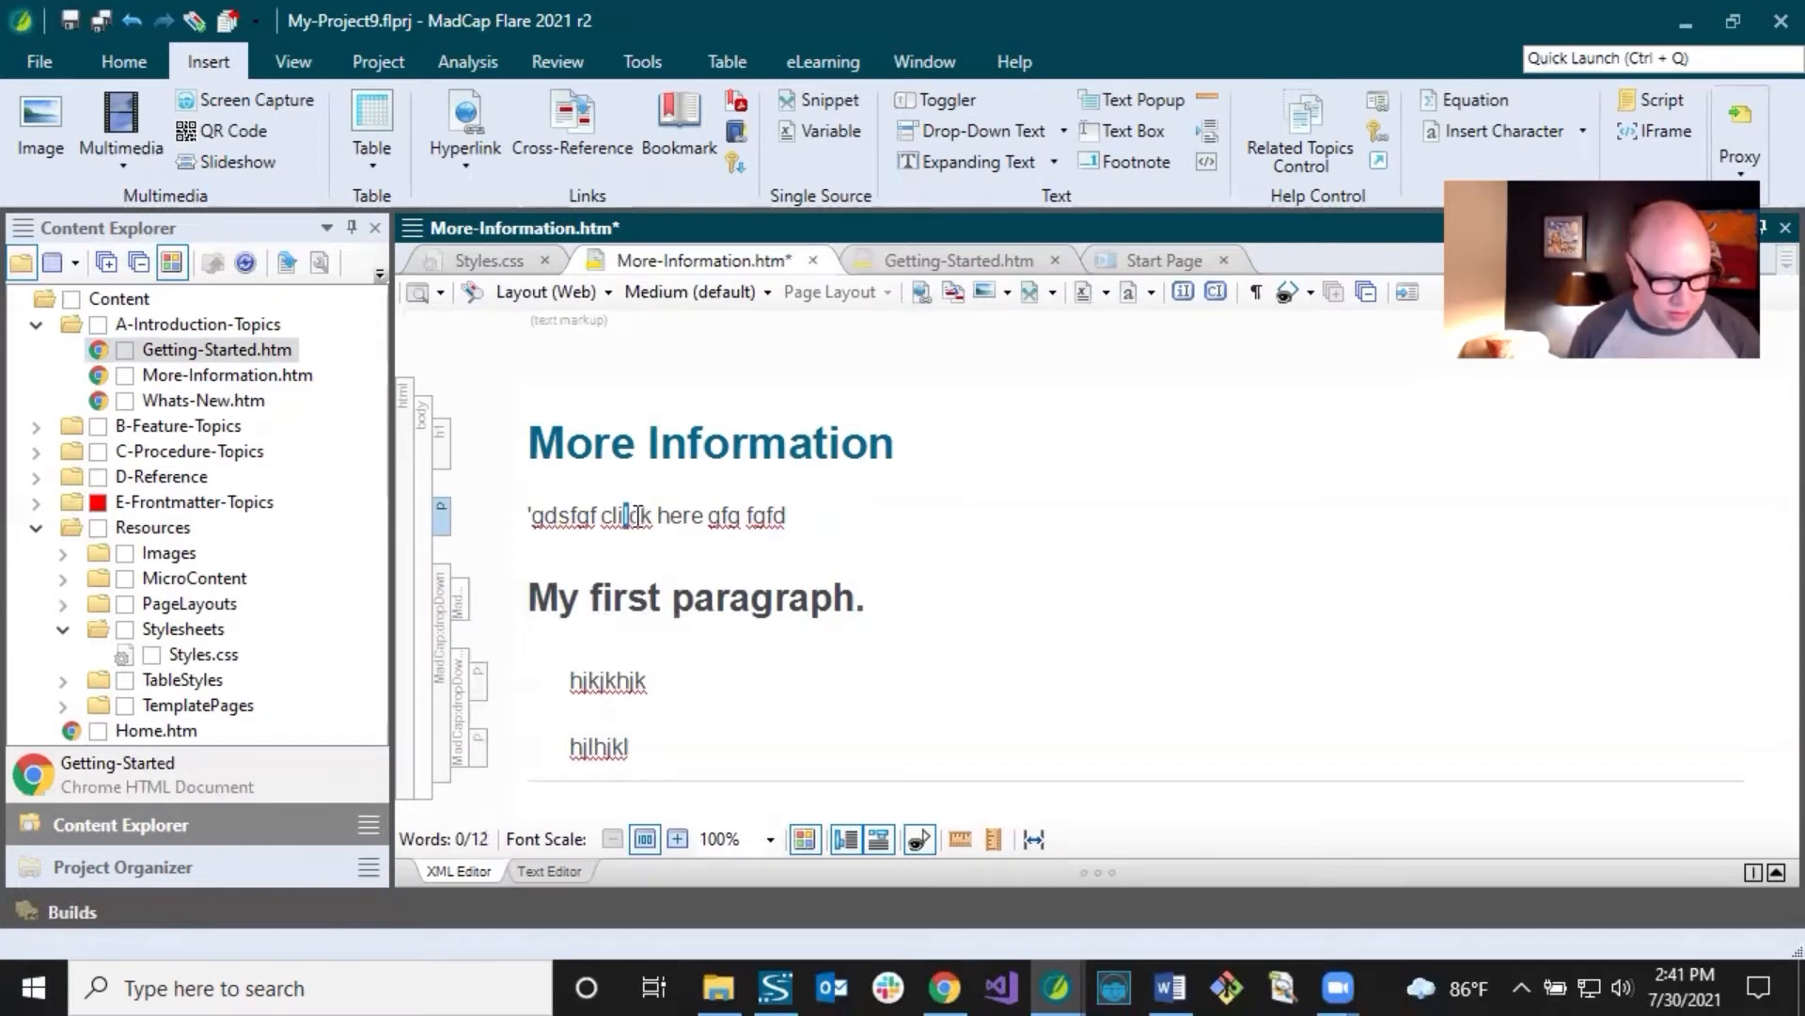
Step: Move to the paragraph's end after 'See' and begin inserting a cross-reference
double_click(620, 516)
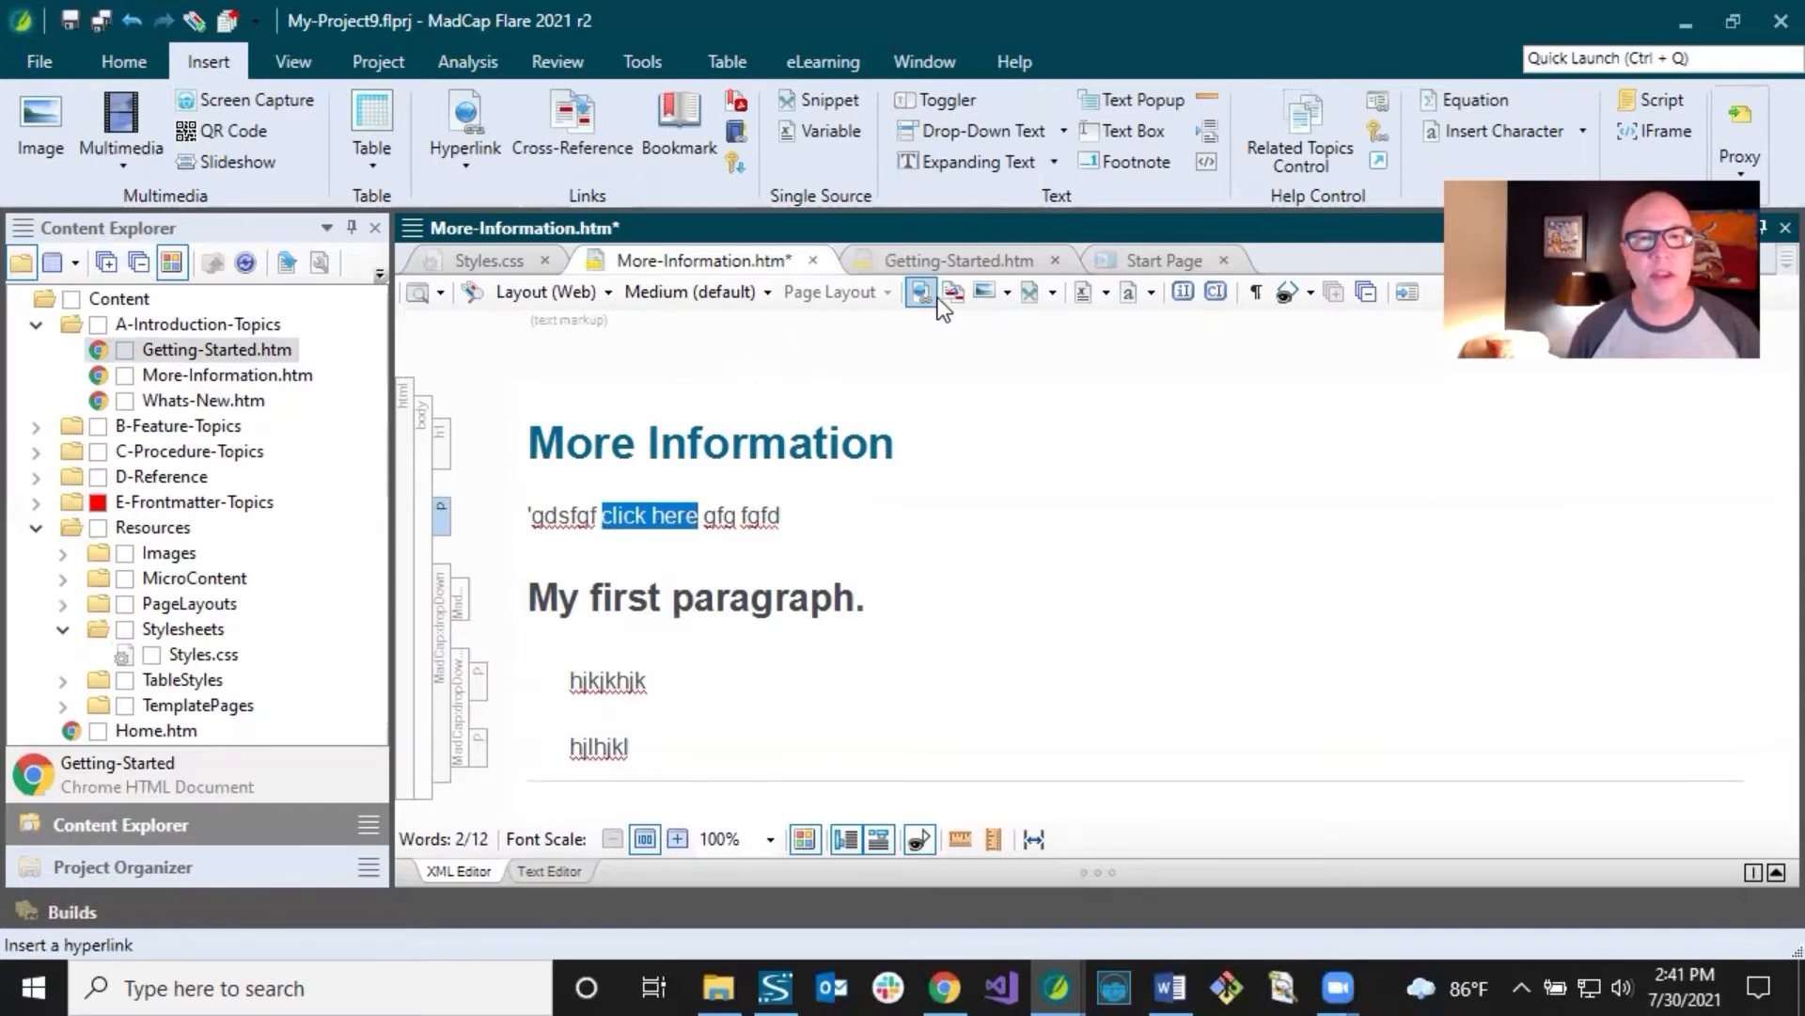
left_click(720, 516)
type(" See .")
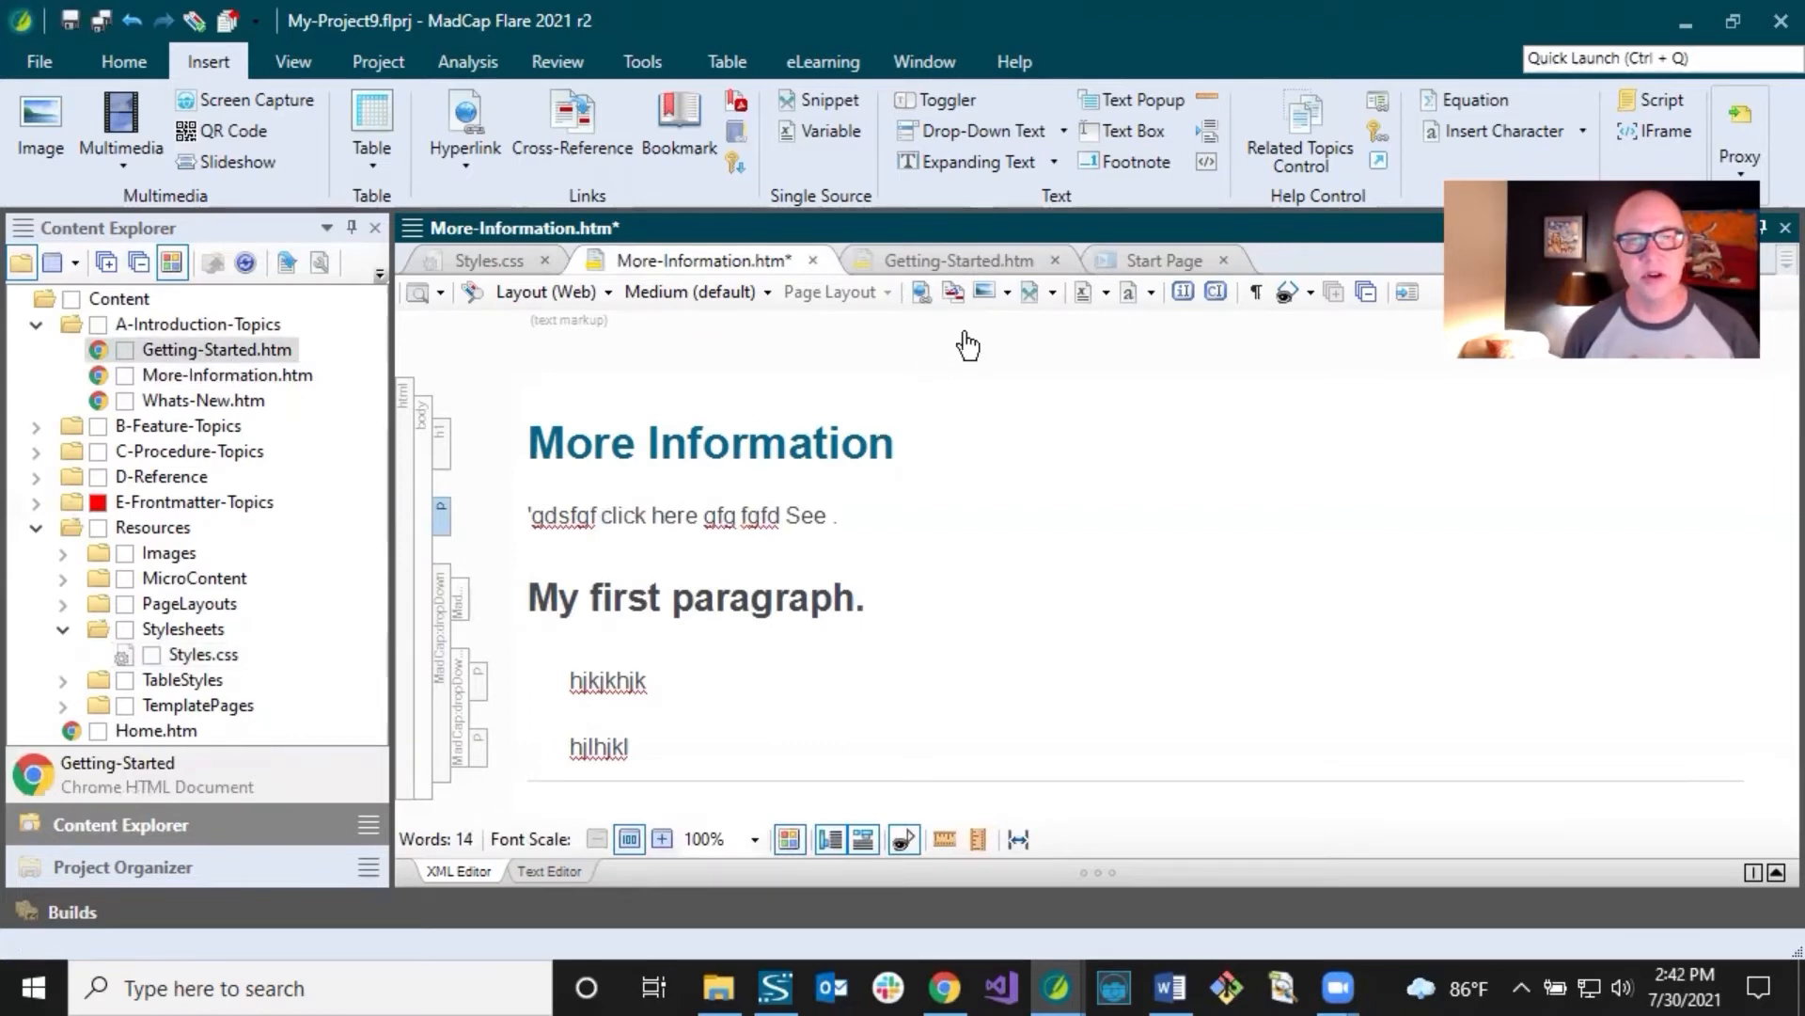
left_click(569, 127)
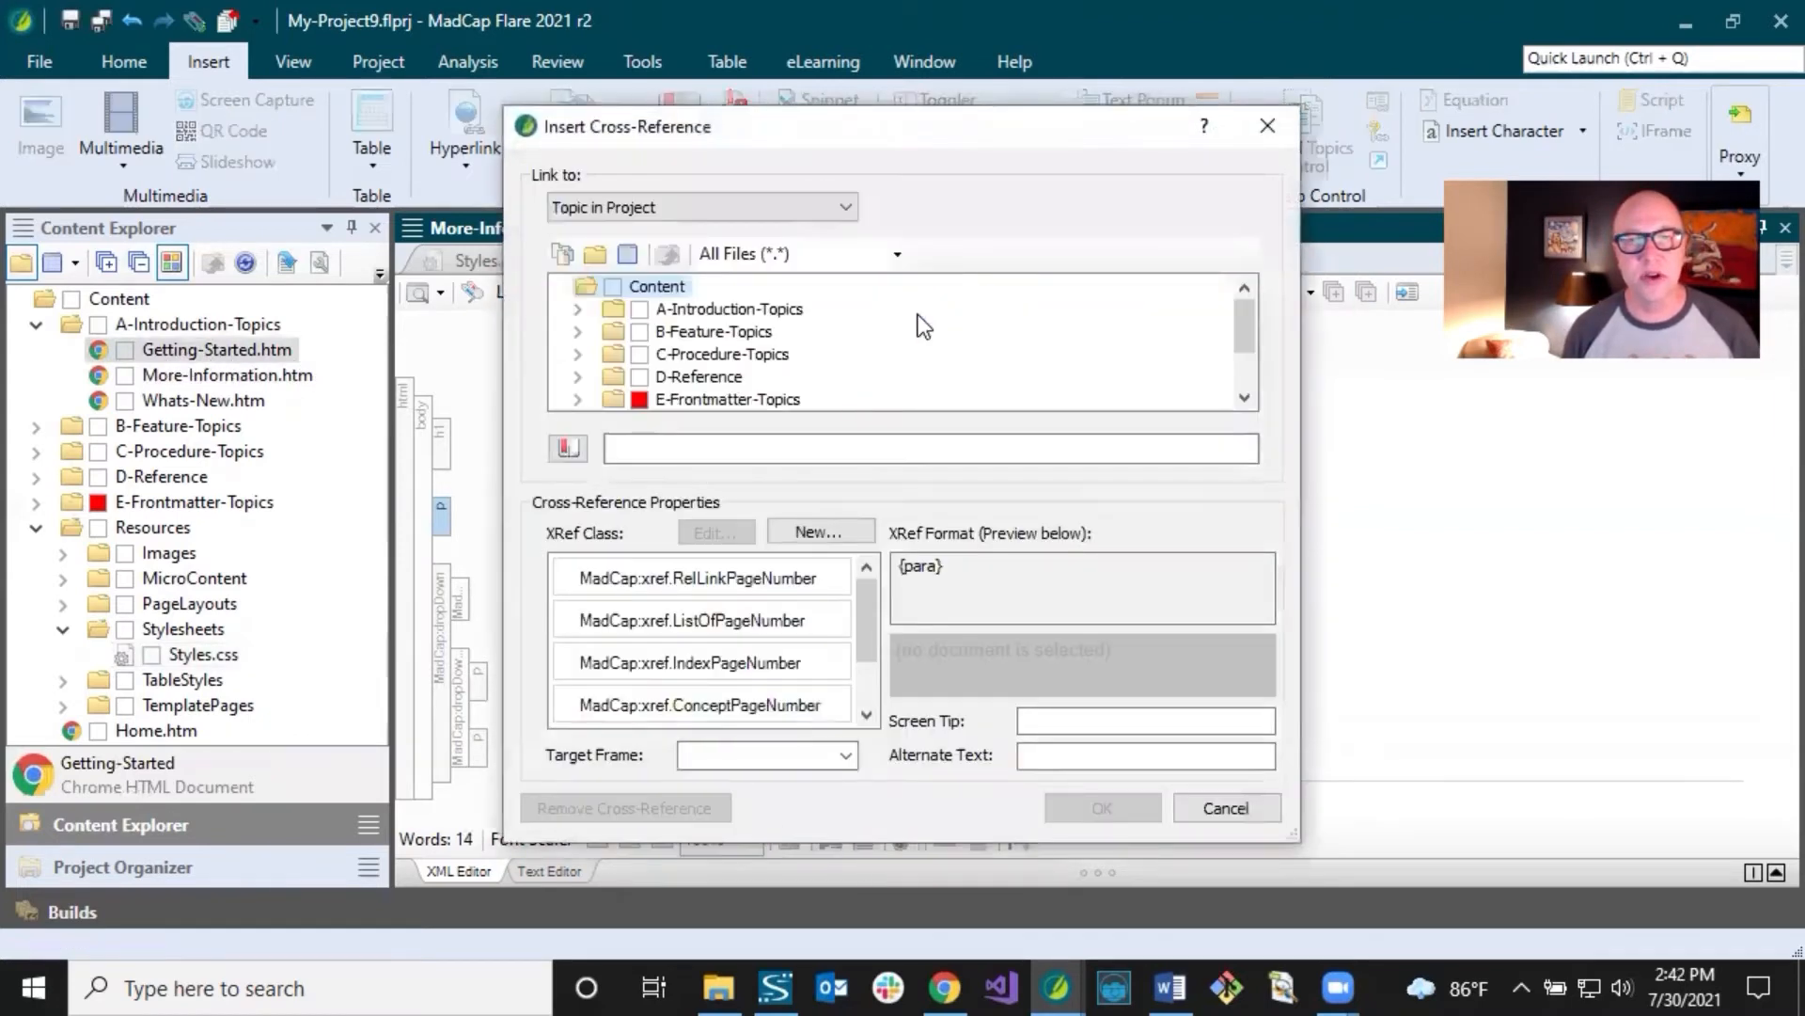
Step: Insert a MadCap:xref cross-reference targeting Getting-Started.htm
left_click(750, 332)
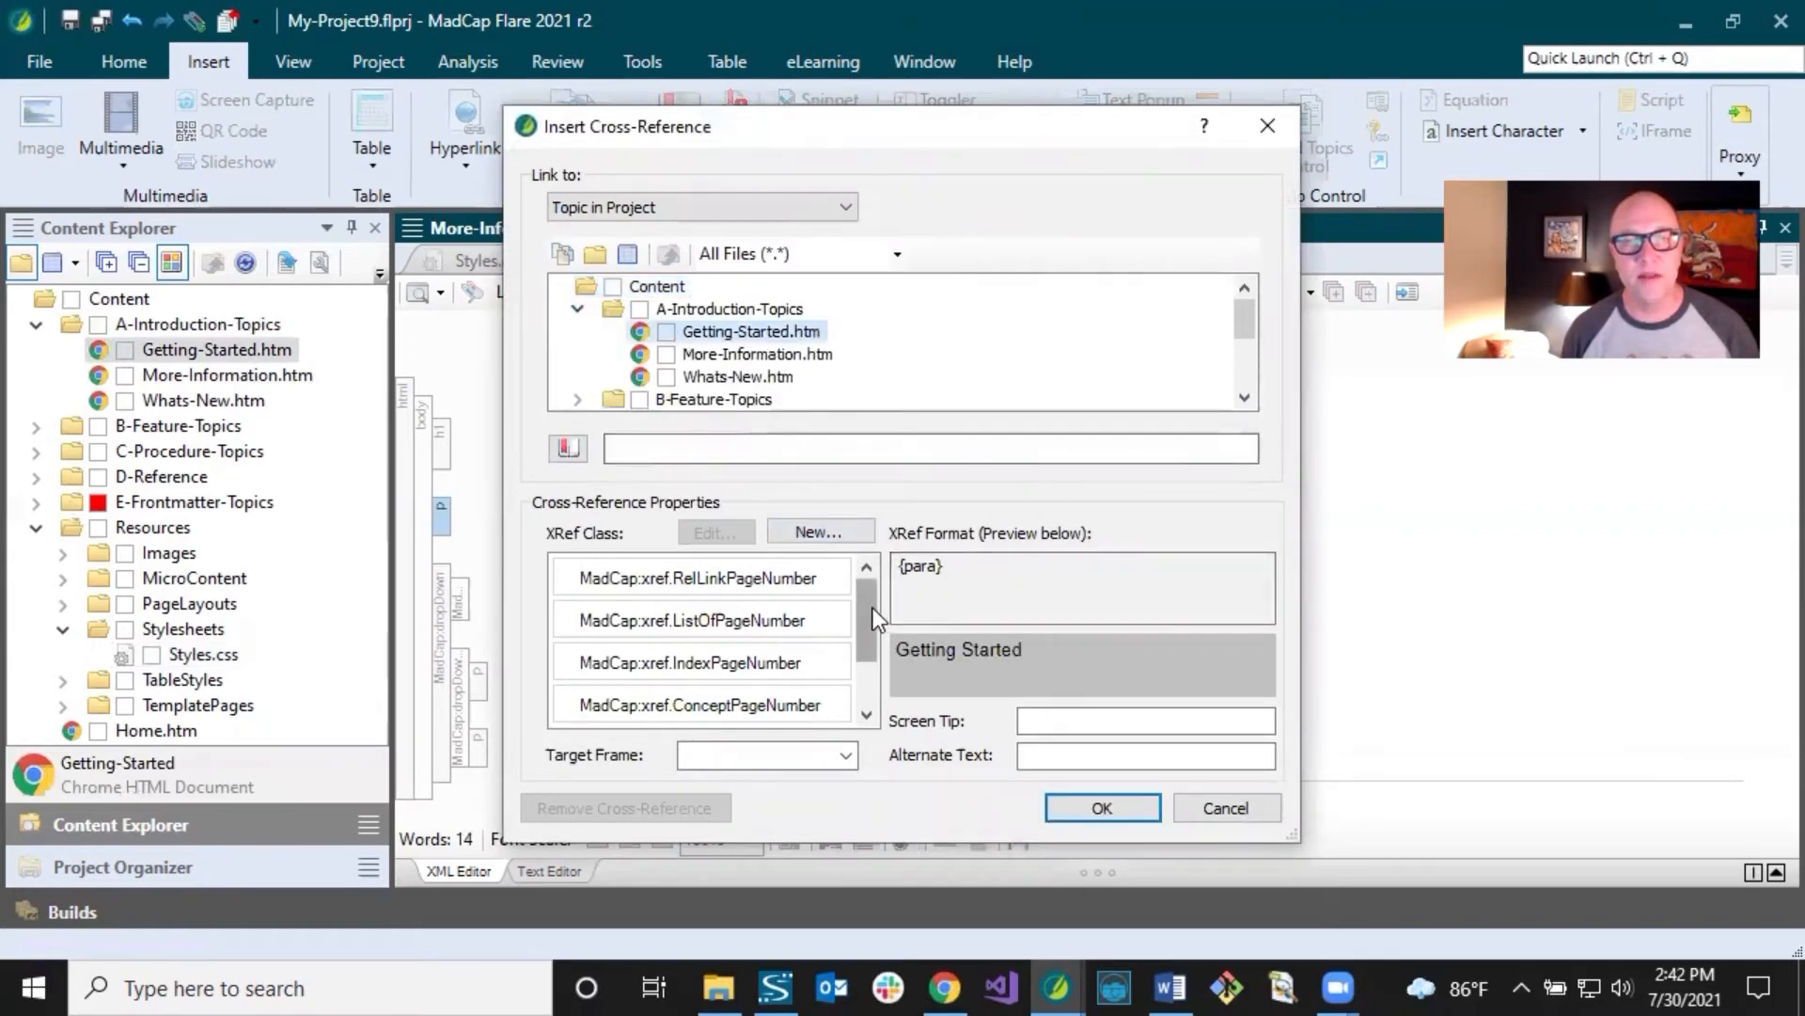
scroll("down", 3)
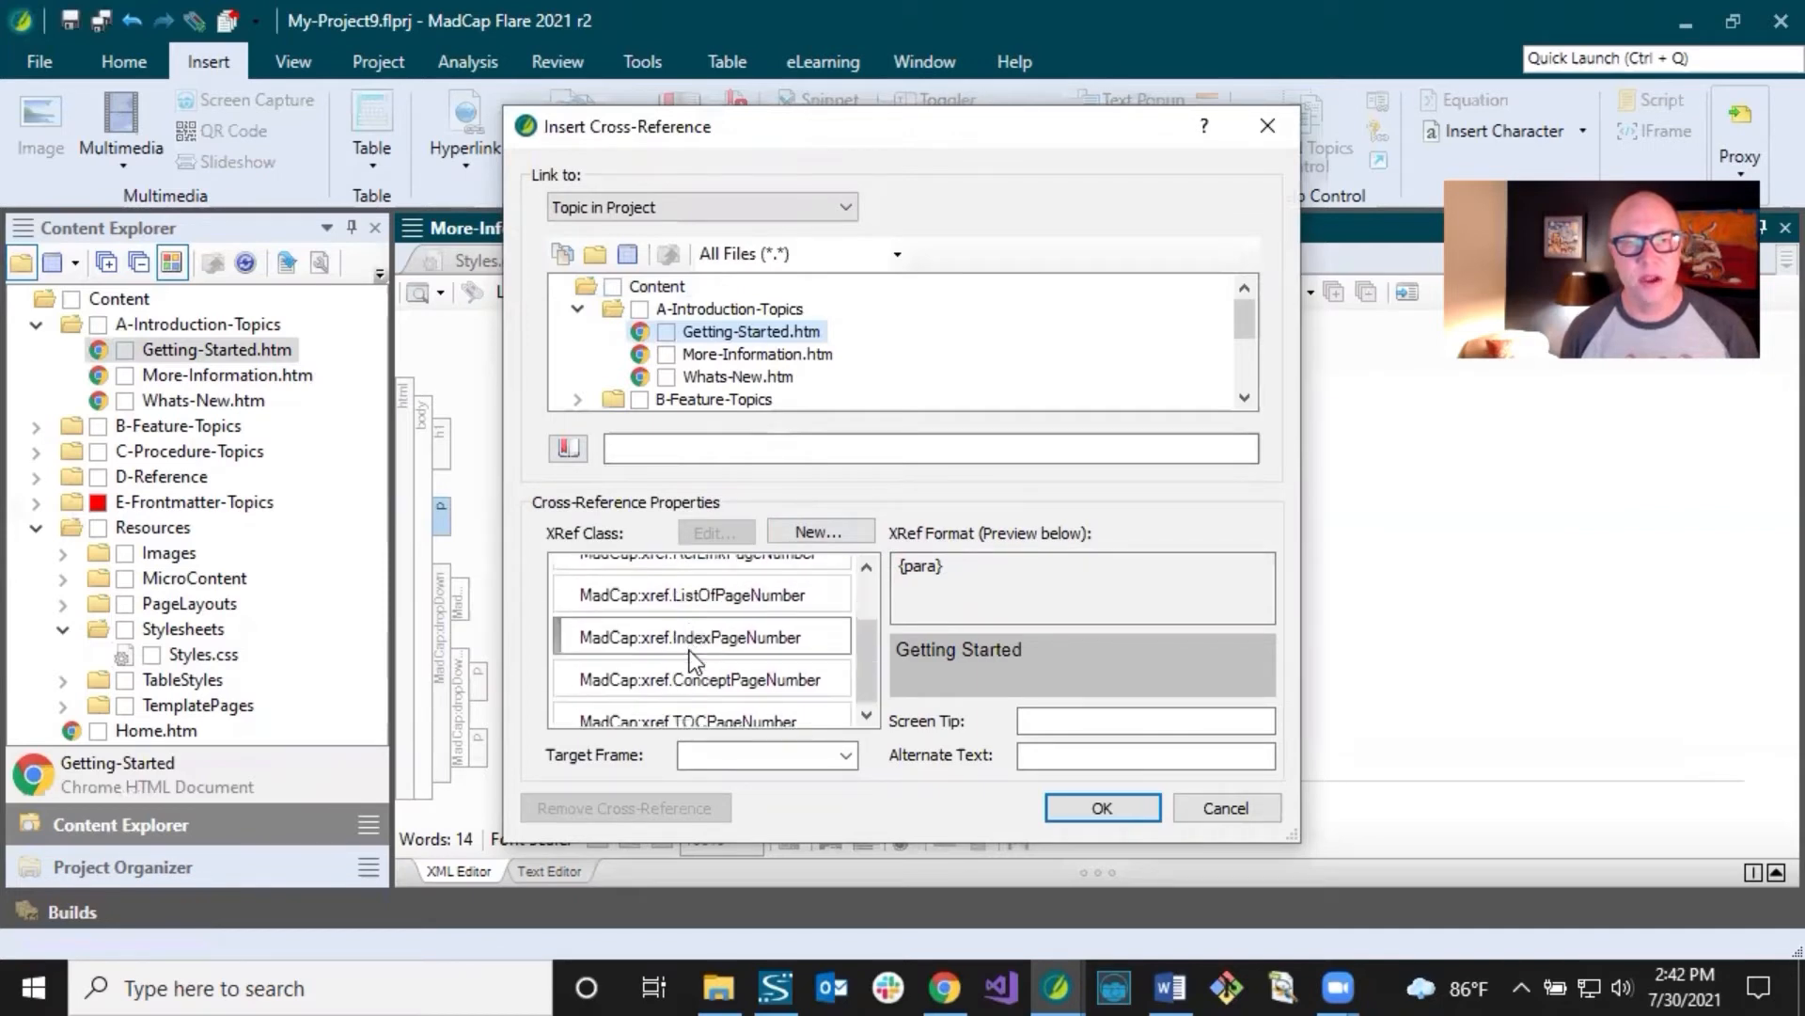
scroll("down", 3)
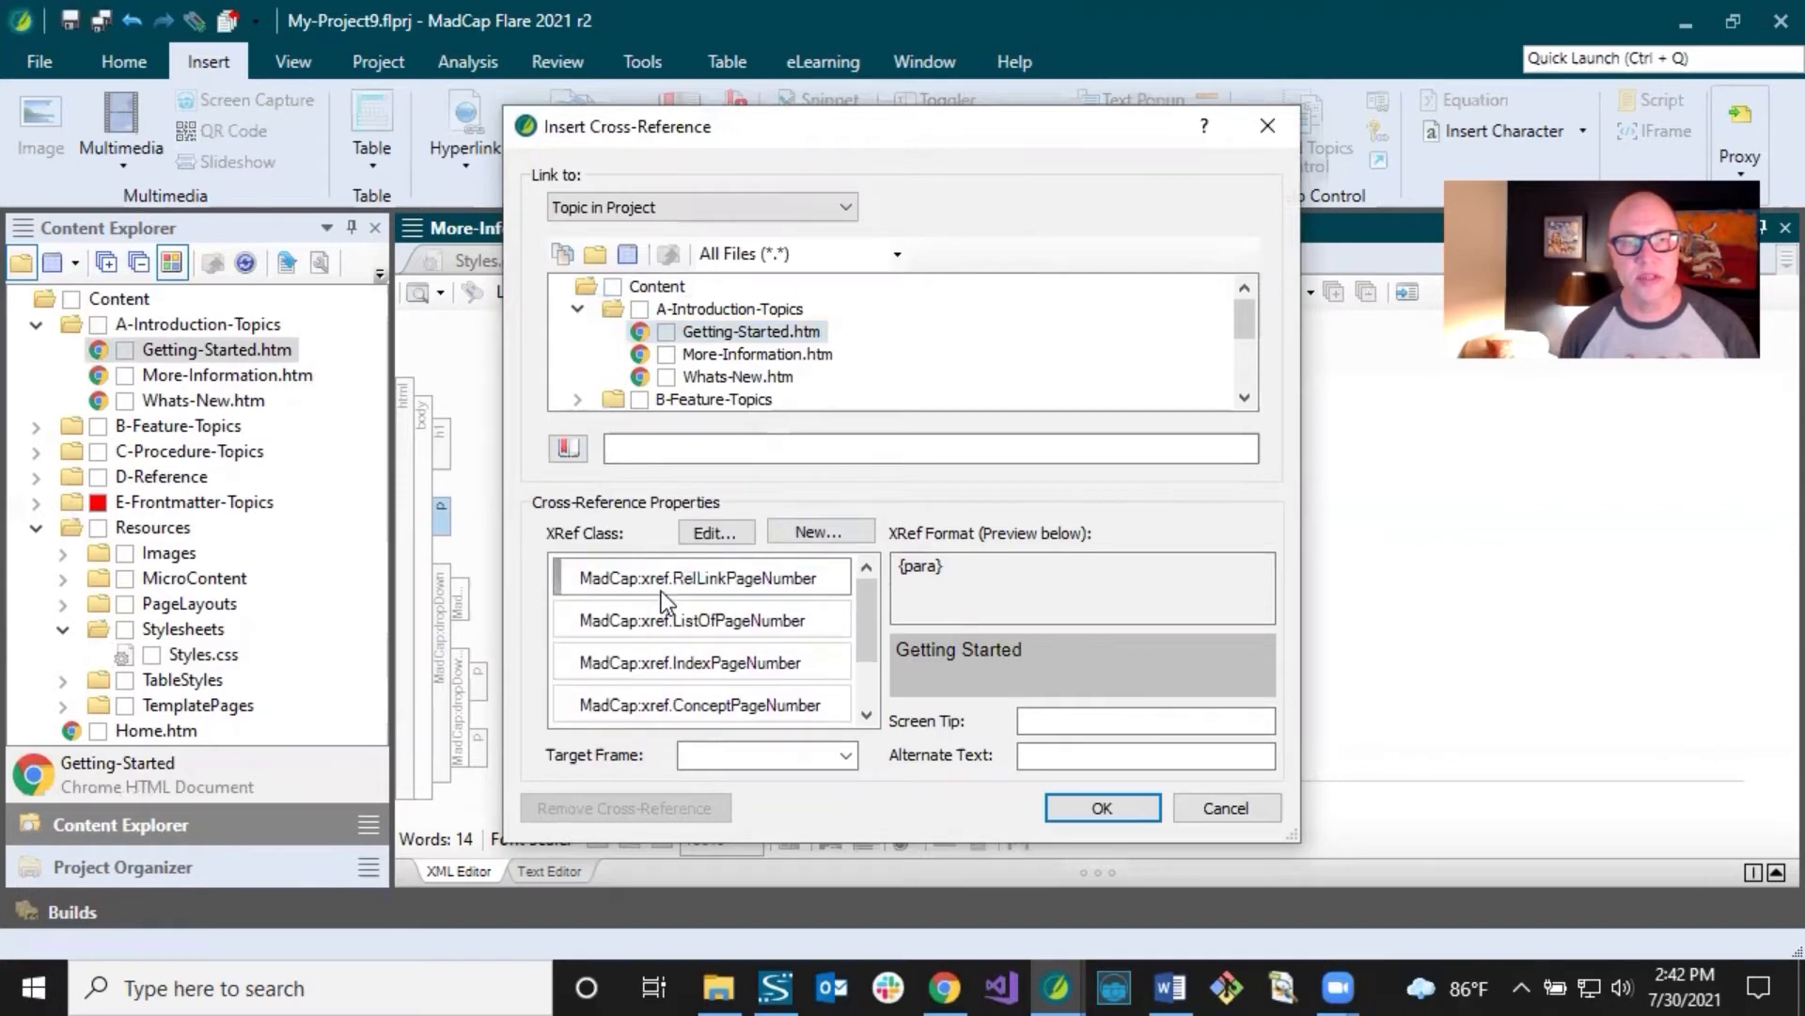
scroll("down", 3)
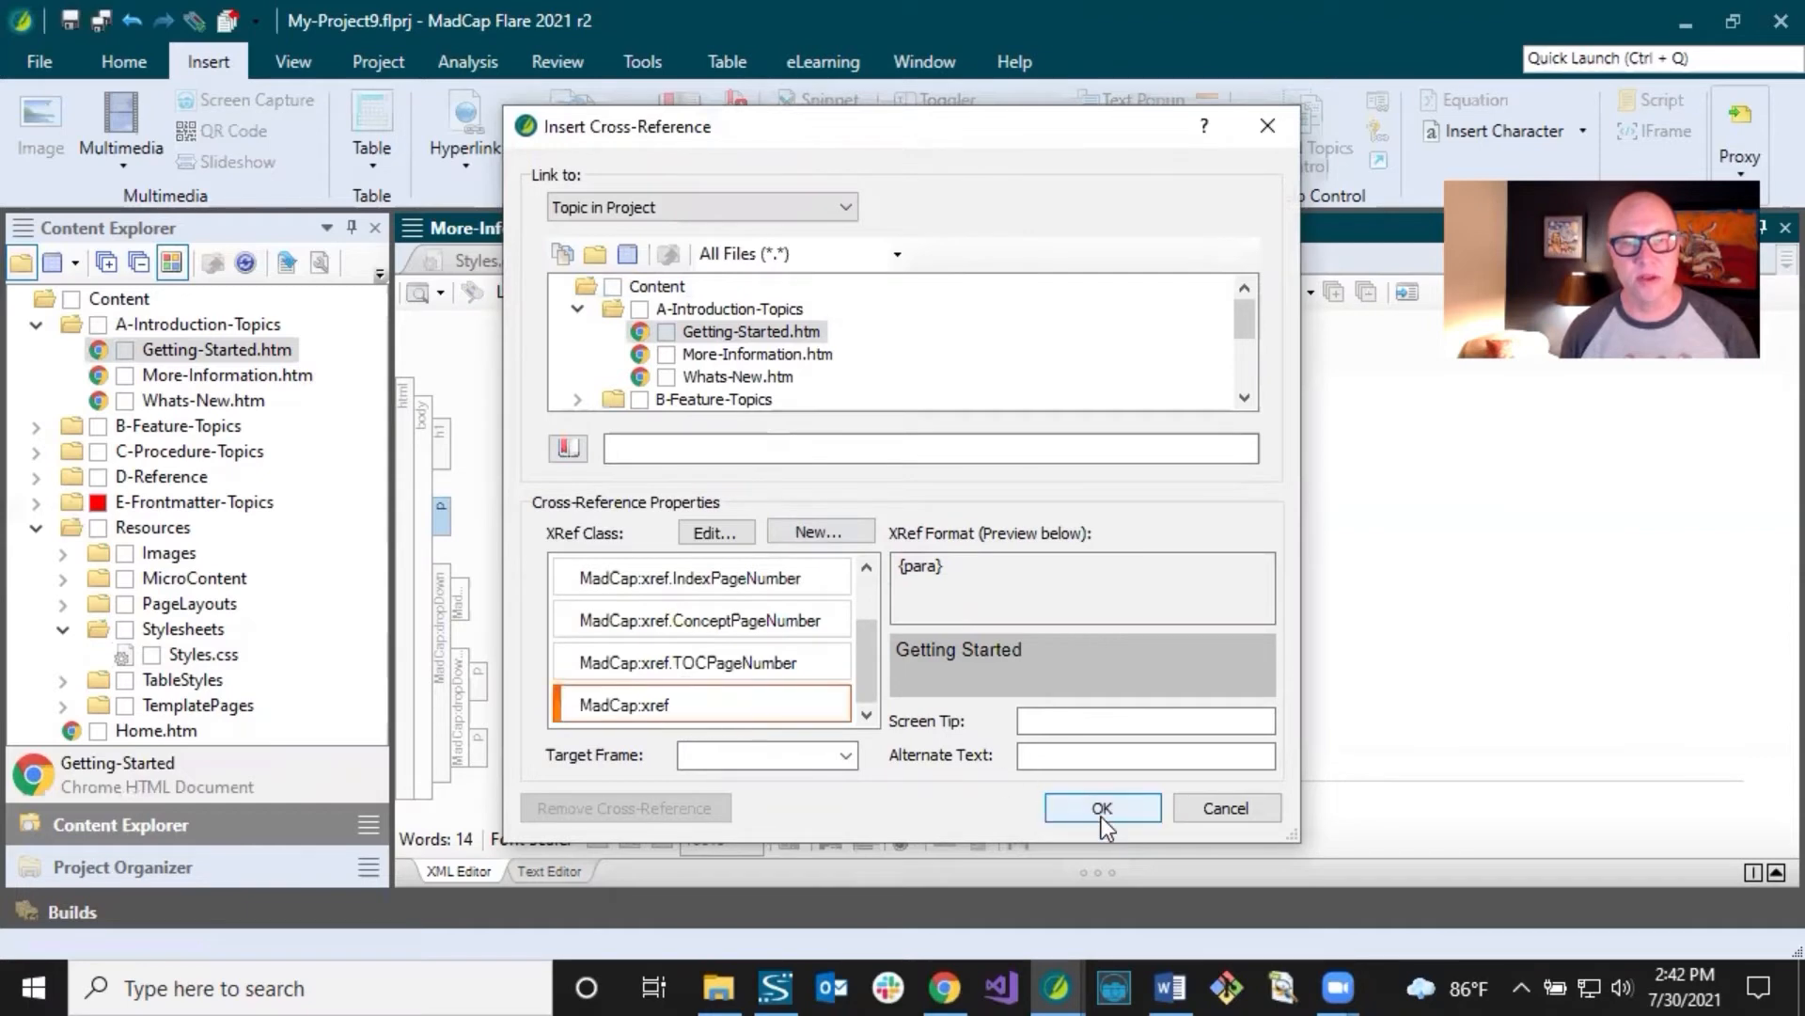
left_click(1101, 807)
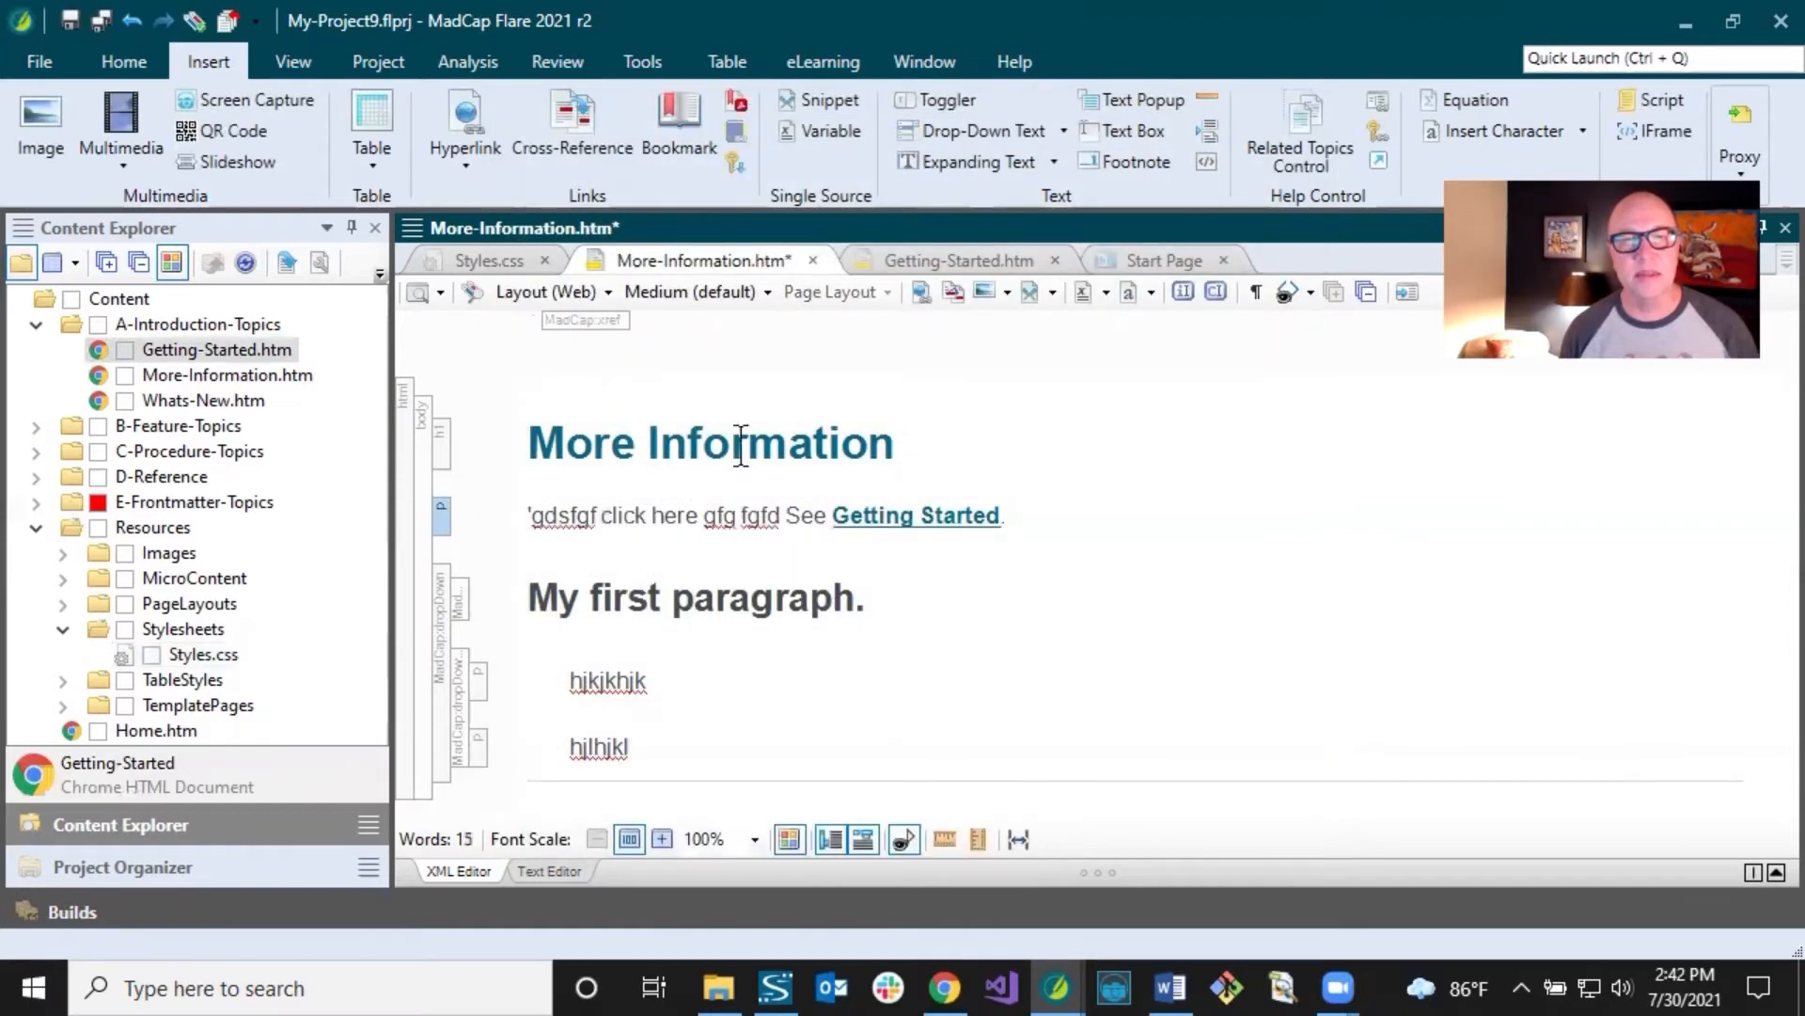
Step: Save the topic, view Getting-Started.htm and Styles.css, then reselect 'click here'
key("ctrl+s")
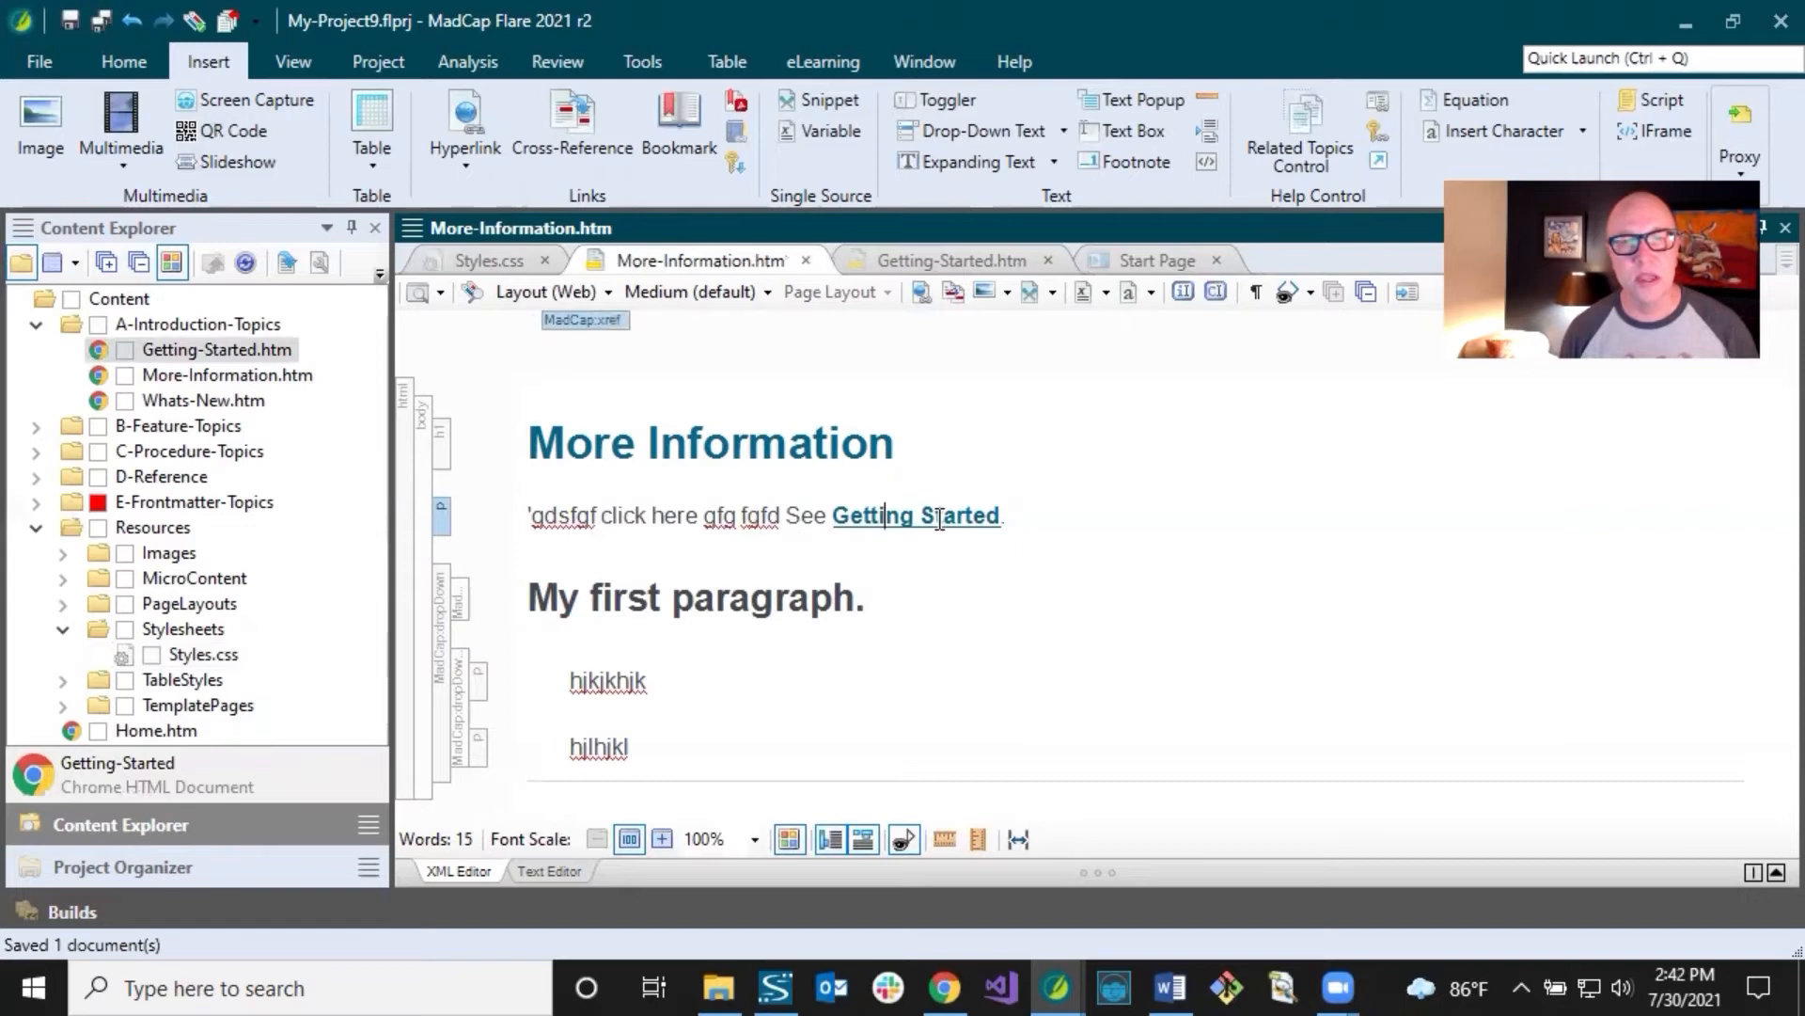
mouse_move(974, 371)
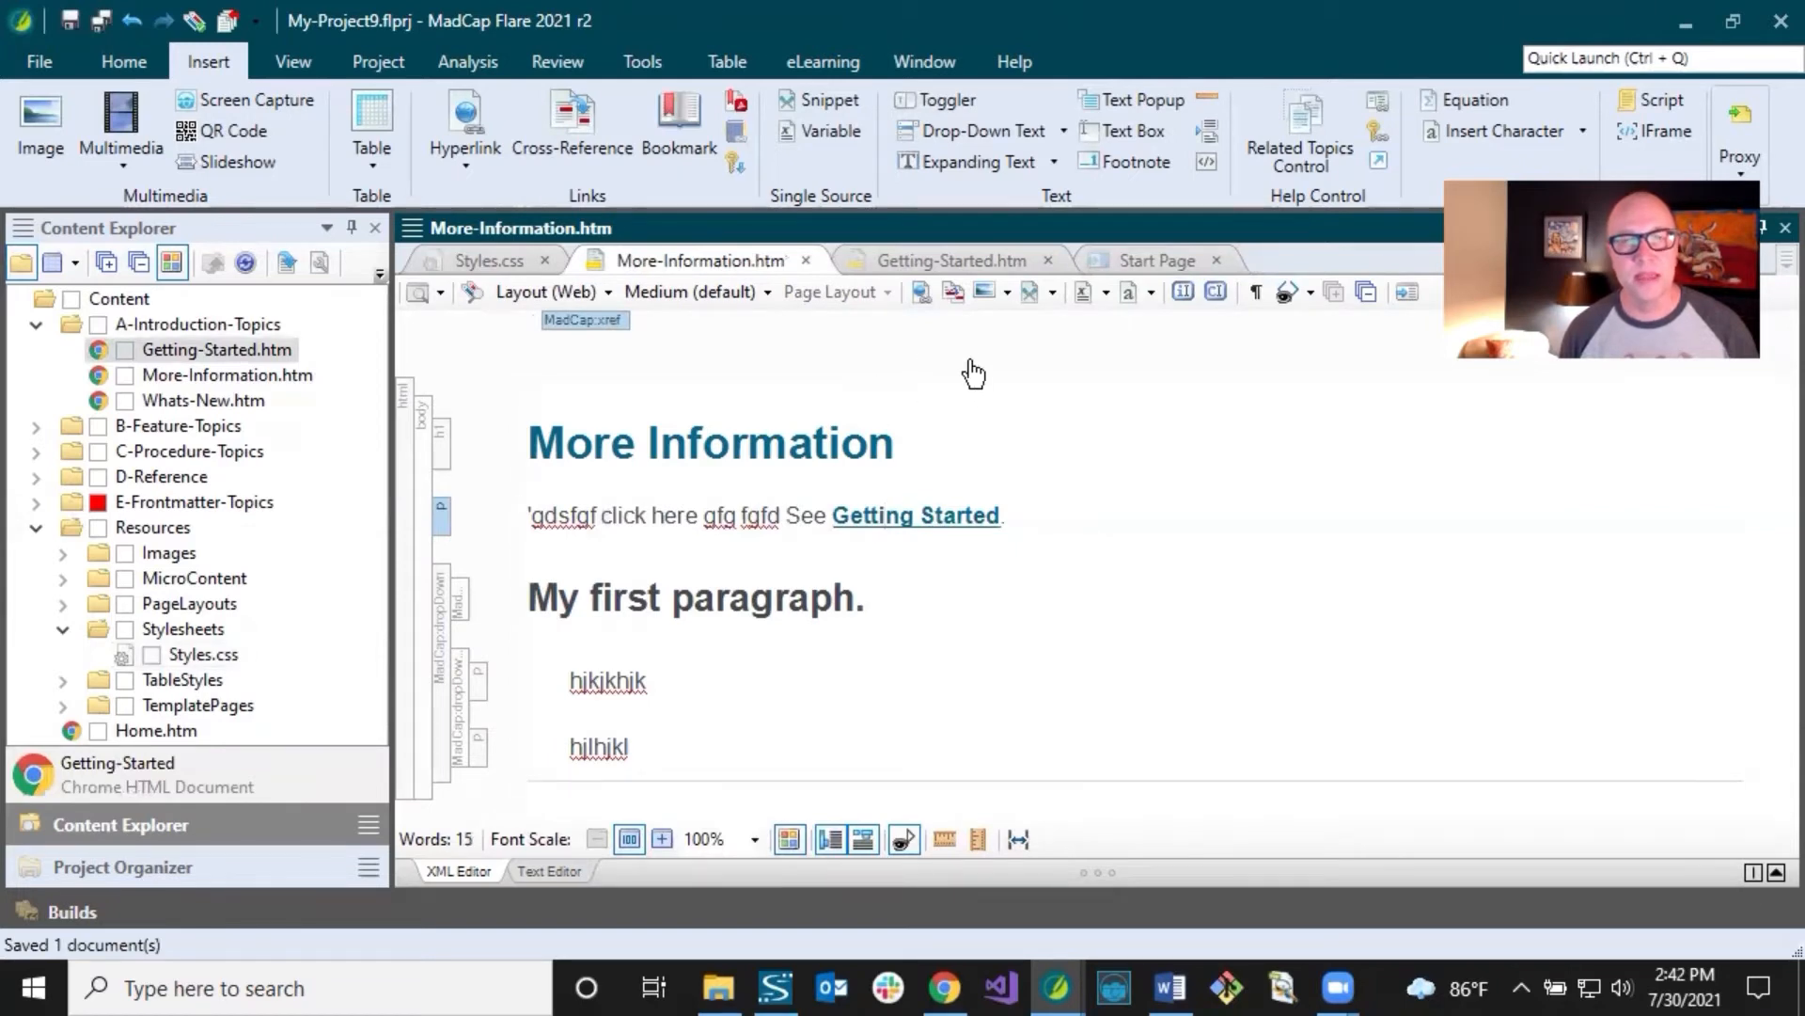
left_click(947, 259)
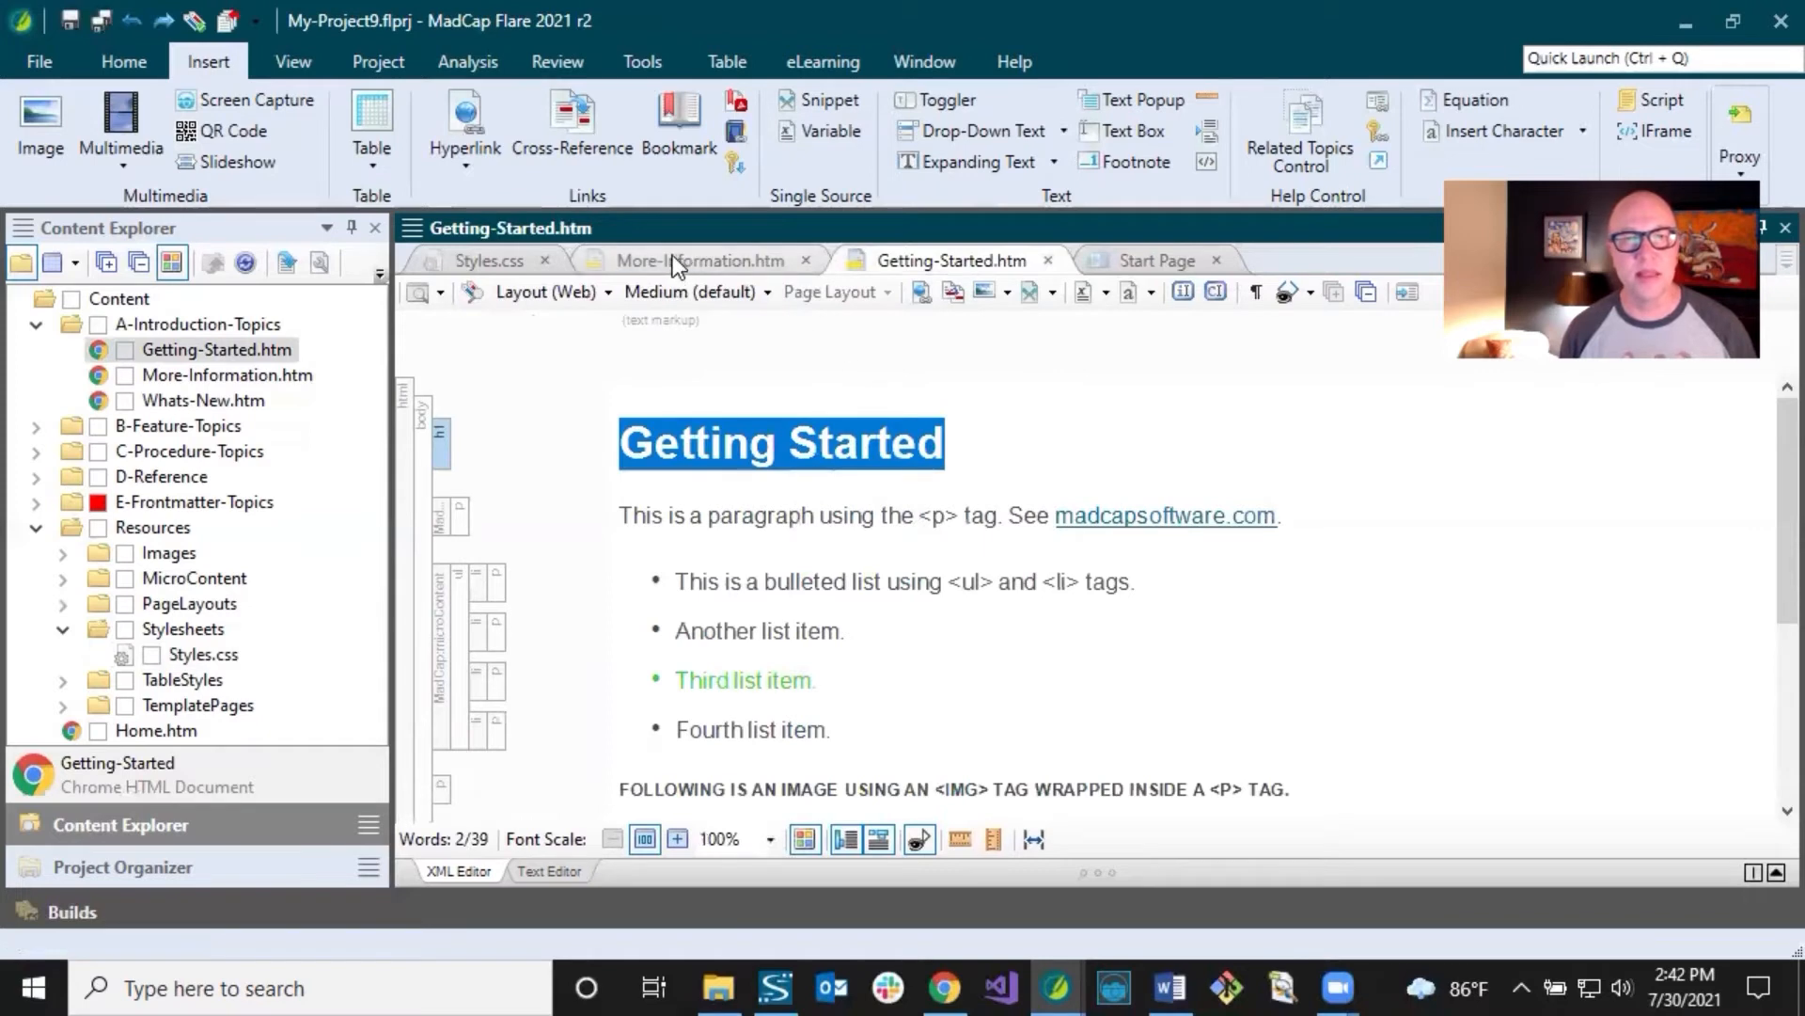
left_click(487, 260)
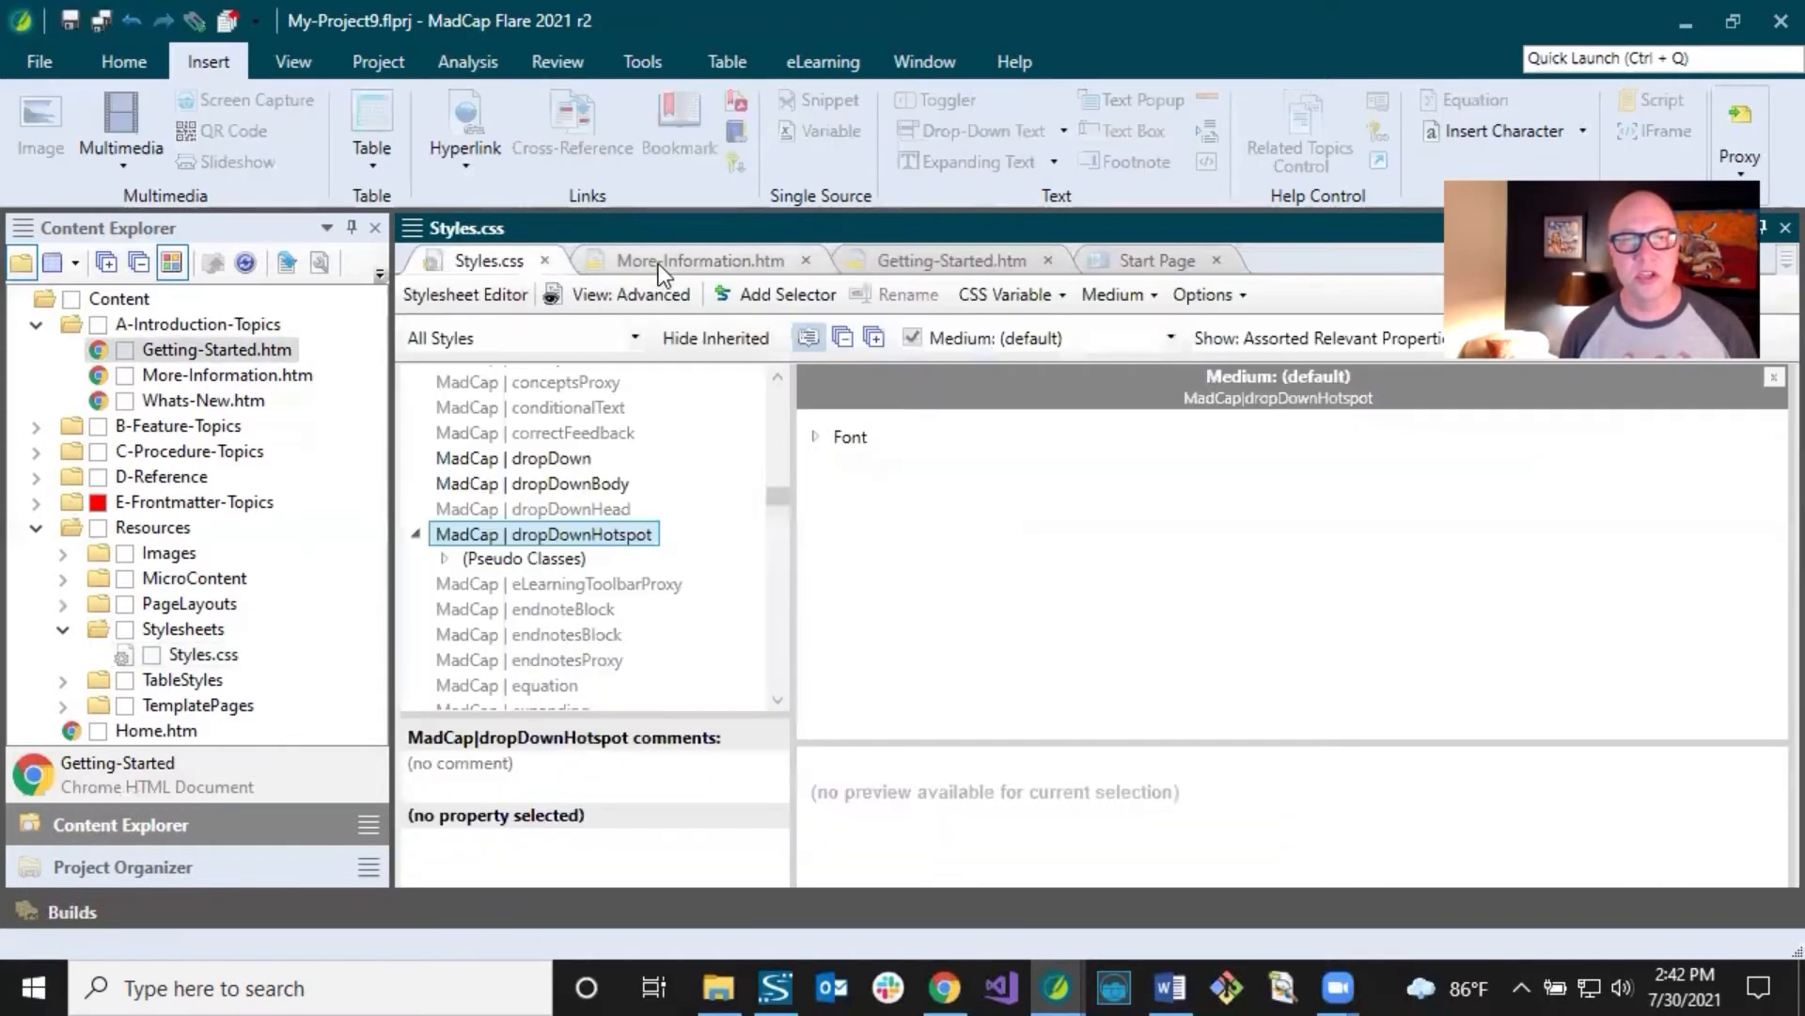
left_click(691, 260)
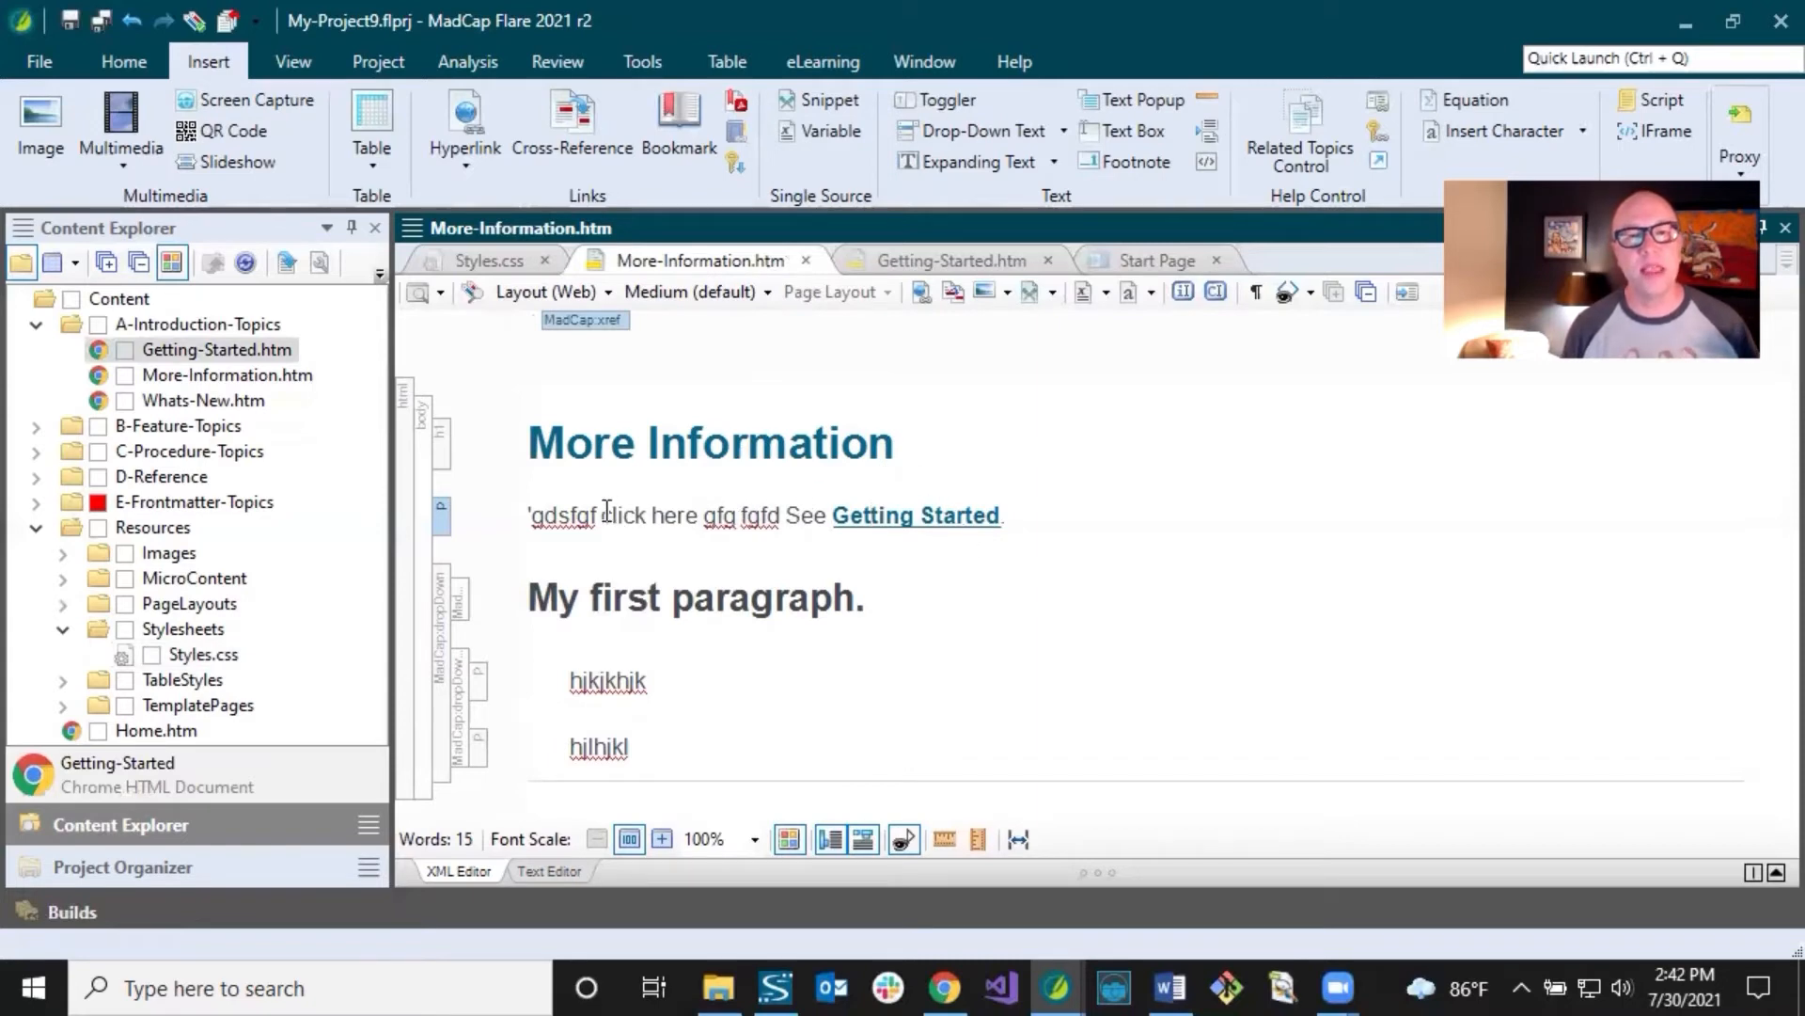
double_click(647, 514)
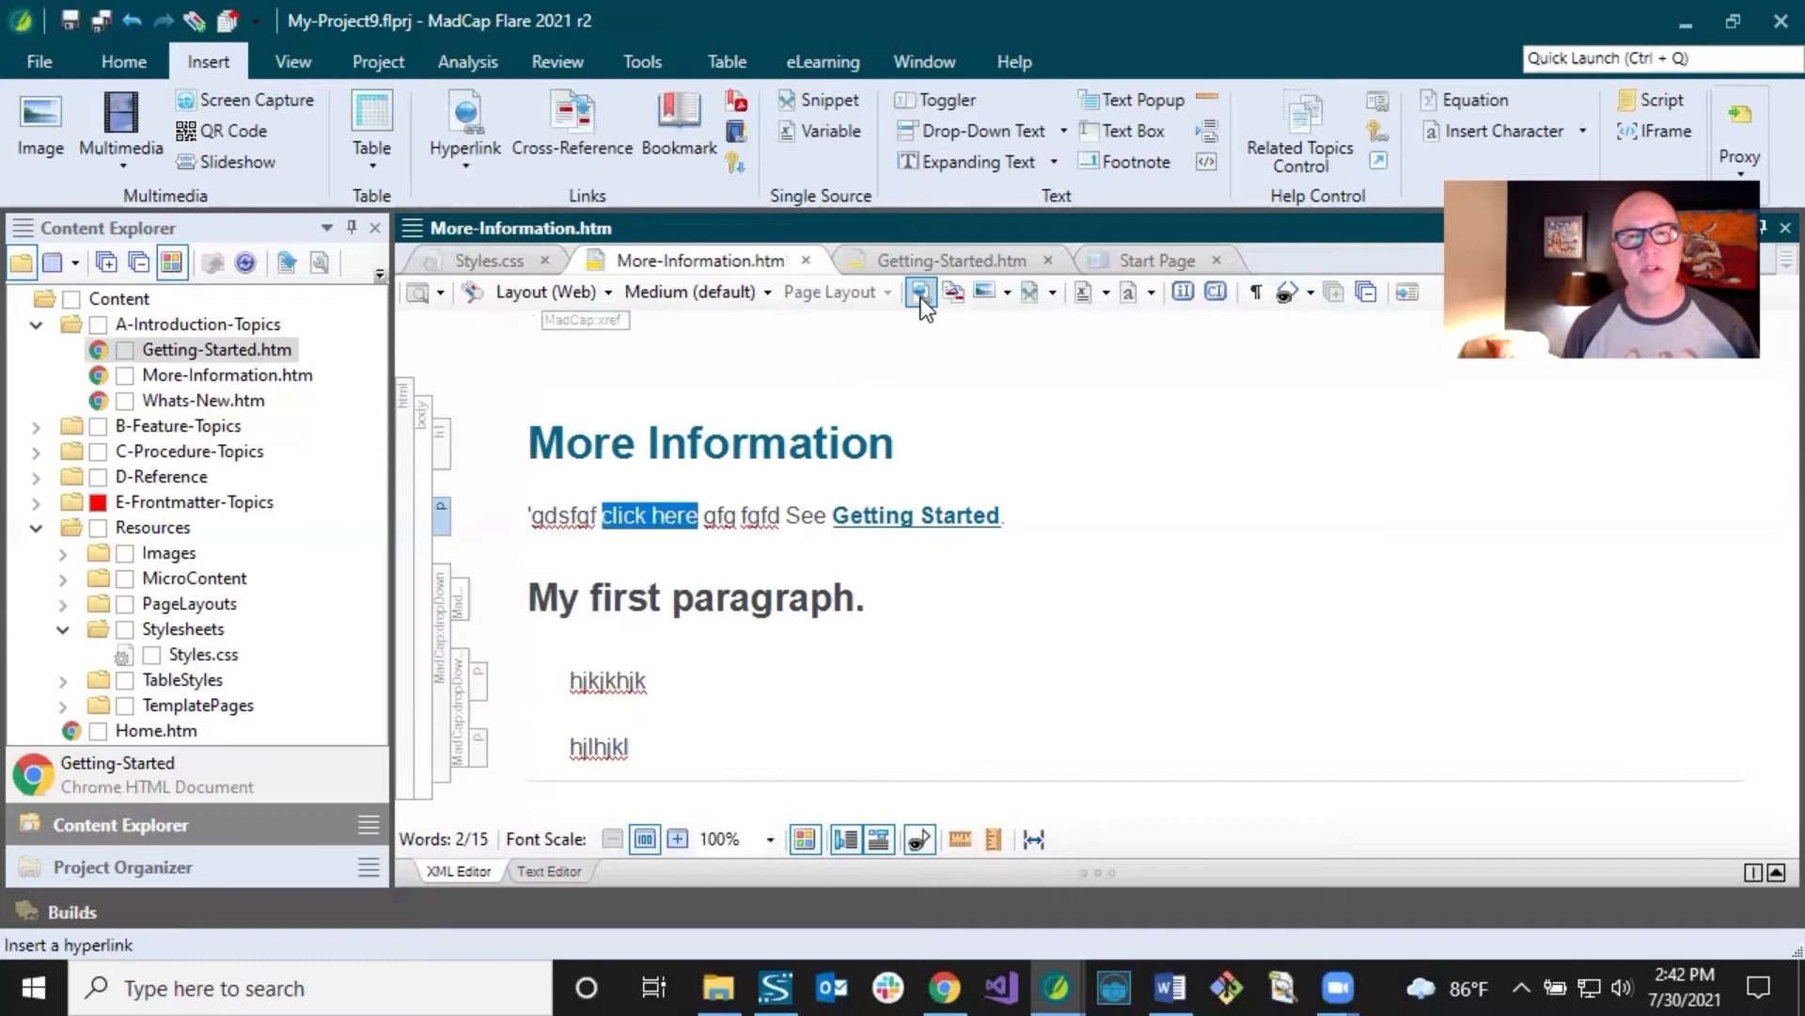
Step: Hyperlink 'click here' to Feature1.htm in B-Feature-Topics, then select the Getting Started cross-reference
left_click(463, 114)
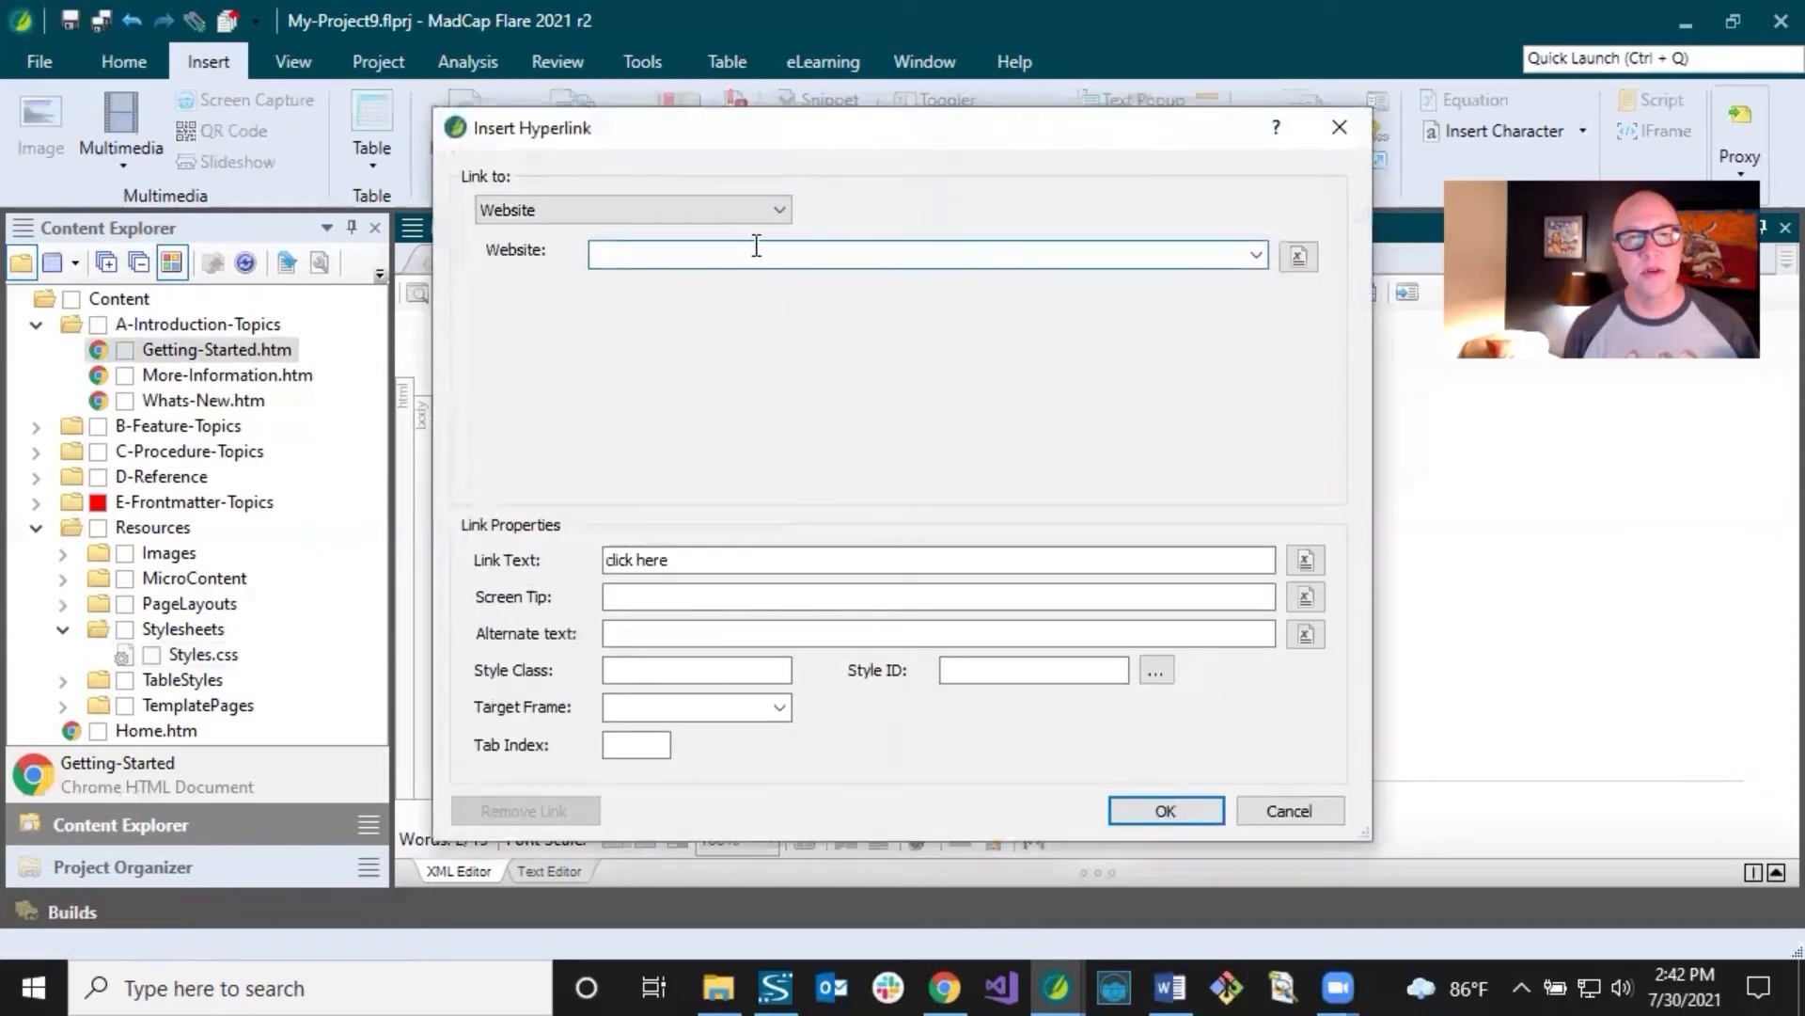
left_click(631, 210)
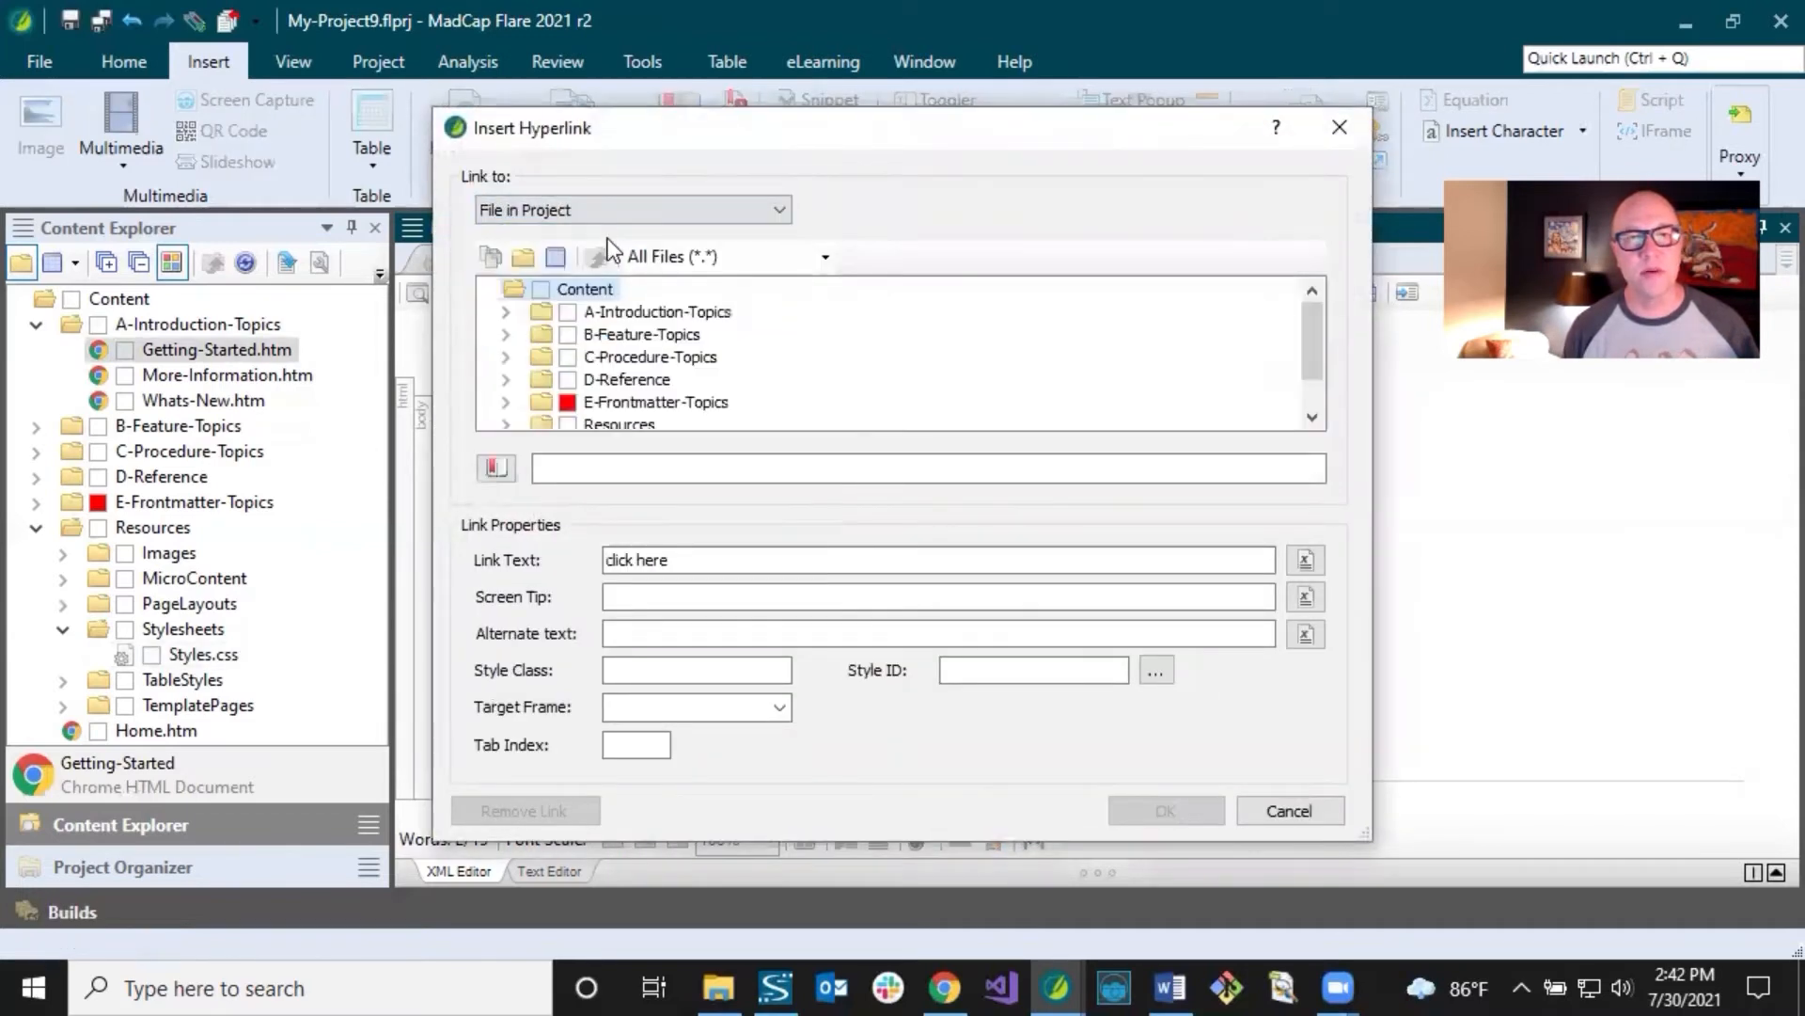
left_click(506, 311)
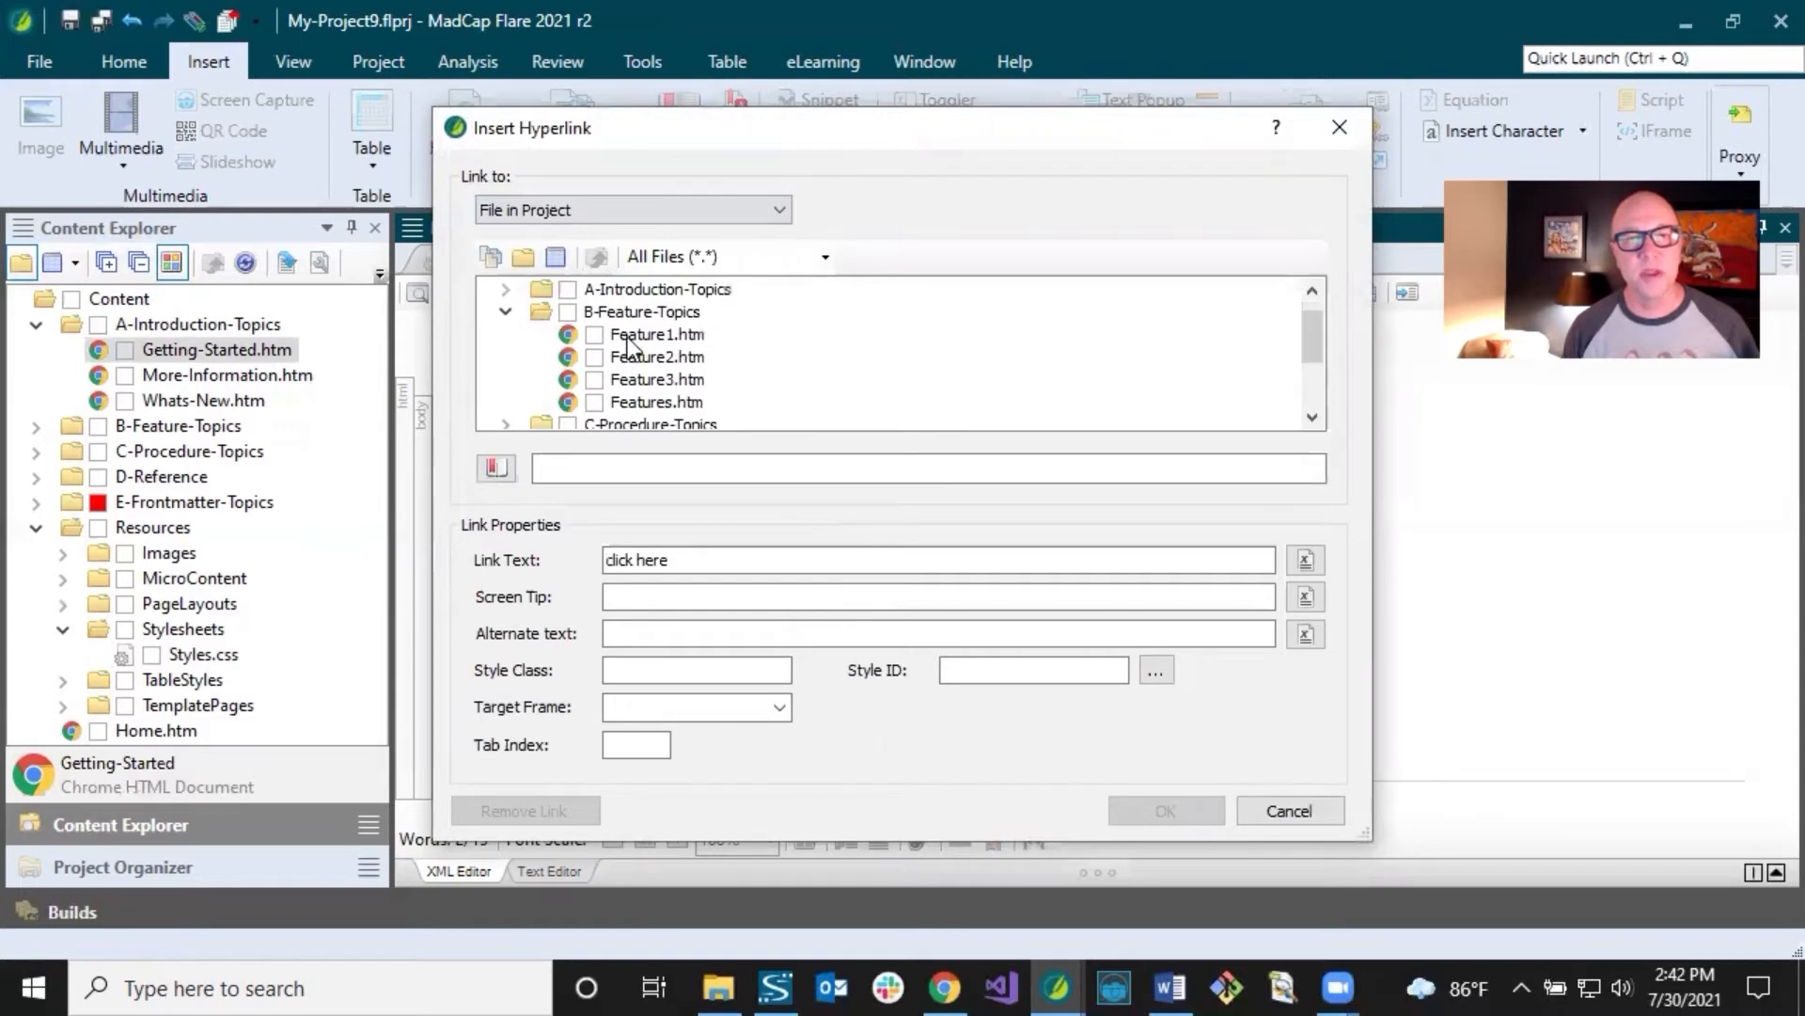
left_click(1164, 810)
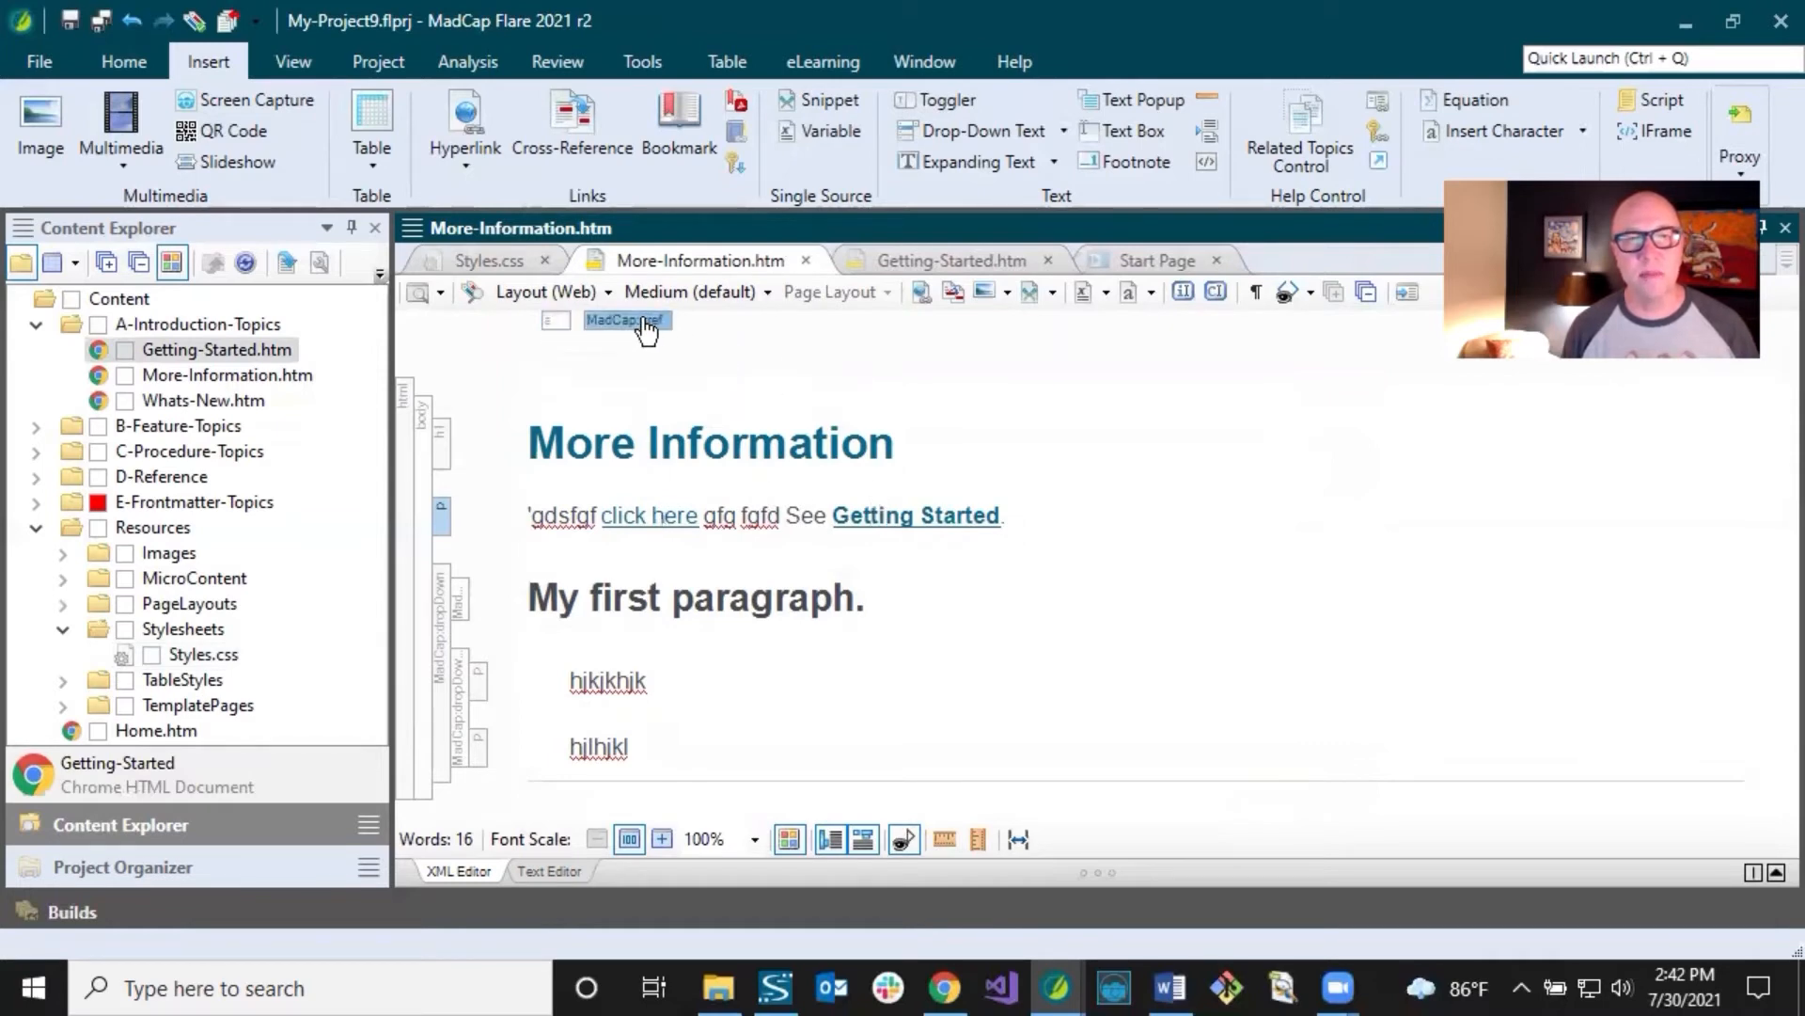
mouse_move(627, 320)
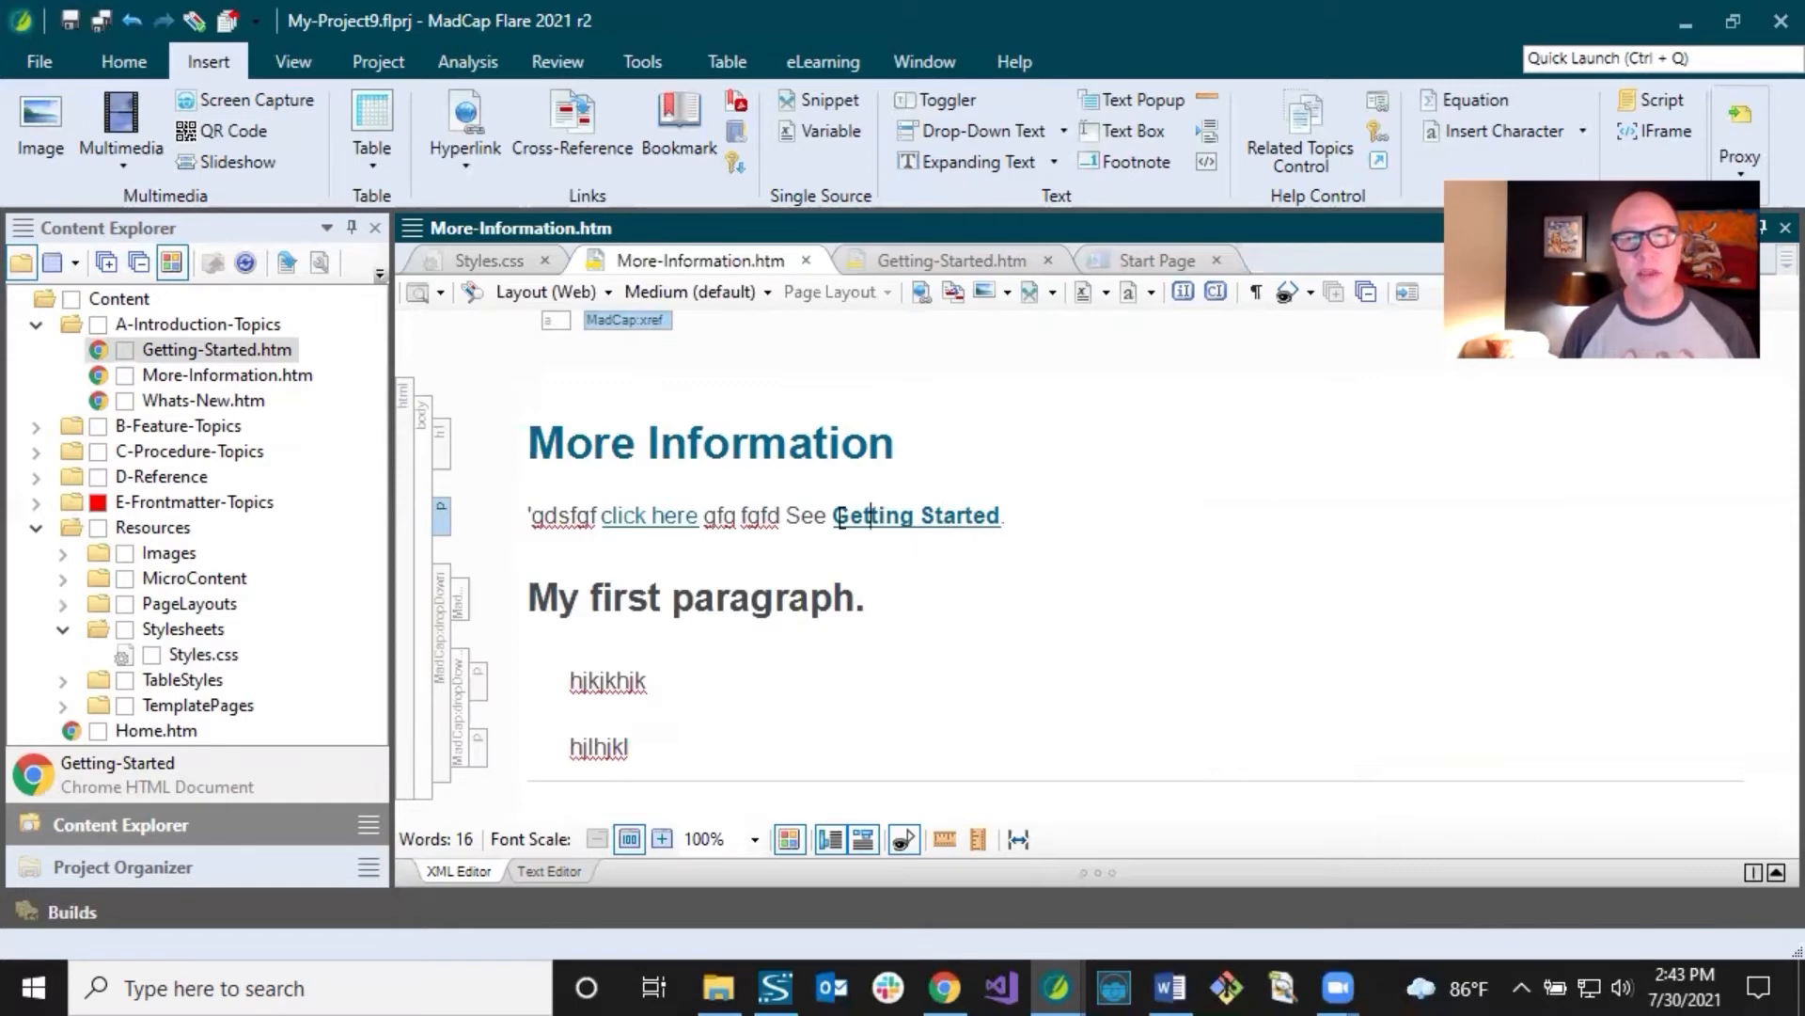
double_click(915, 514)
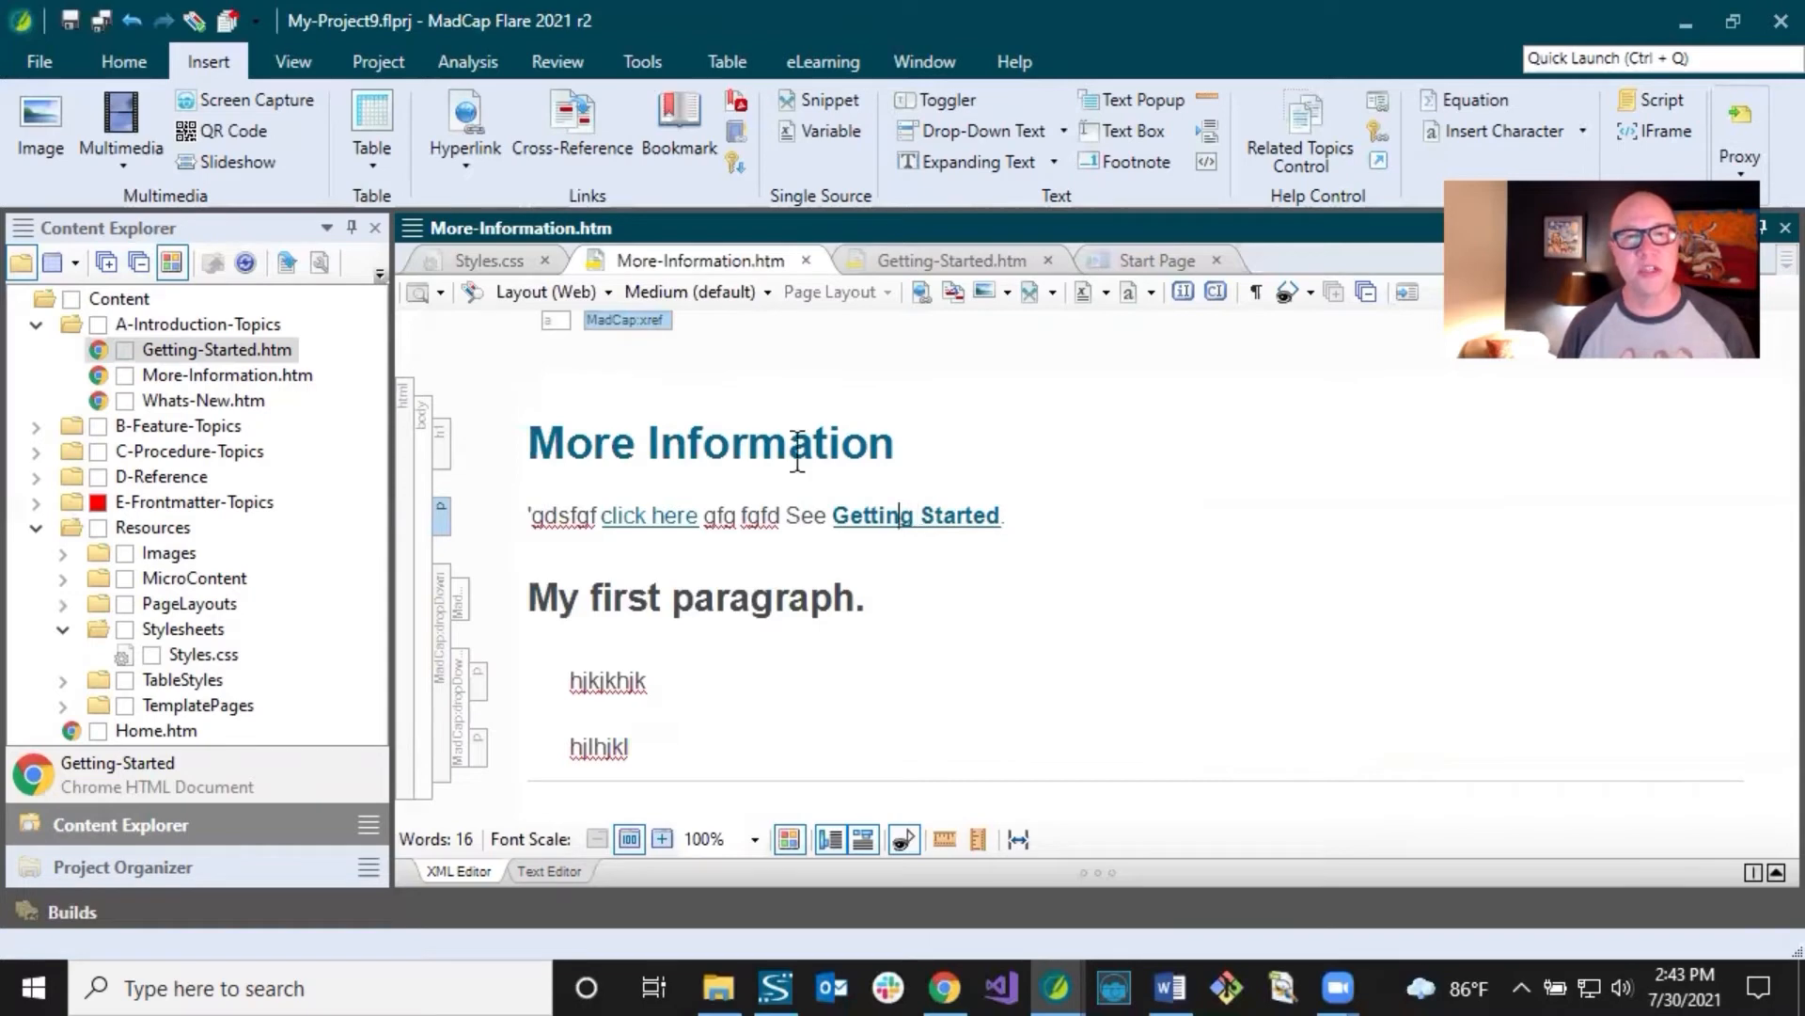
Step: Select the MadCap | xref style in Styles.css and expand its page-number classes
left_click(484, 261)
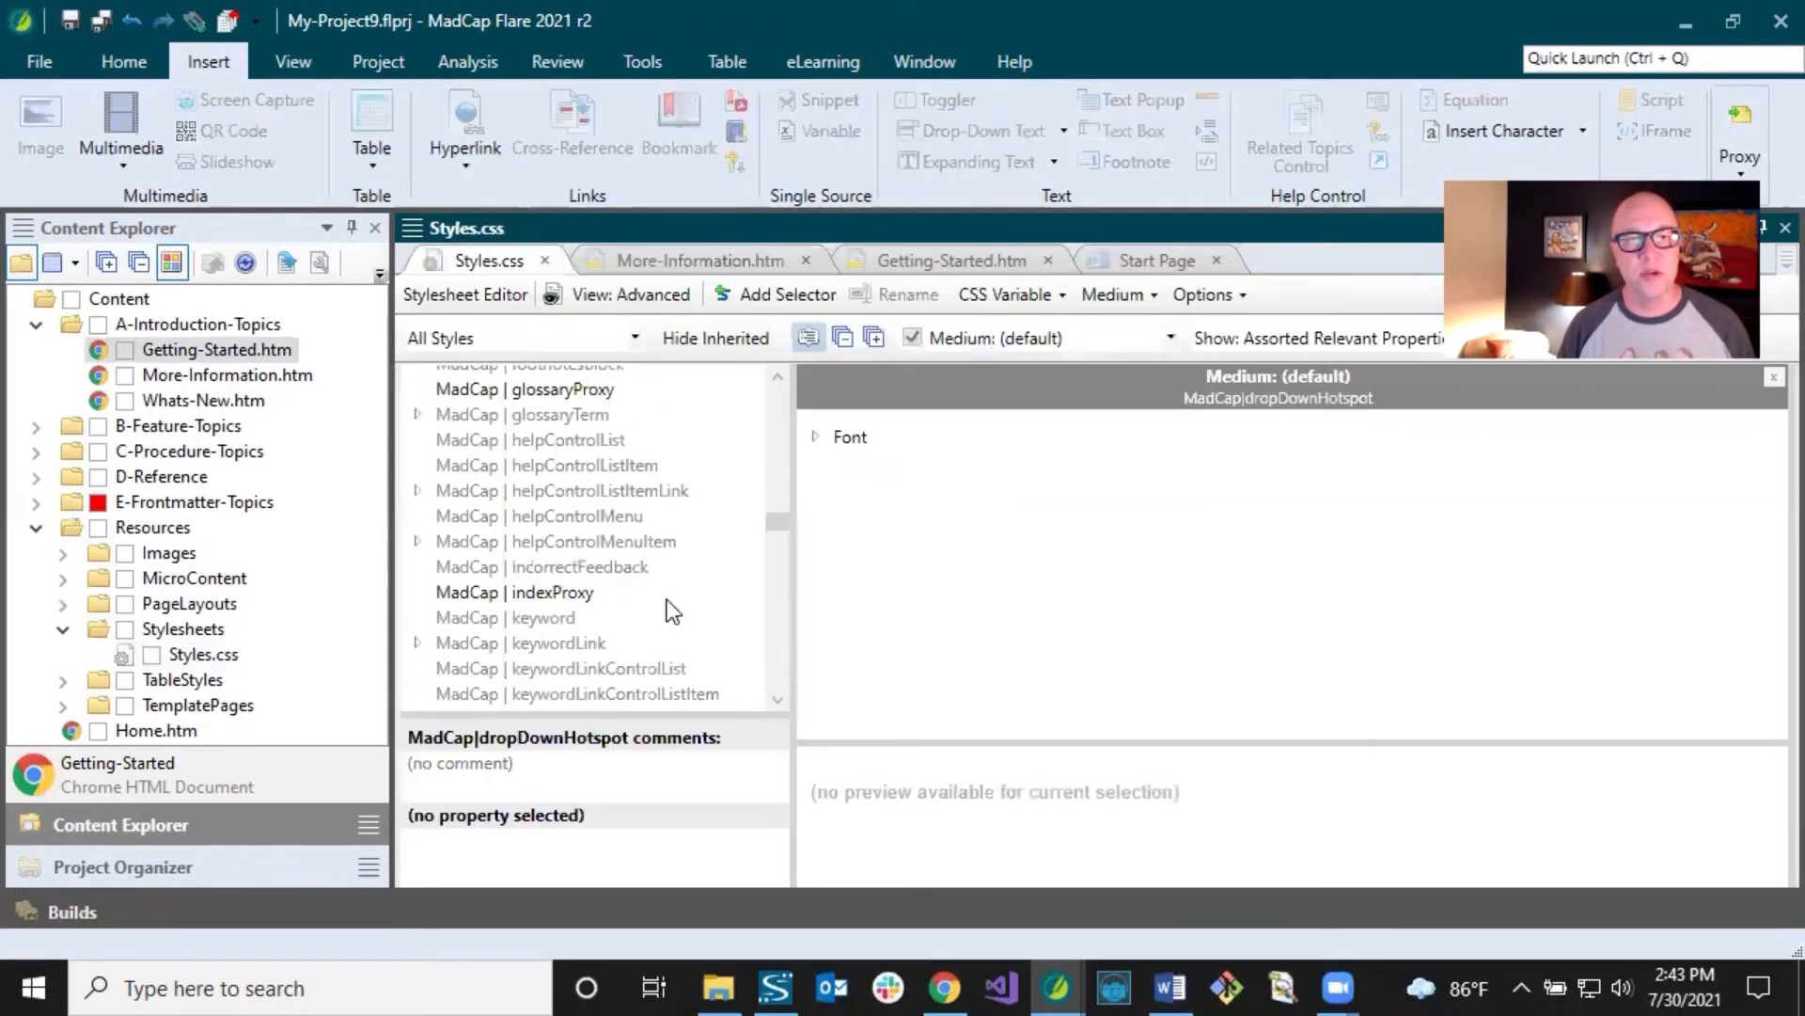
scroll("down", 3)
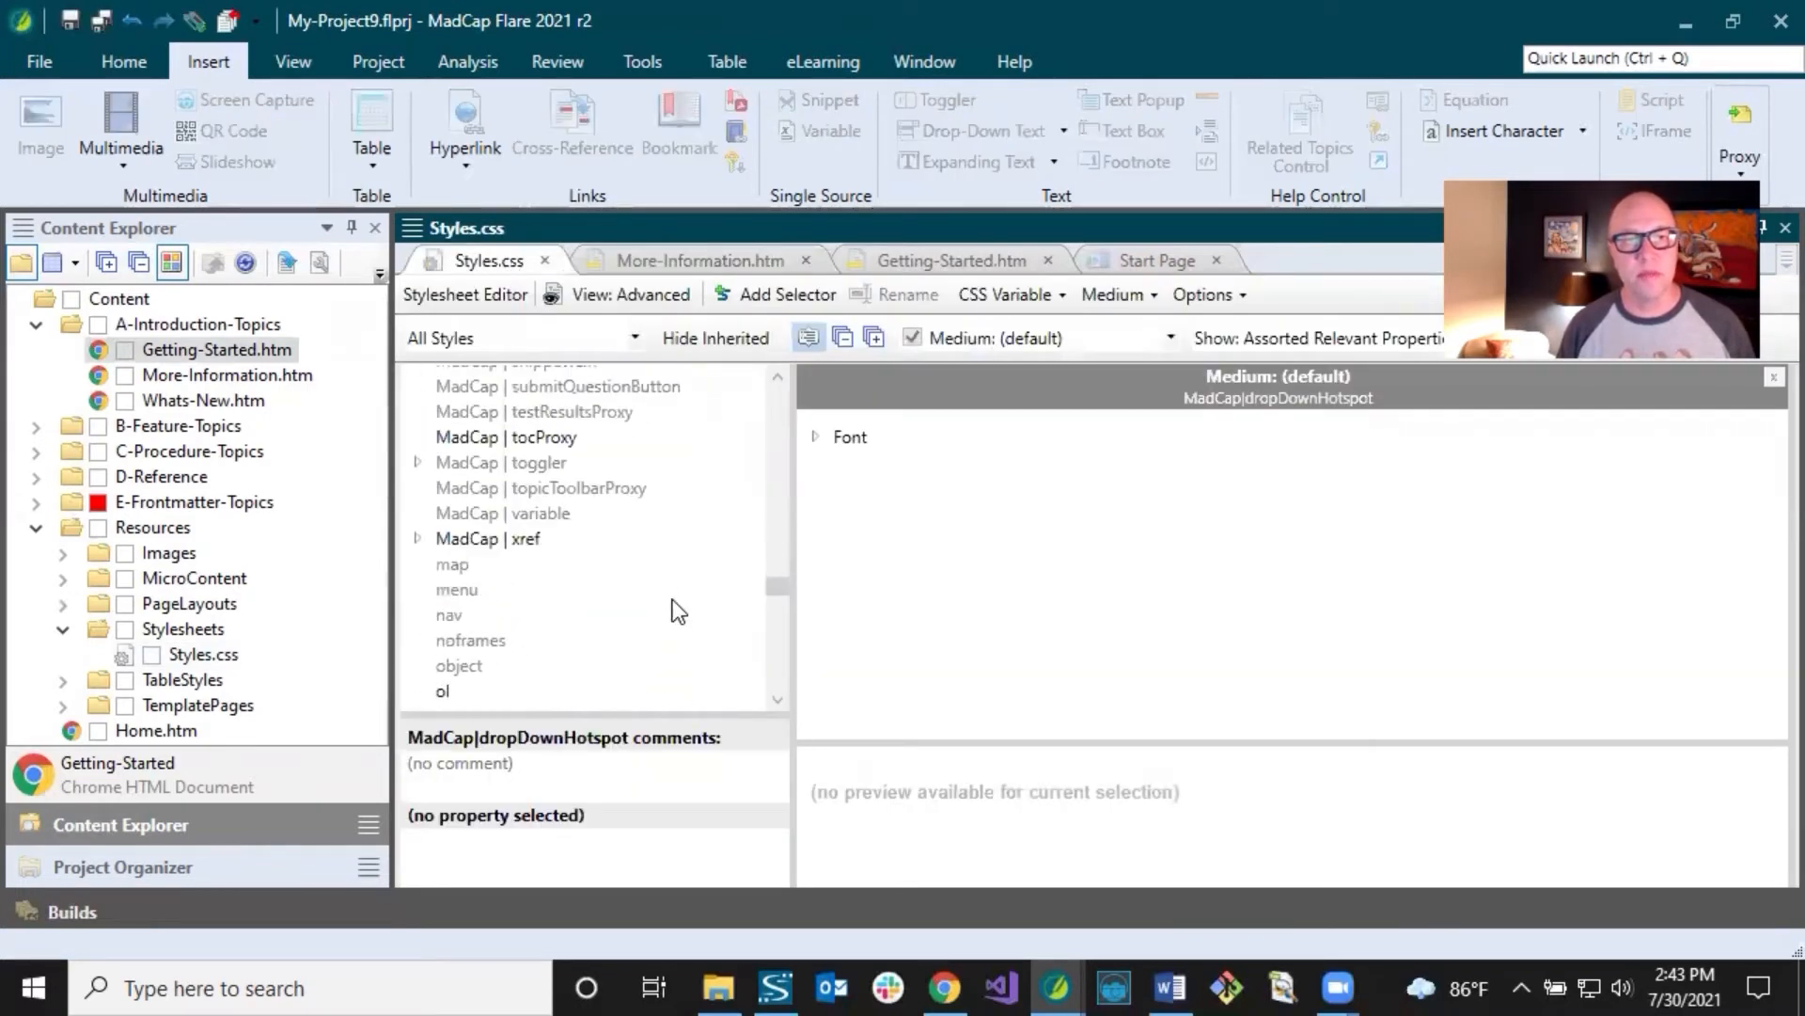
left_click(487, 538)
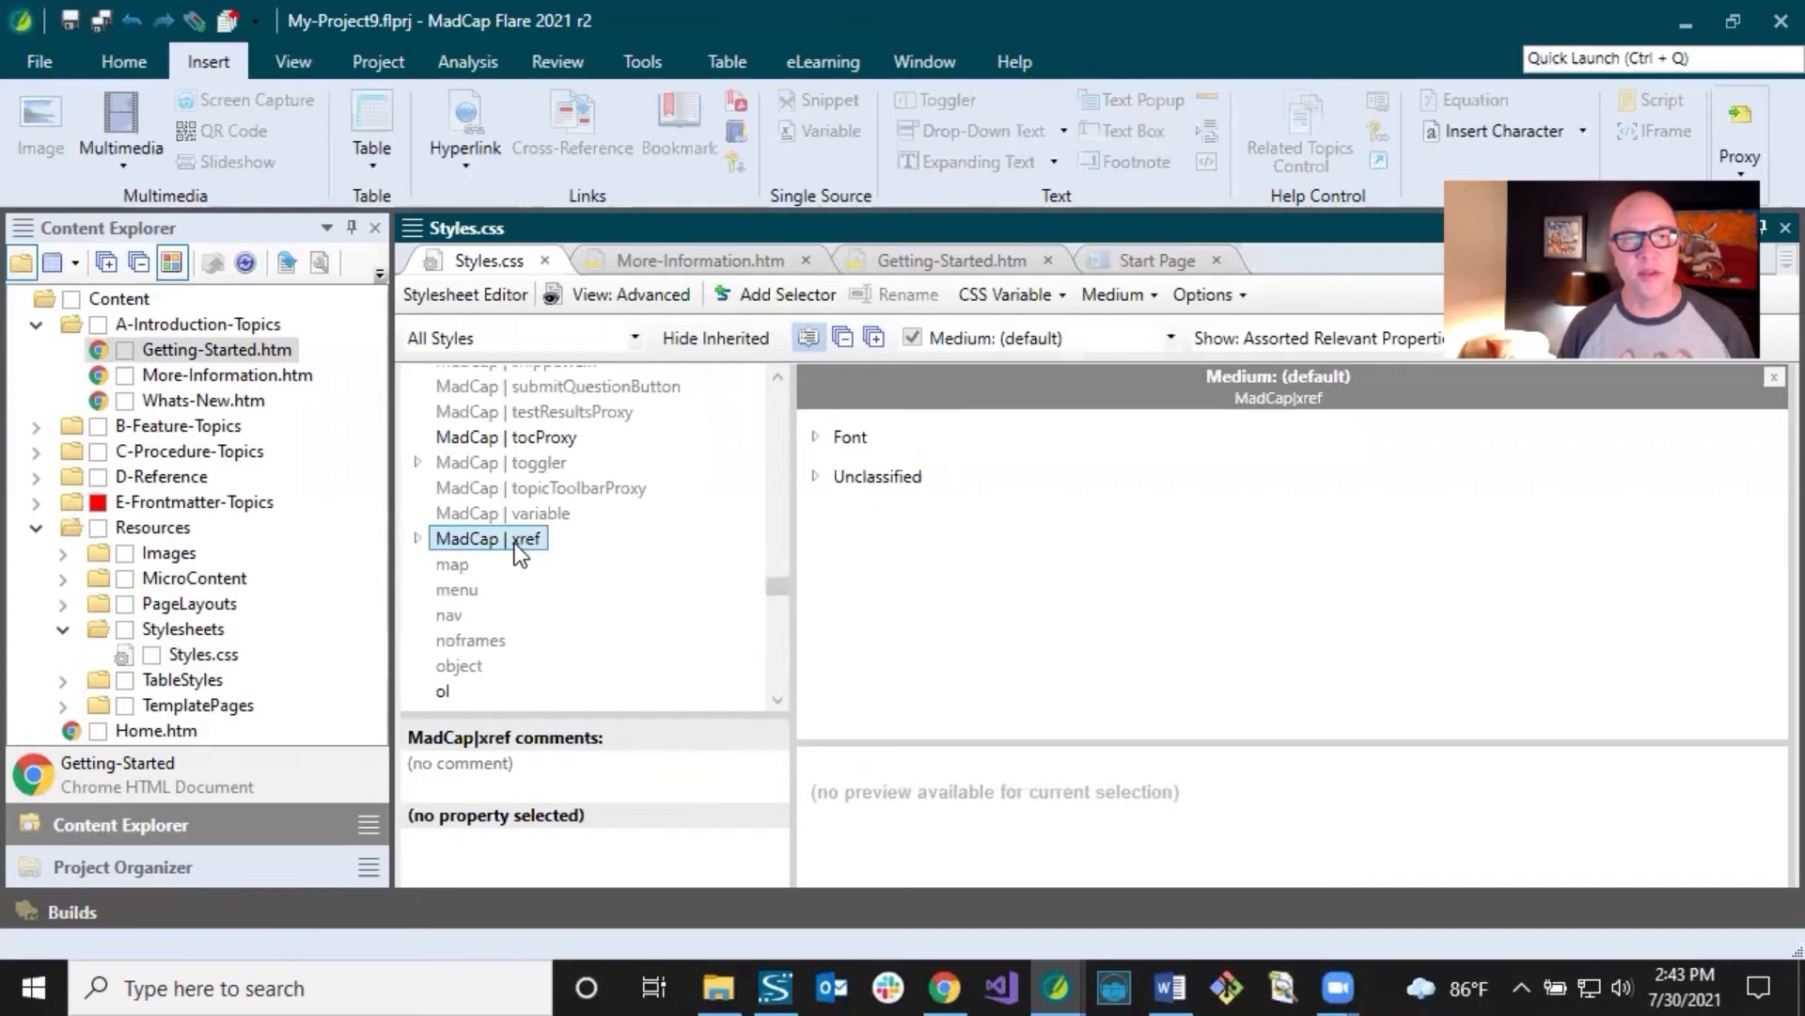
left_click(417, 538)
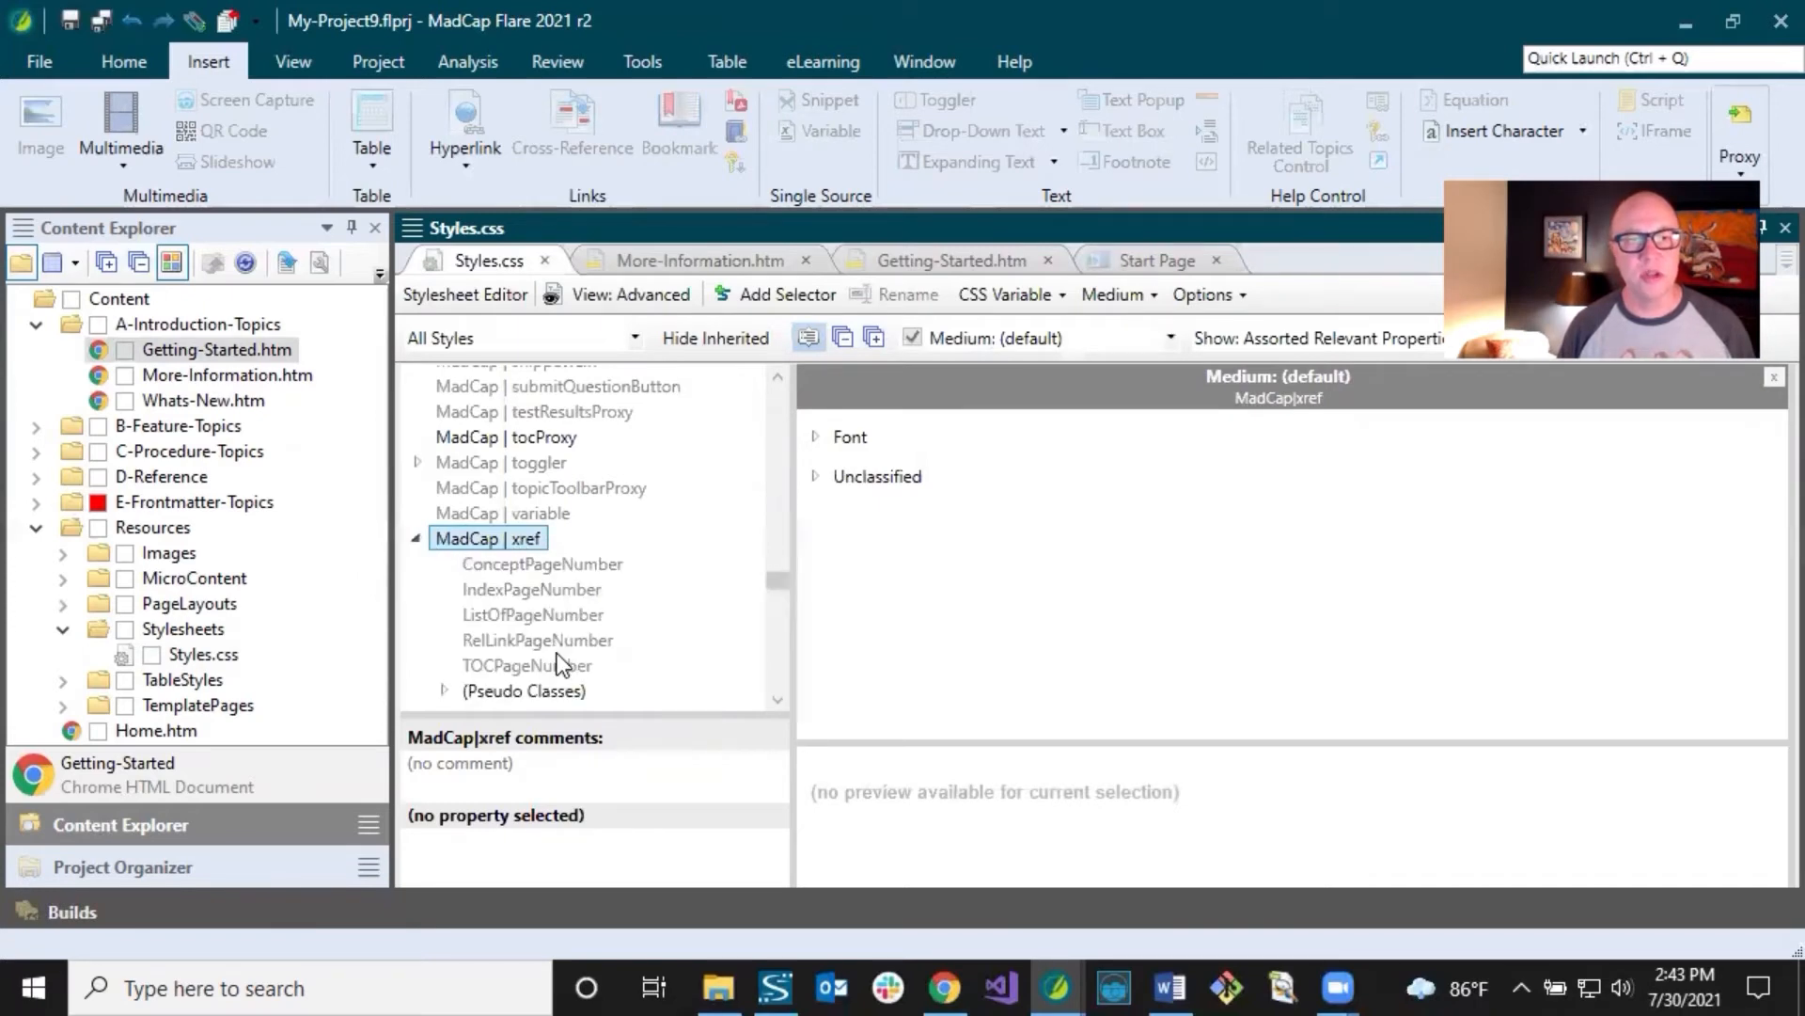
mouse_move(564, 614)
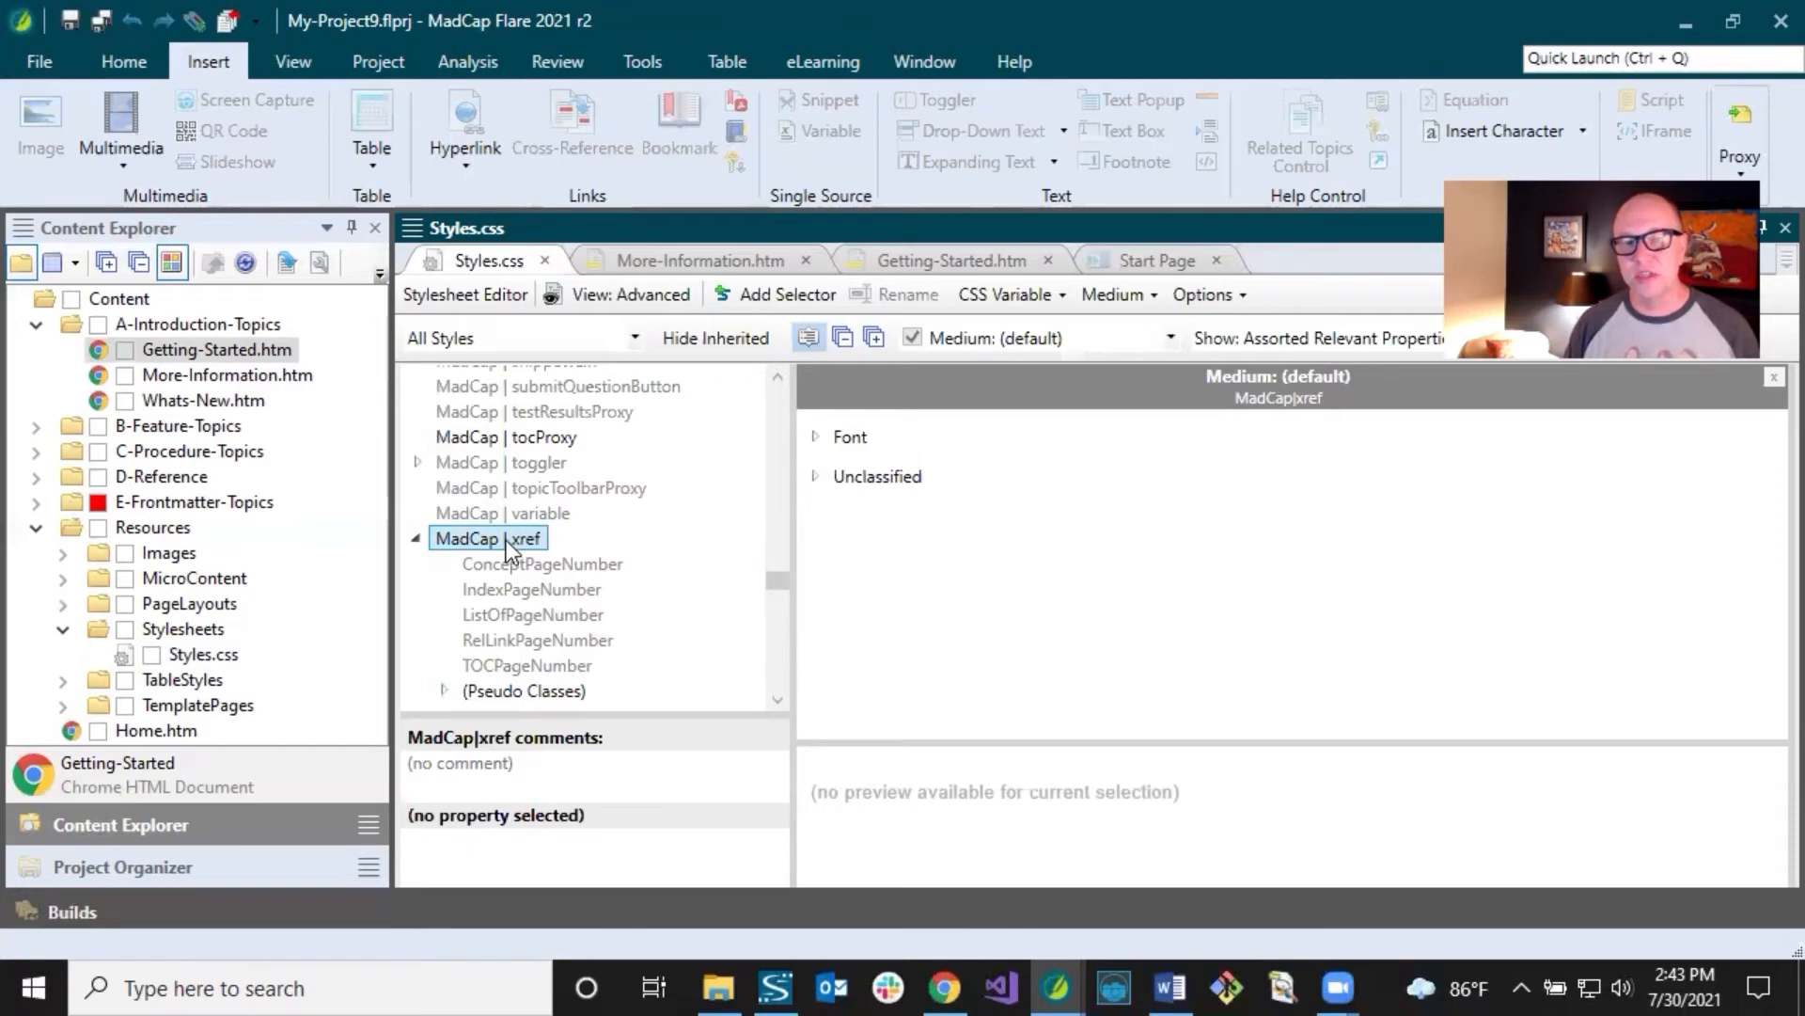
mouse_move(971, 558)
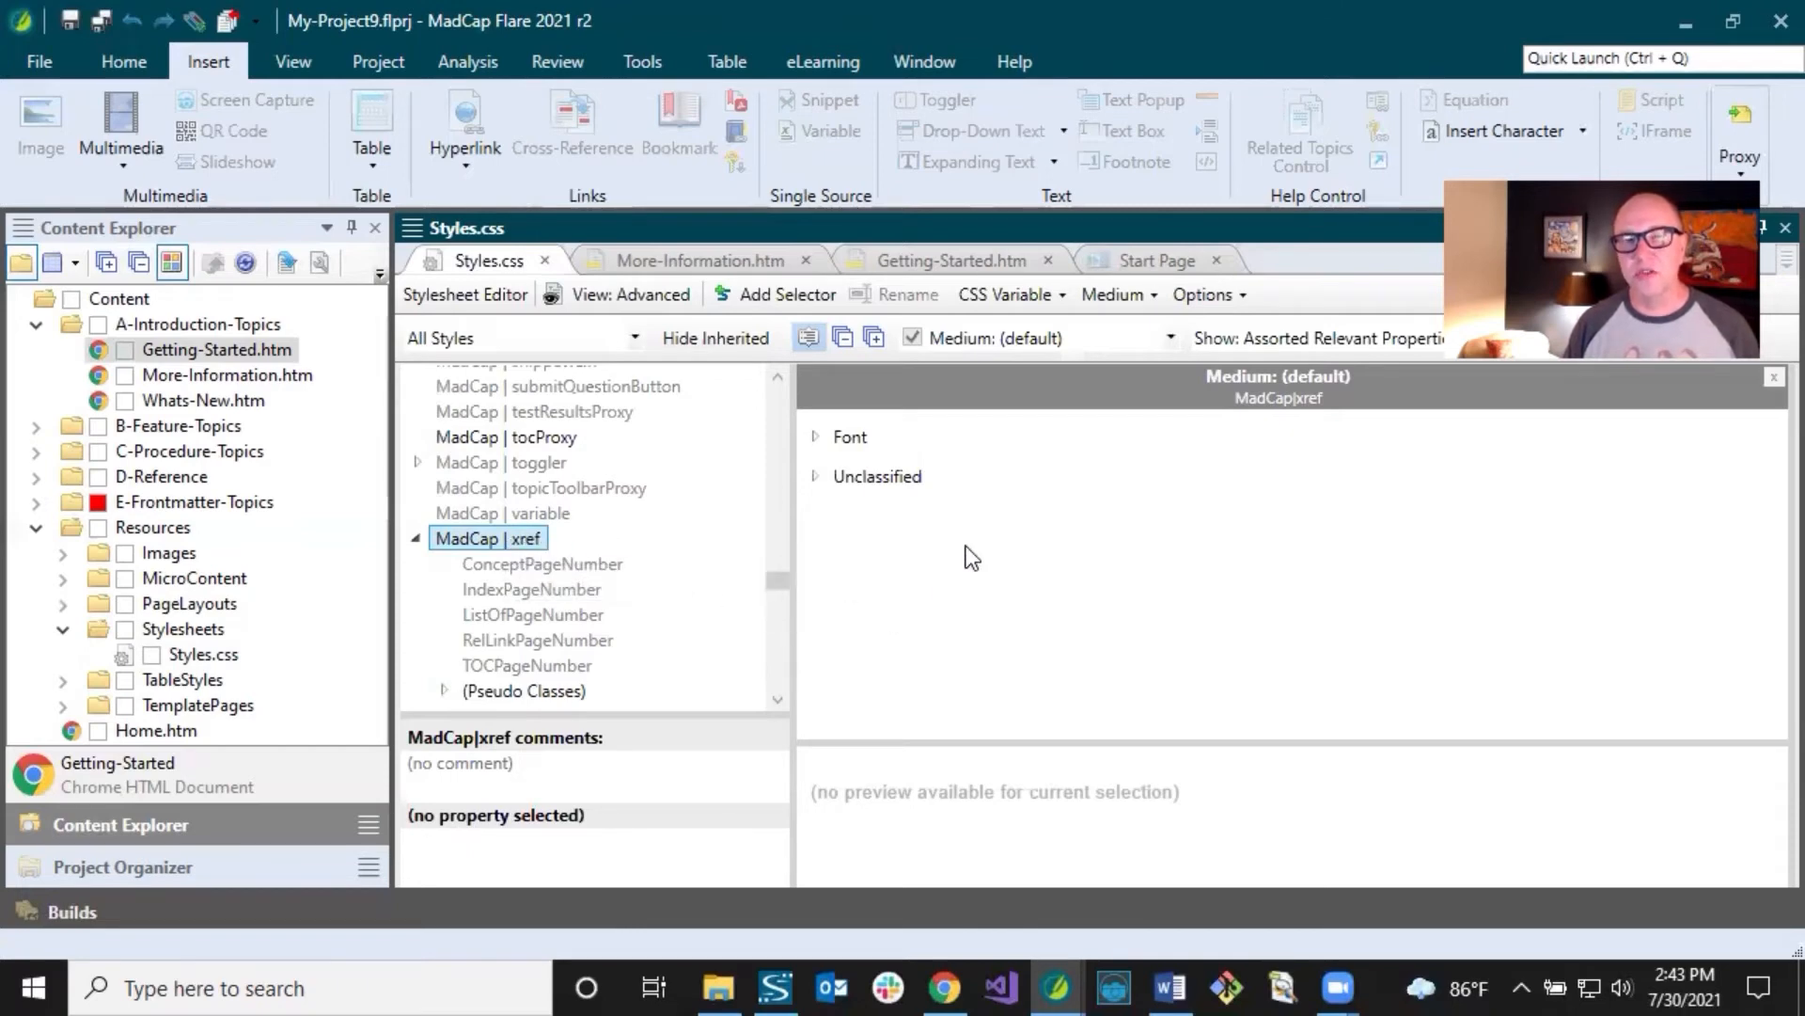
mouse_move(924, 542)
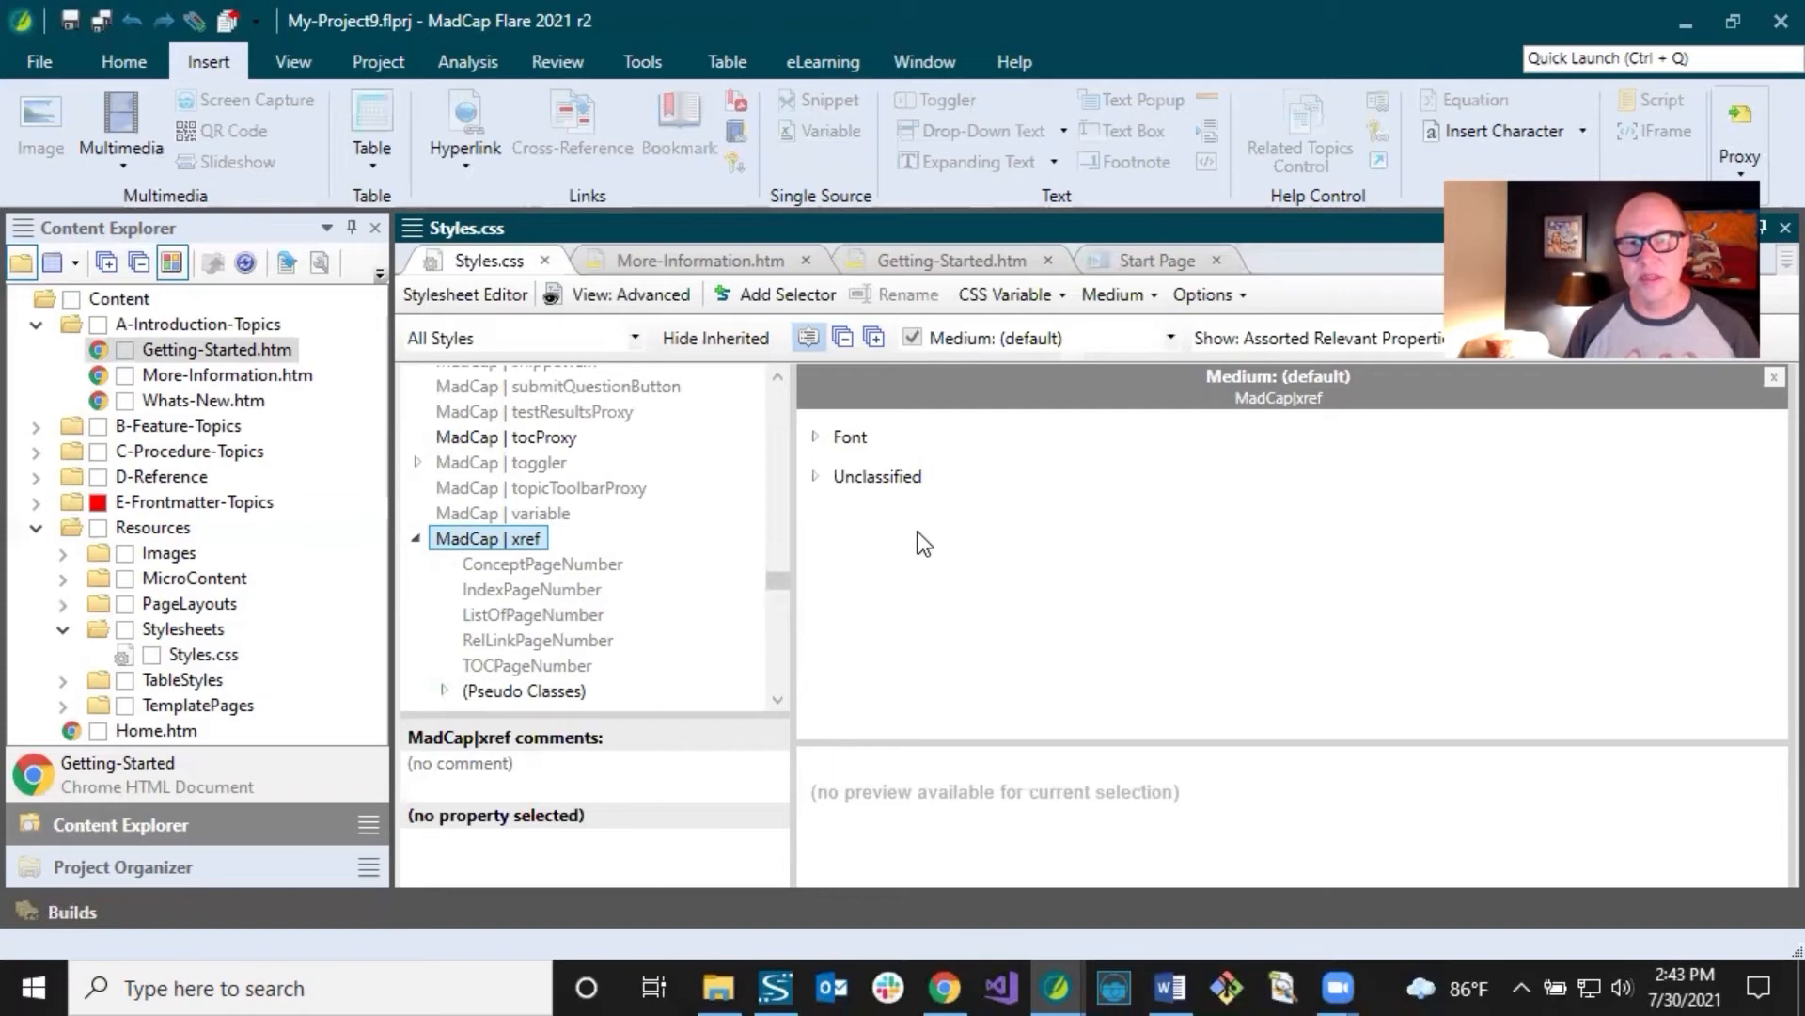
mouse_move(692, 503)
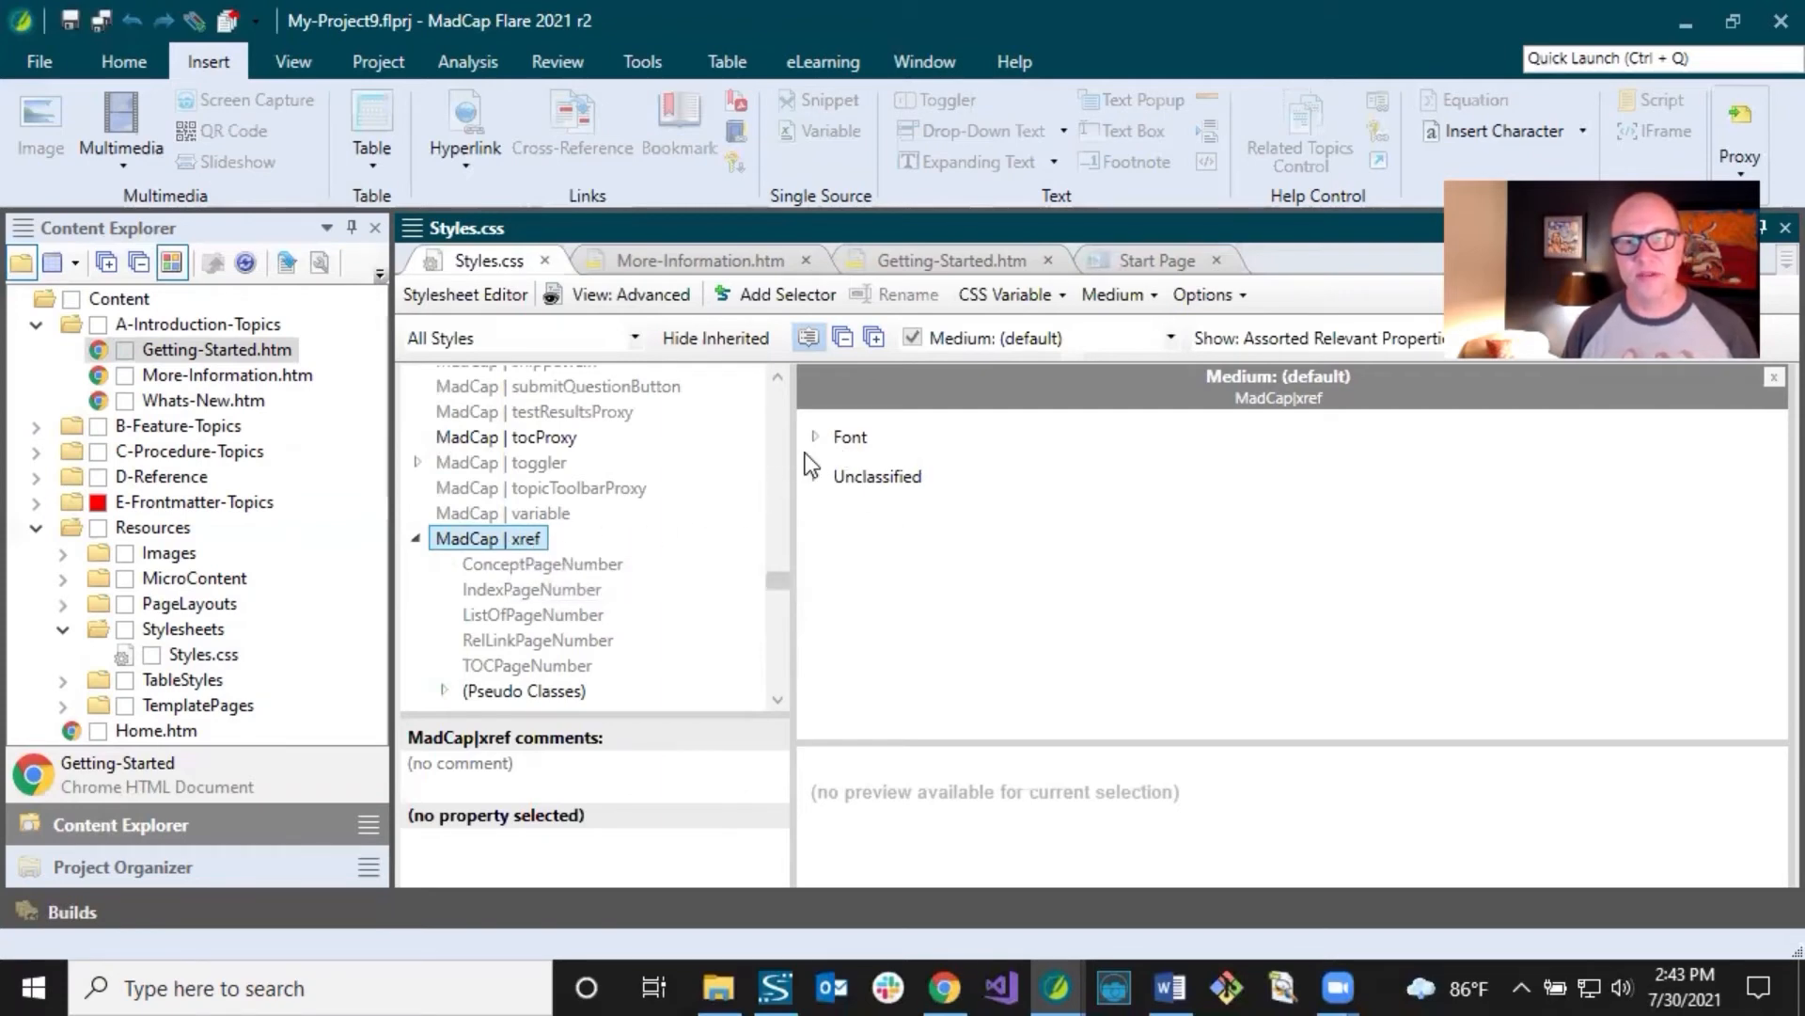
Step: Expand Font, sort xref properties alphabetically, and show all properties, including mc- ones
left_click(815, 436)
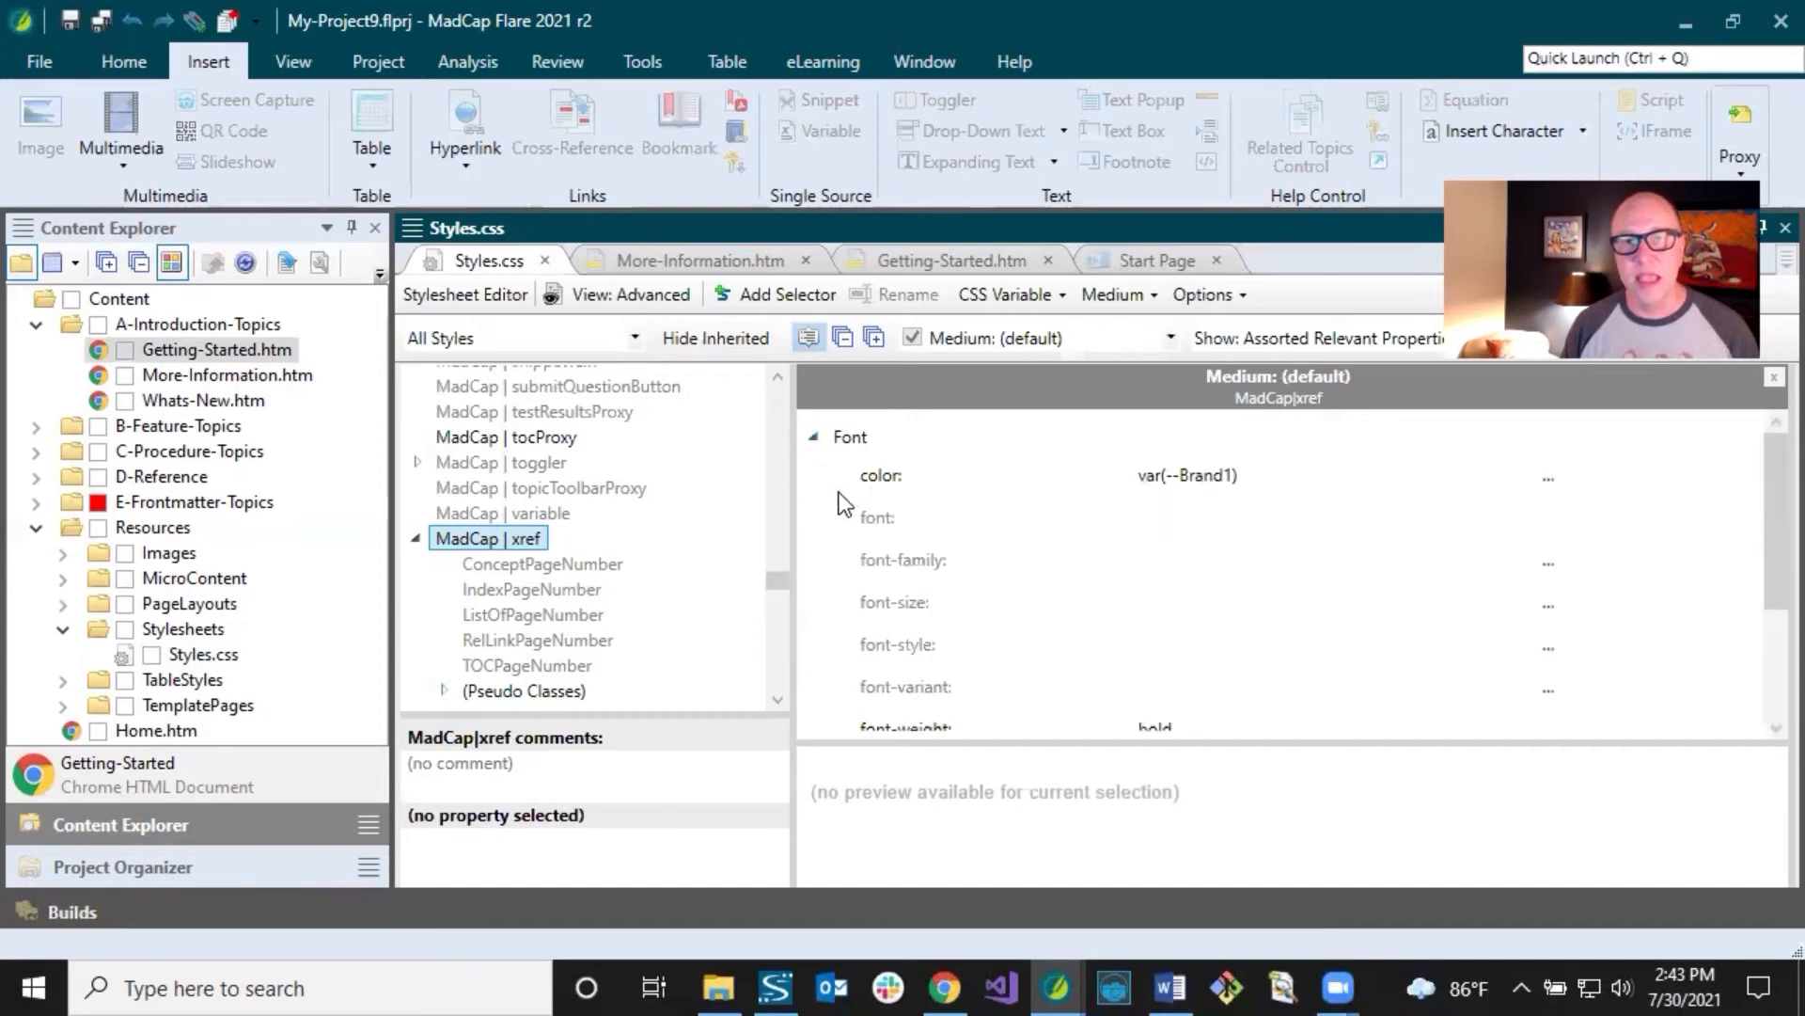
mouse_move(859, 470)
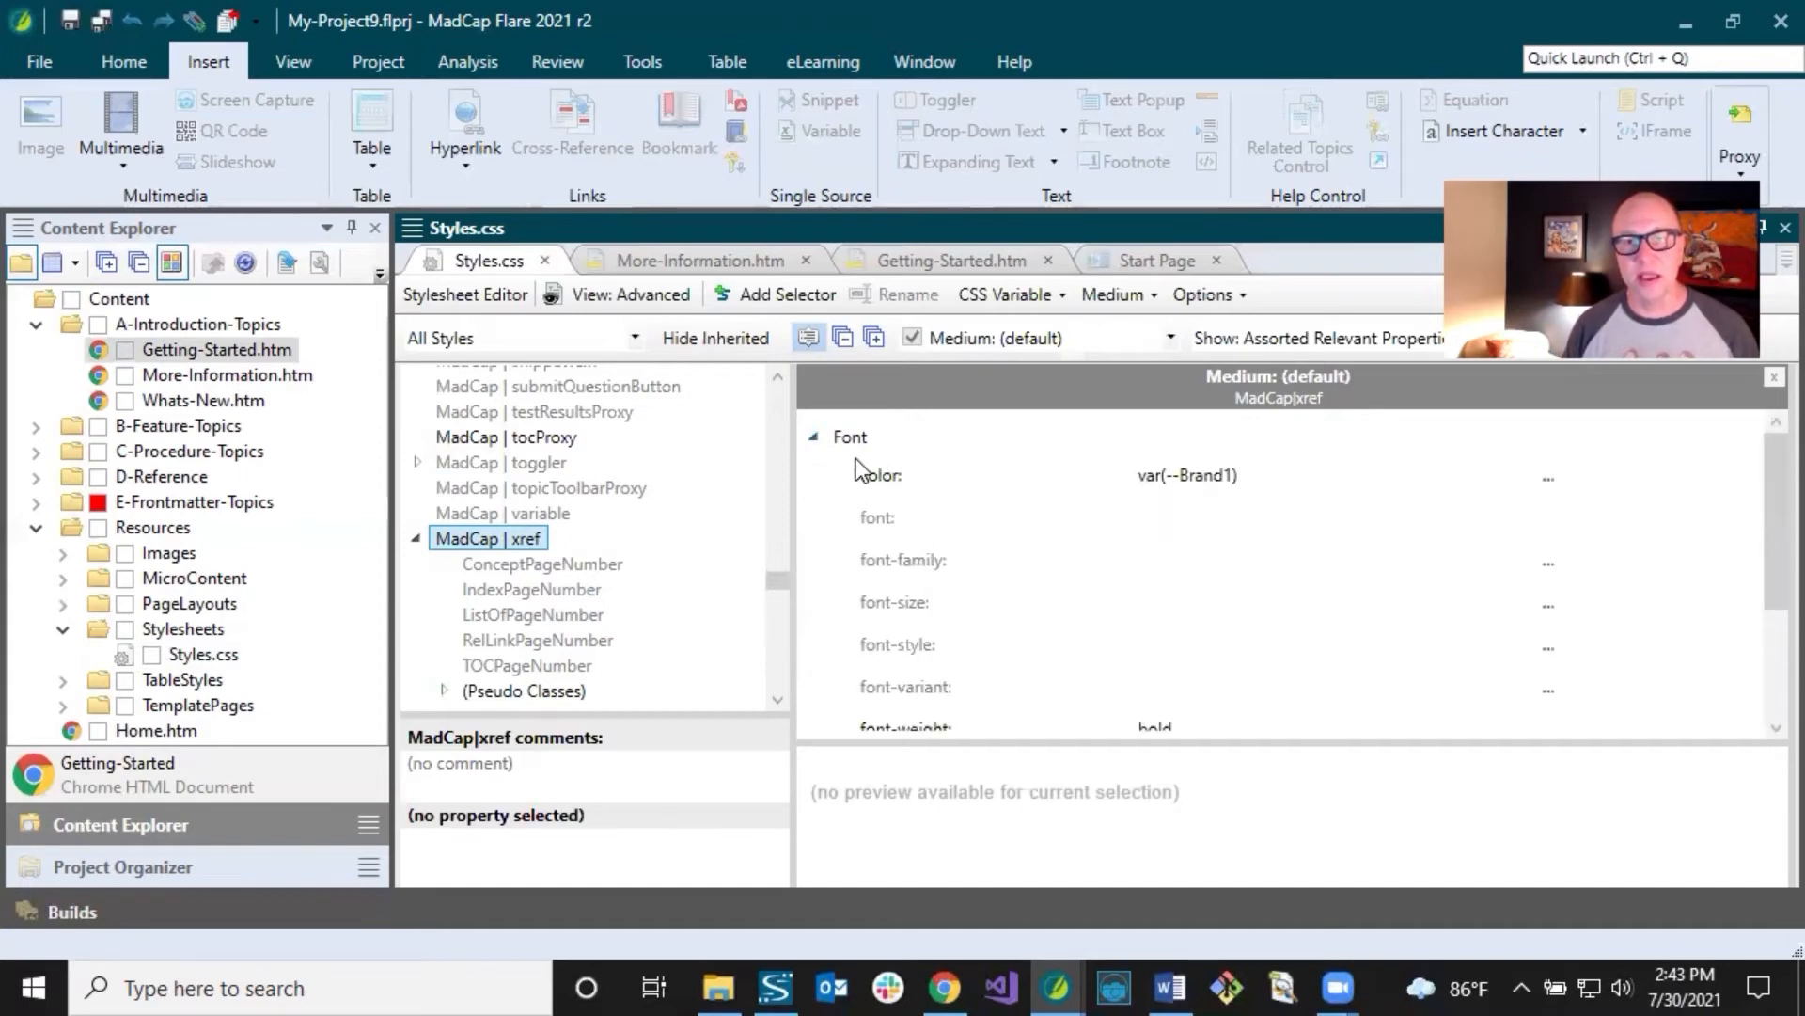
scroll("down", 3)
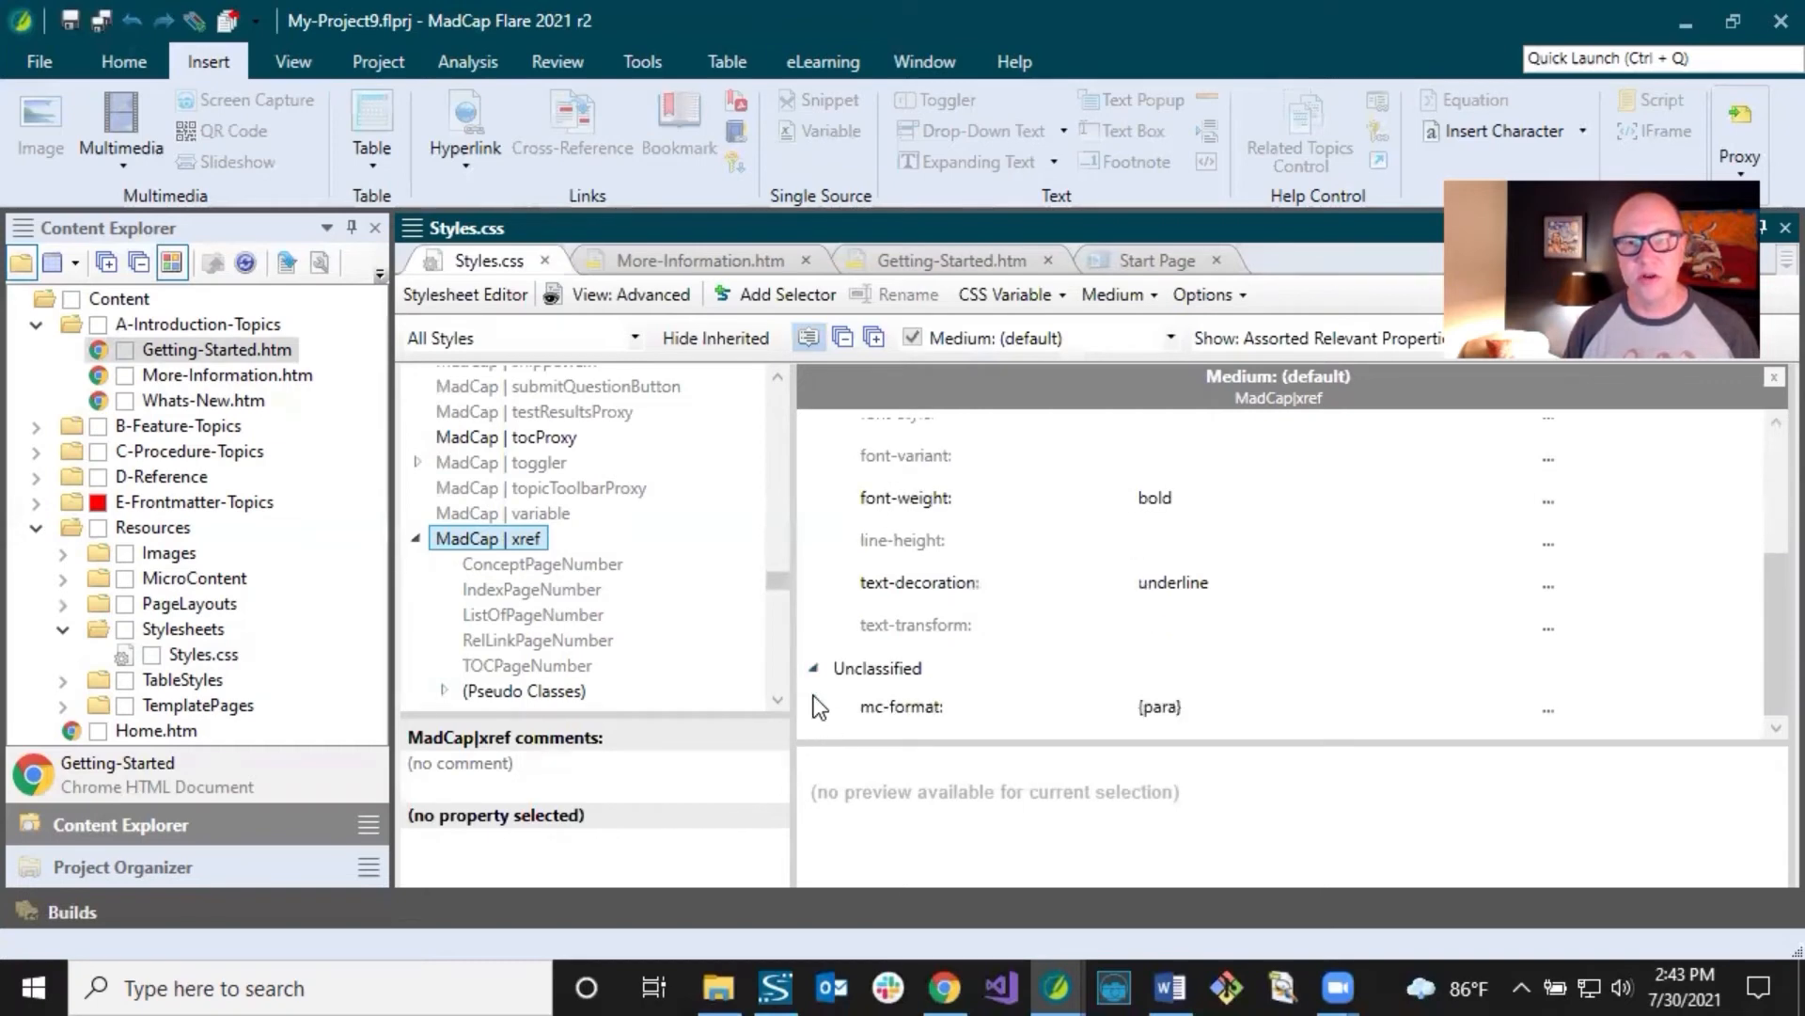
mouse_move(861, 706)
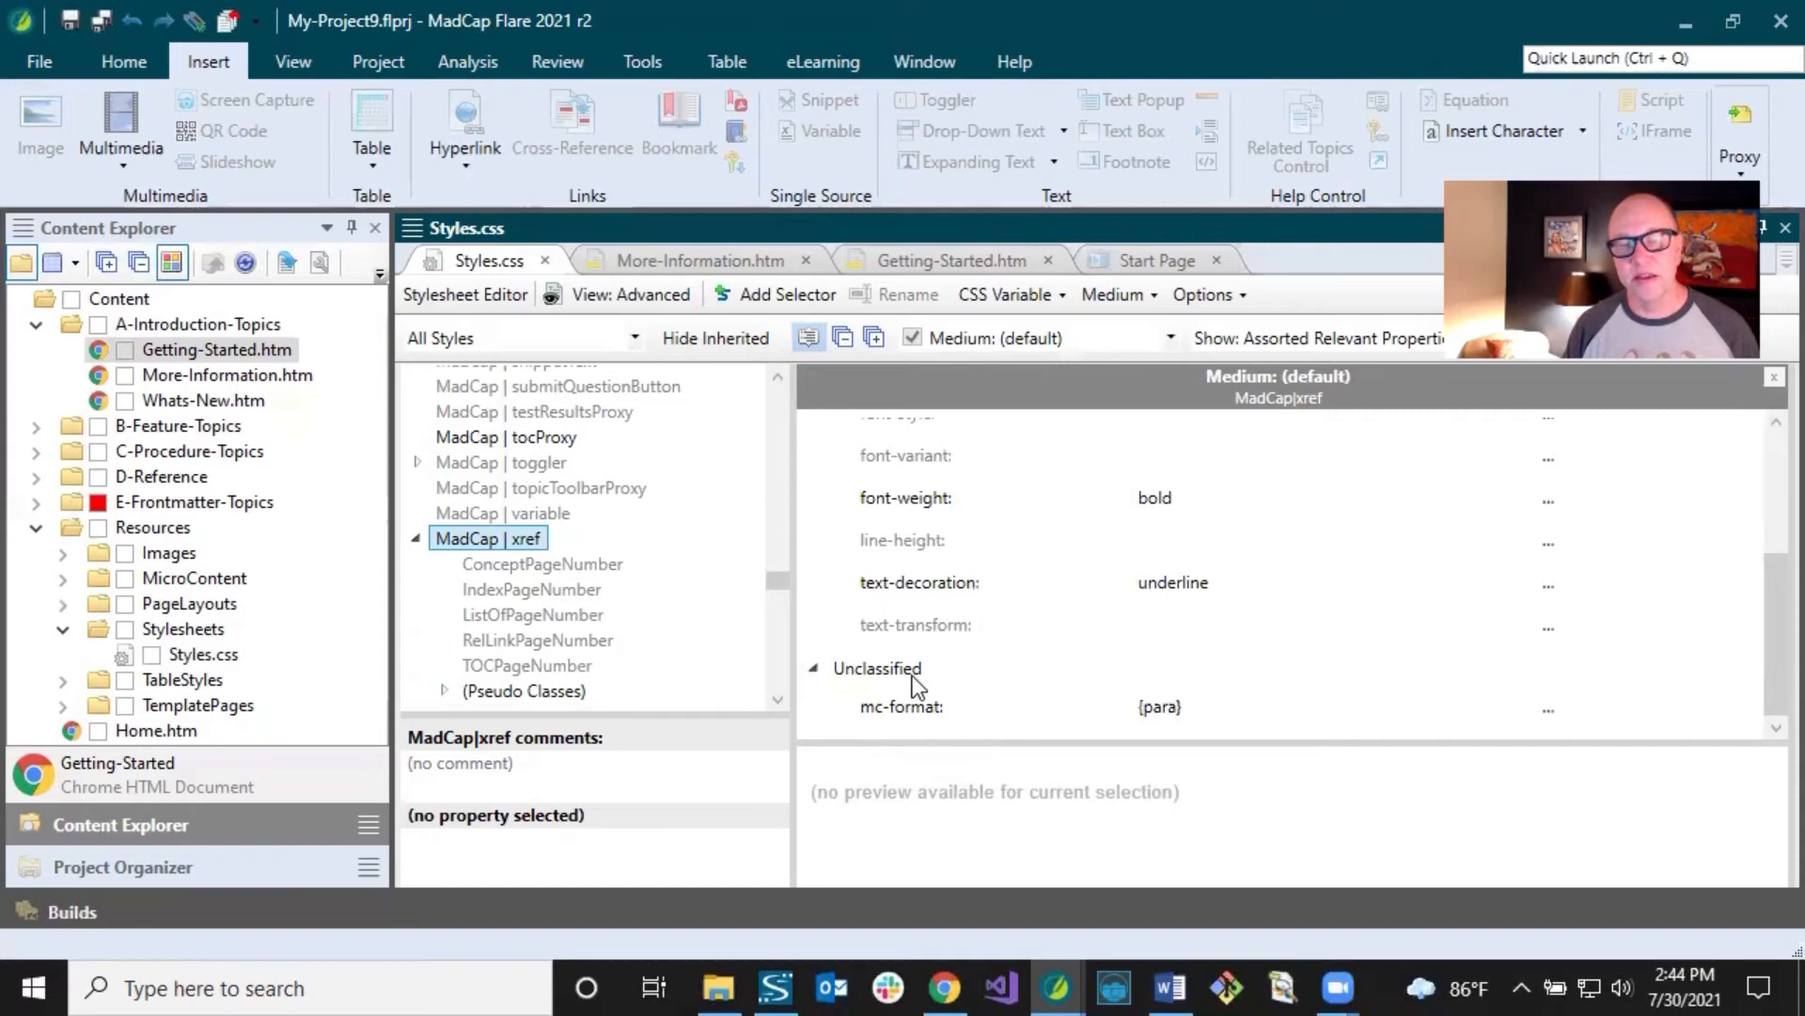
mouse_move(809, 338)
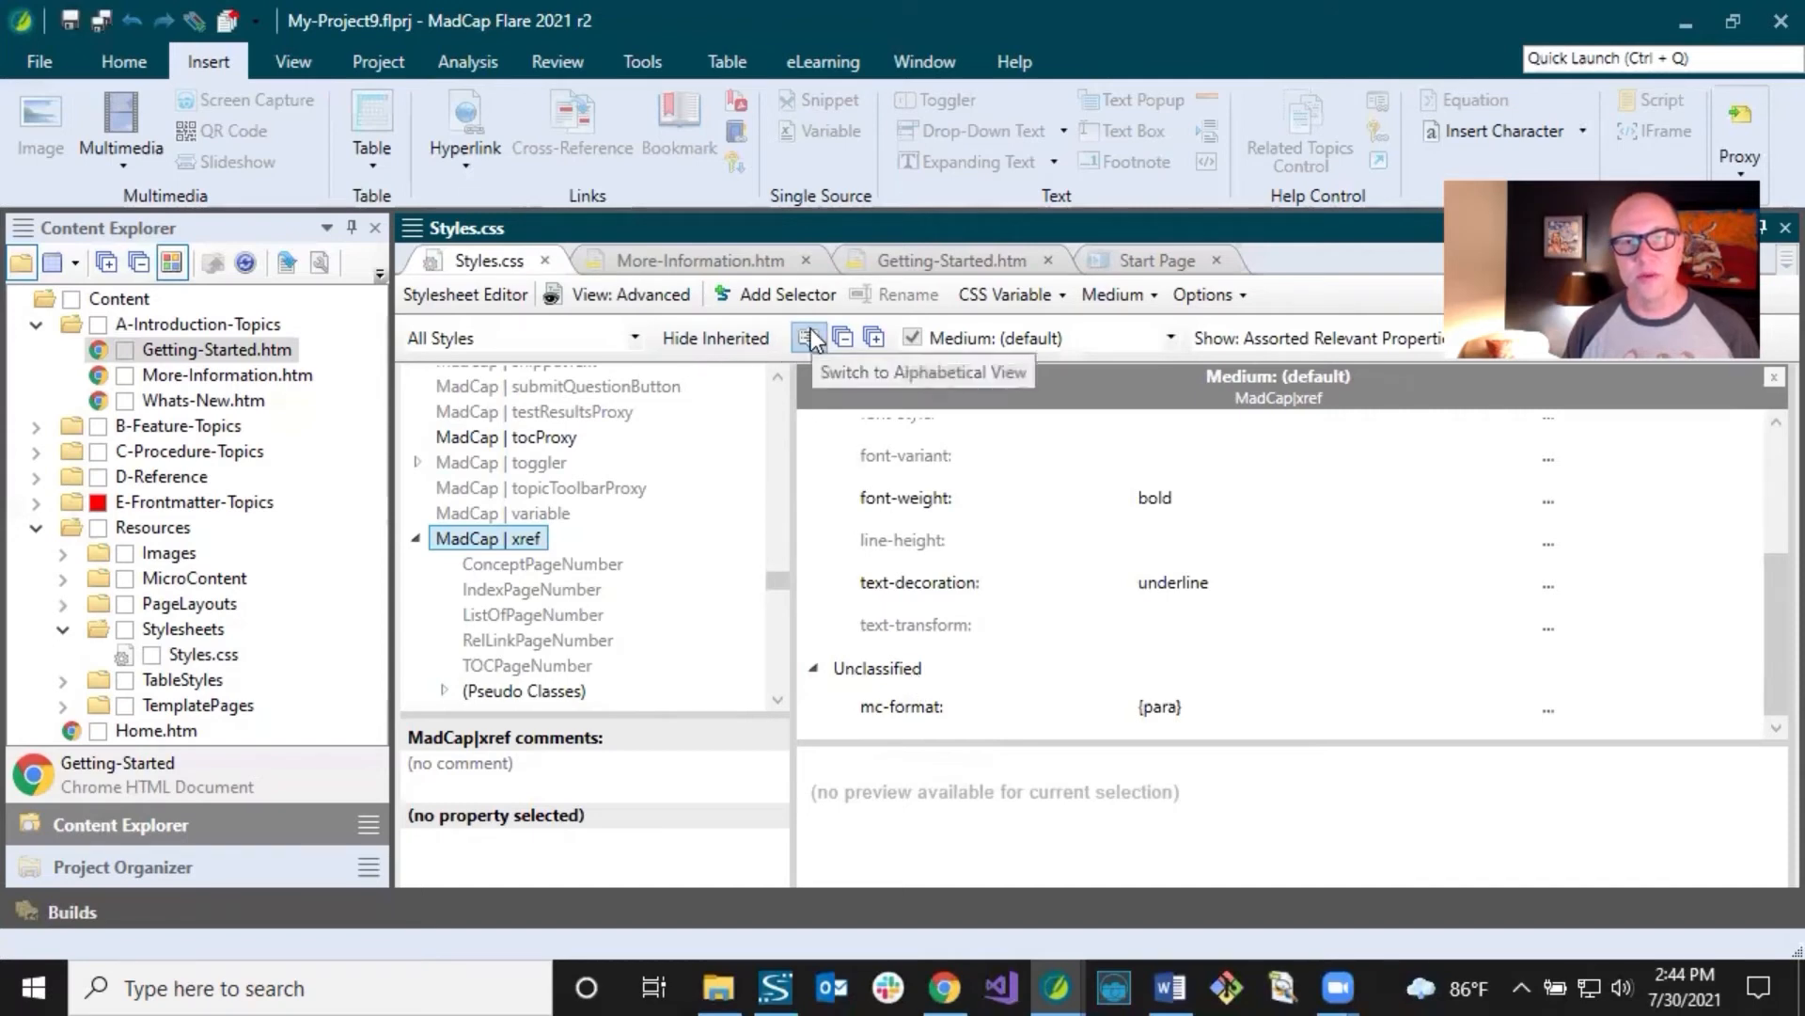
left_click(809, 337)
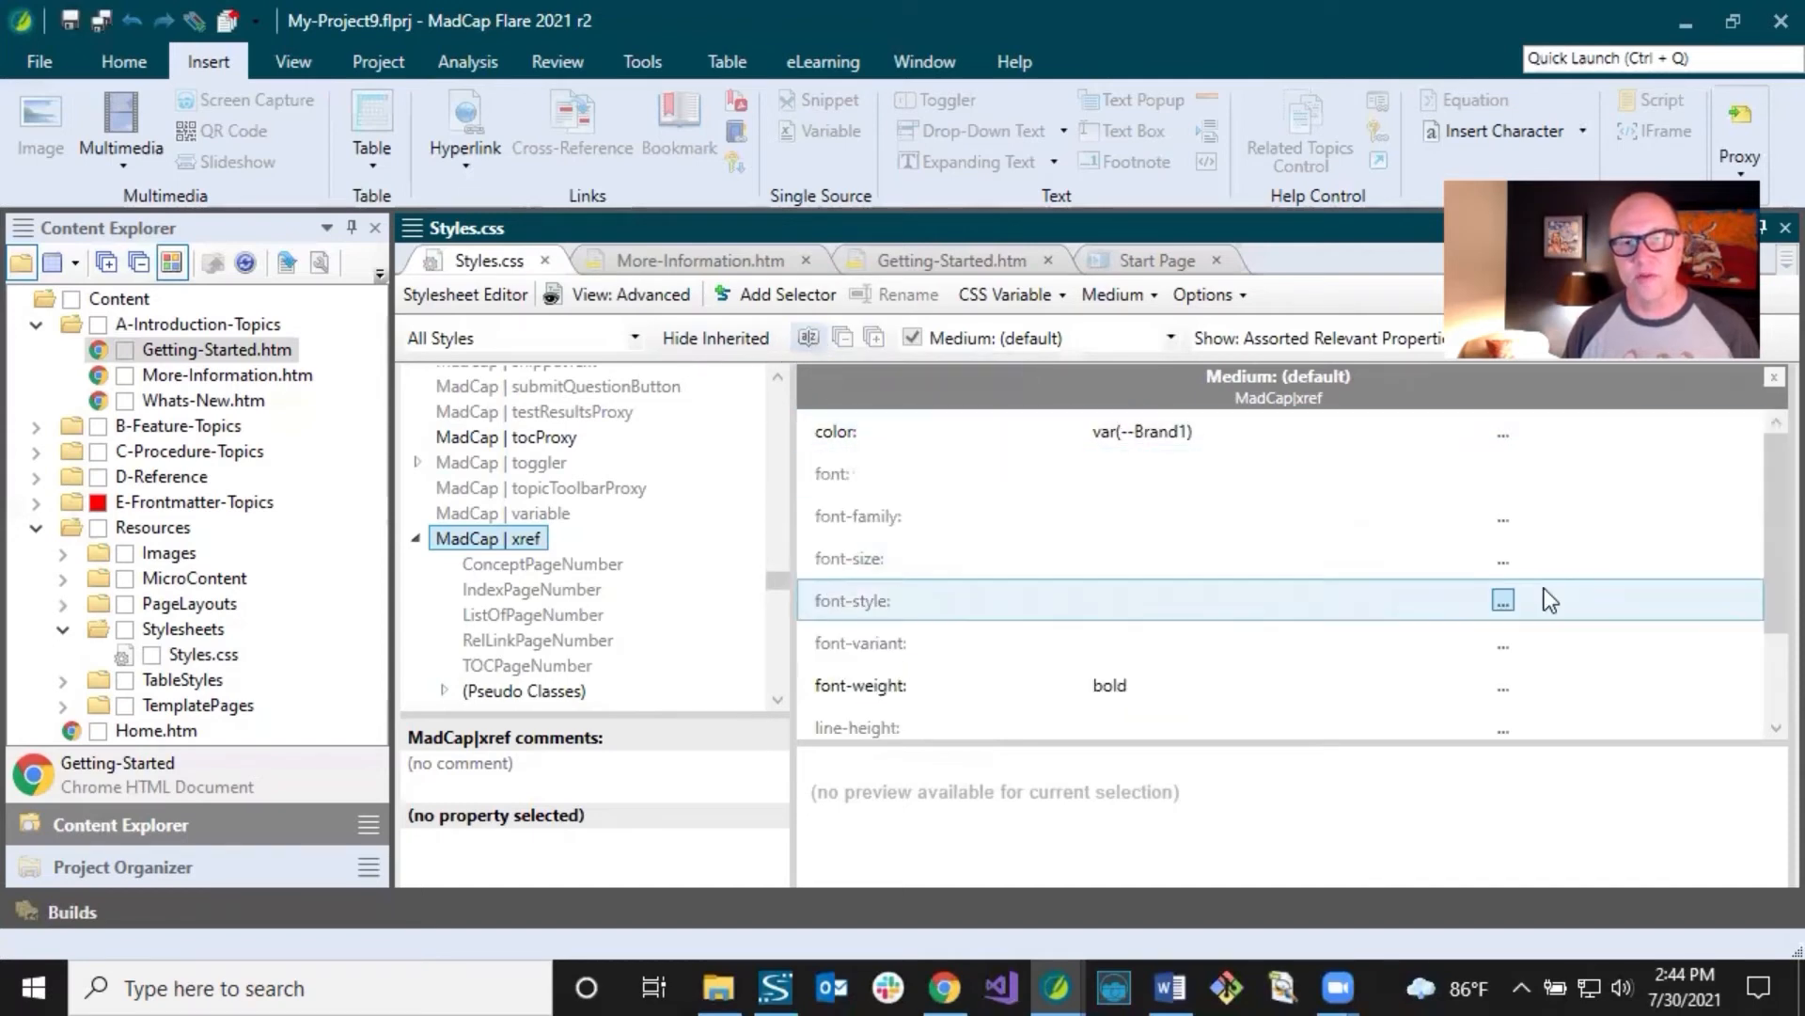
scroll("down", 3)
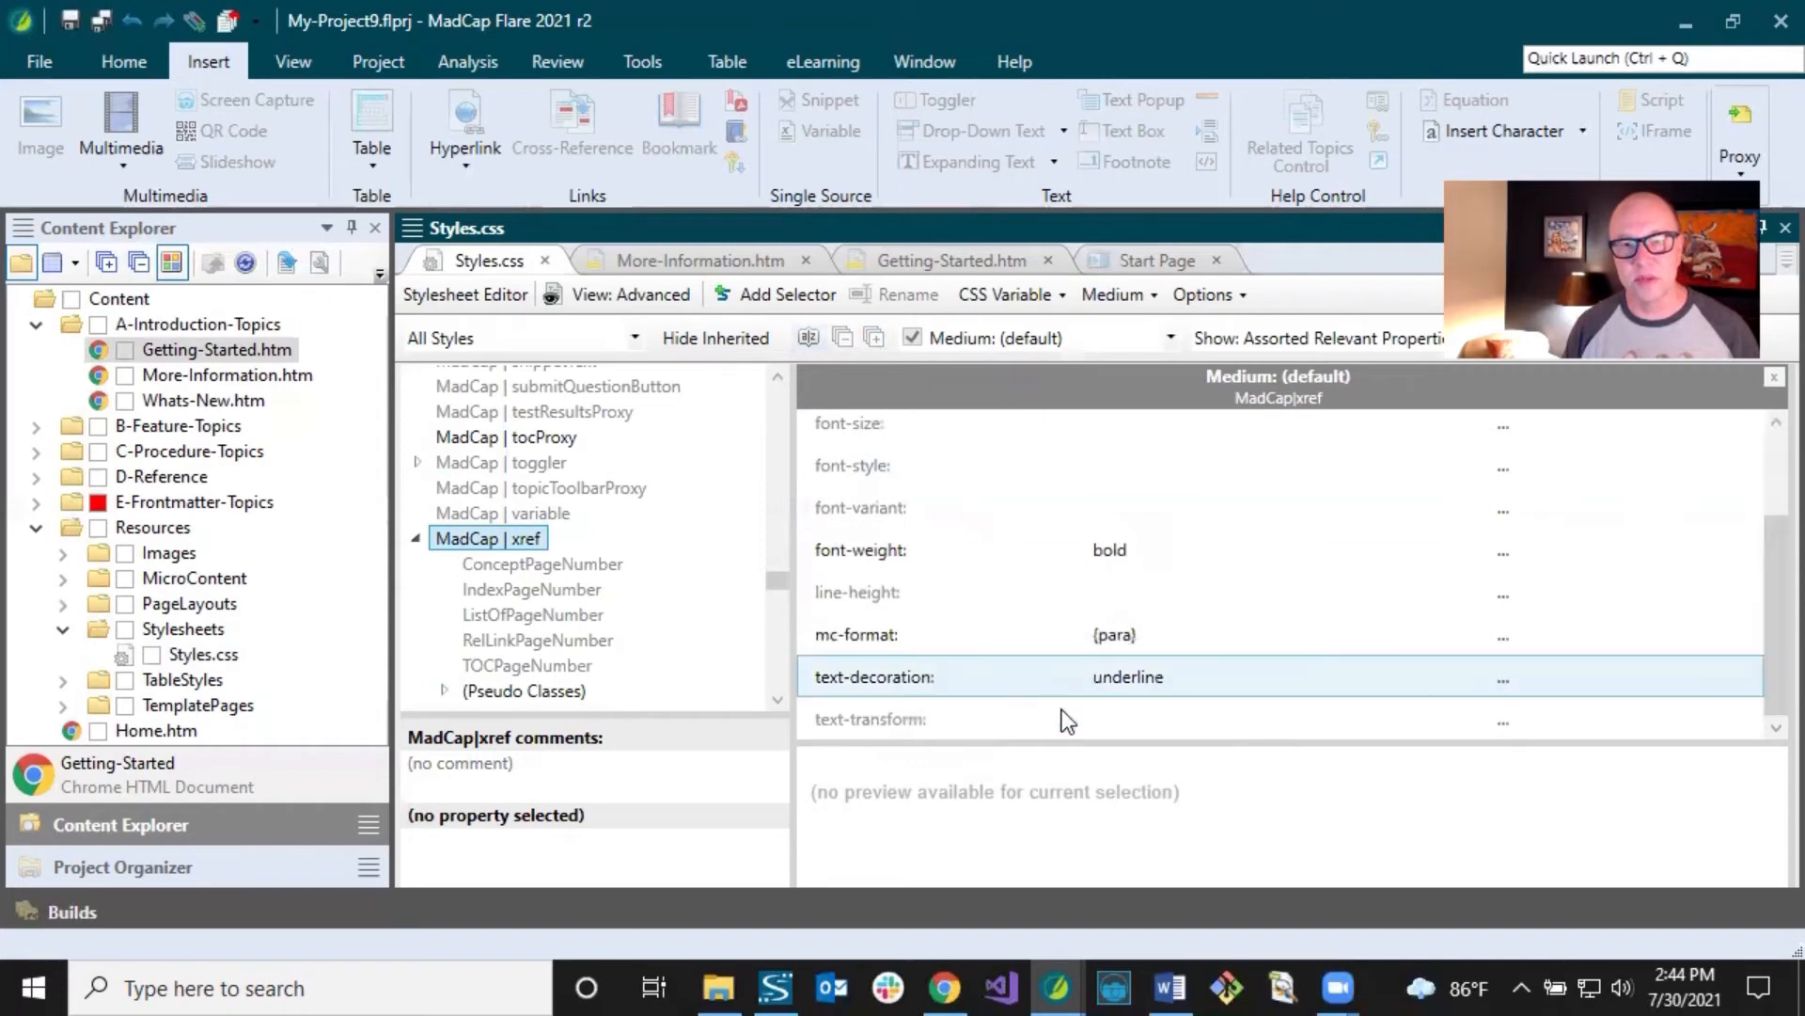
mouse_move(865, 639)
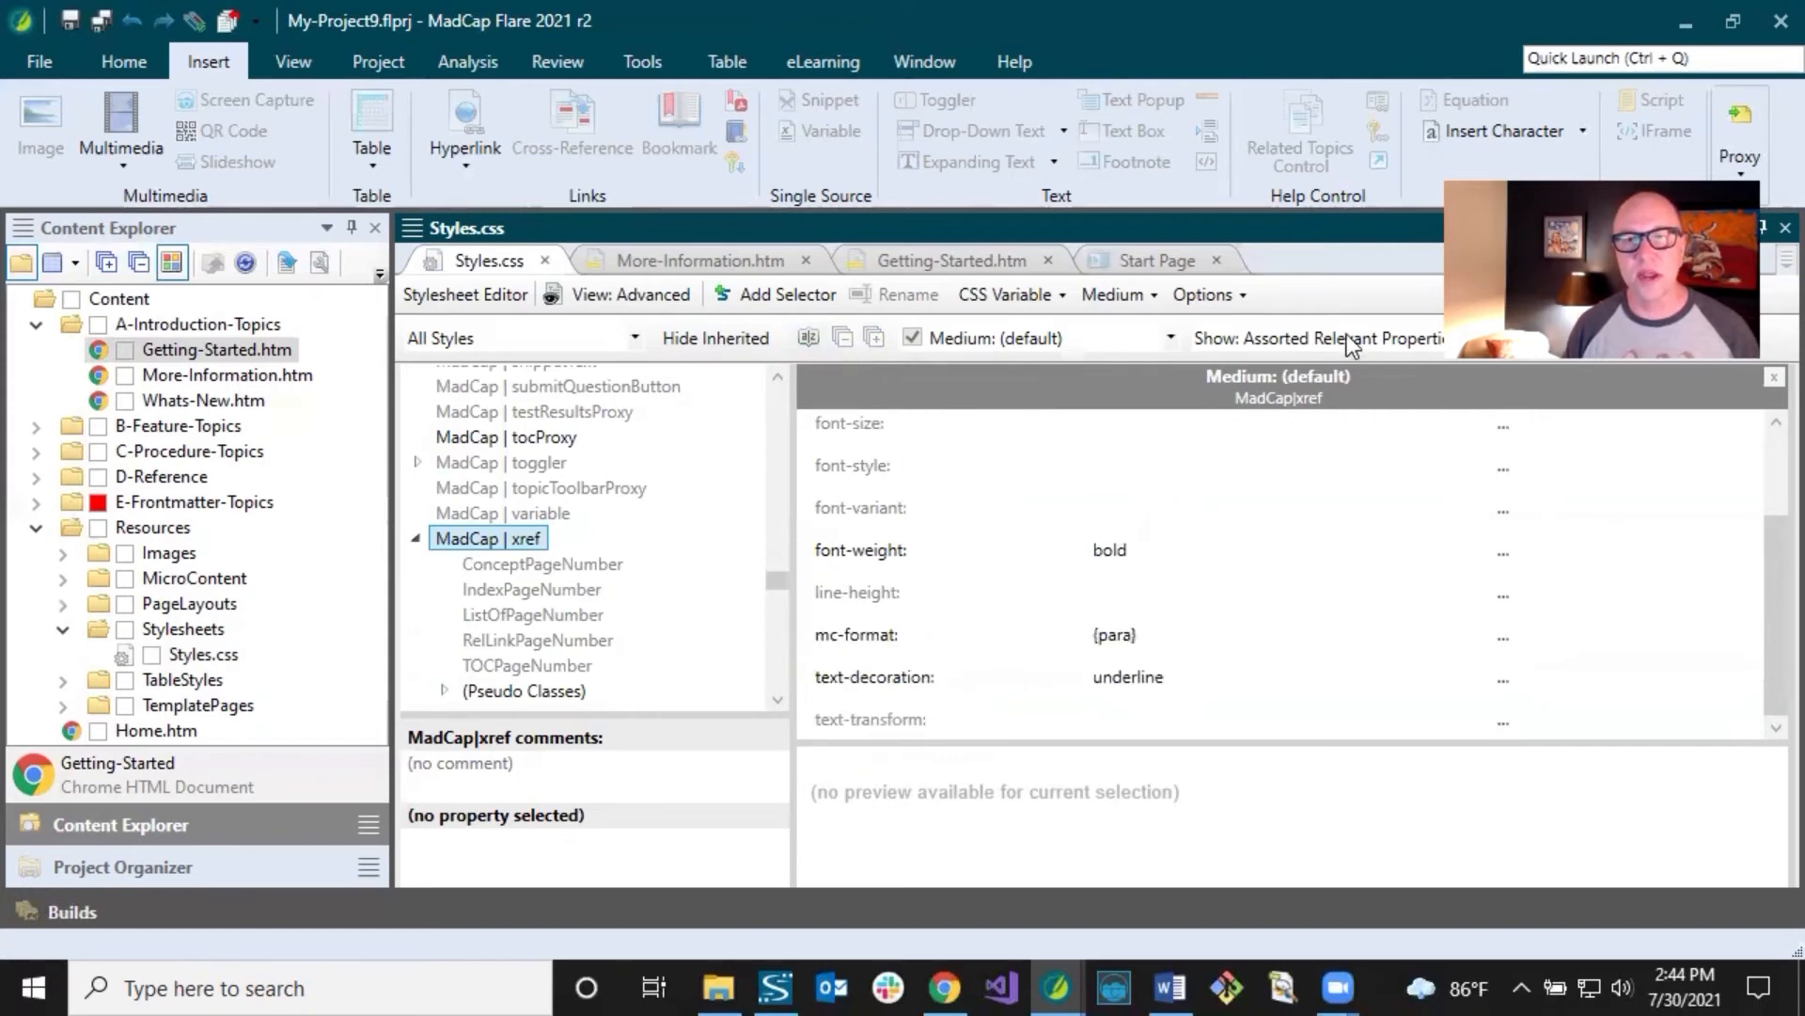
left_click(1324, 337)
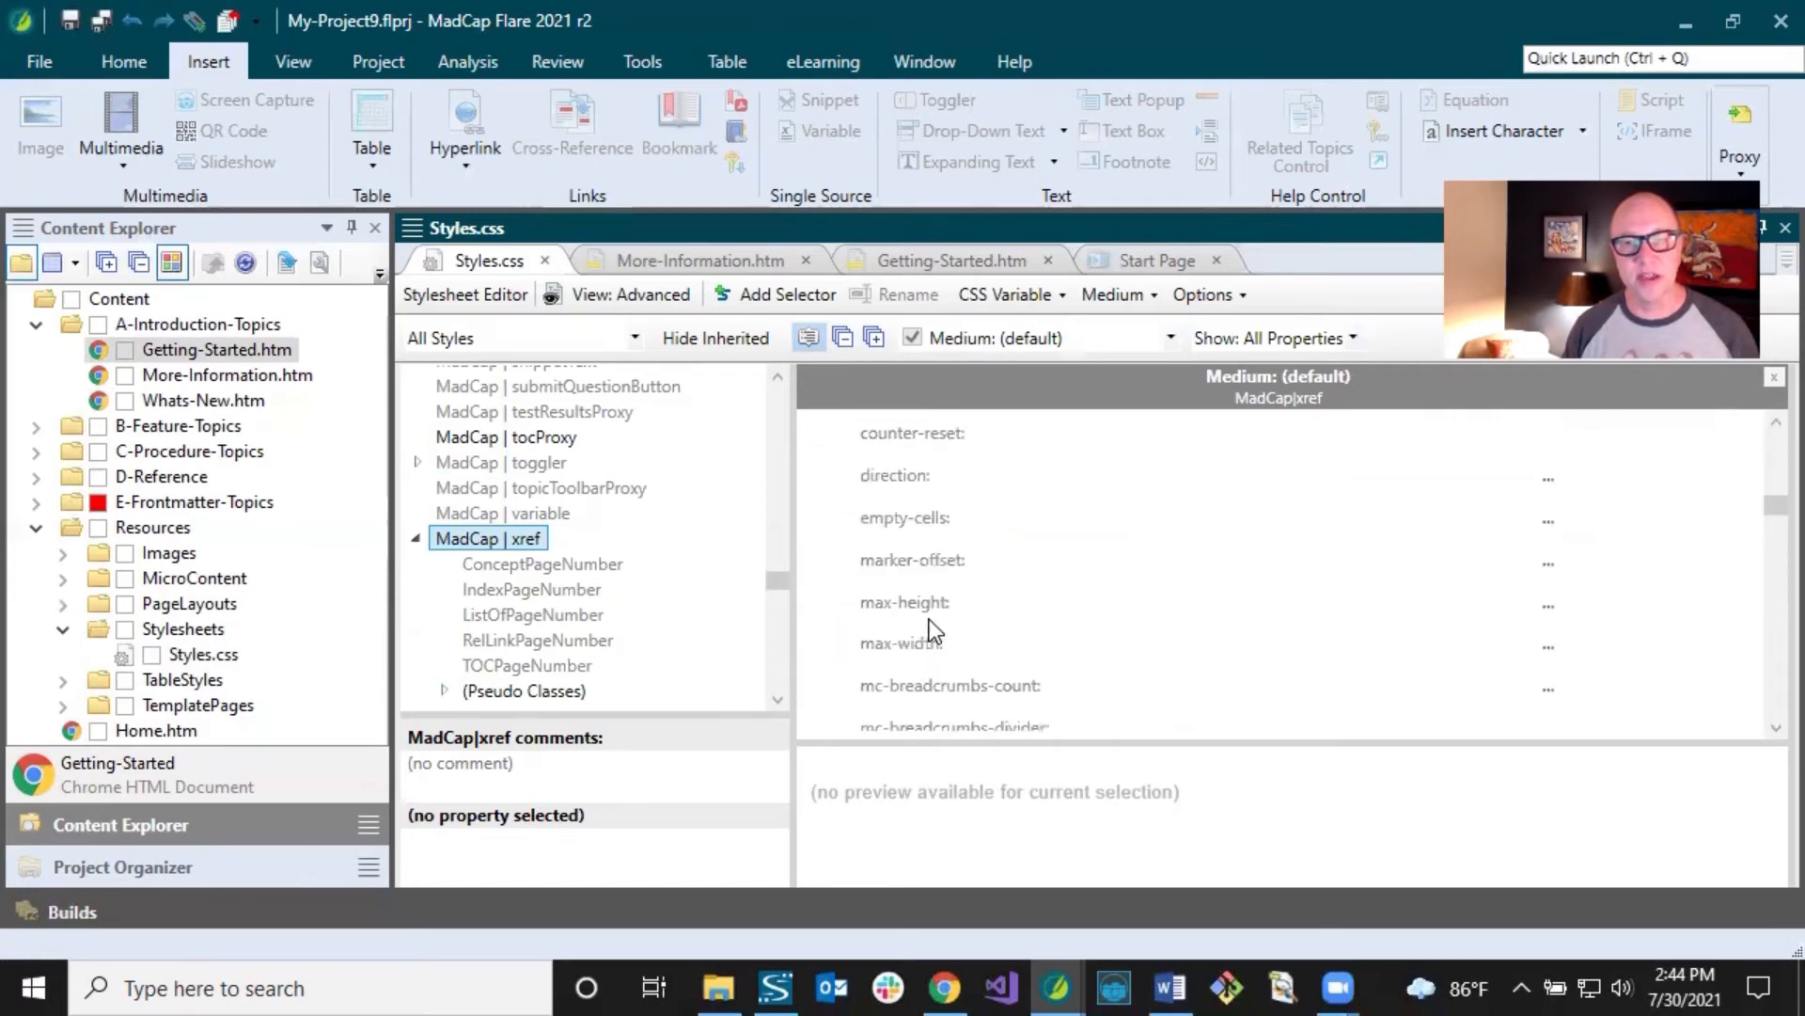
scroll("down", 3)
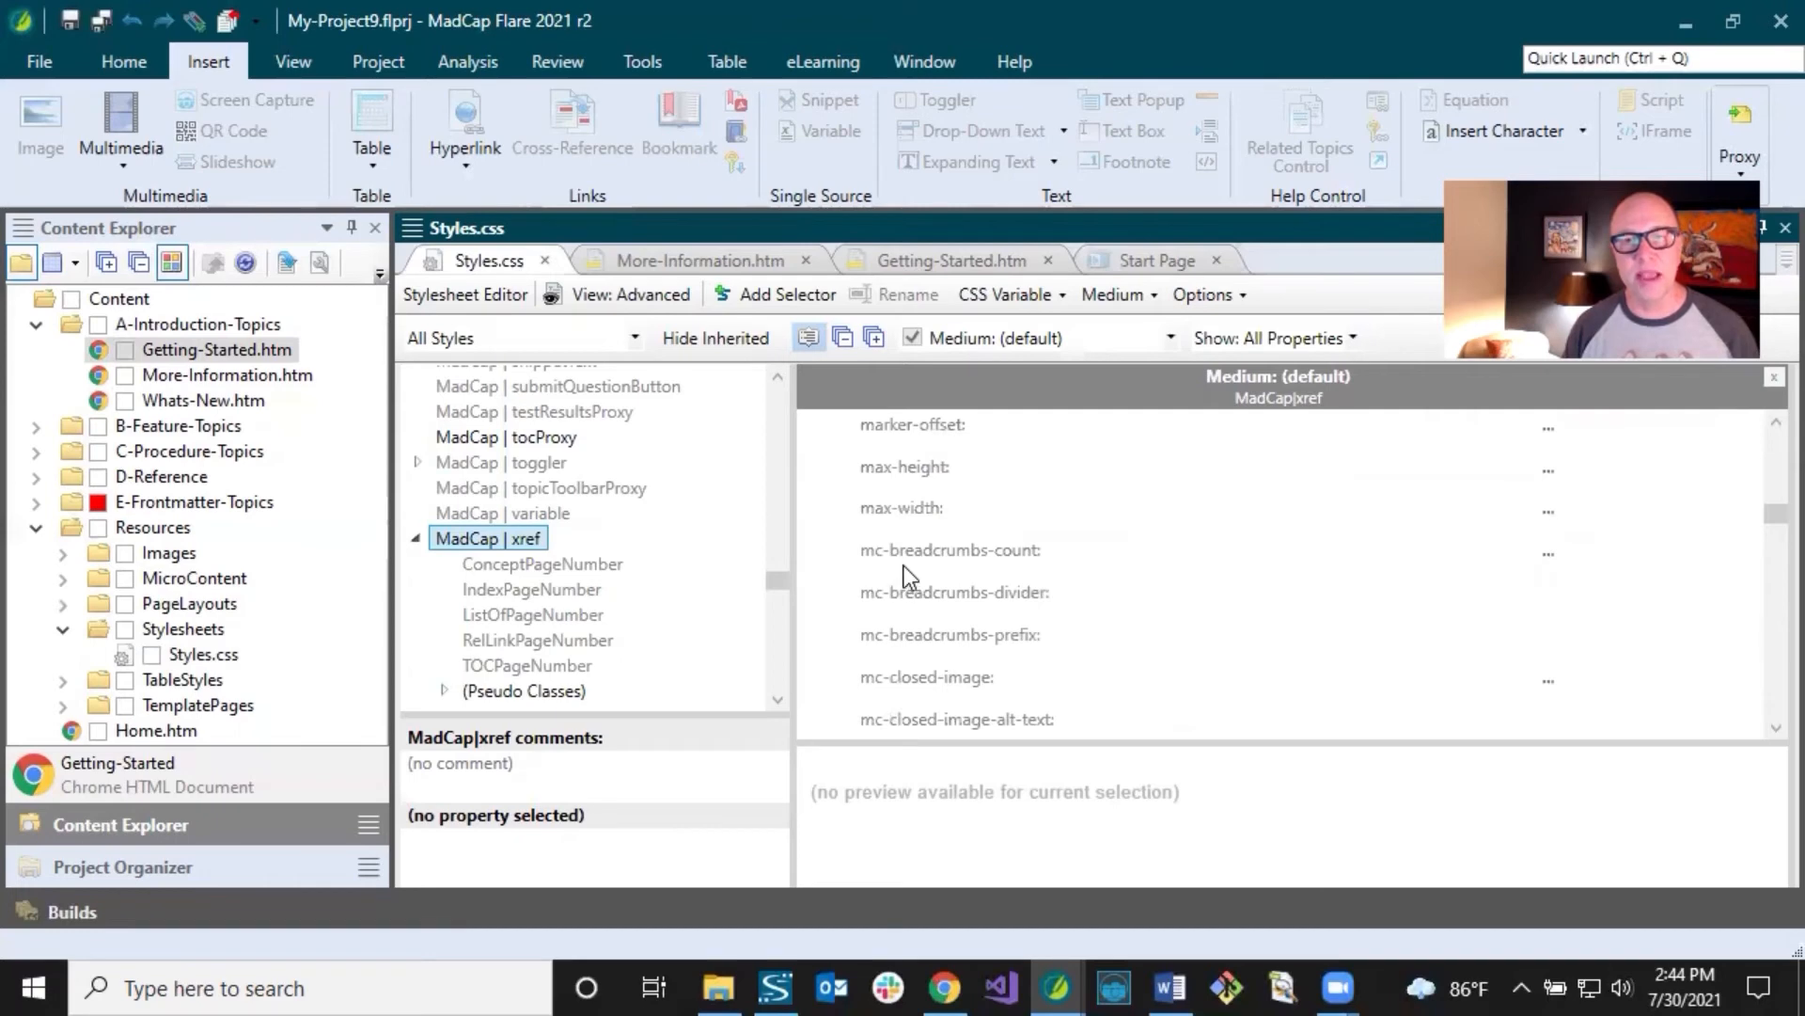
mouse_move(904, 564)
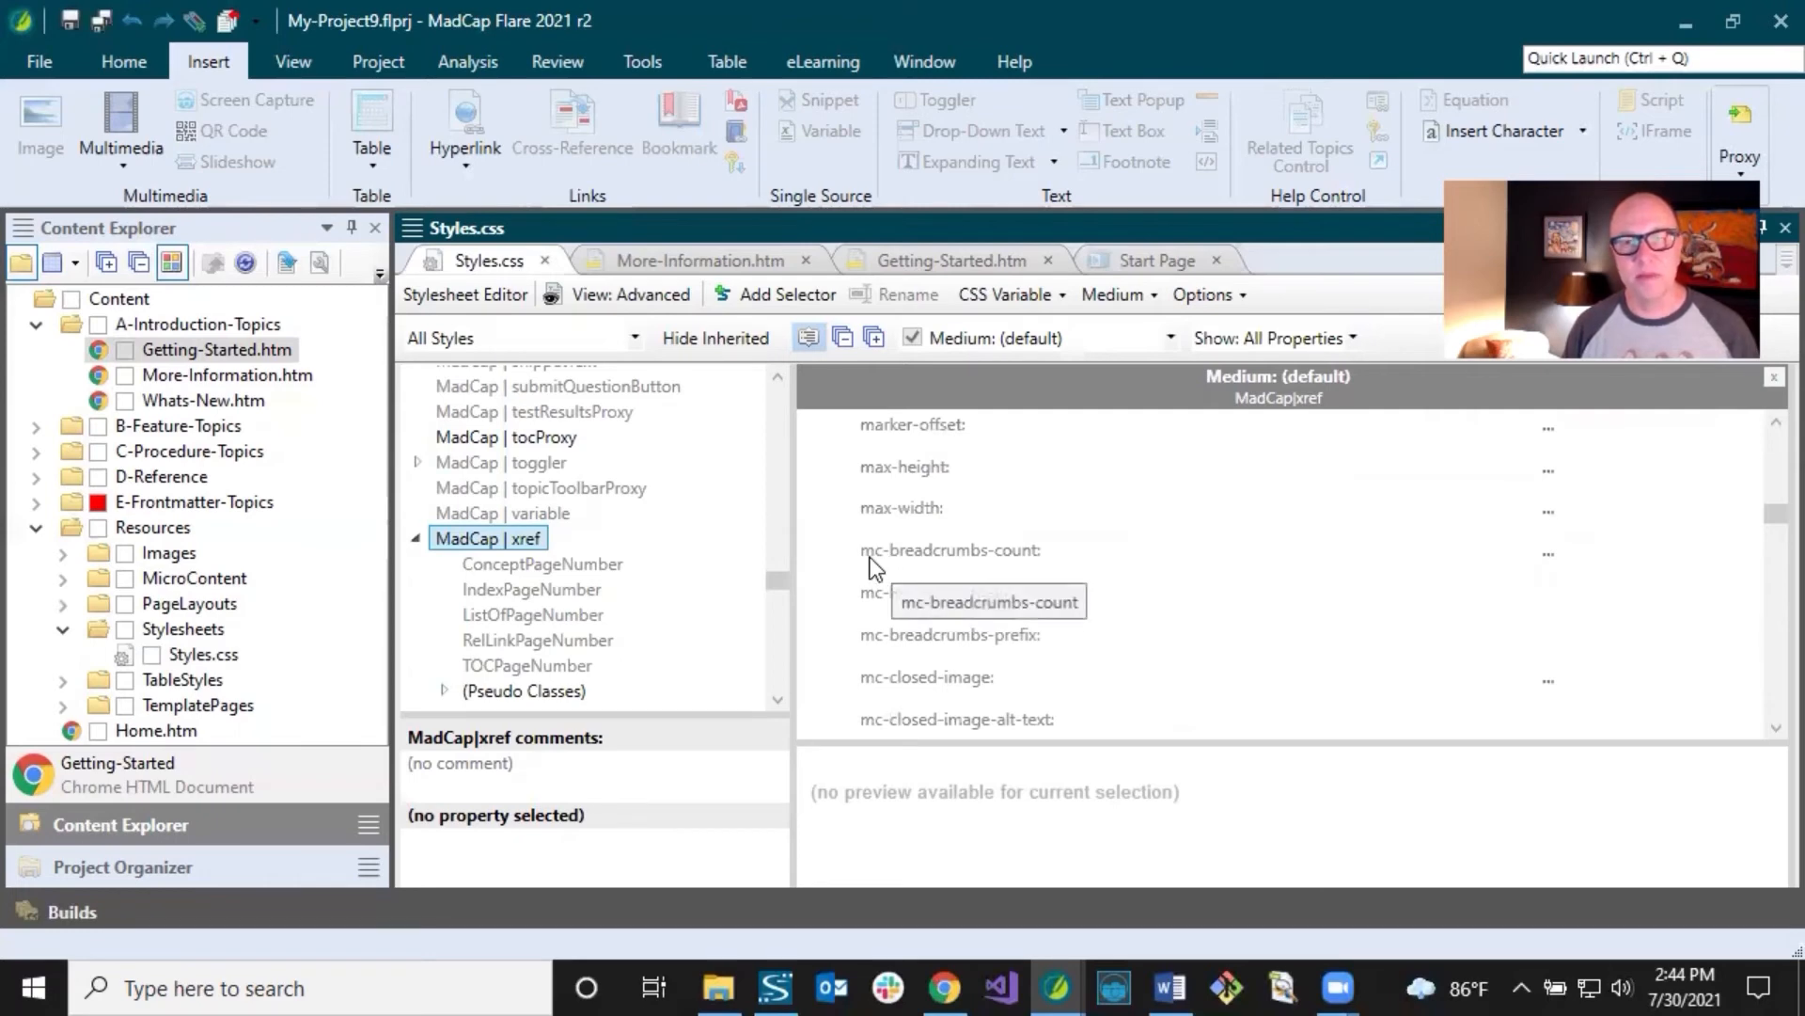
mouse_move(933, 566)
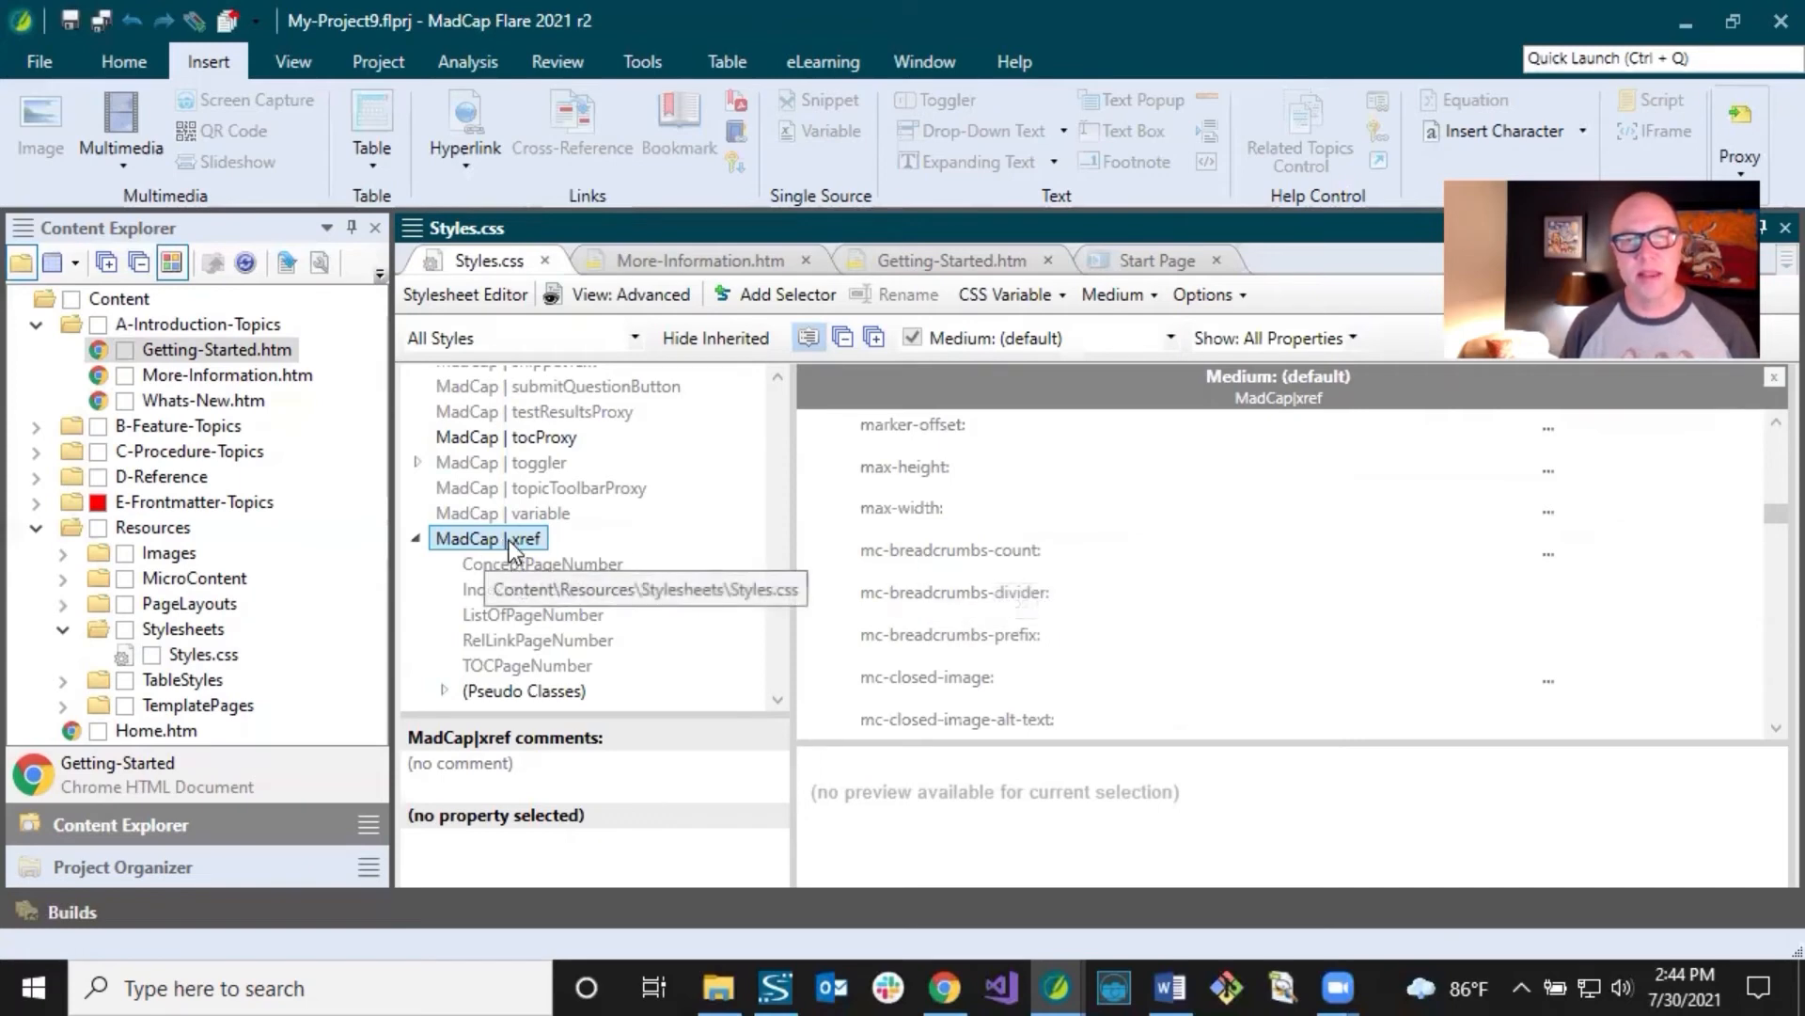
mouse_move(929, 563)
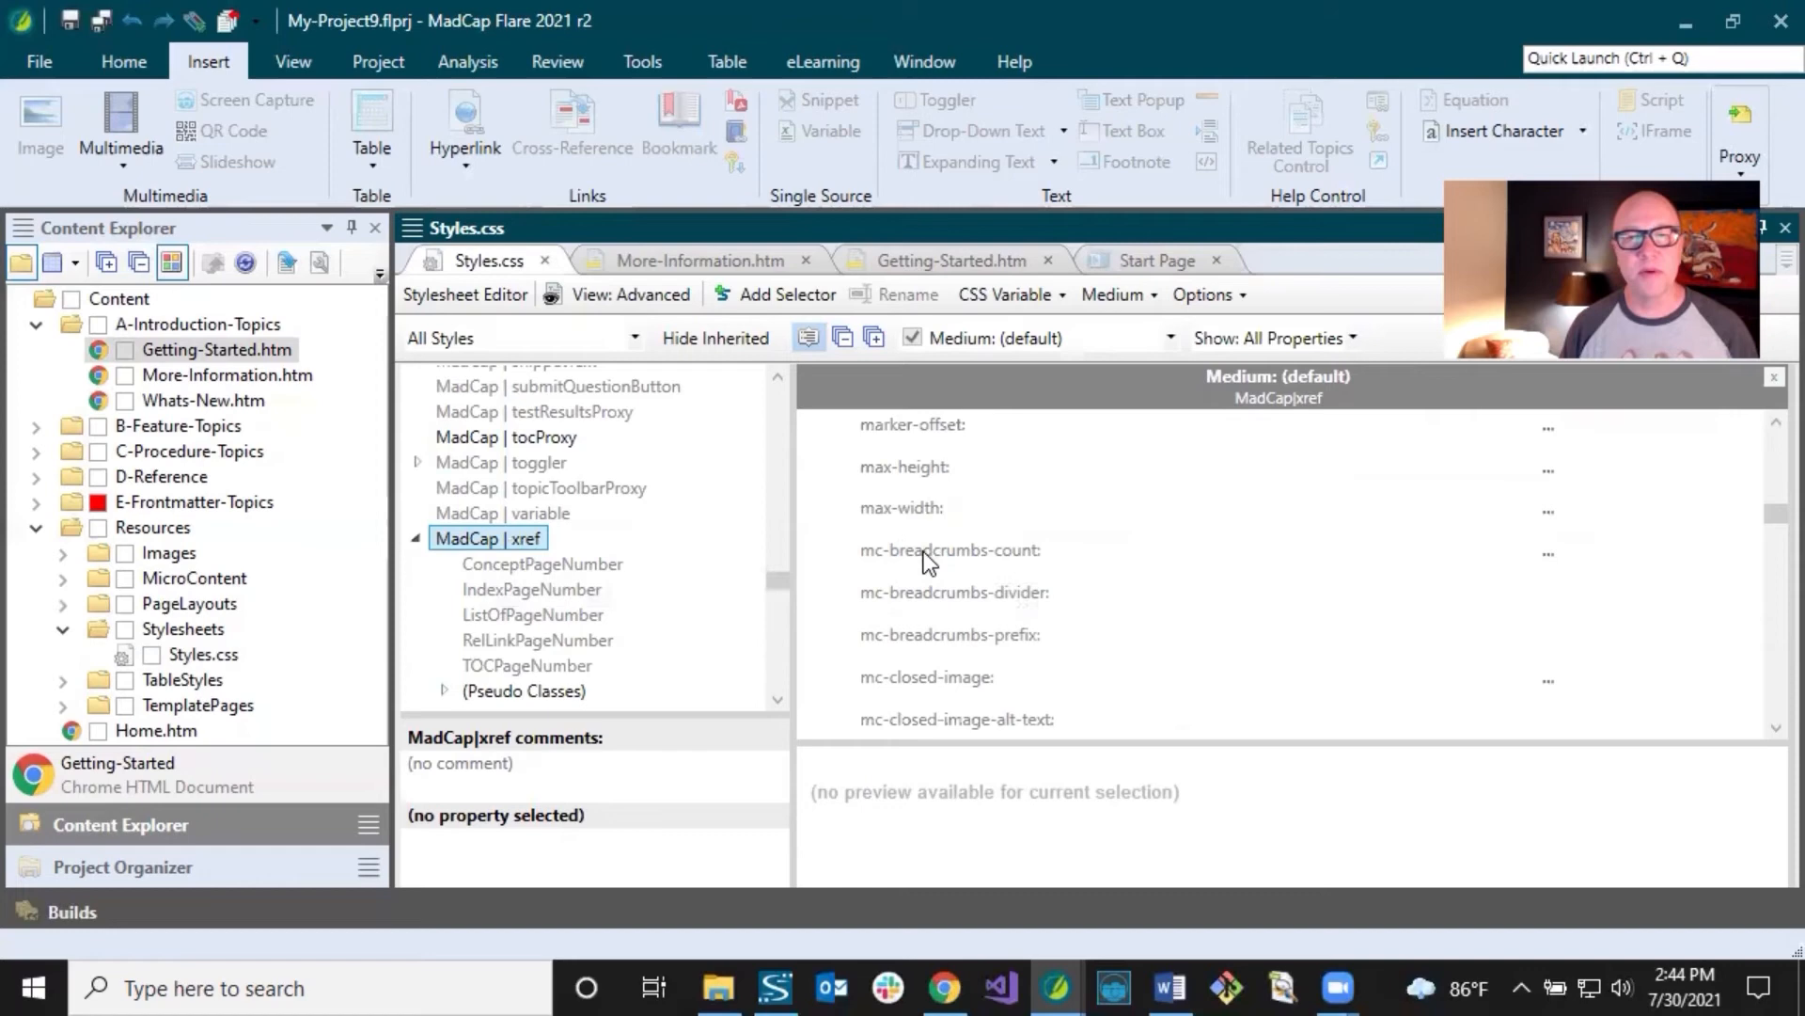
mouse_move(923, 611)
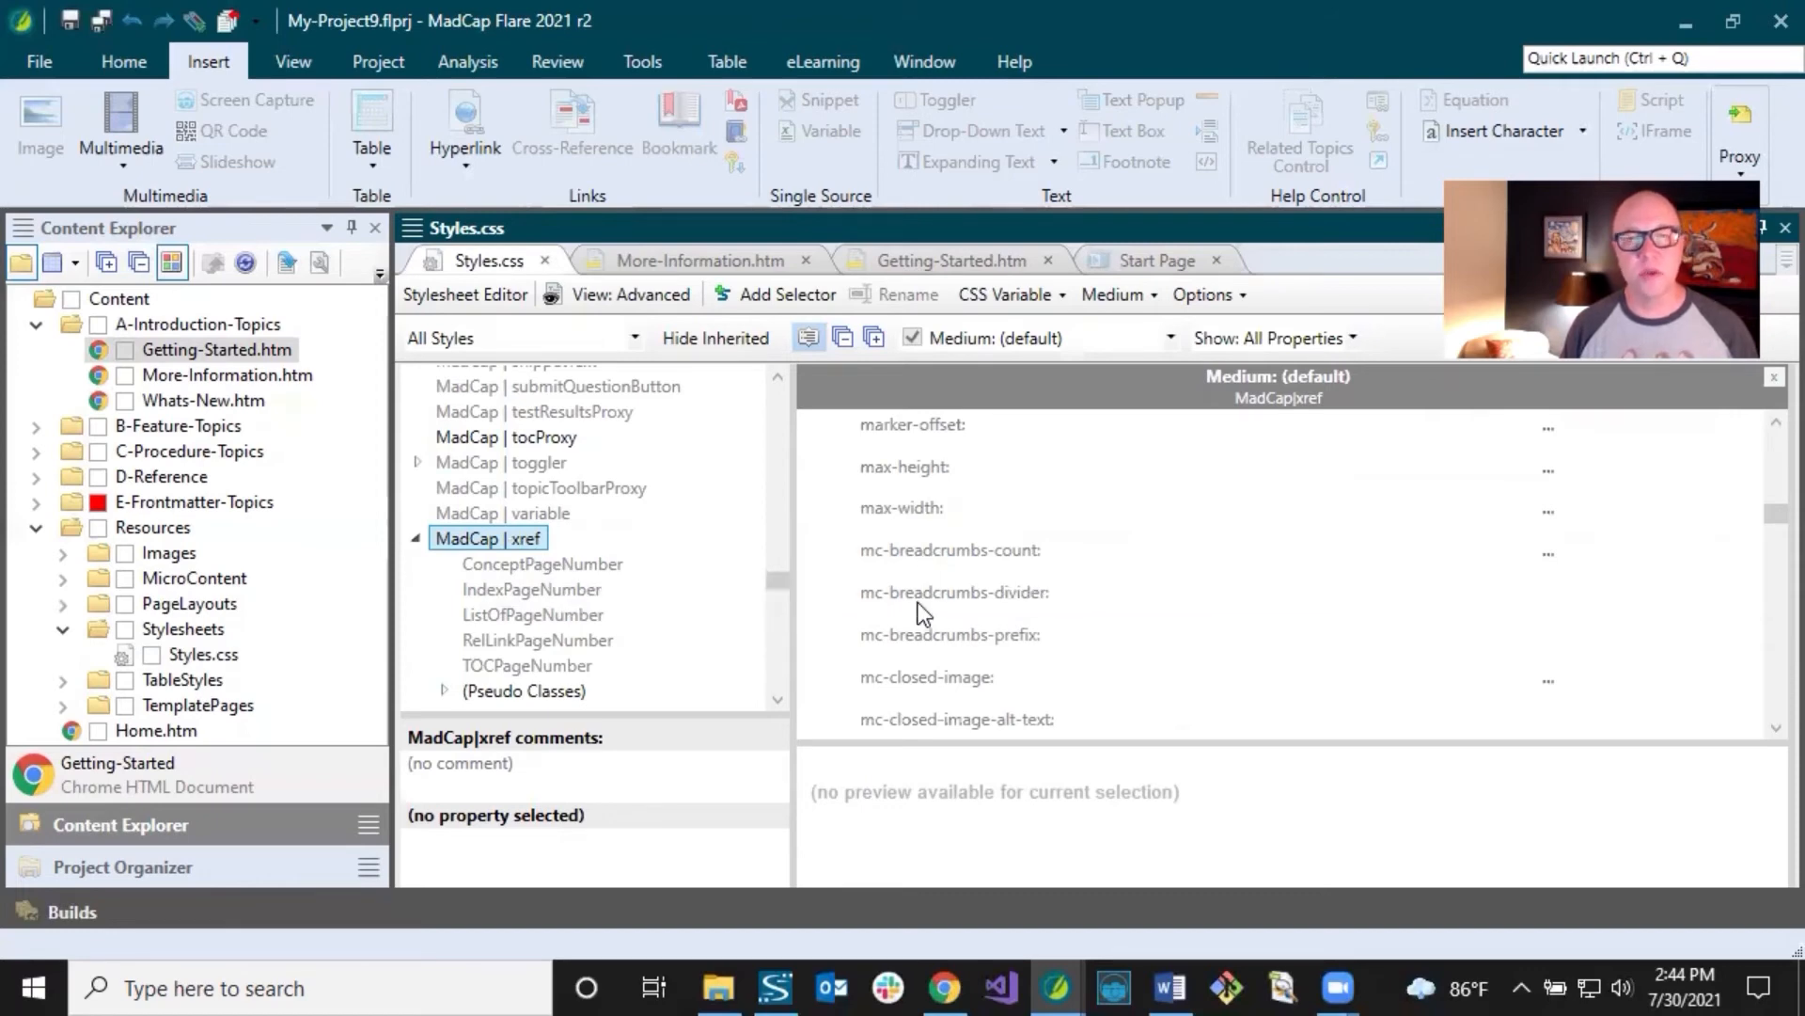
mouse_move(1033, 558)
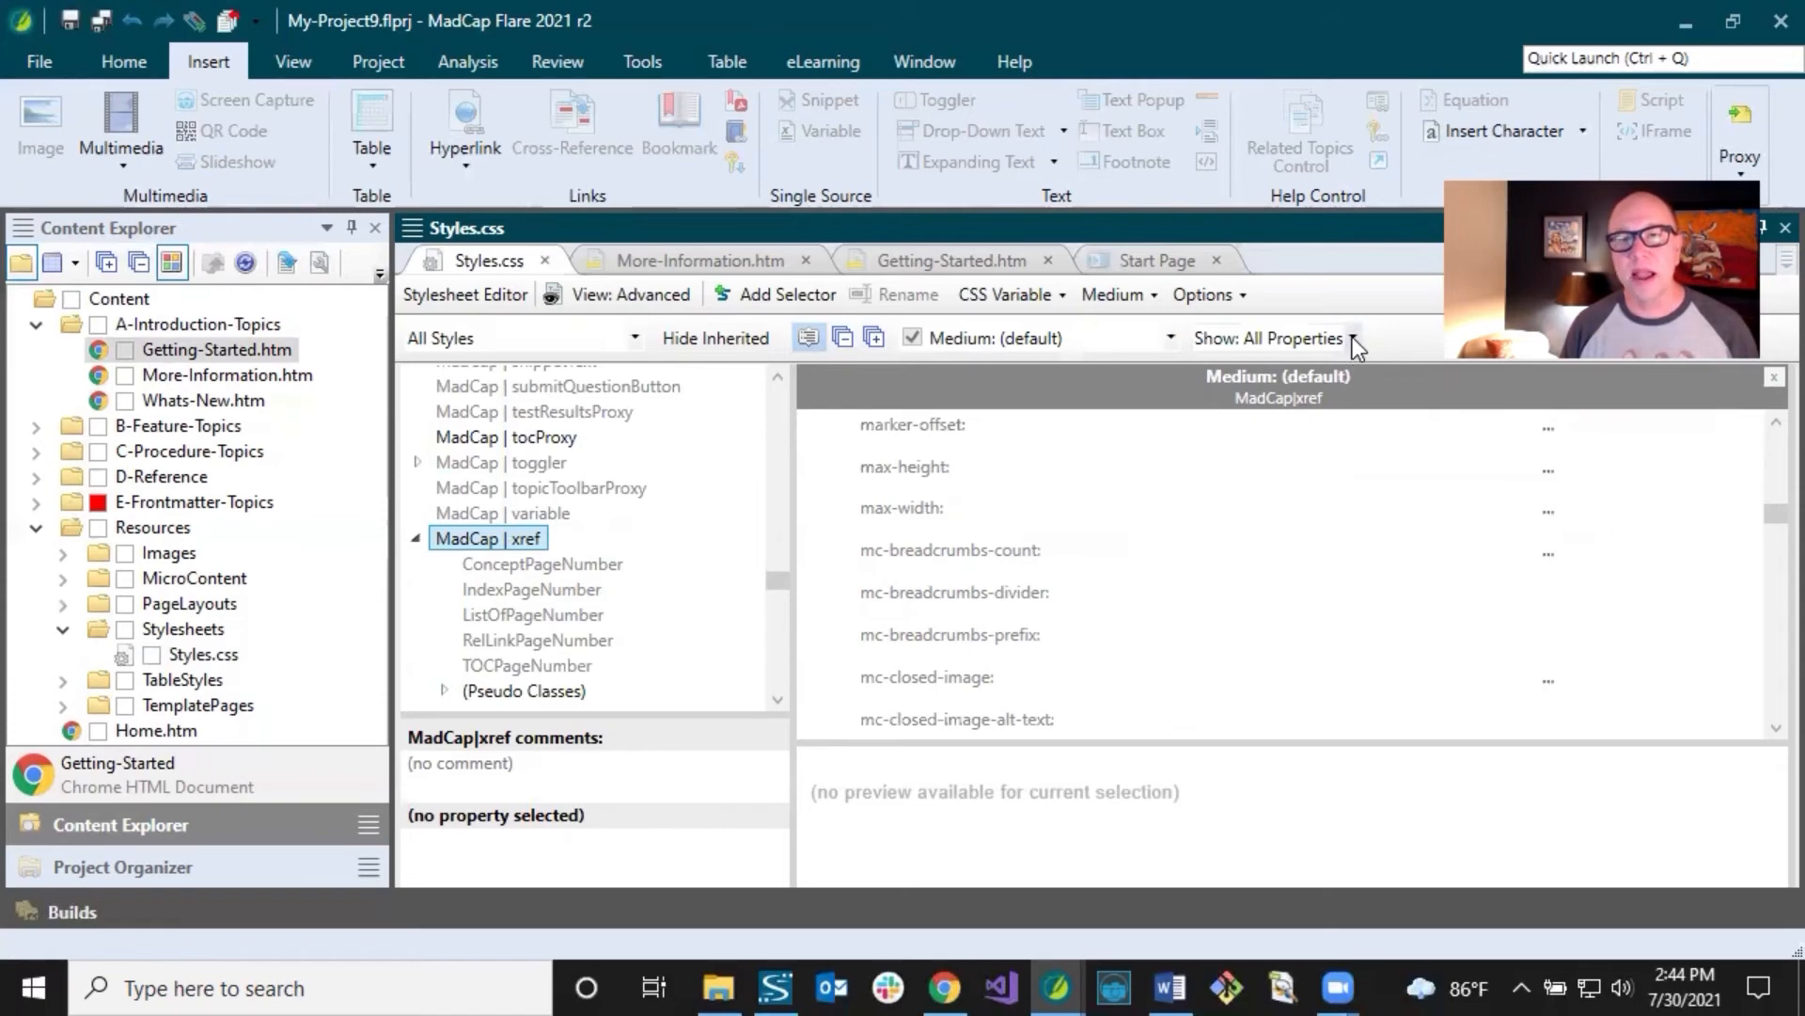
Step: Show only relevant xref properties and select the {para} value of mc-format
left_click(1351, 338)
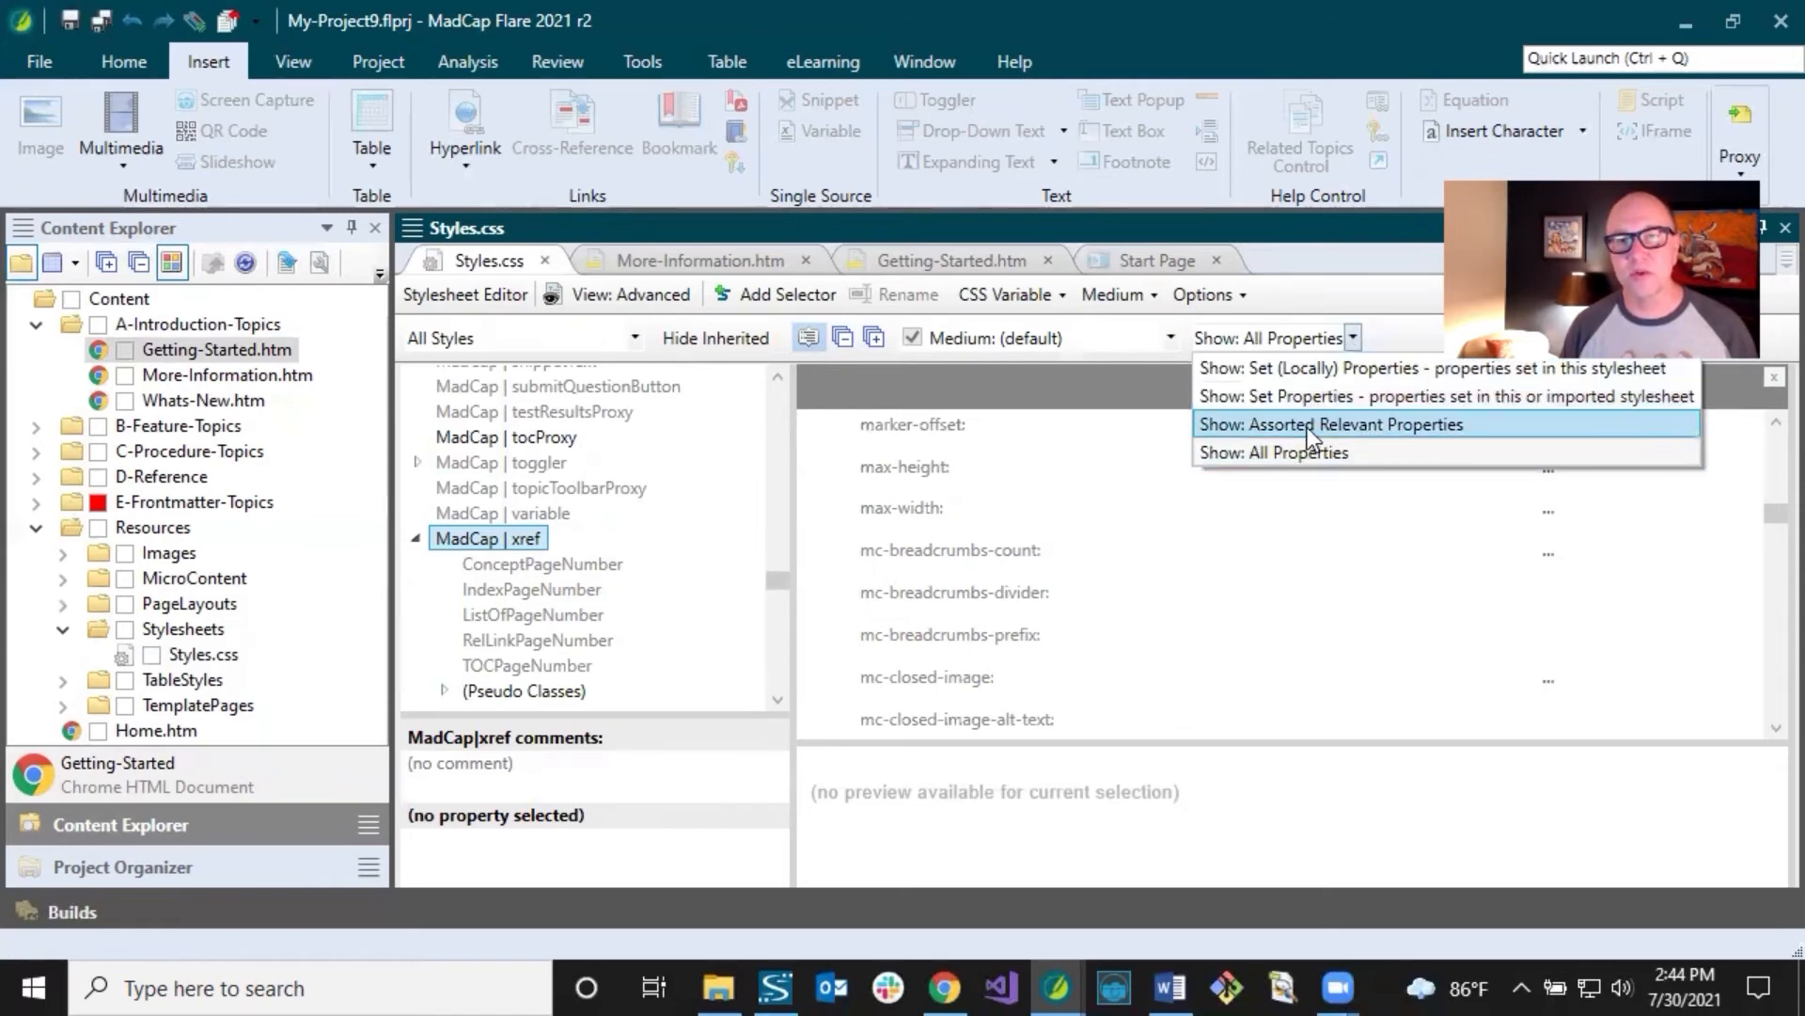
left_click(1332, 424)
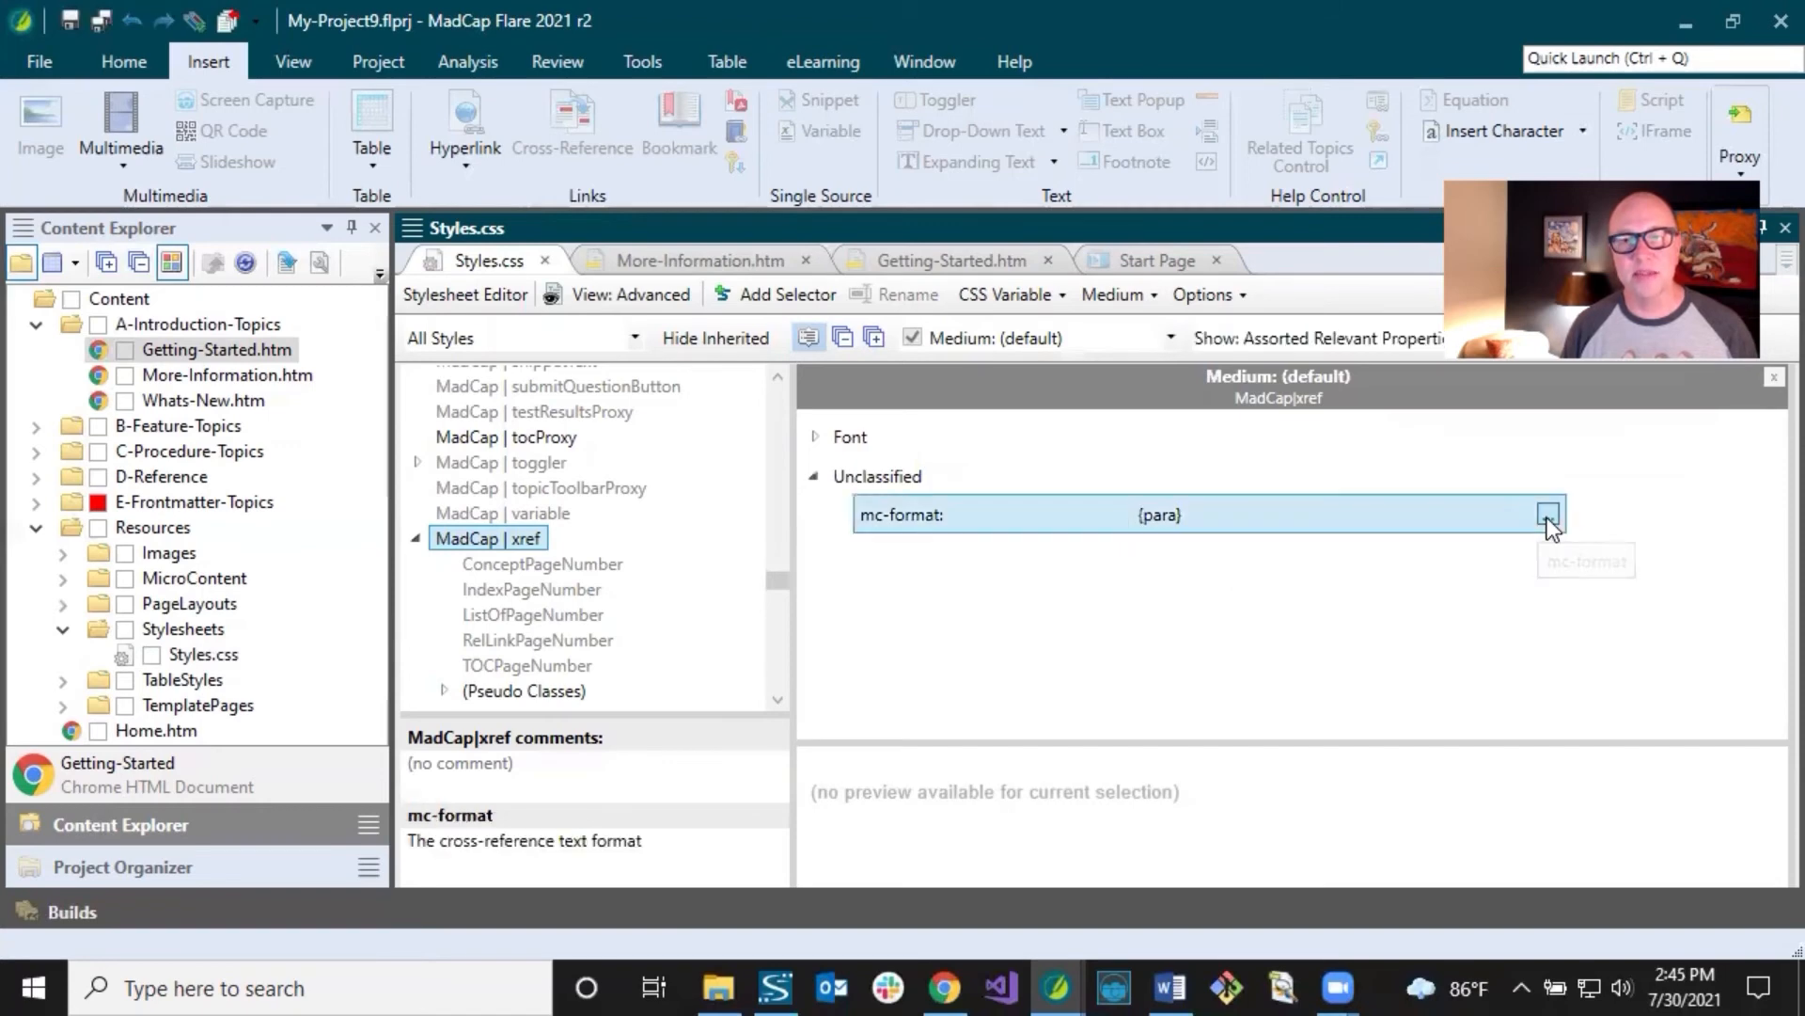
left_click(1549, 515)
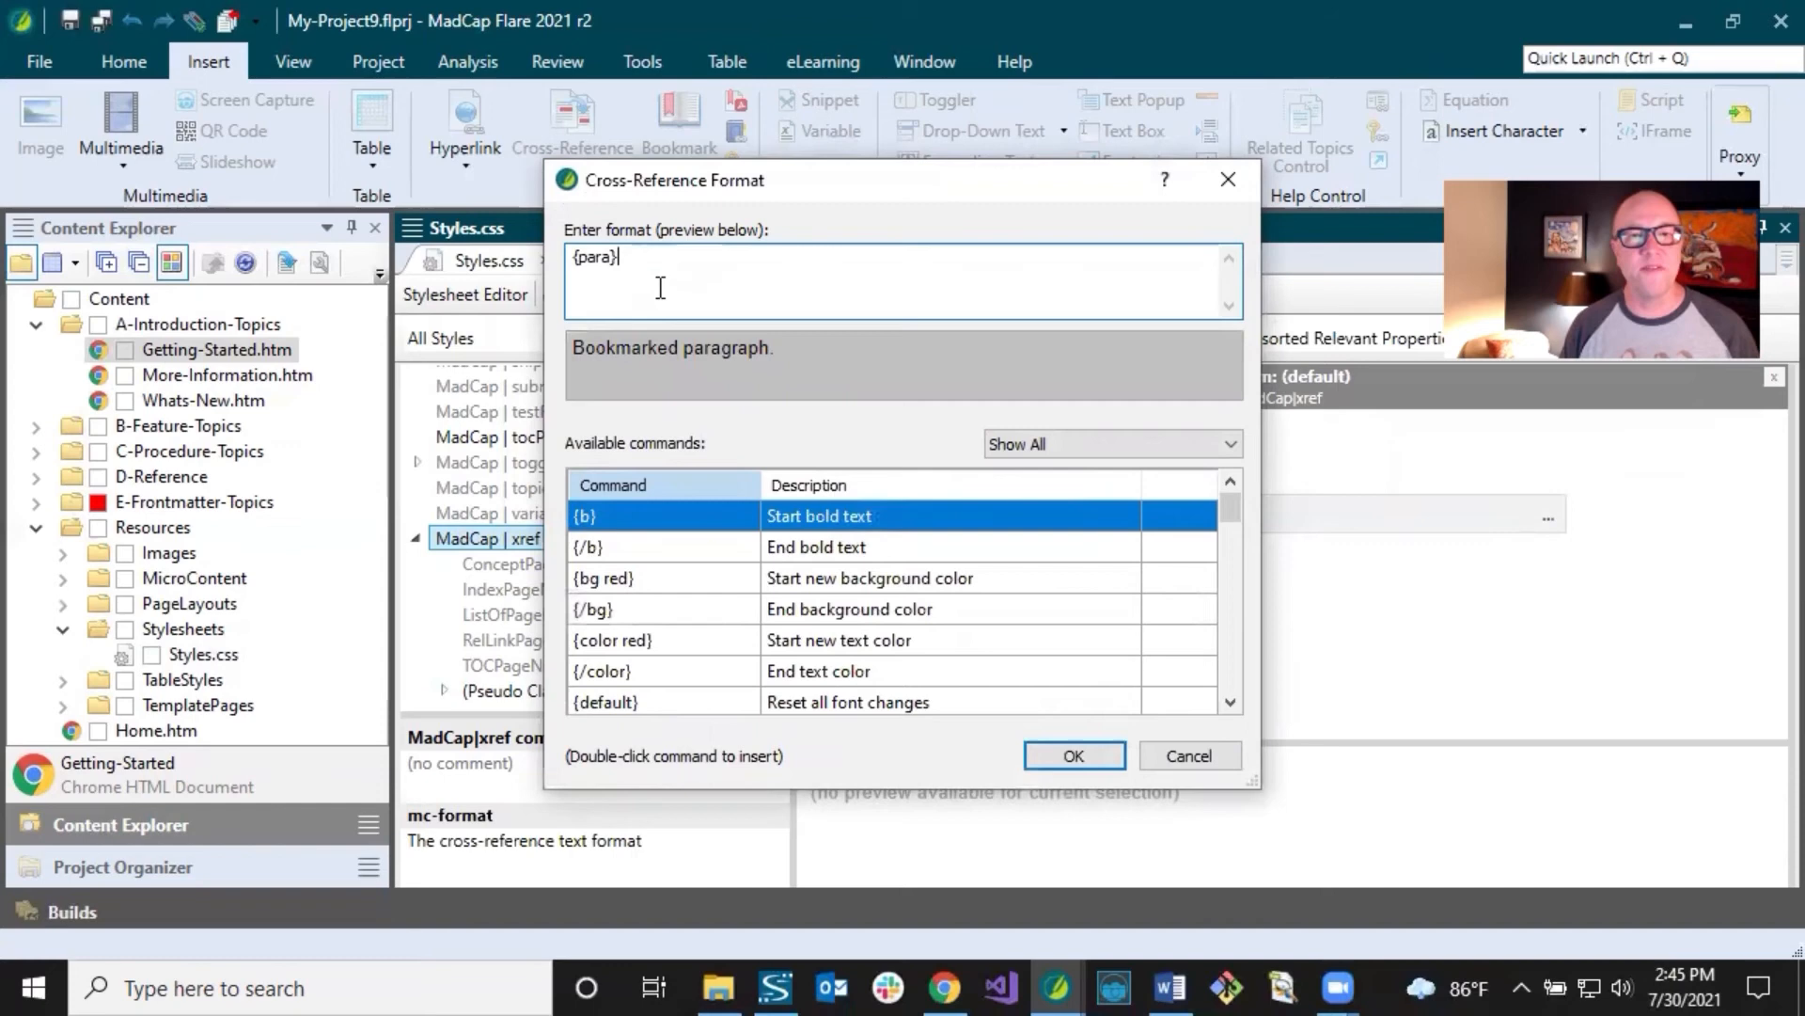
double_click(592, 255)
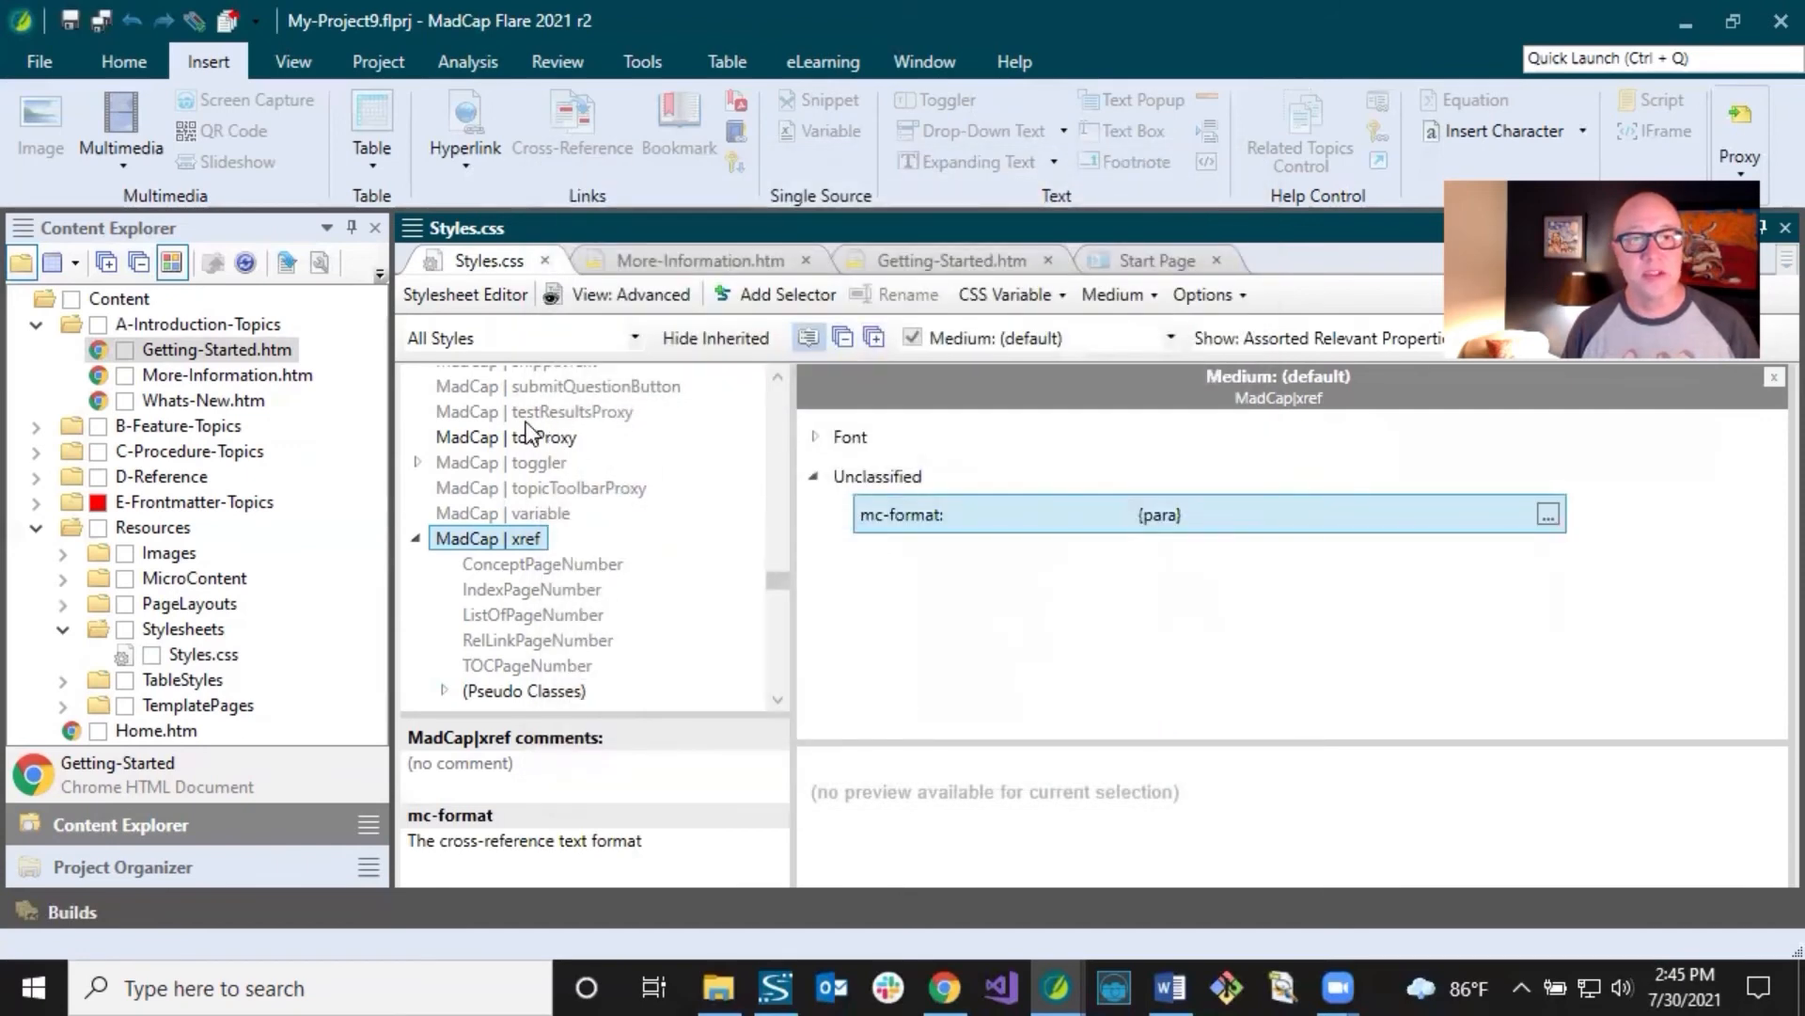
Step: Select MadCap|tocProxy to view its mc-output-support value of all
left_click(506, 436)
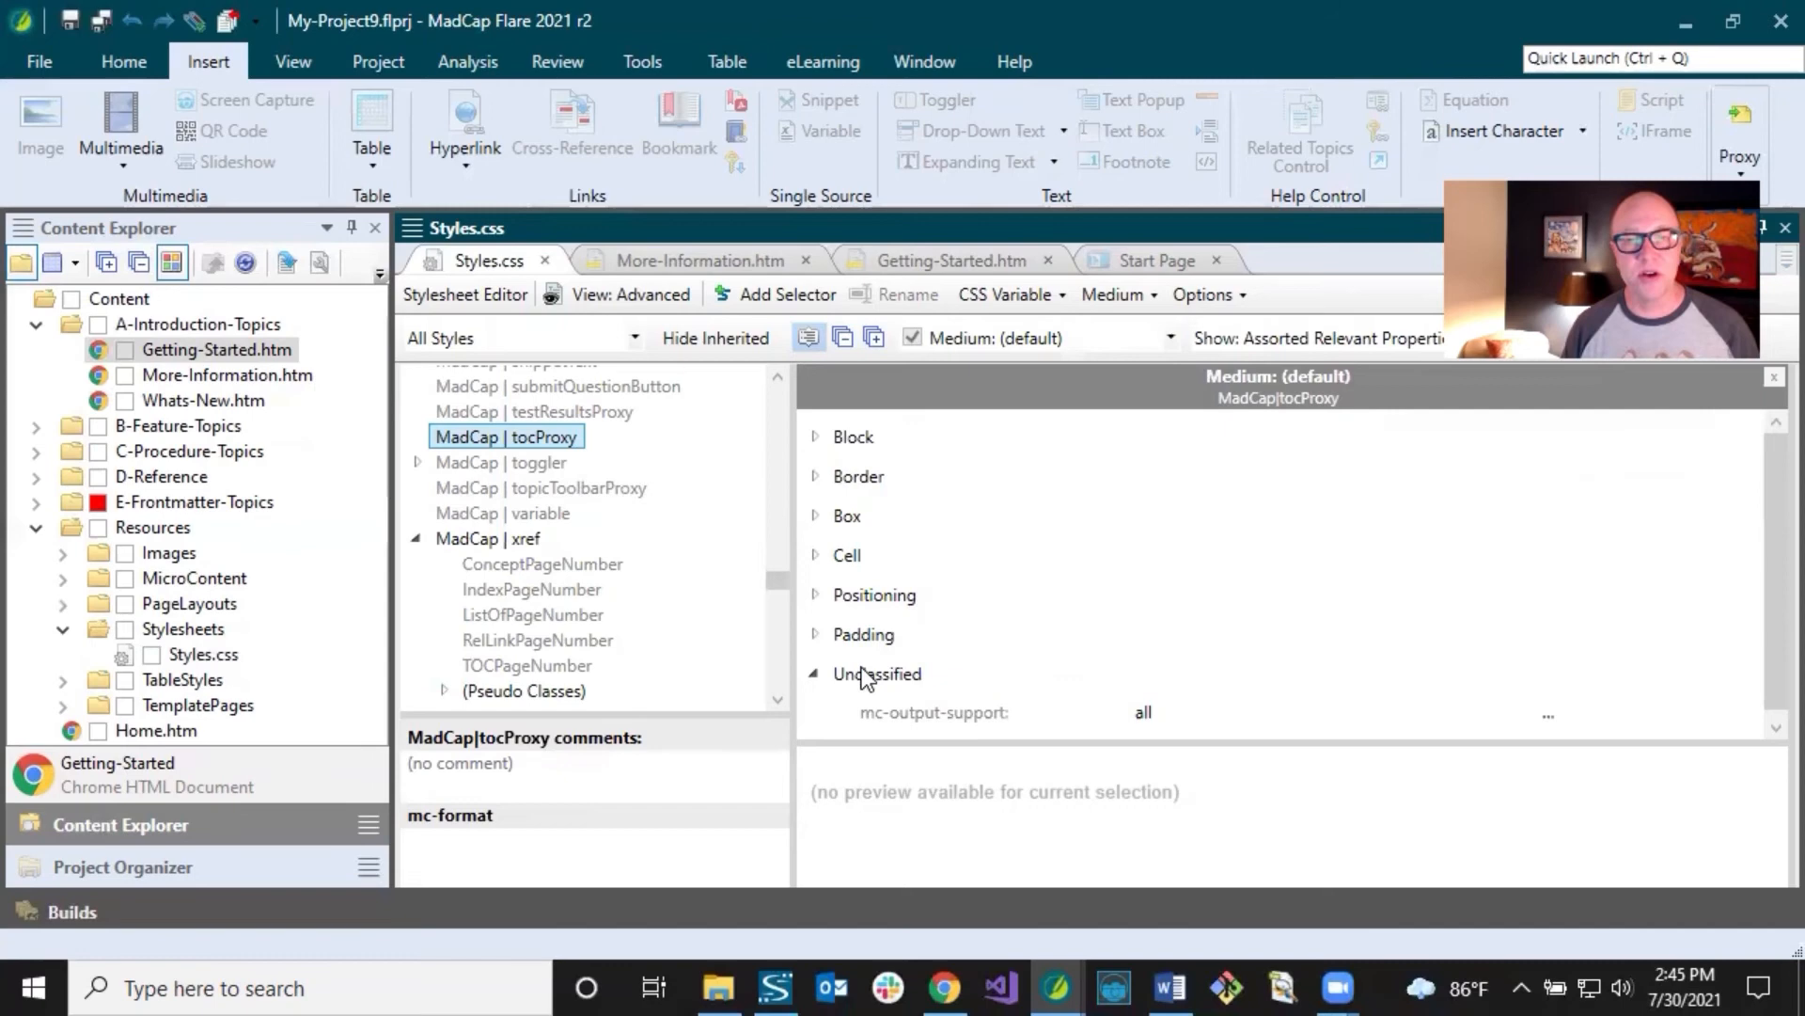
mouse_move(1028, 725)
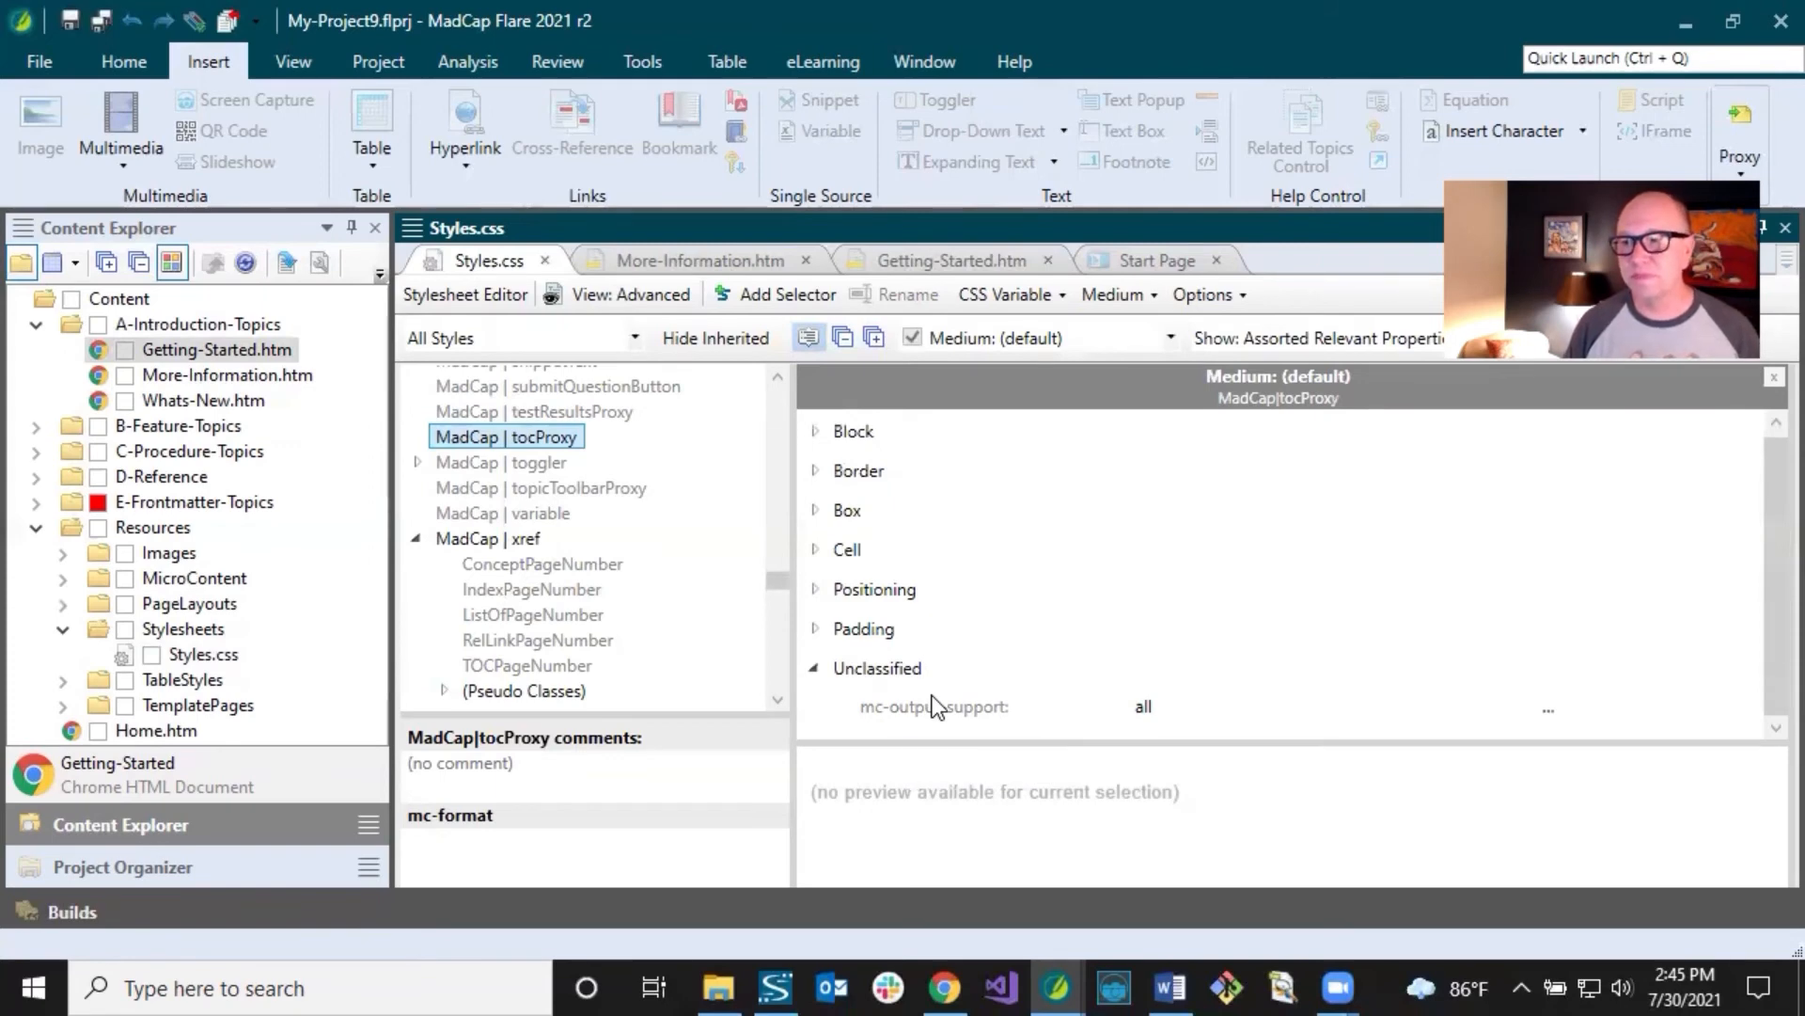
mouse_move(1010, 587)
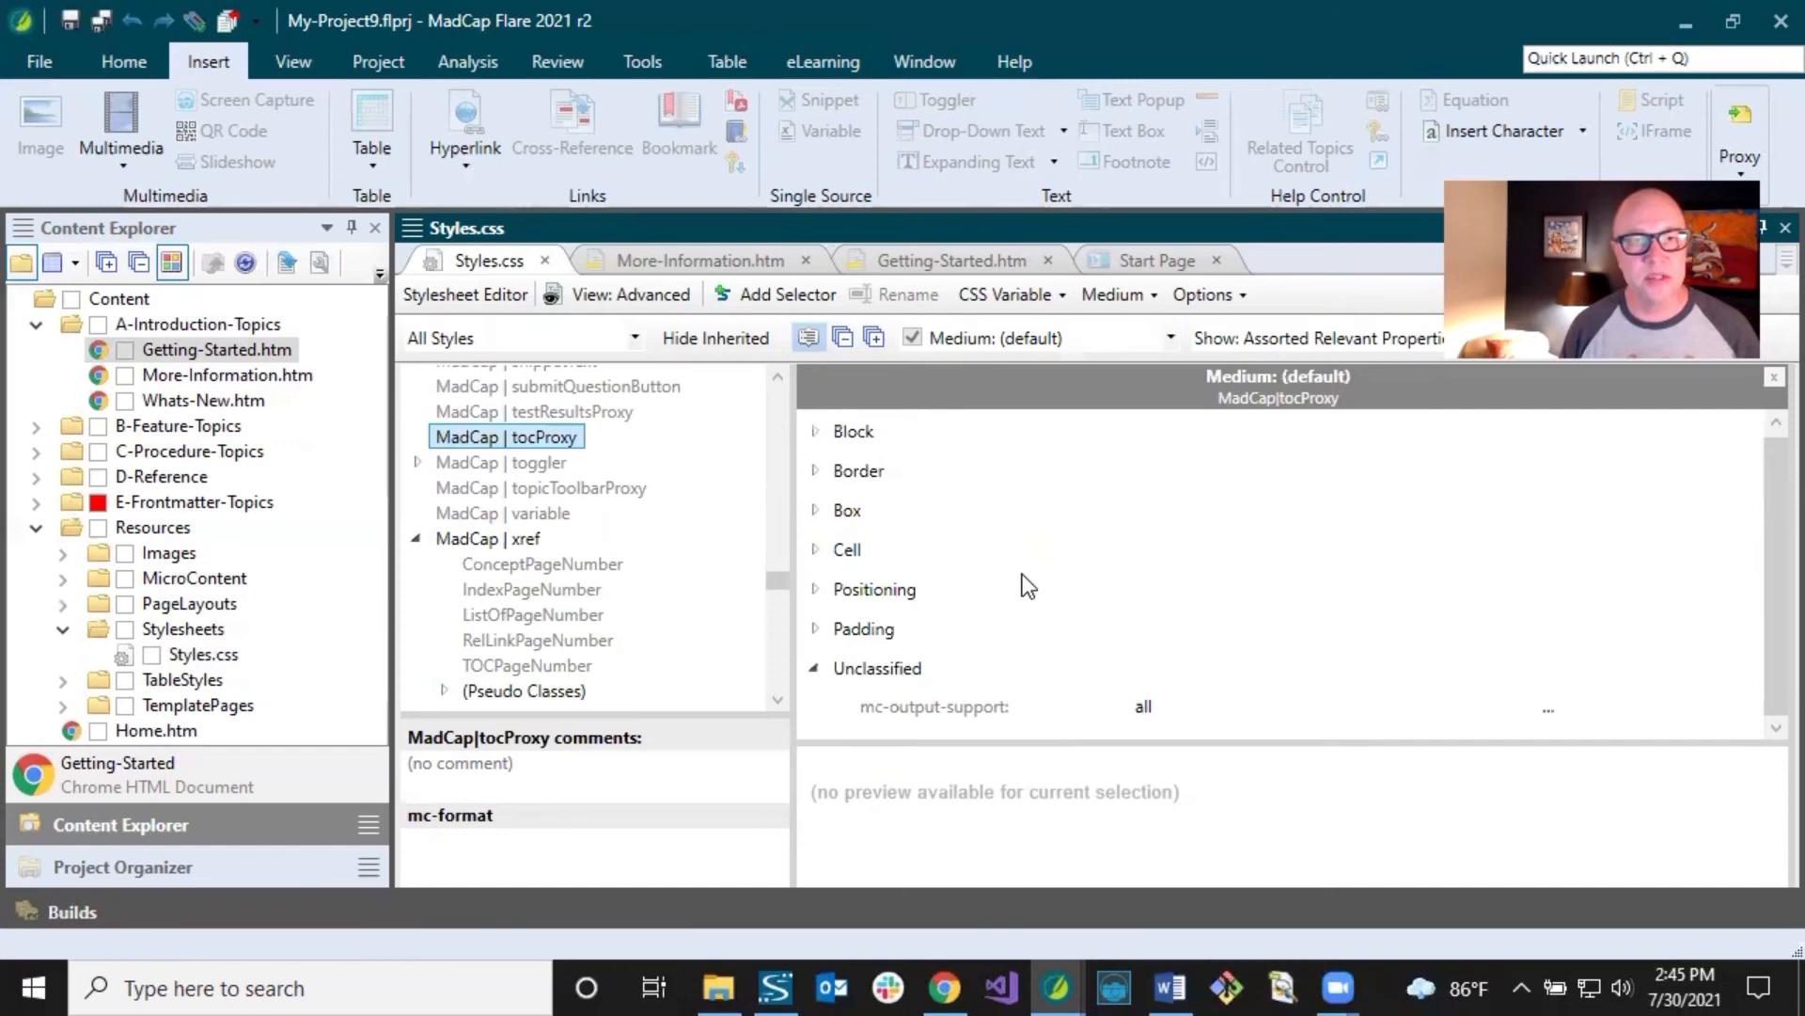
mouse_move(1056, 585)
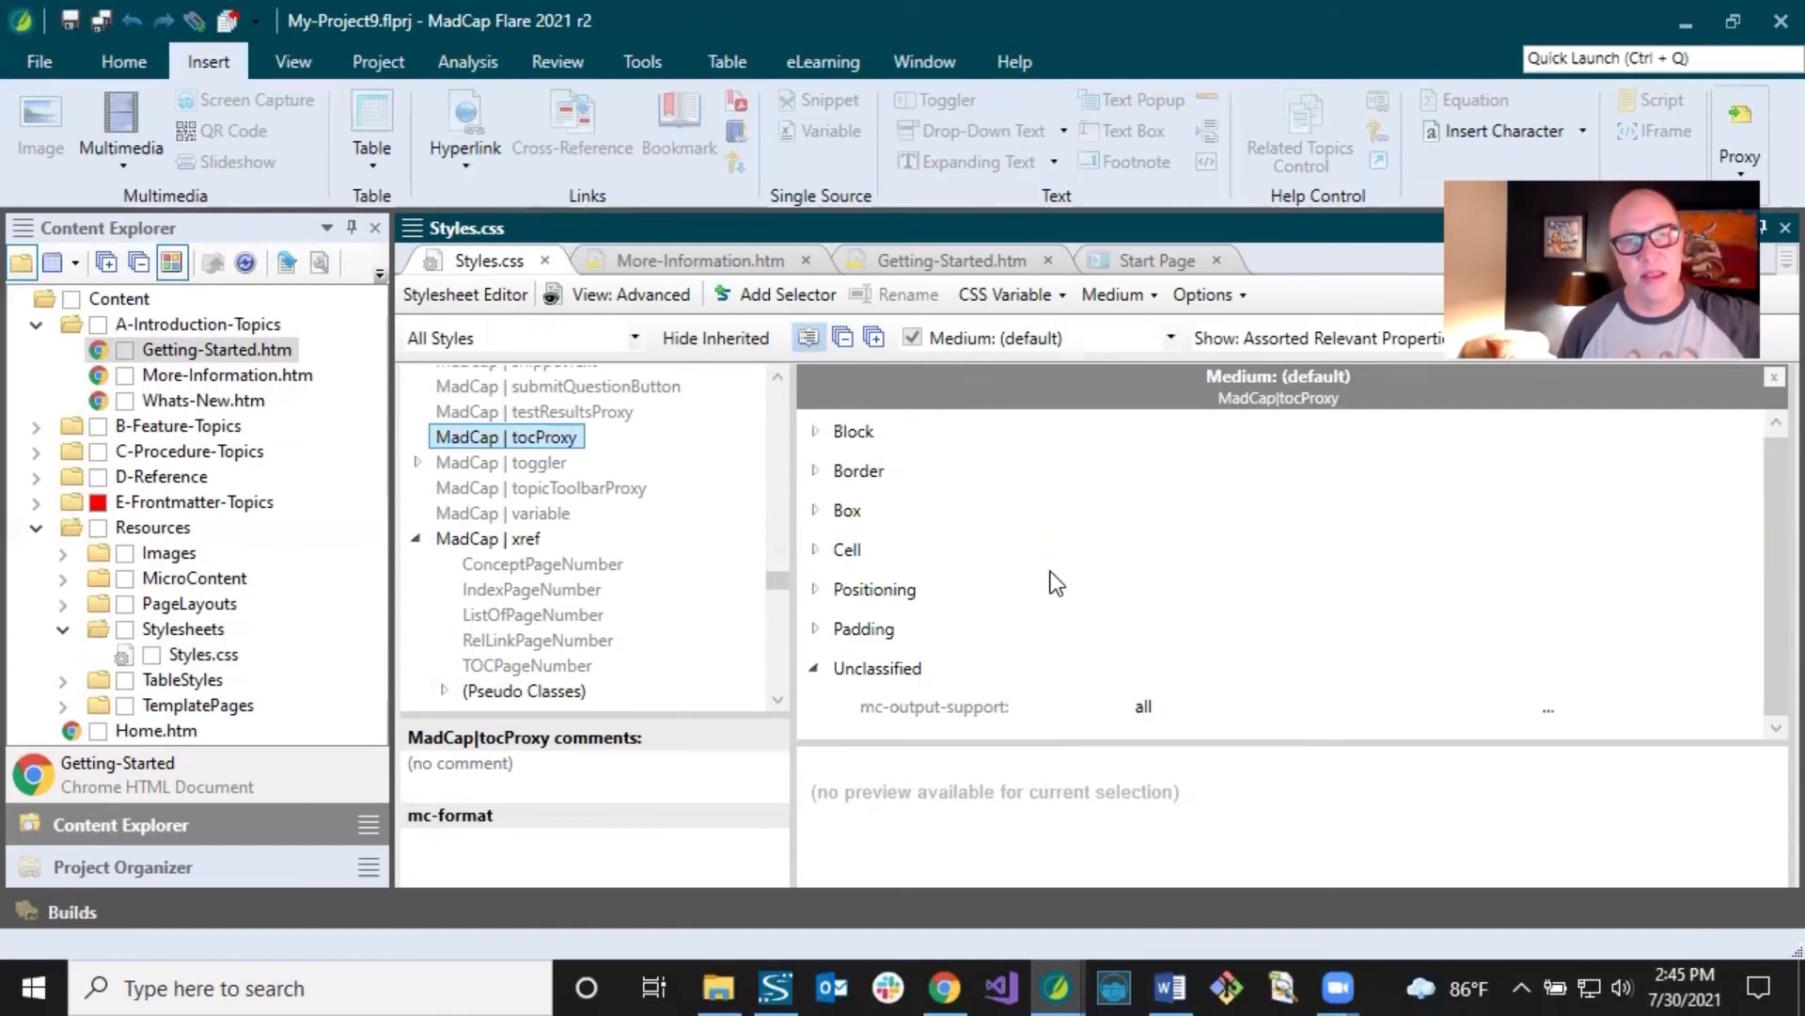
mouse_move(996, 569)
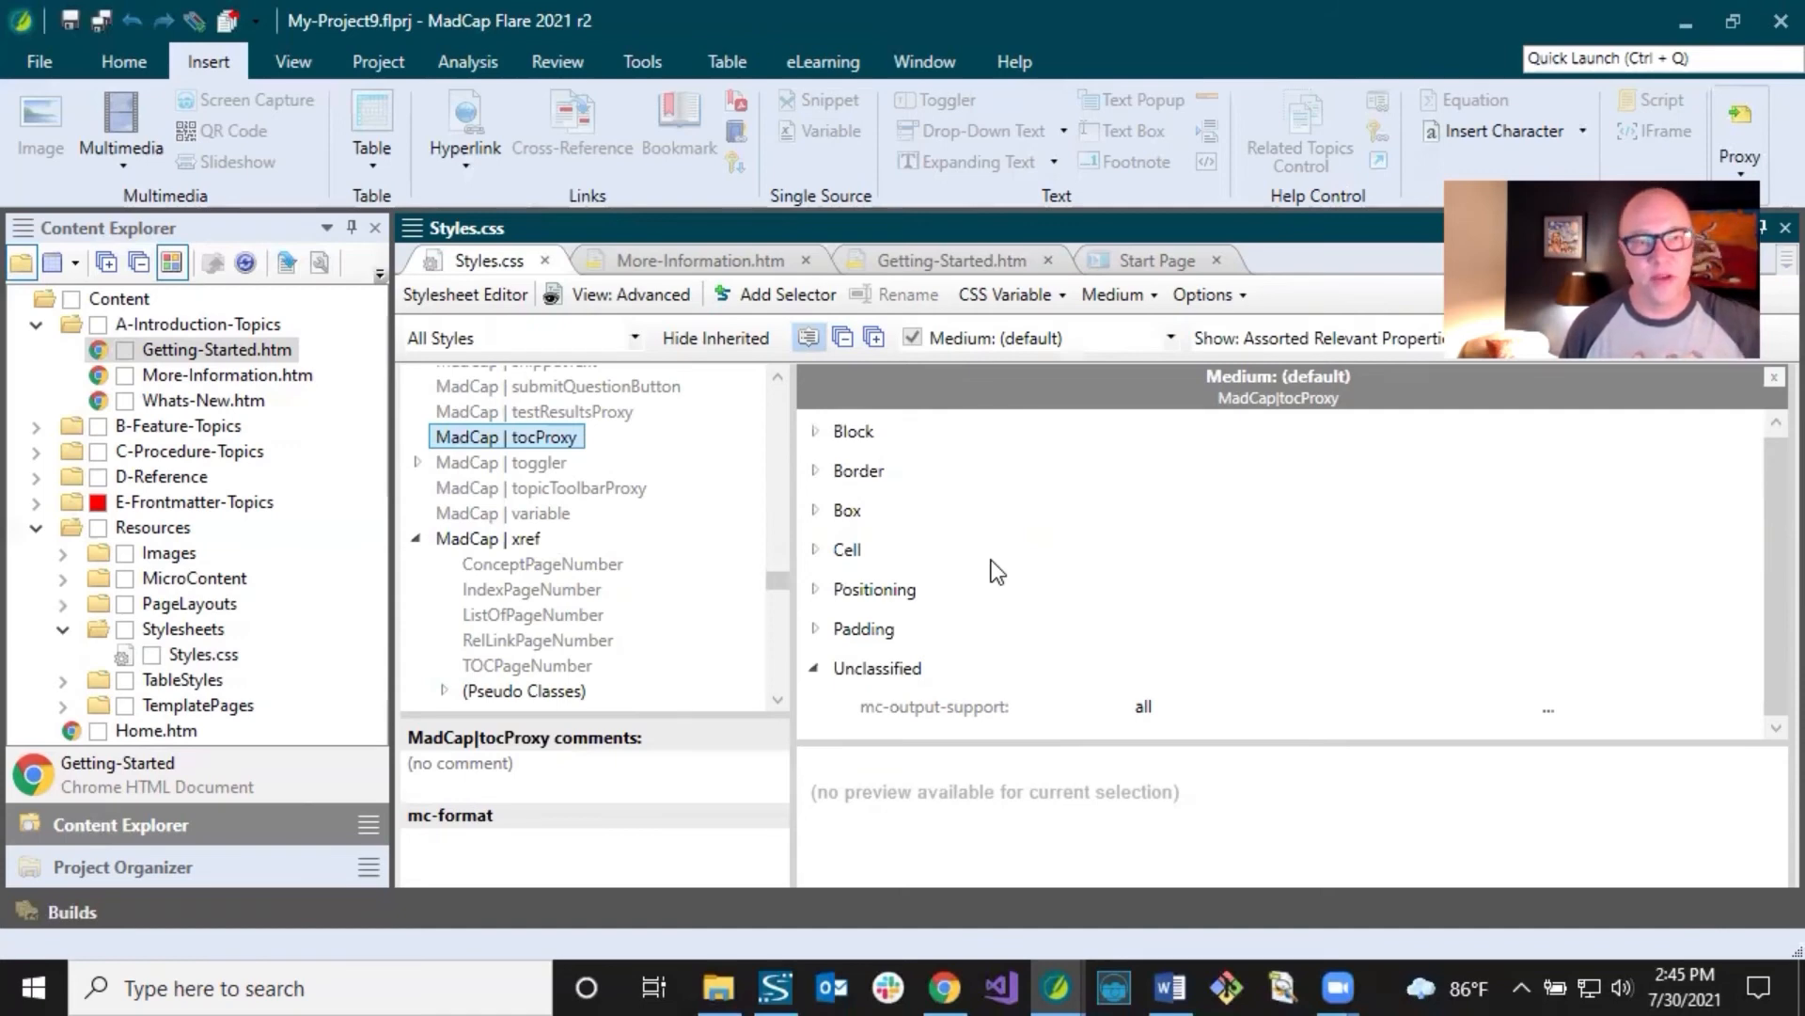
mouse_move(1056, 564)
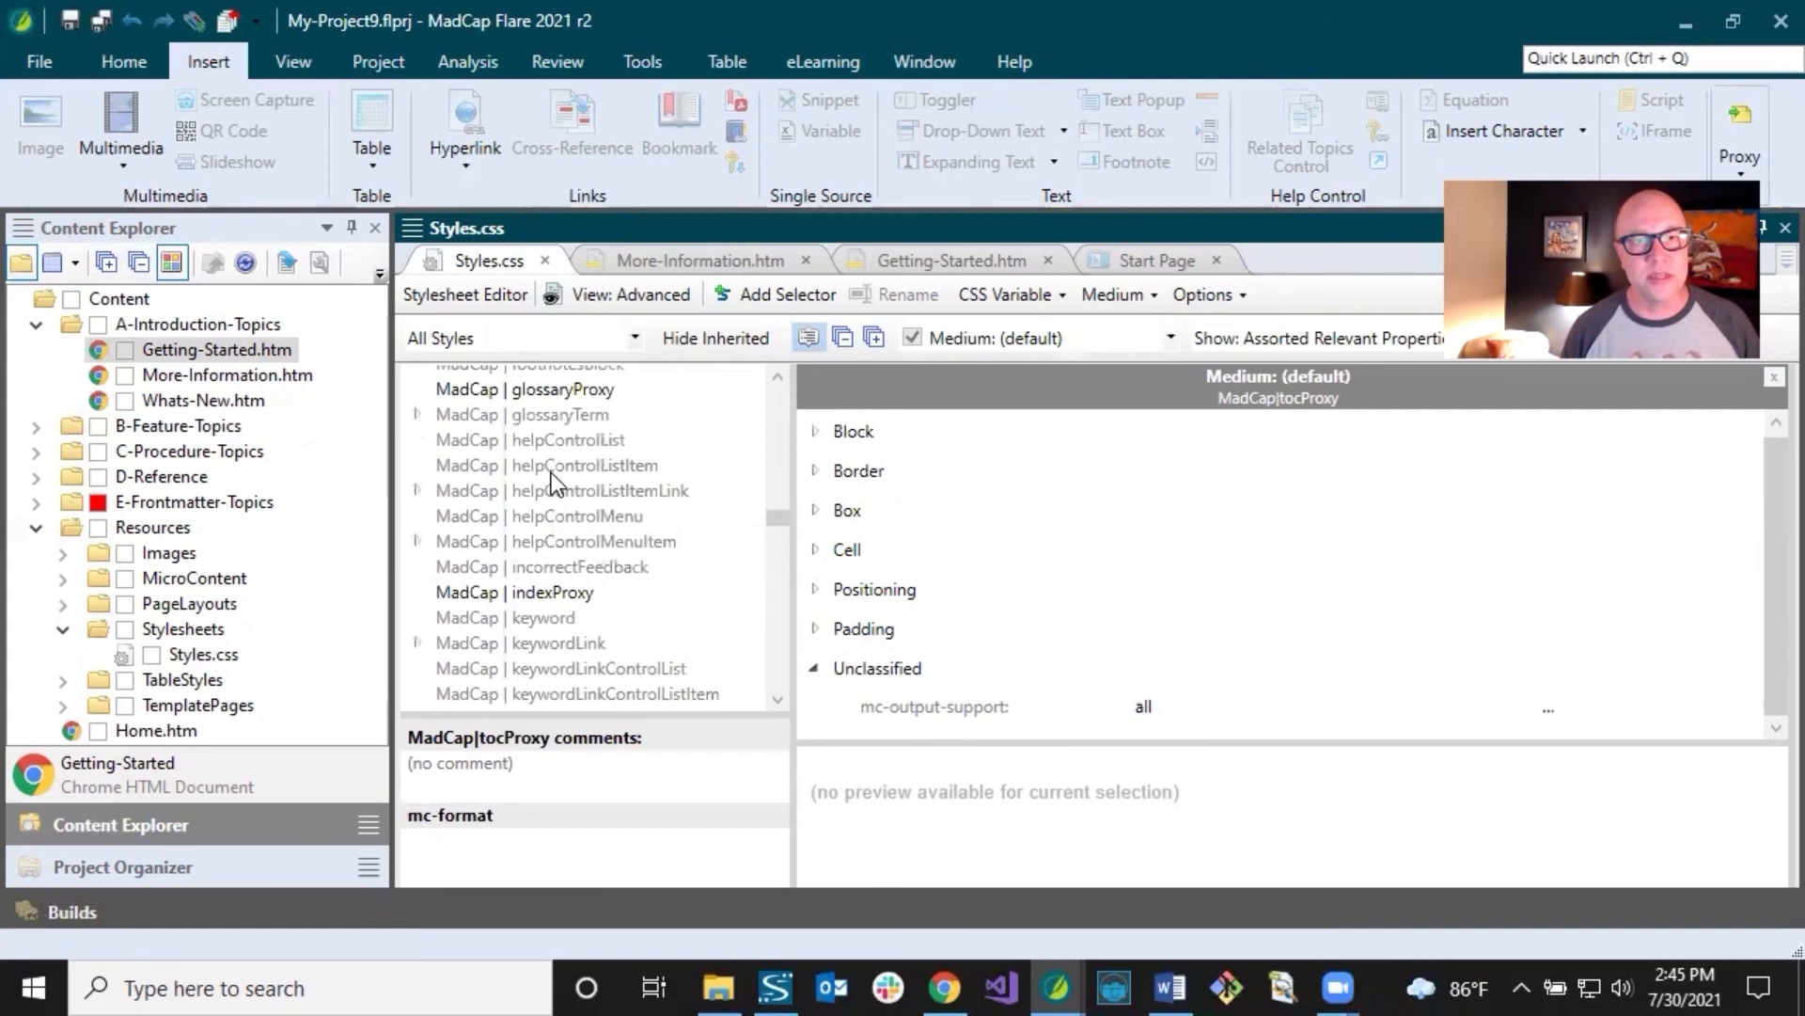
Step: Select MadCap|glossaryProxy, whose mc-output-support is also all
left_click(524, 456)
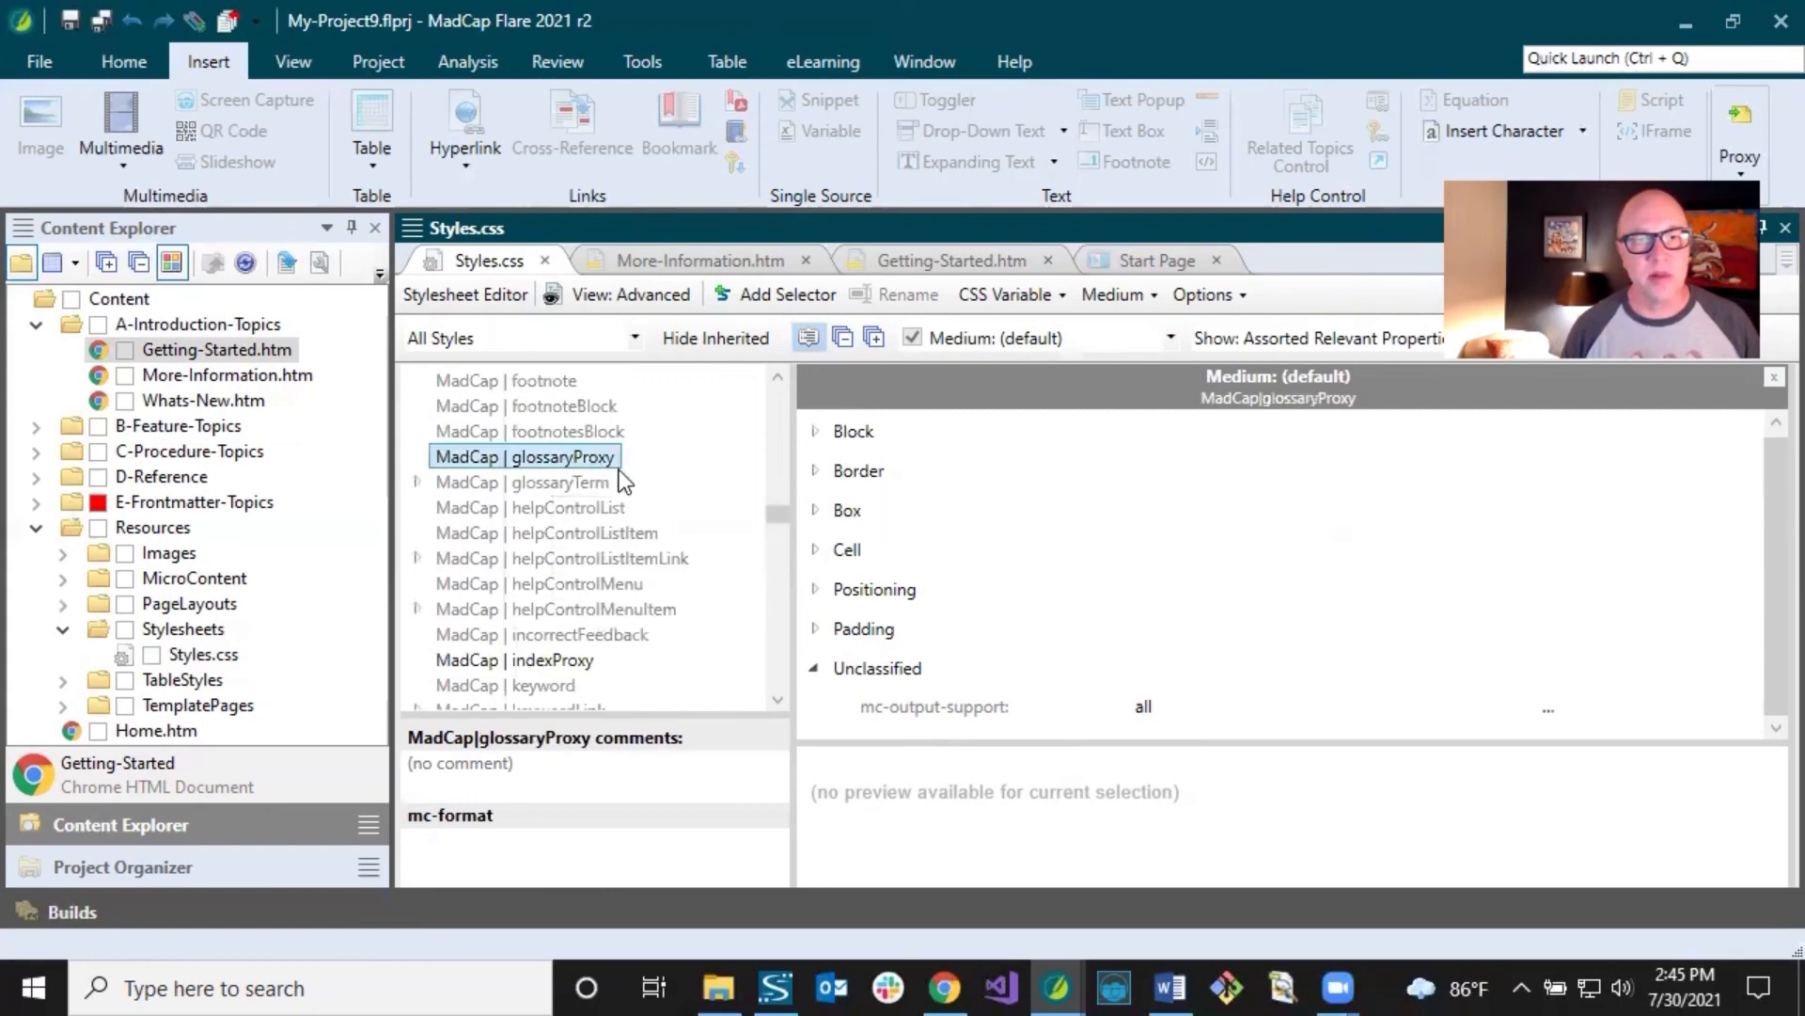
mouse_move(550, 389)
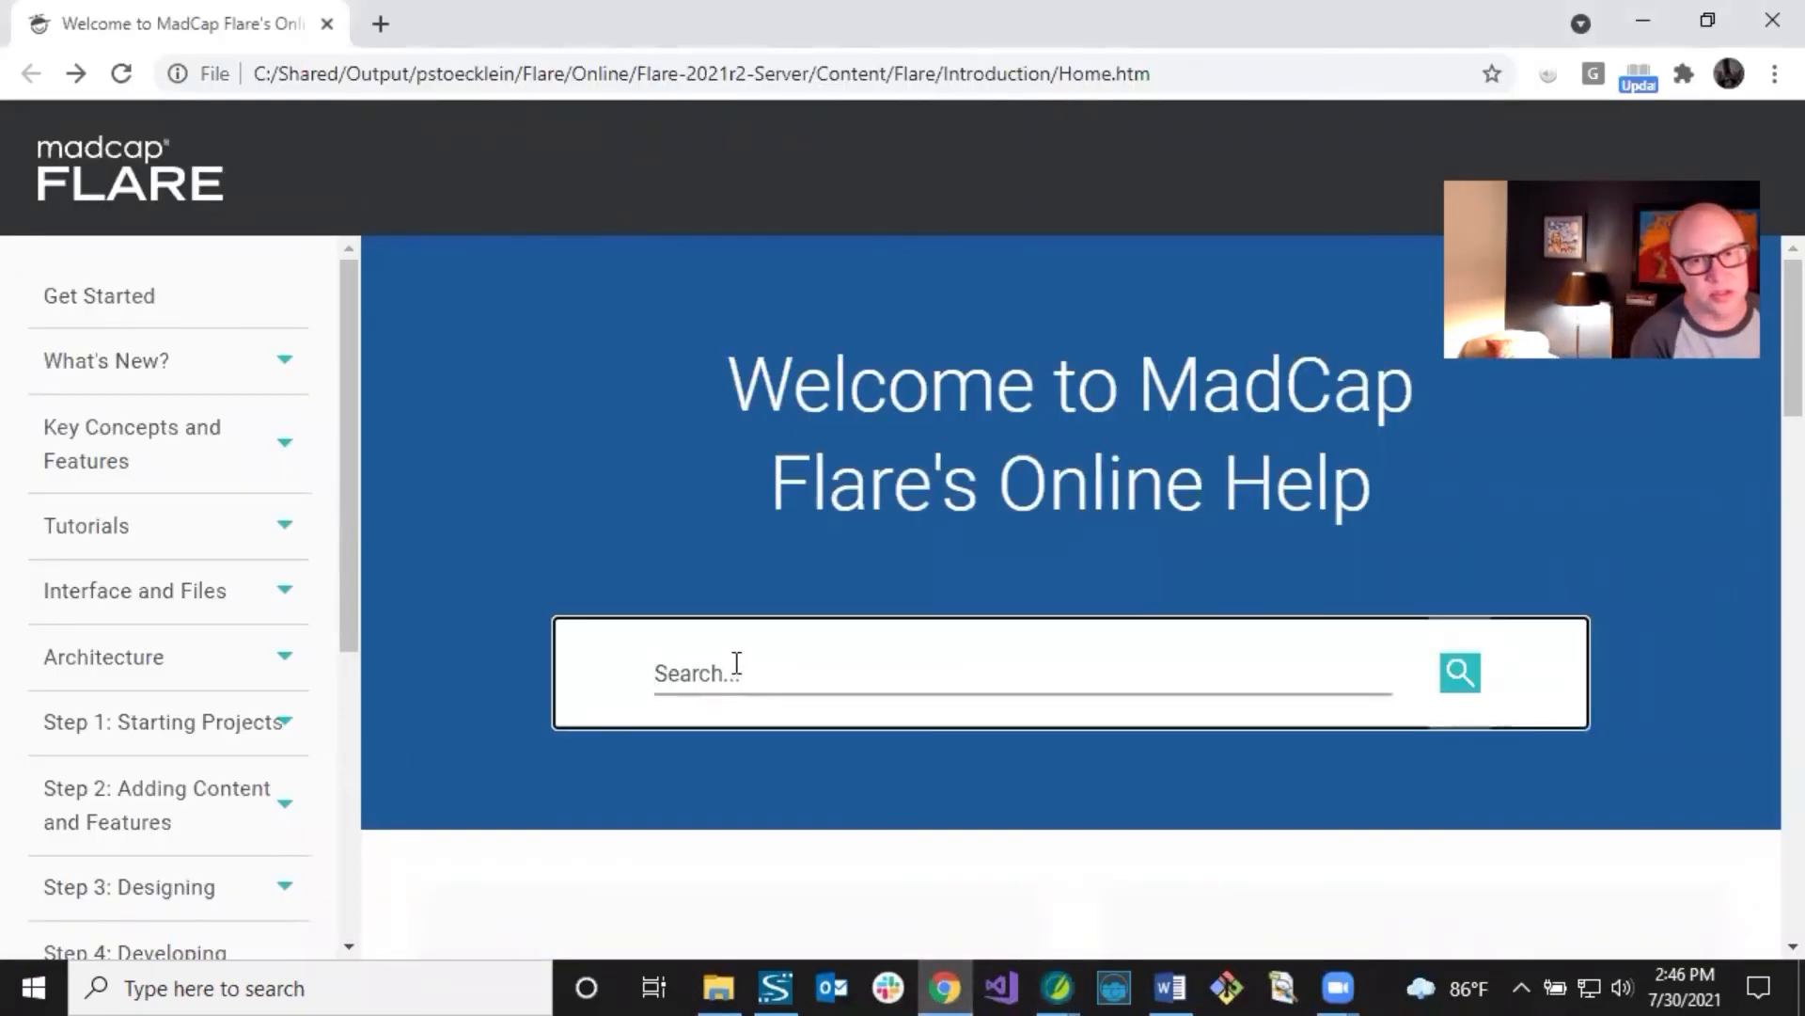
Step: Search help for madcap|glossaryproxy and open the MadCap-Specific Styles and Properties topic
type("mad")
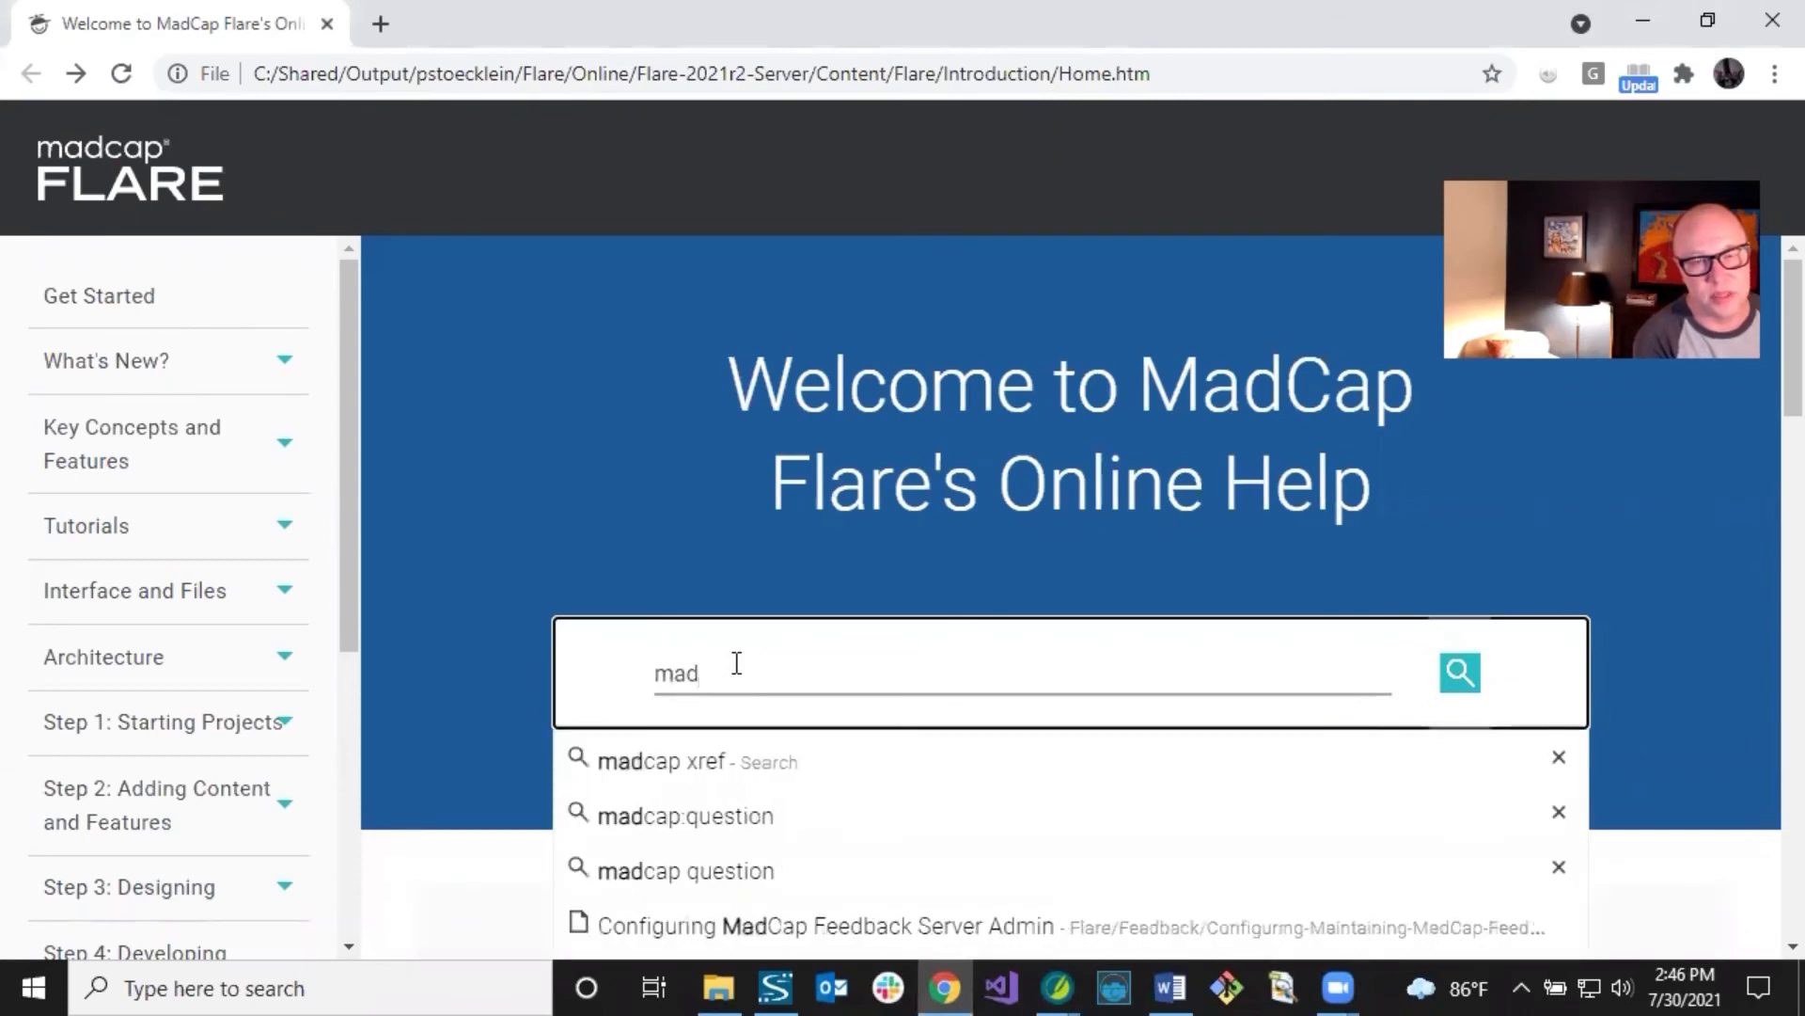
type("cap glo")
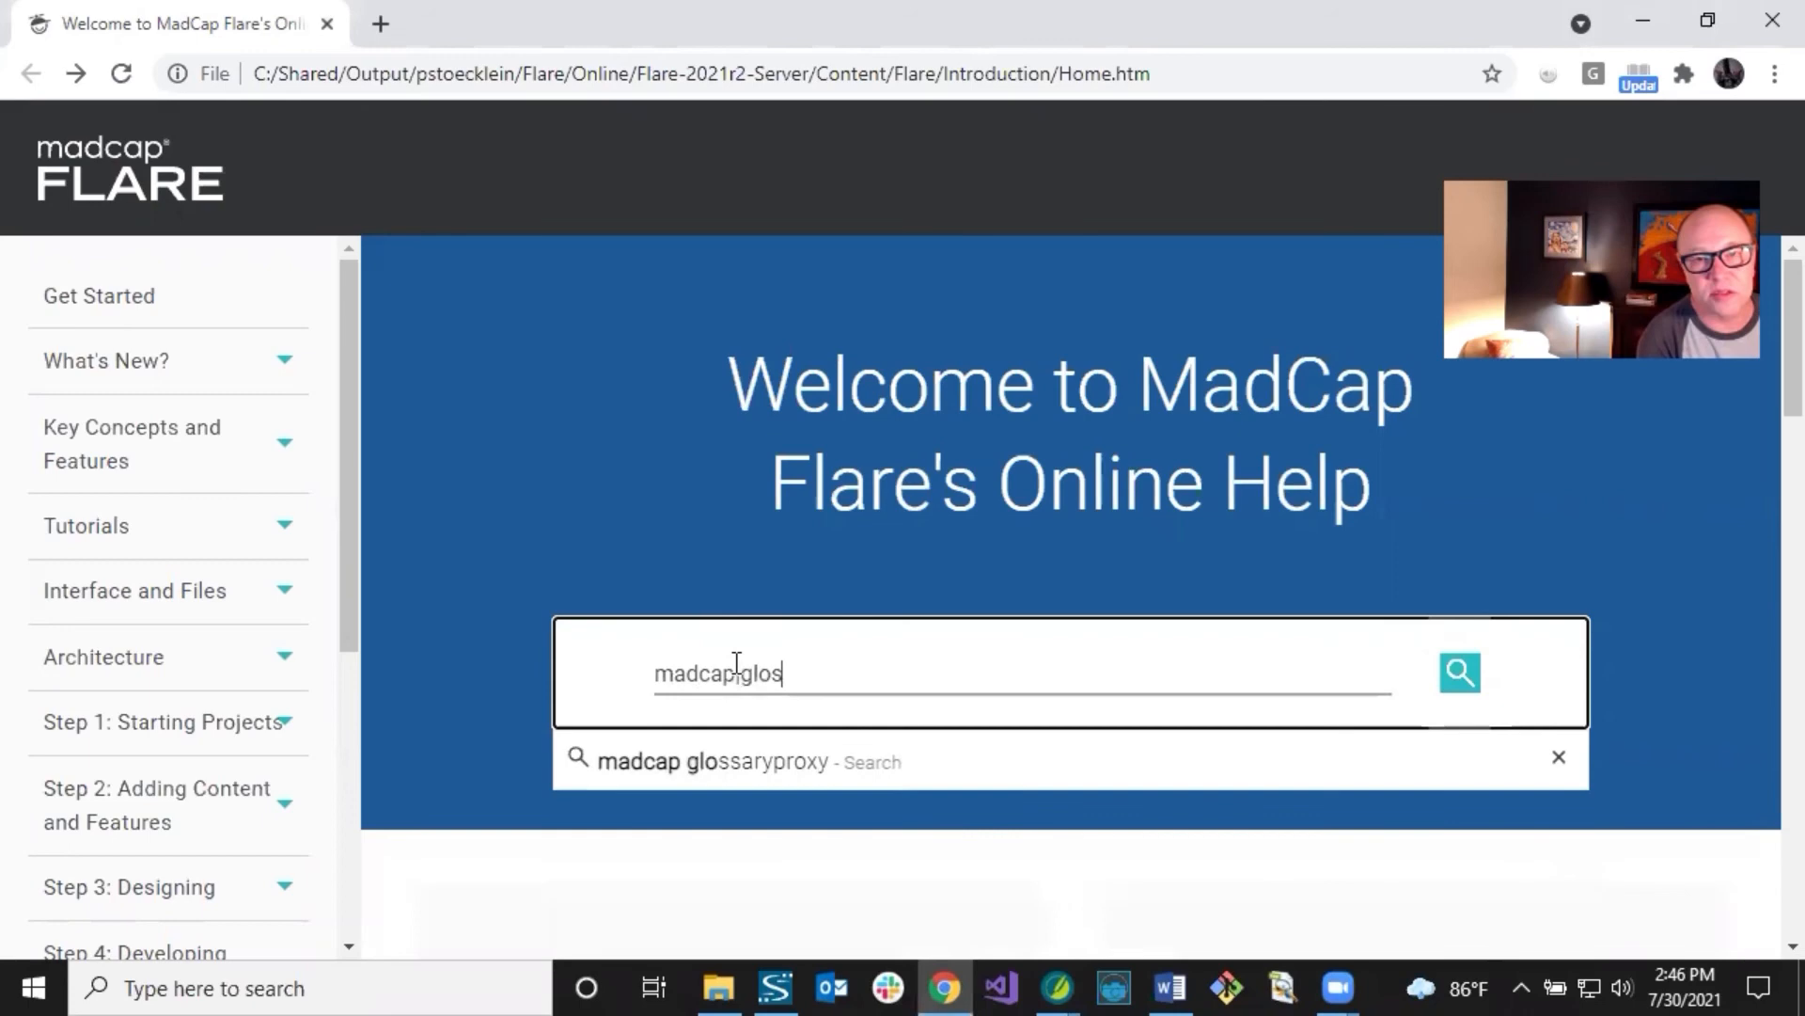
type("saryp")
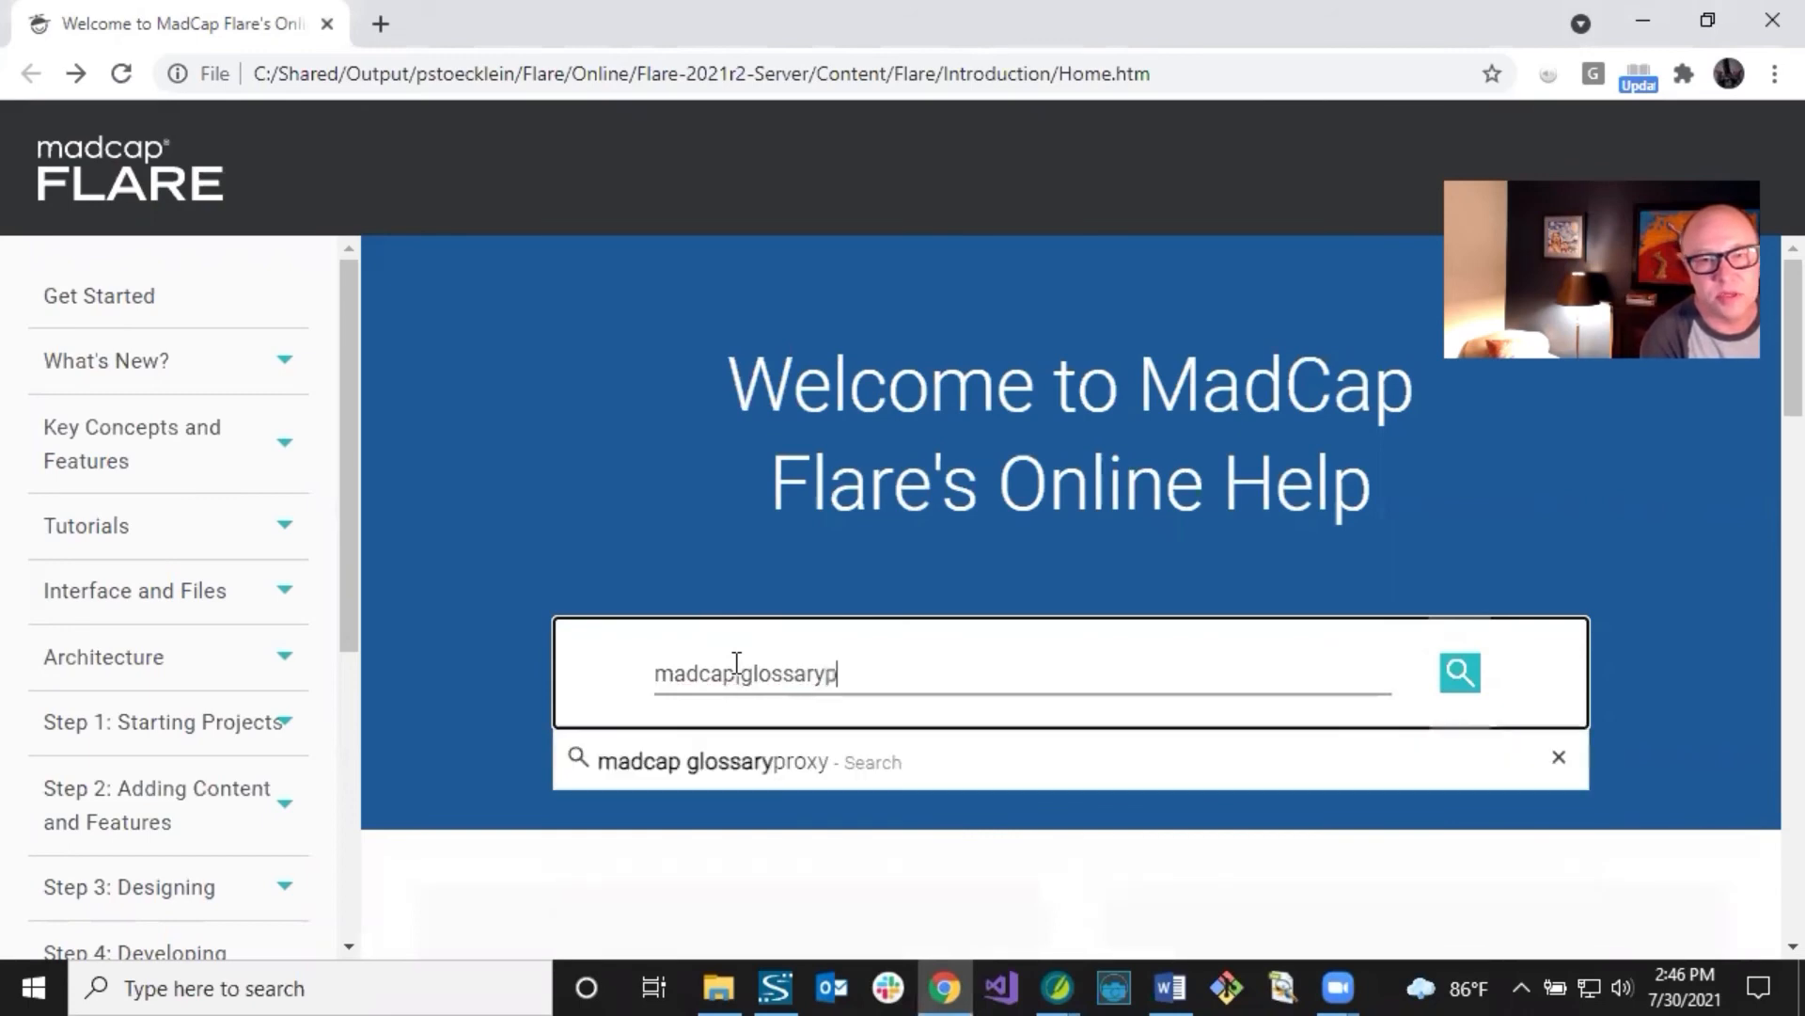
type("roxy")
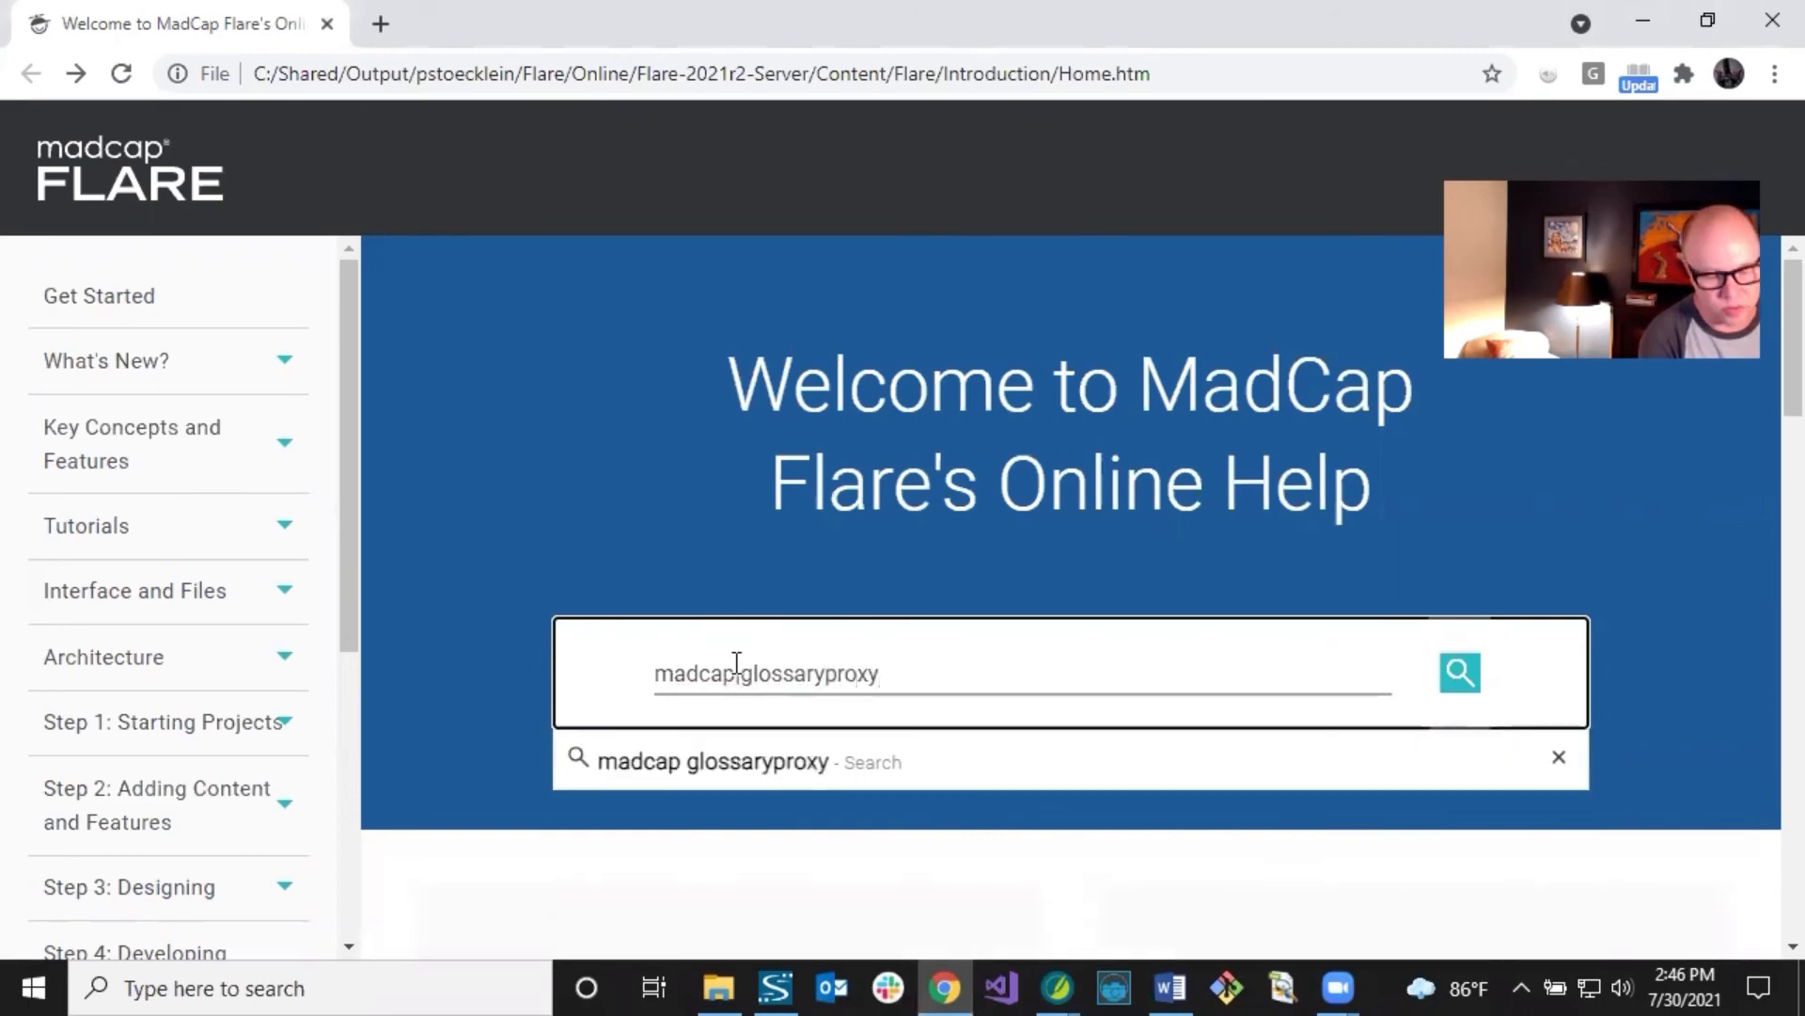
left_click(1458, 673)
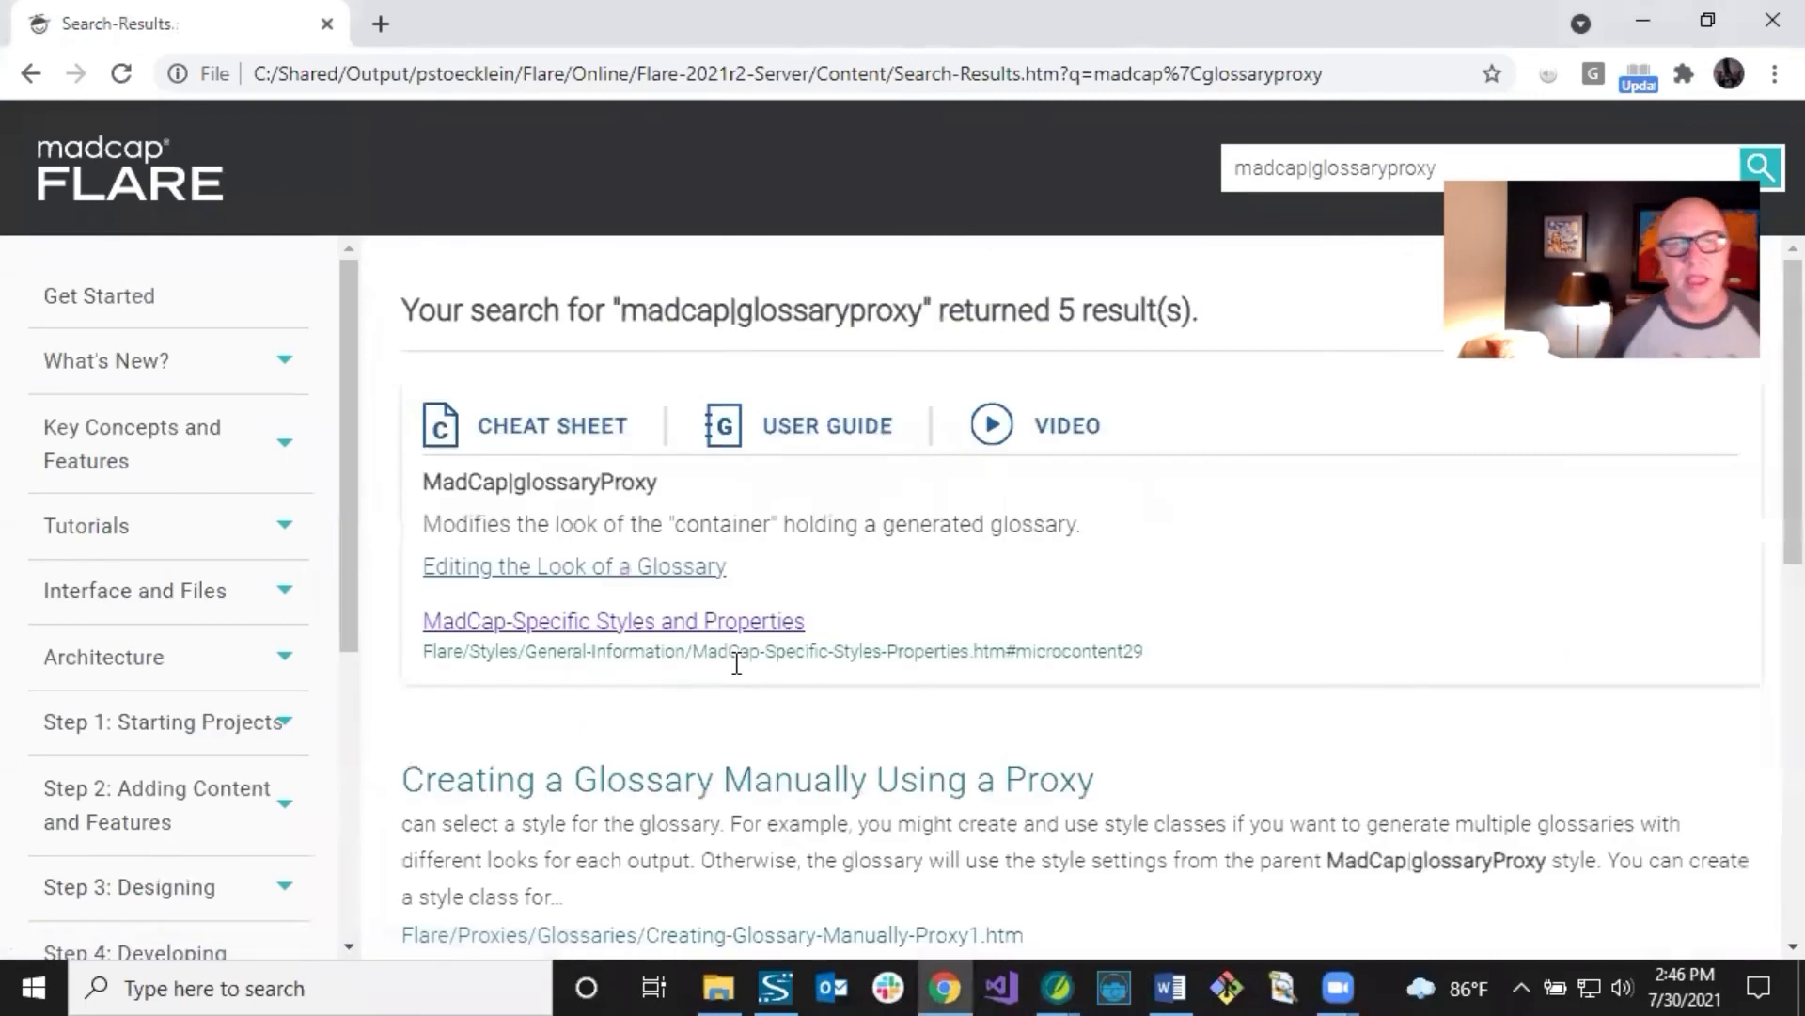
mouse_move(628, 656)
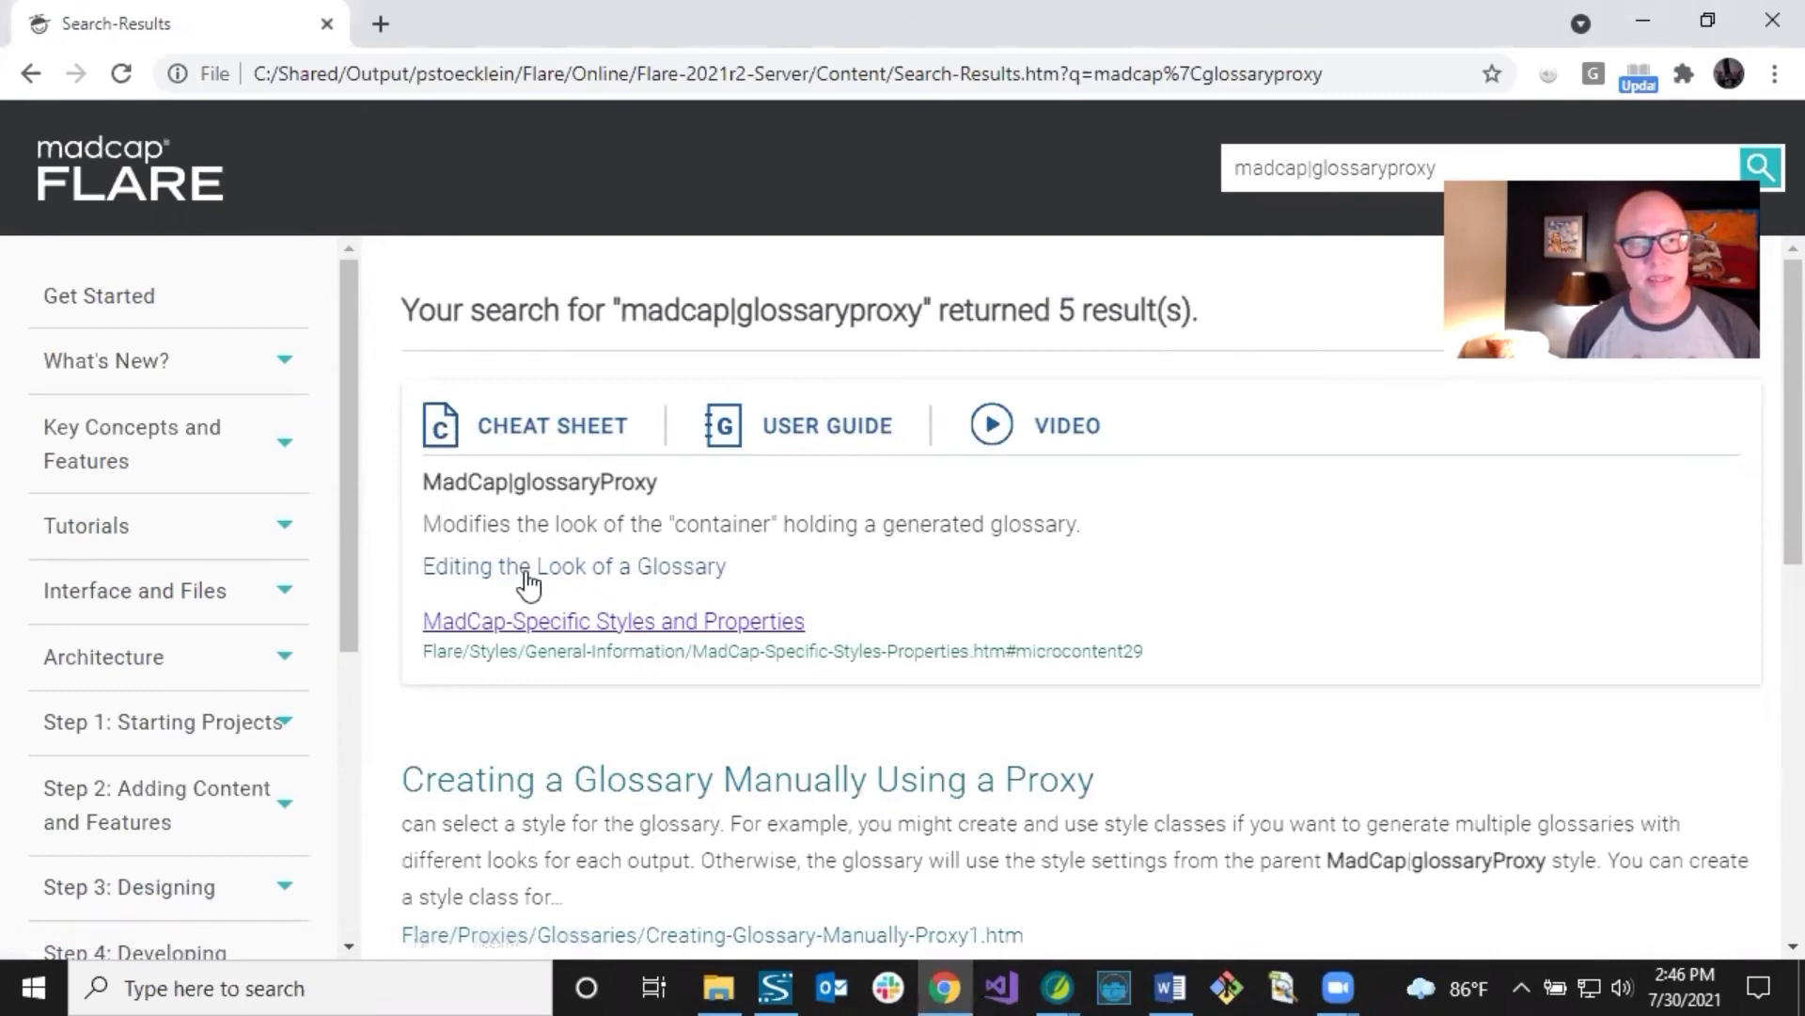
mouse_move(565, 575)
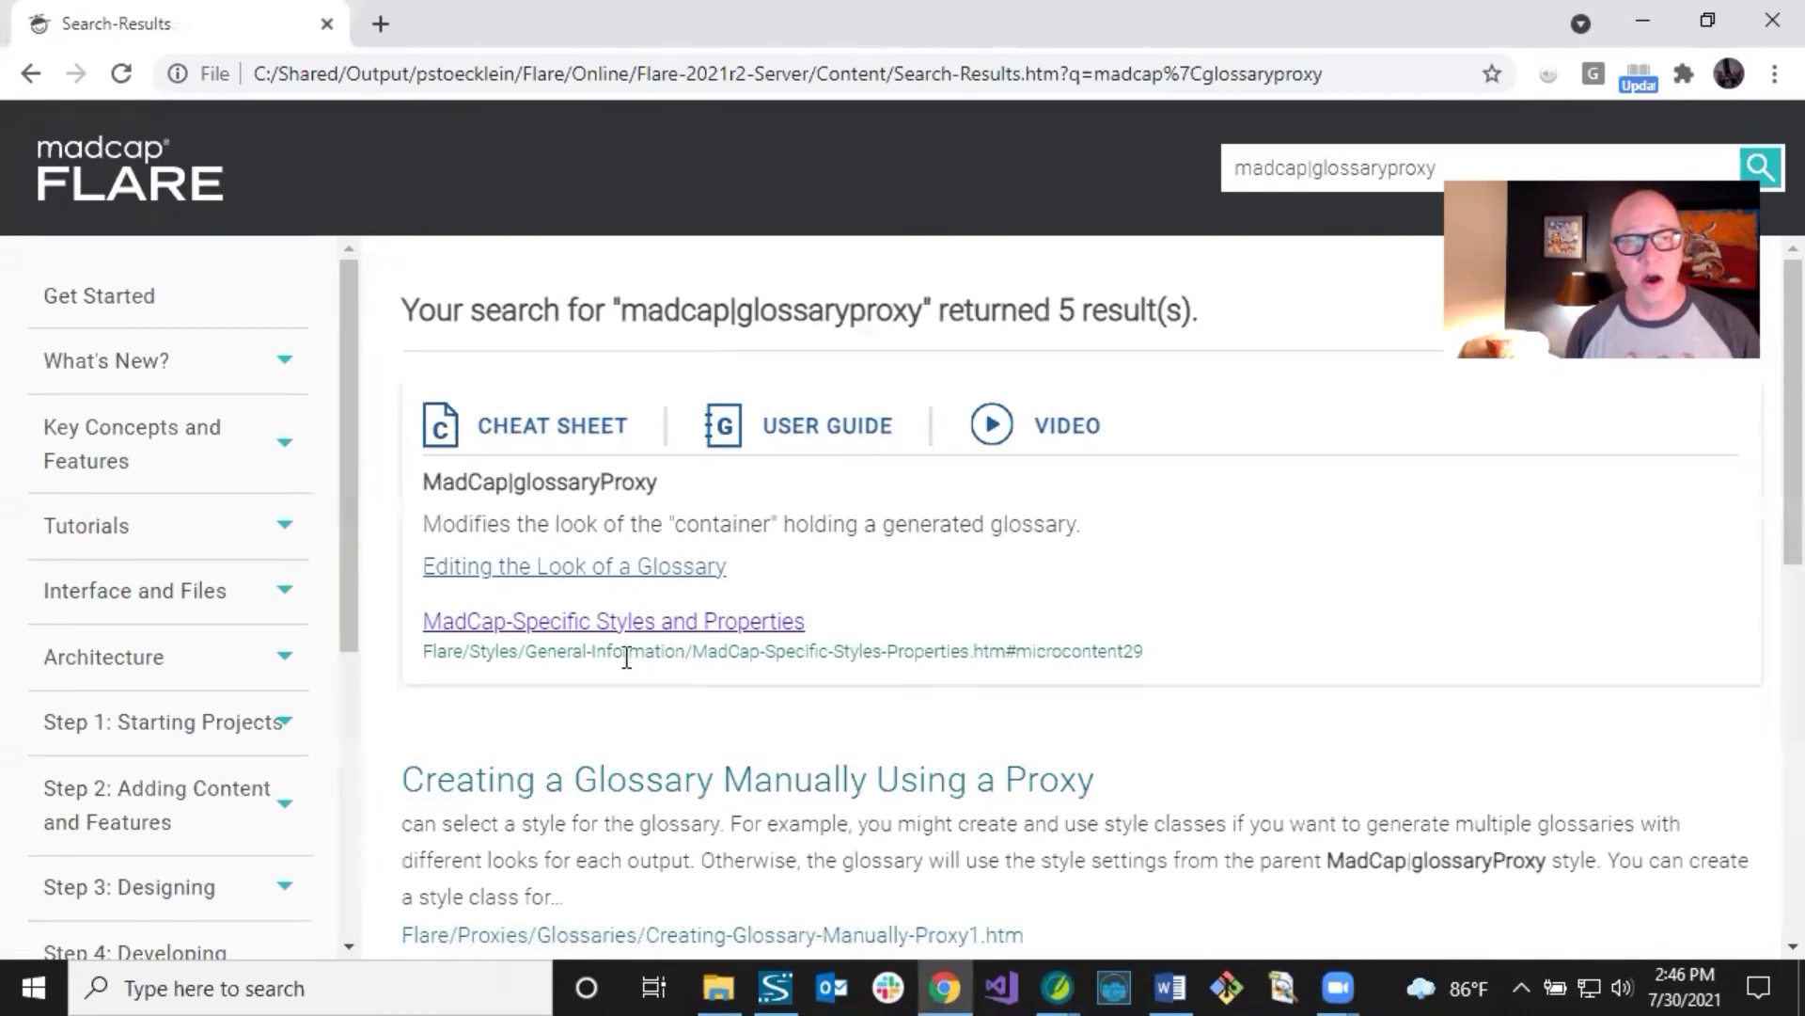
left_click(612, 621)
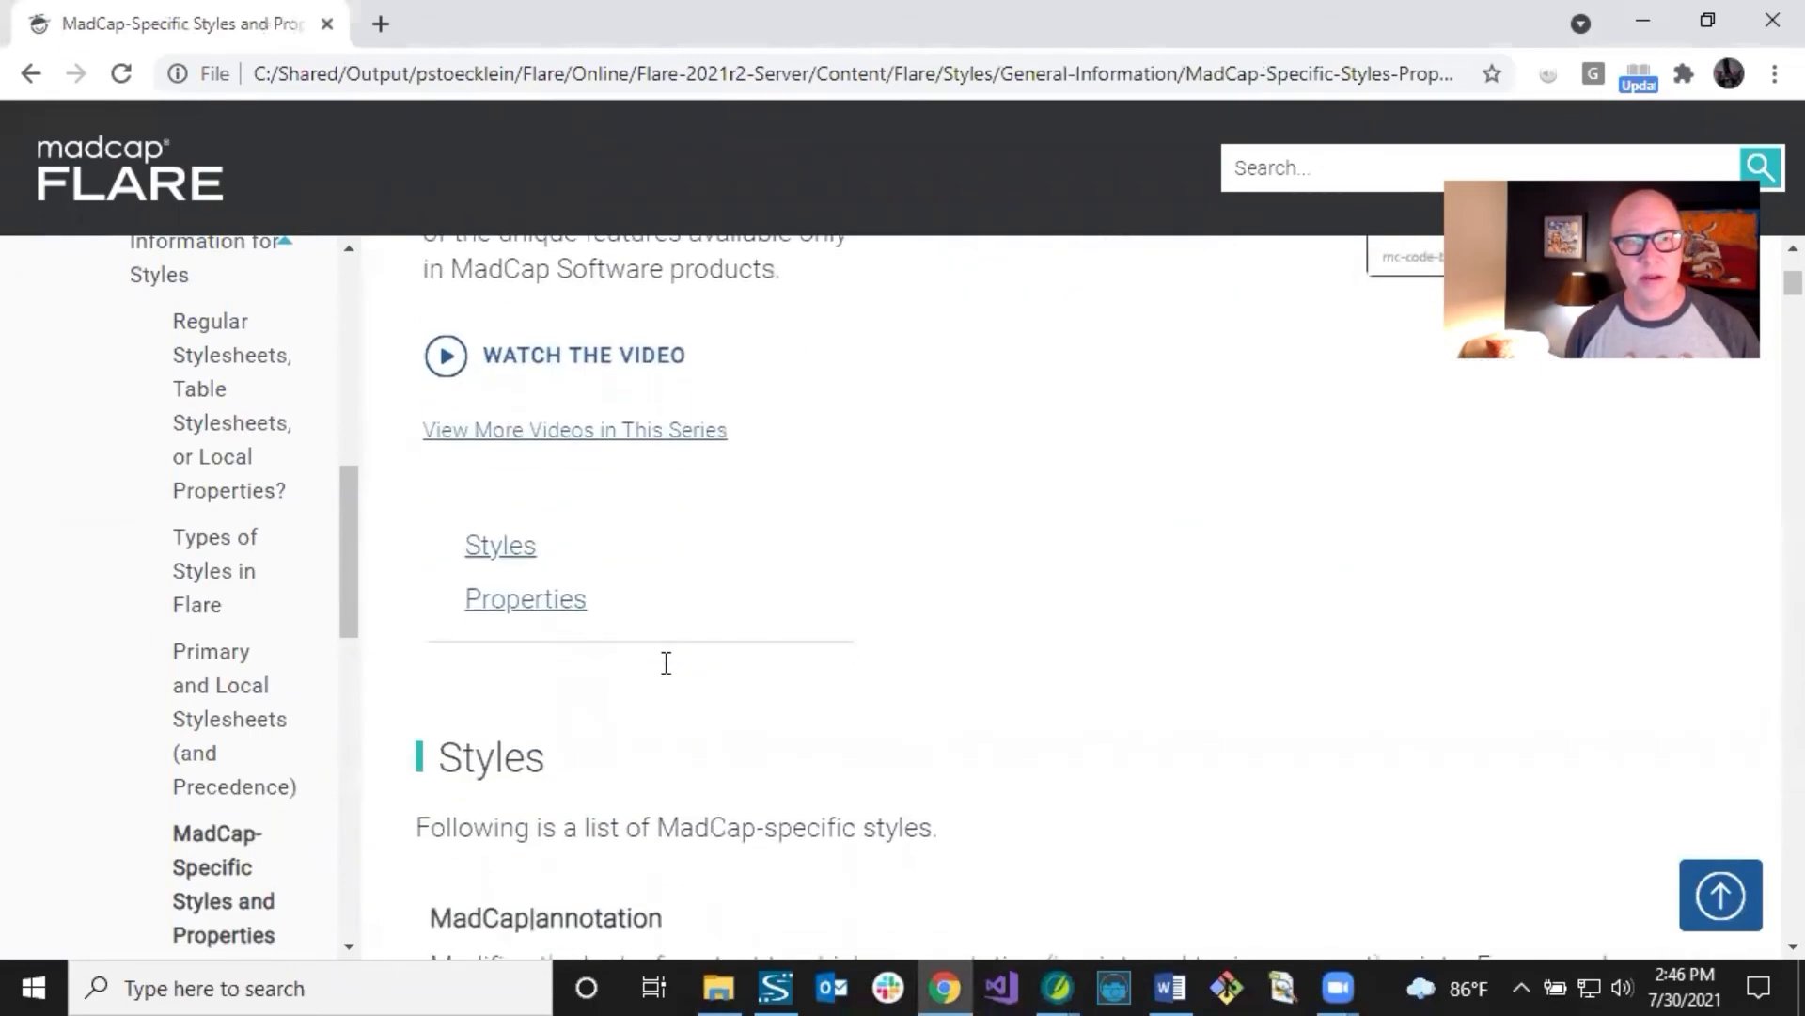
Step: Scroll through the Styles list, then jump to Properties, reaching mc-caption-continuation
scroll("down", 3)
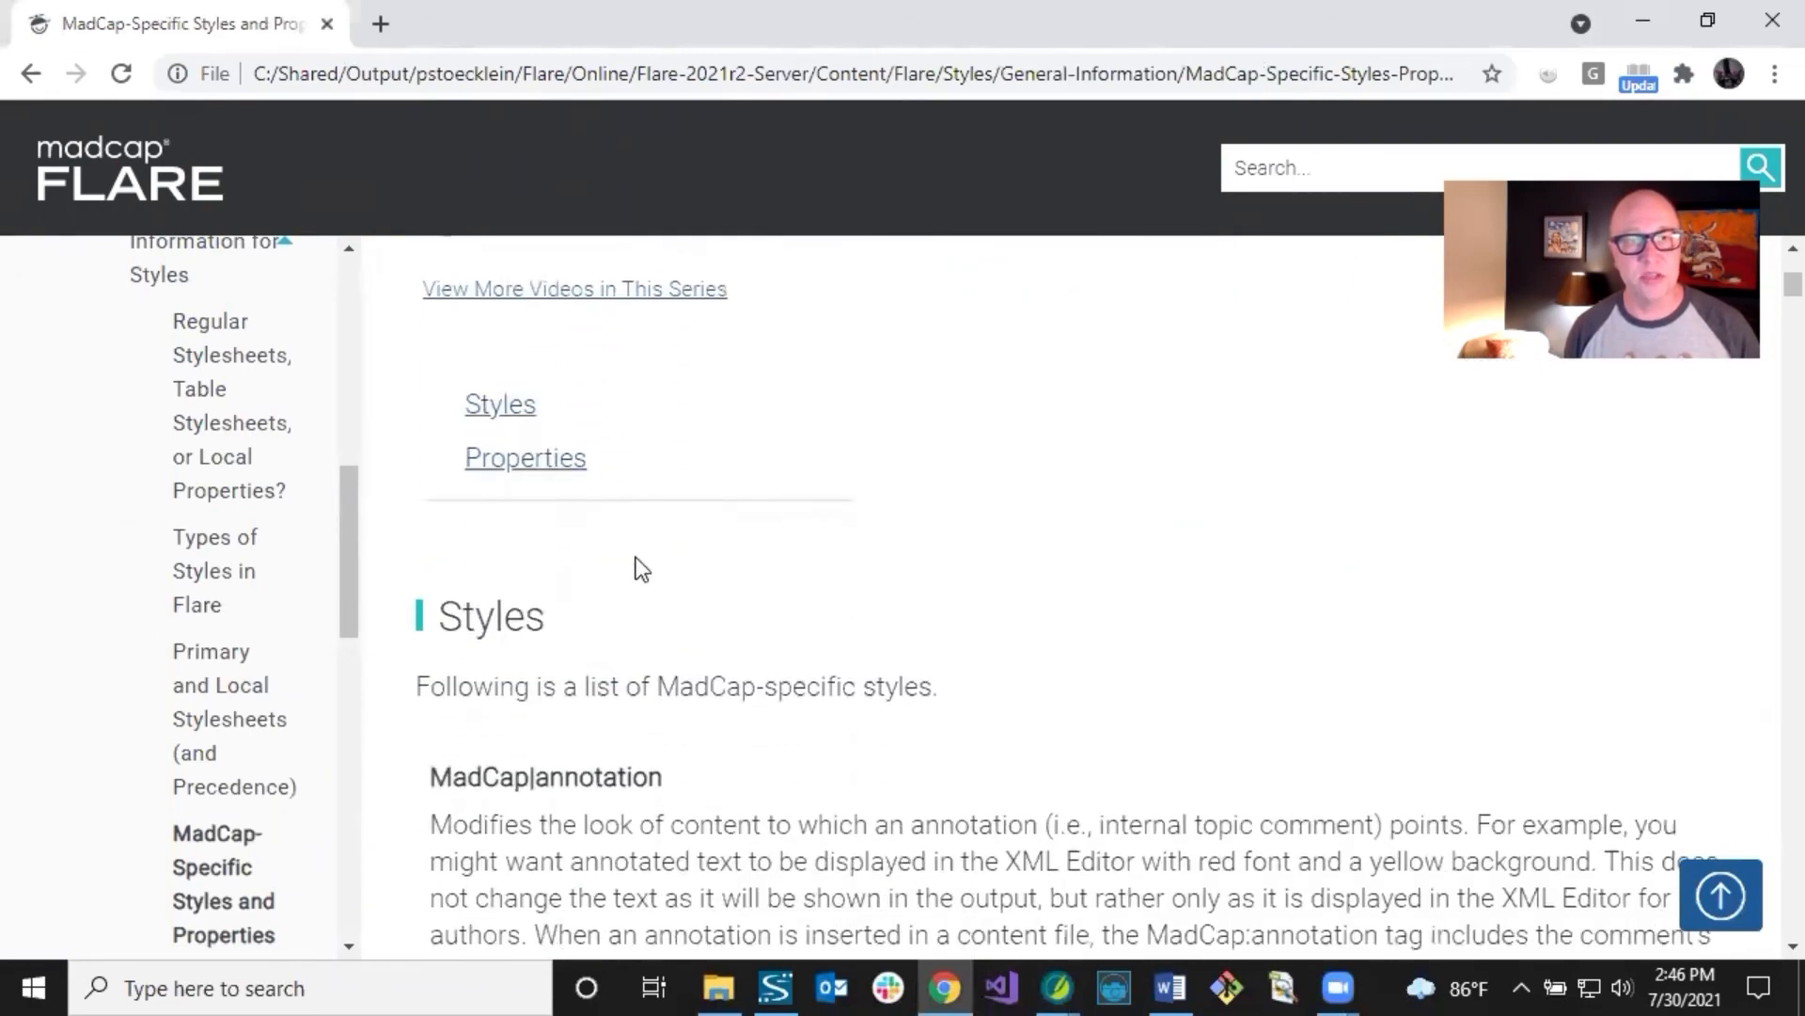
scroll("down", 3)
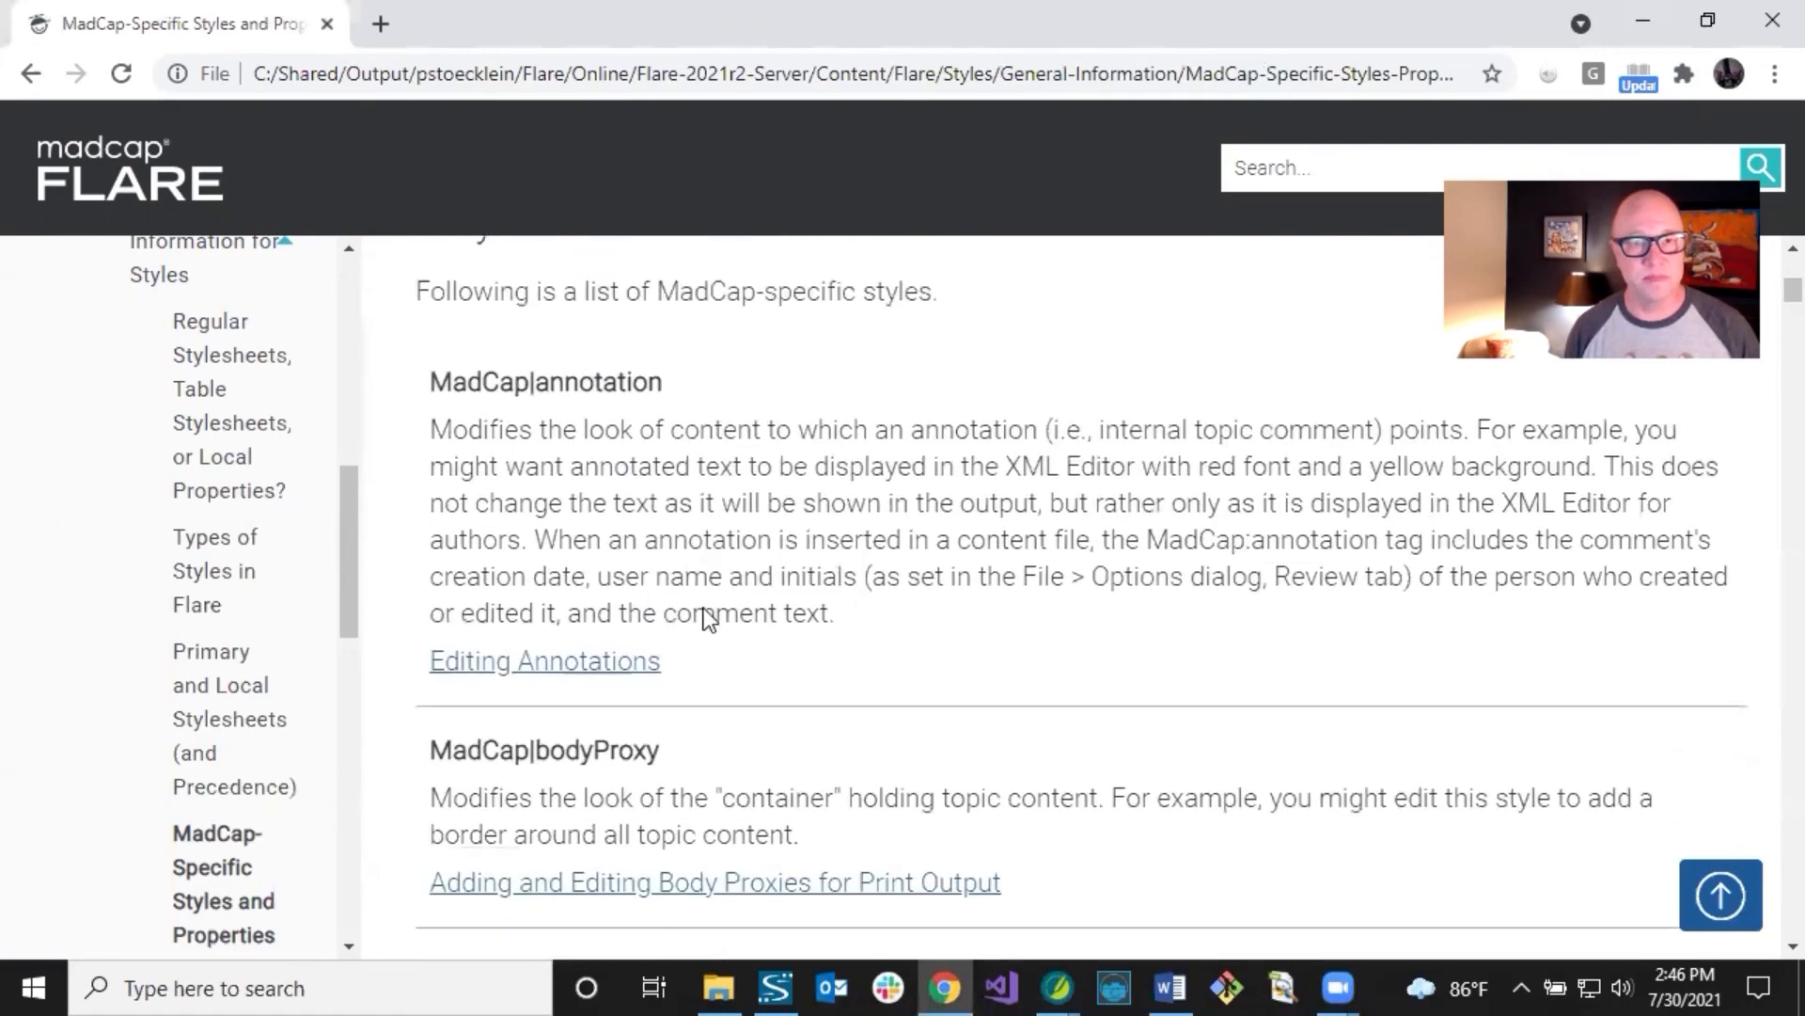
scroll("down", 3)
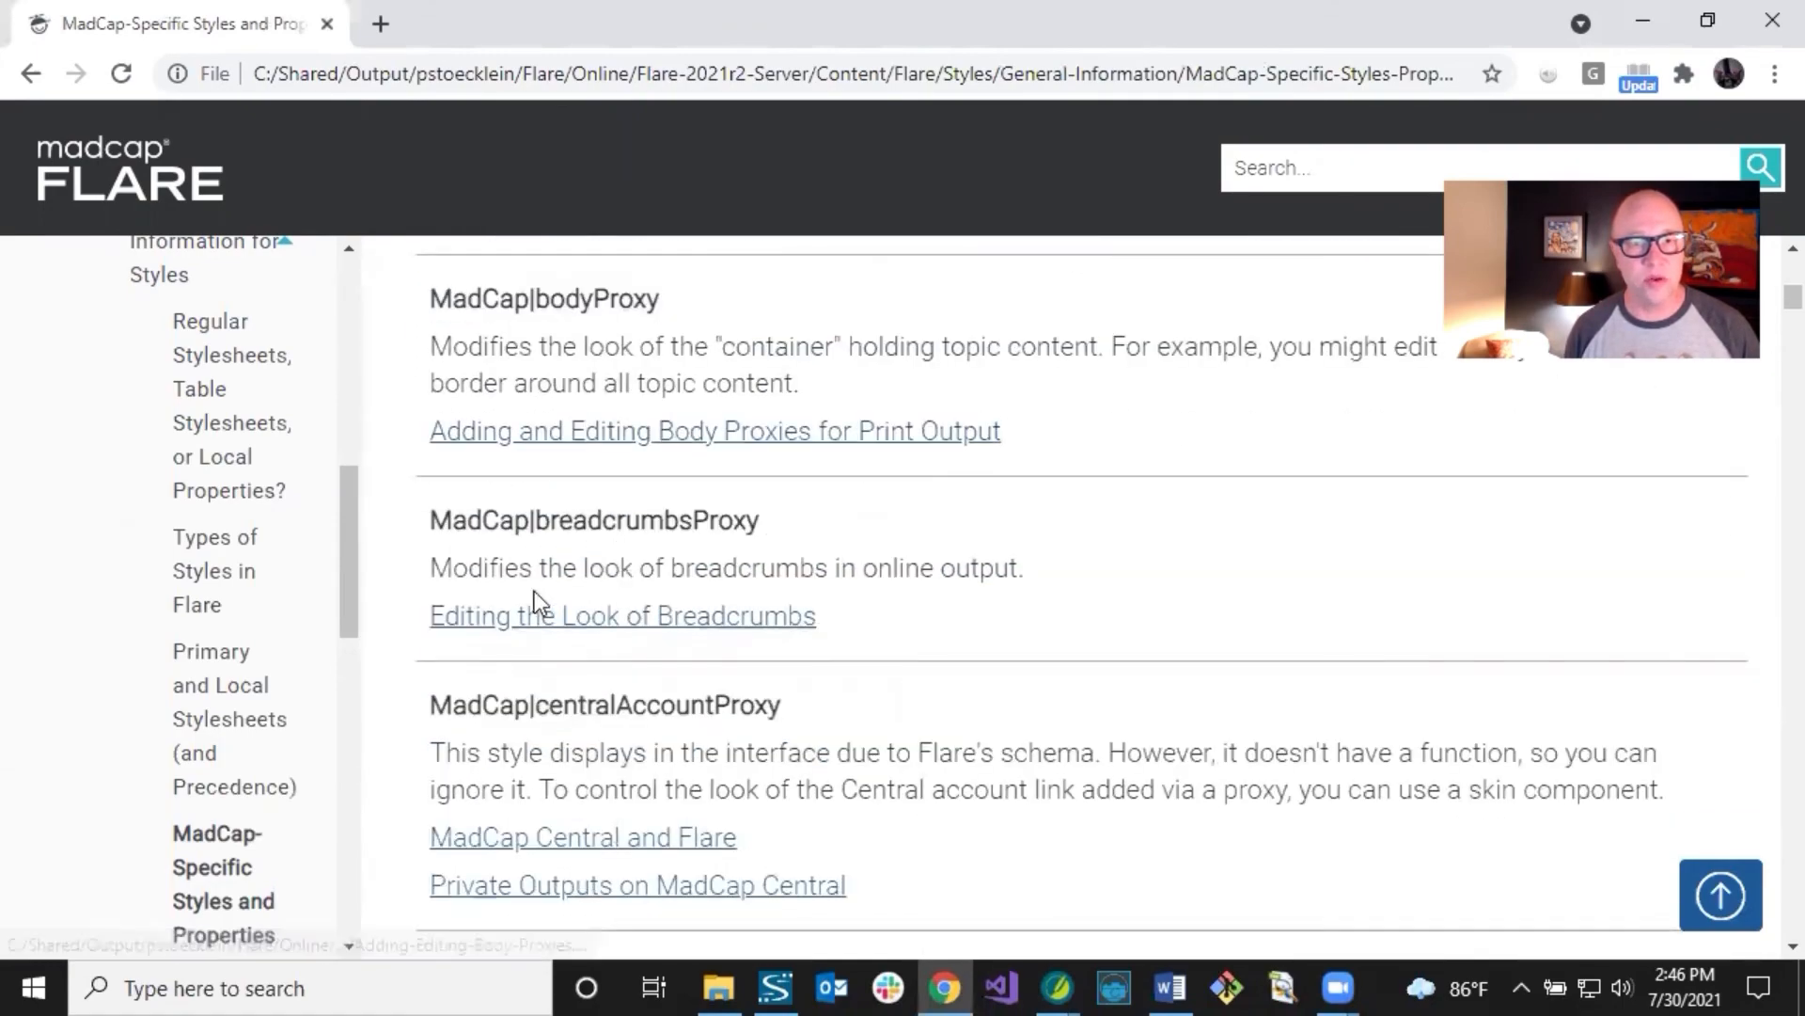
scroll("down", 3)
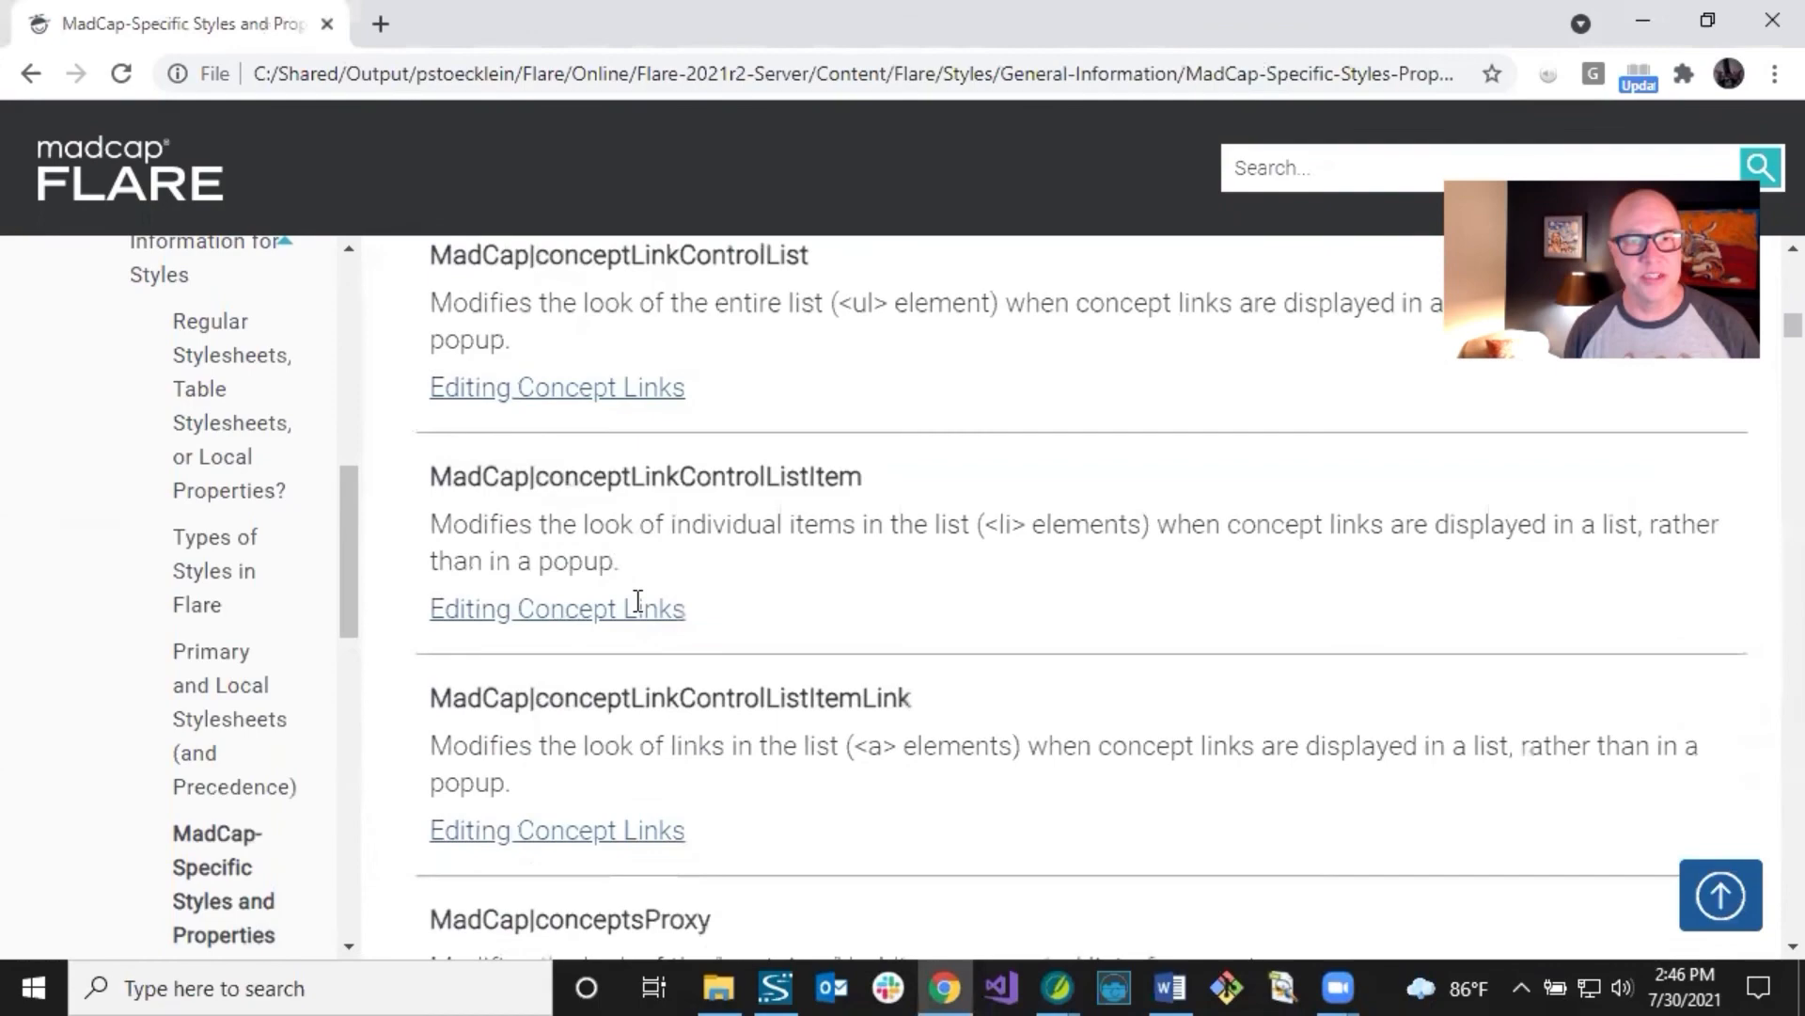
scroll("down", 3)
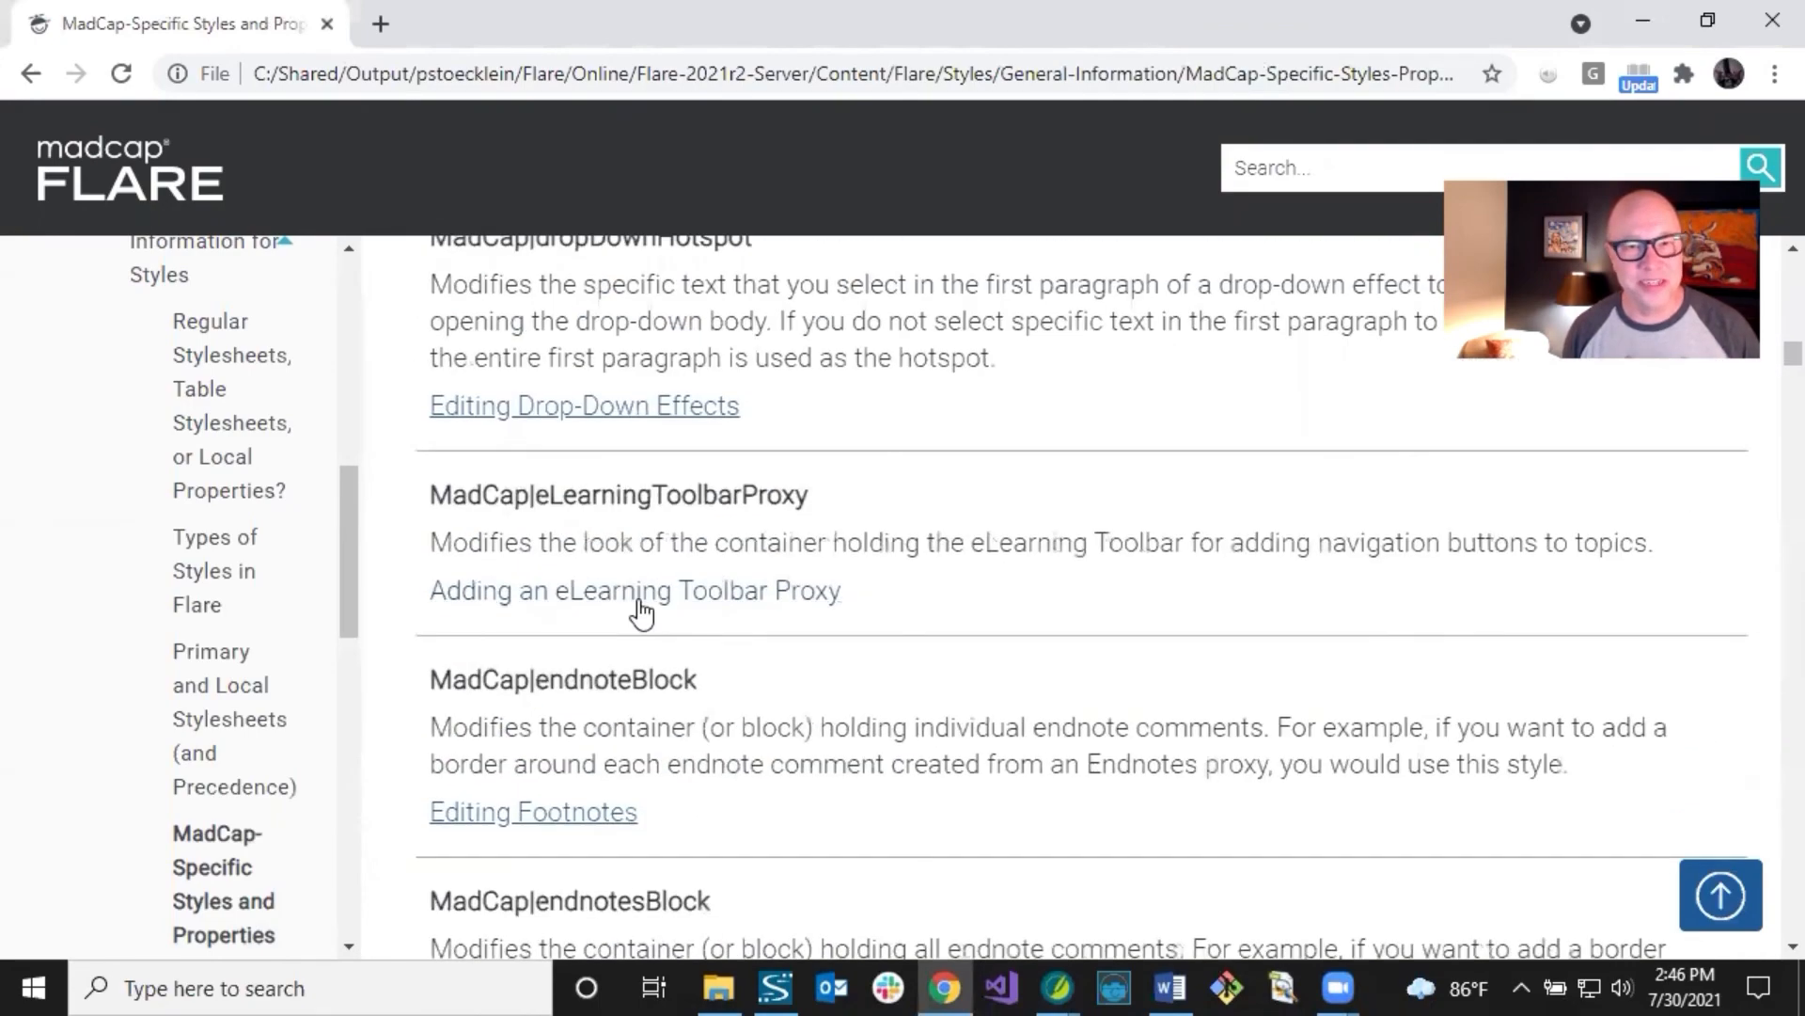
scroll("down", 3)
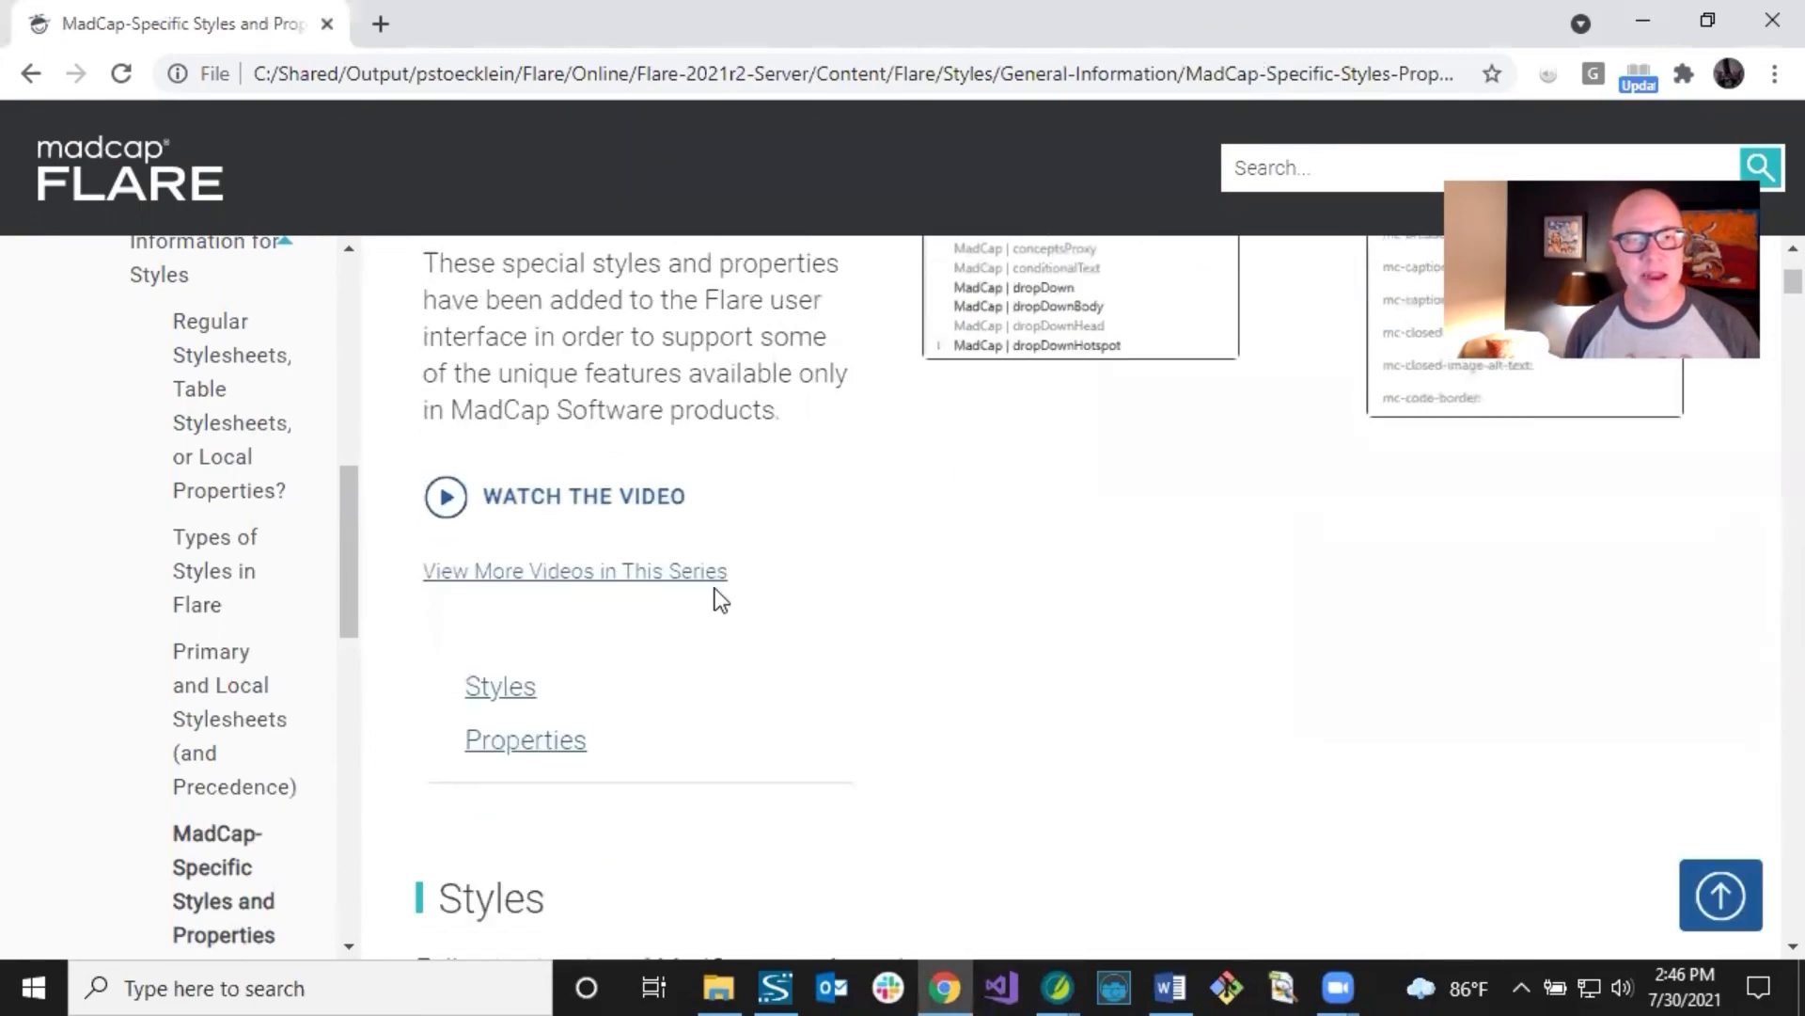
left_click(524, 738)
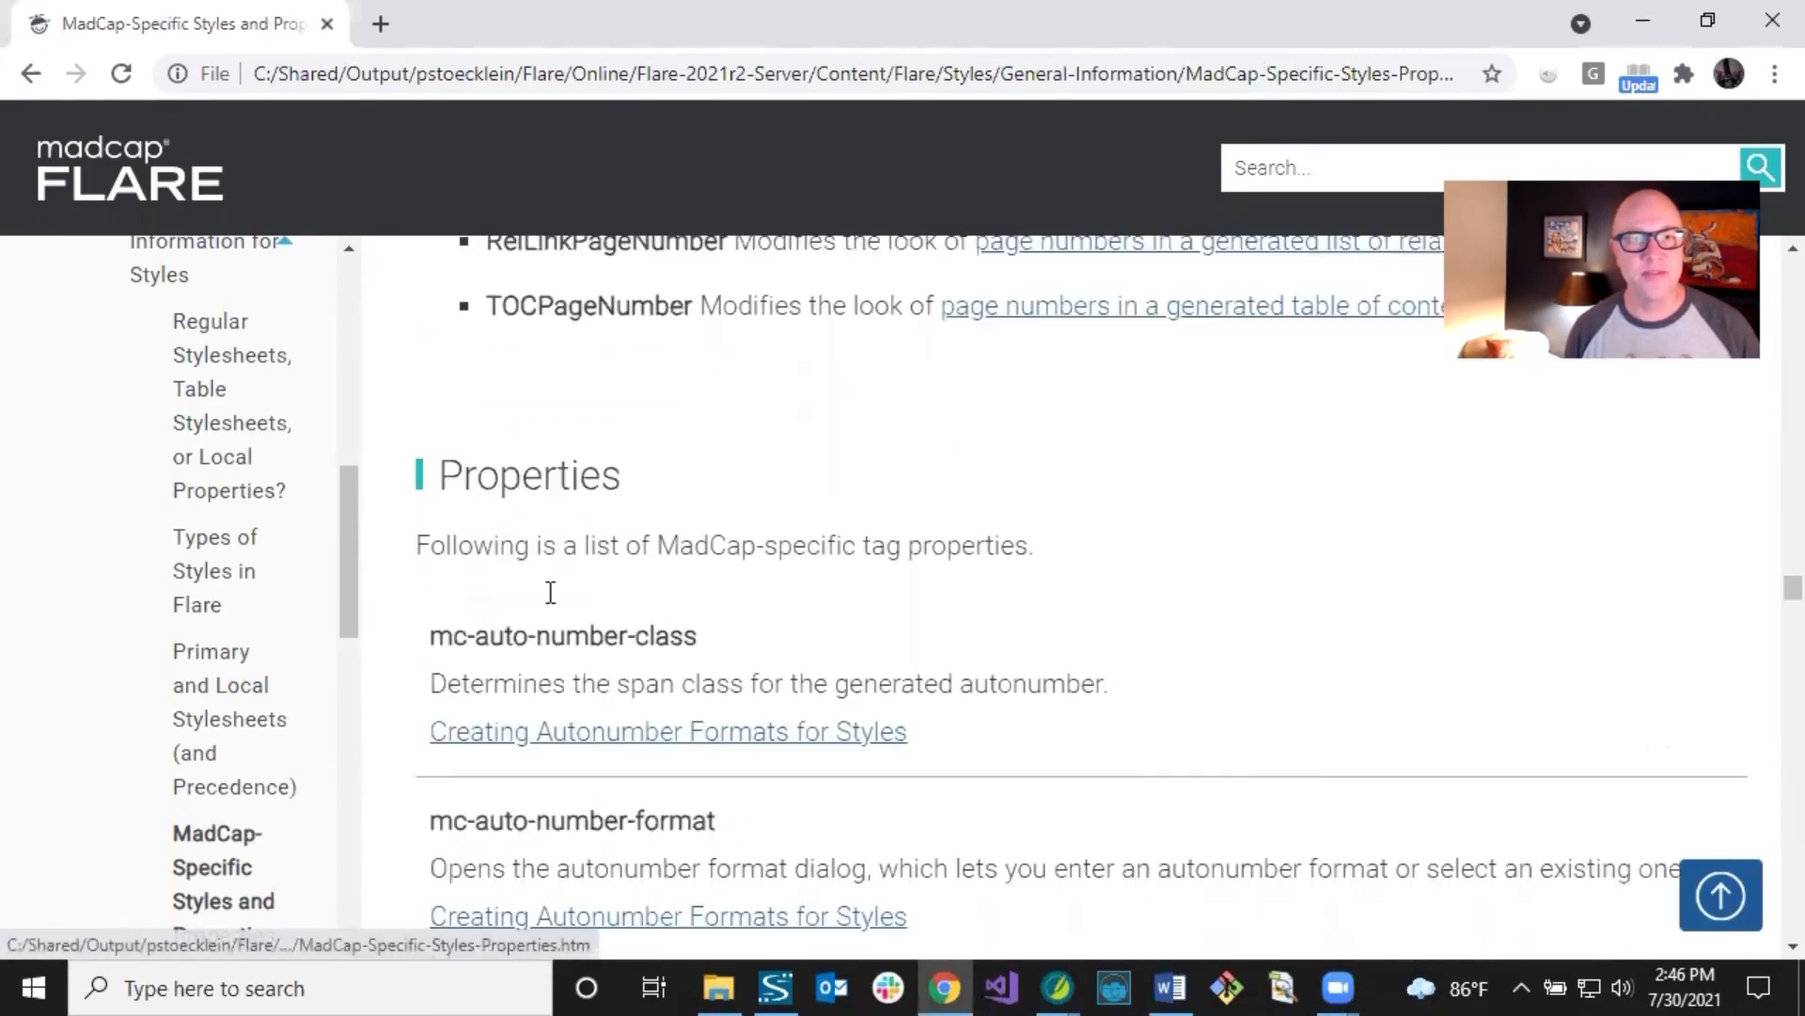
scroll("down", 3)
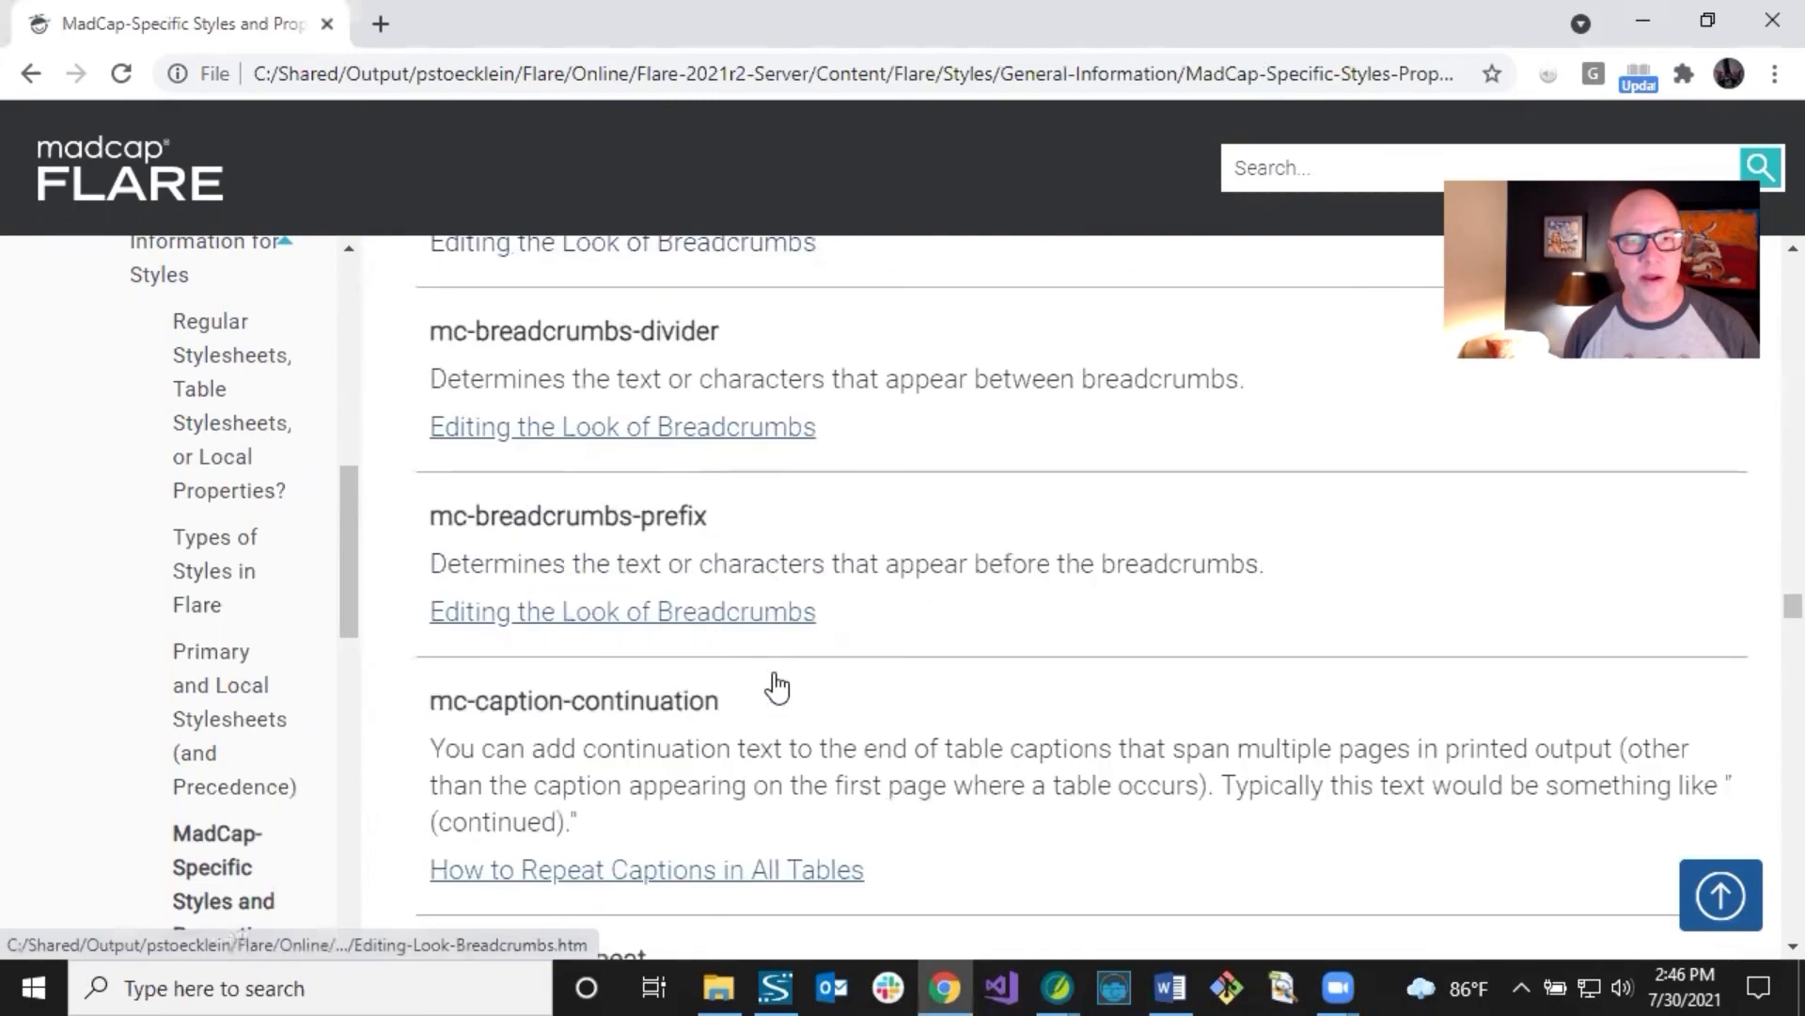